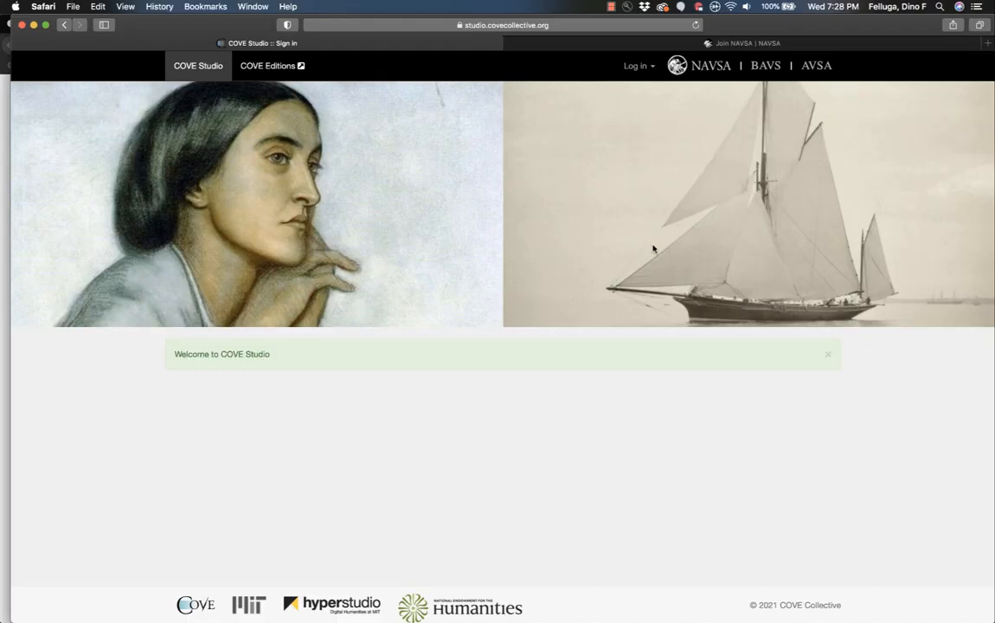
pyautogui.moveTo(268, 65)
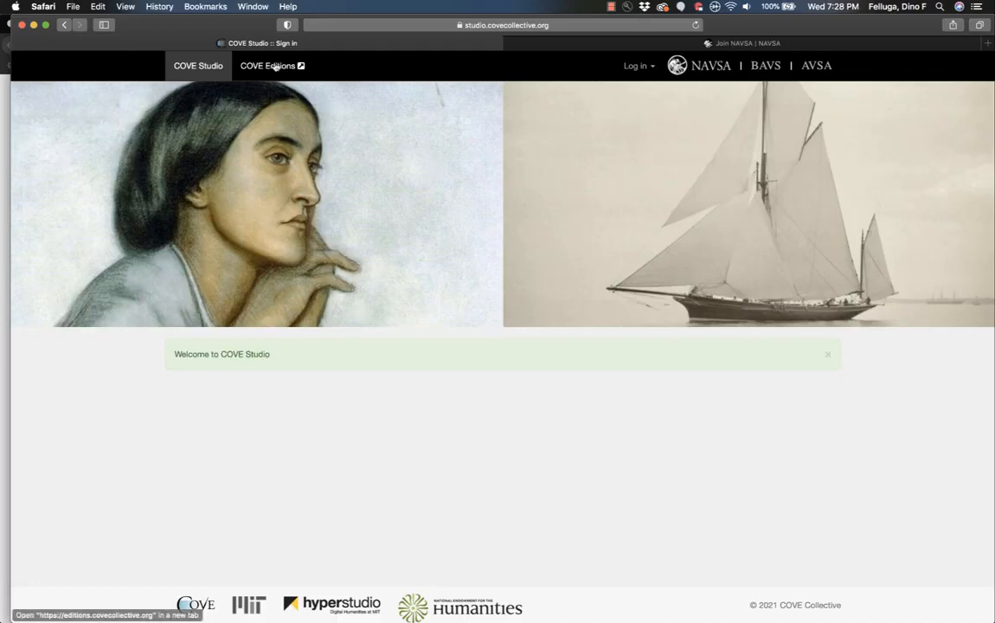
# - Visit the COVE Editions site in a new tab, then return to COVE Studio
pyautogui.click(267, 65)
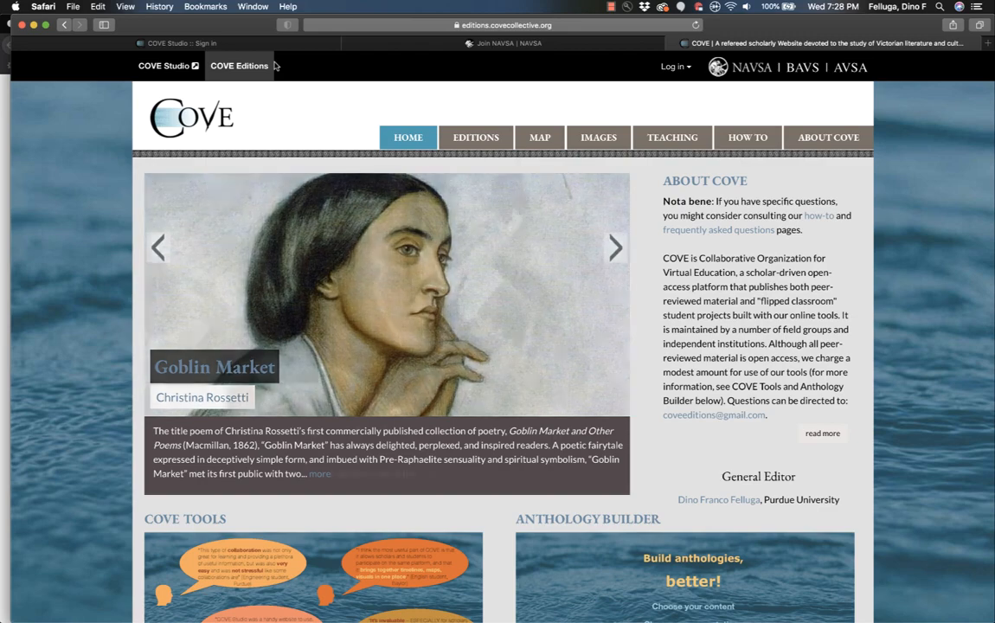
pyautogui.click(162, 66)
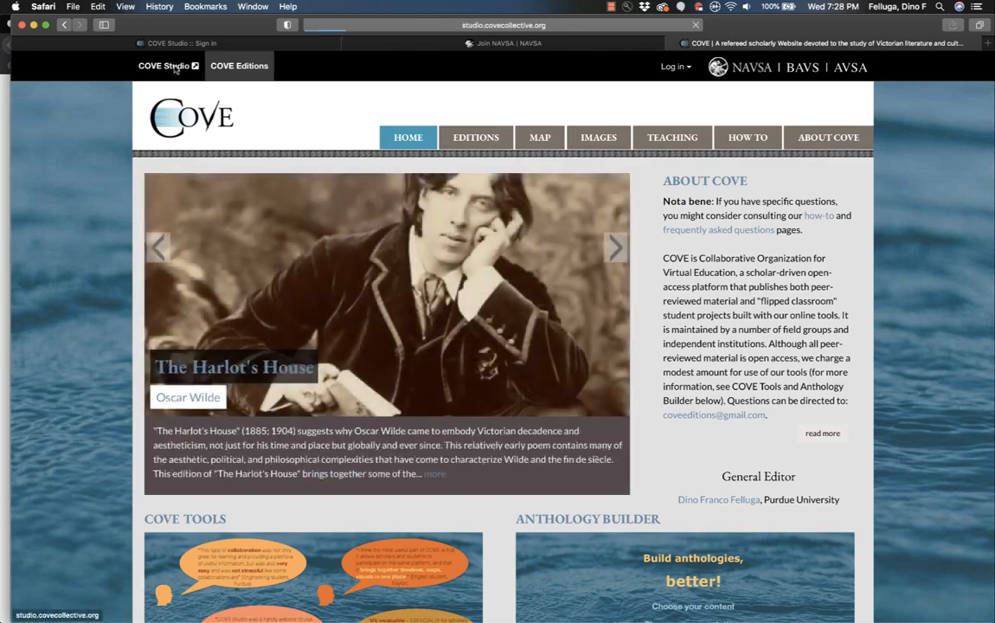
pyautogui.click(163, 66)
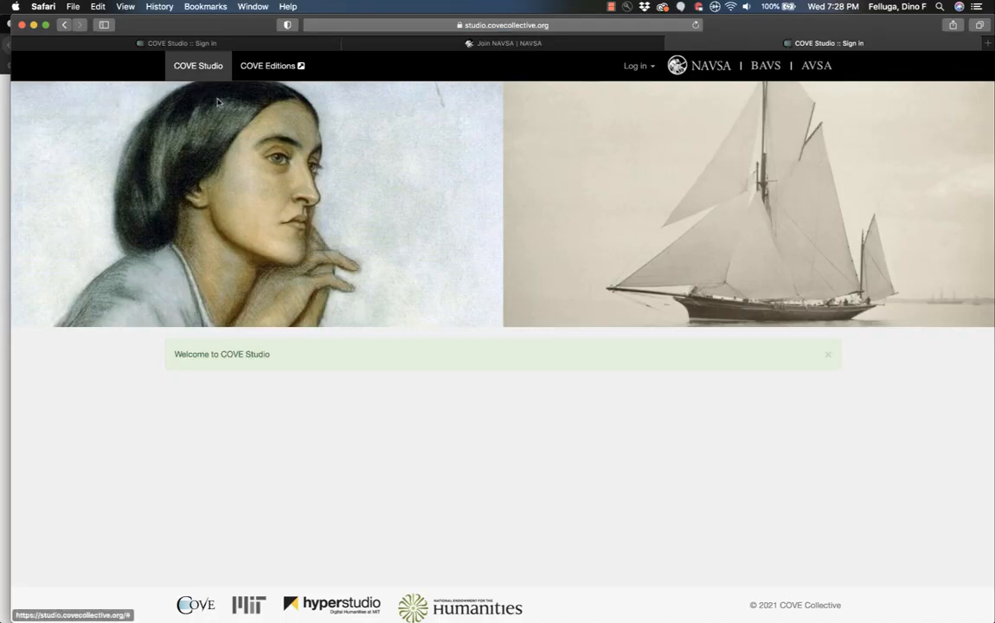
pyautogui.moveTo(256, 138)
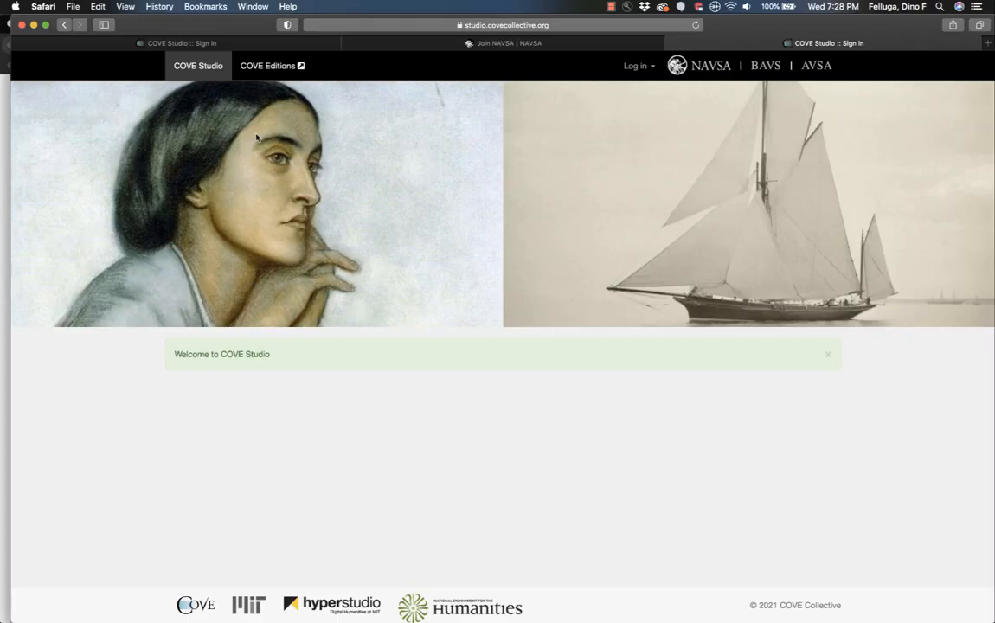
pyautogui.moveTo(588, 101)
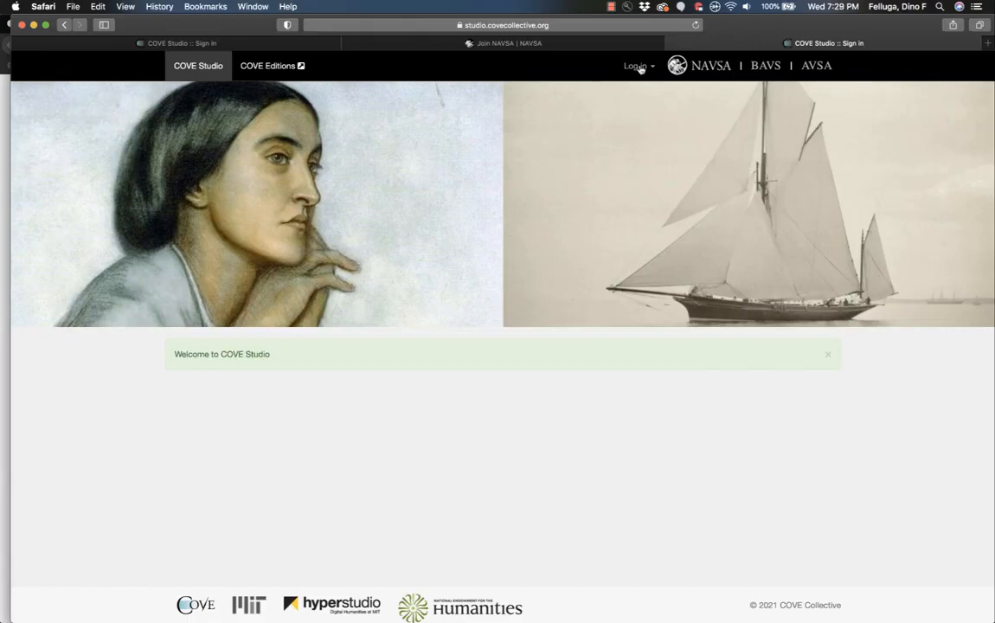
pyautogui.moveTo(638, 66)
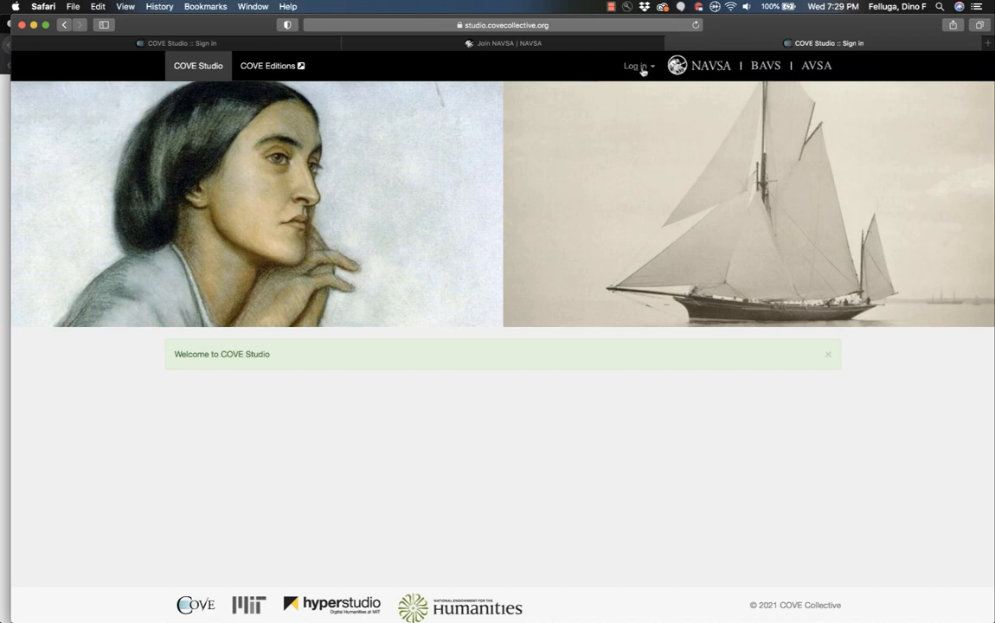
# - From the login options, choose a one-year NAVSA membership ($10) and return to the Studio welcome page
pyautogui.click(638, 66)
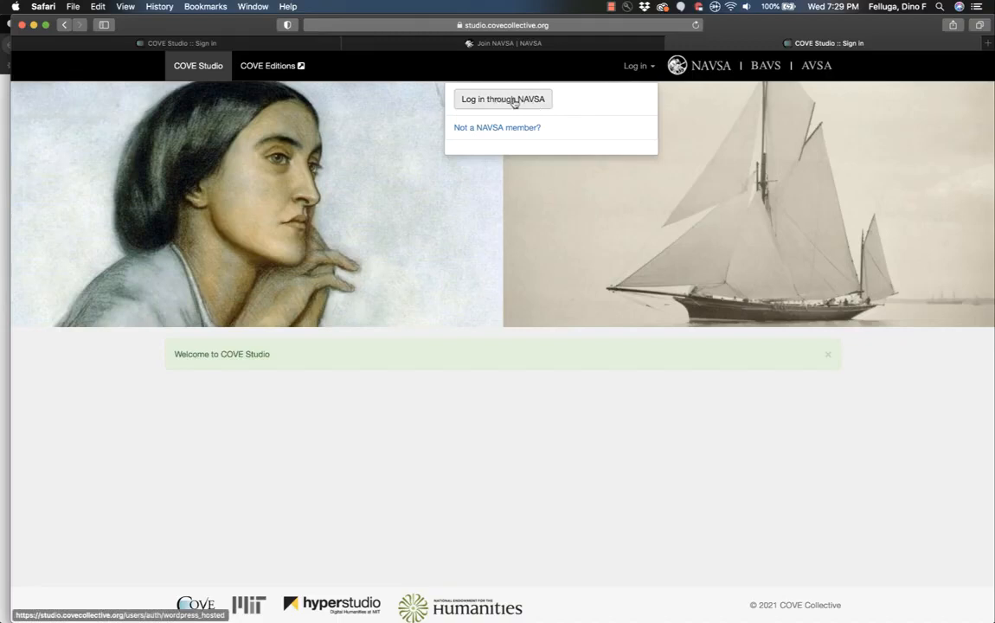
pyautogui.moveTo(508, 128)
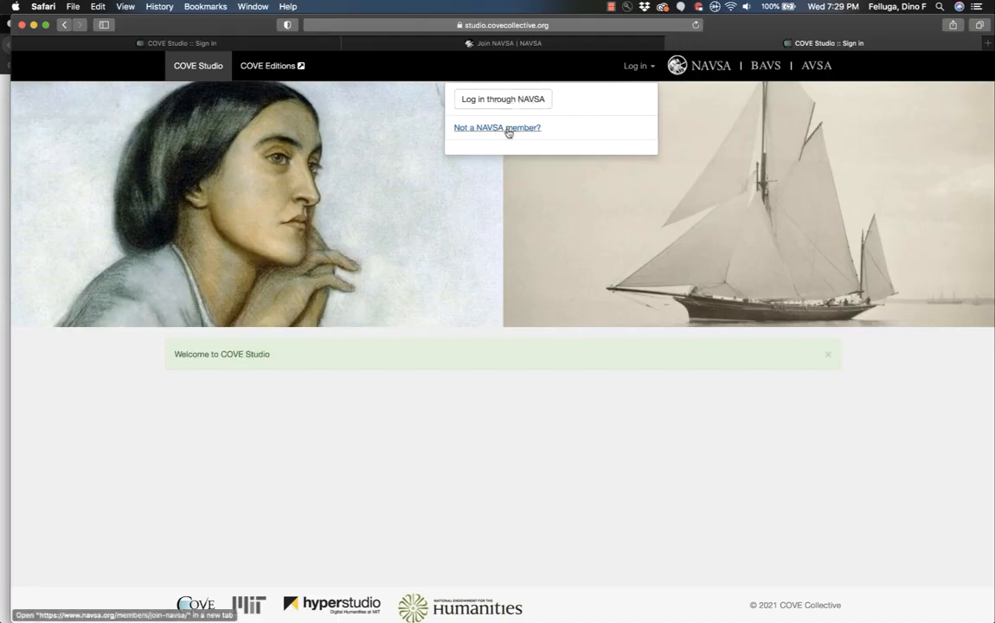
pyautogui.click(496, 128)
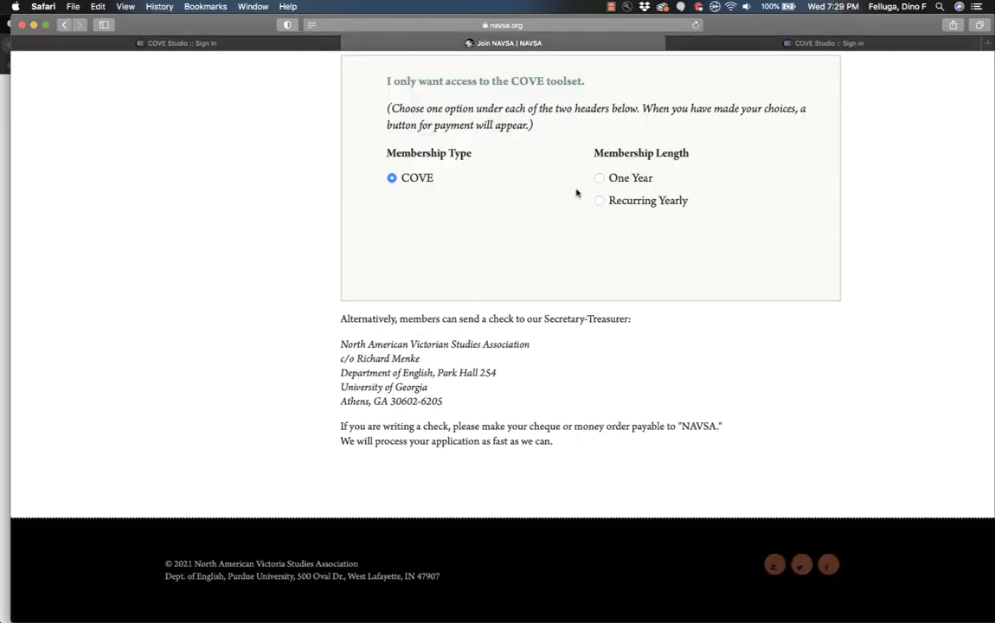
pyautogui.click(599, 177)
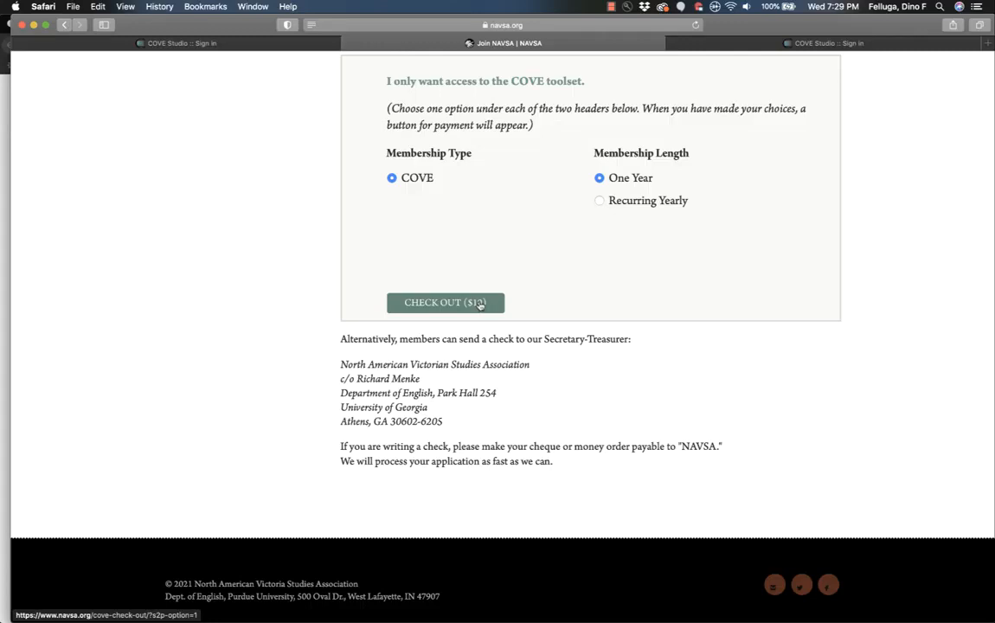
pyautogui.moveTo(508, 275)
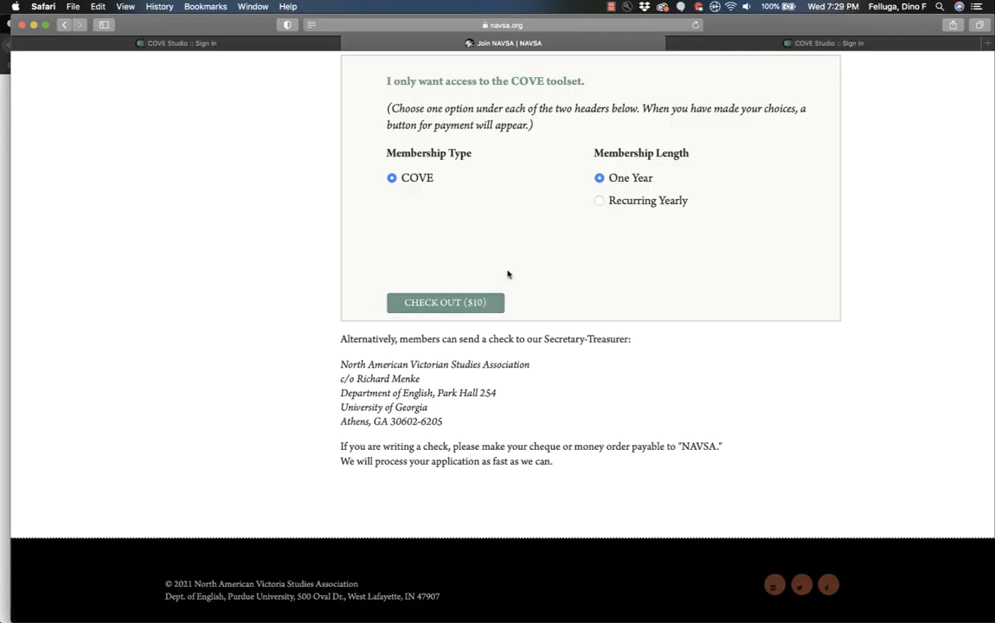
pyautogui.moveTo(190, 44)
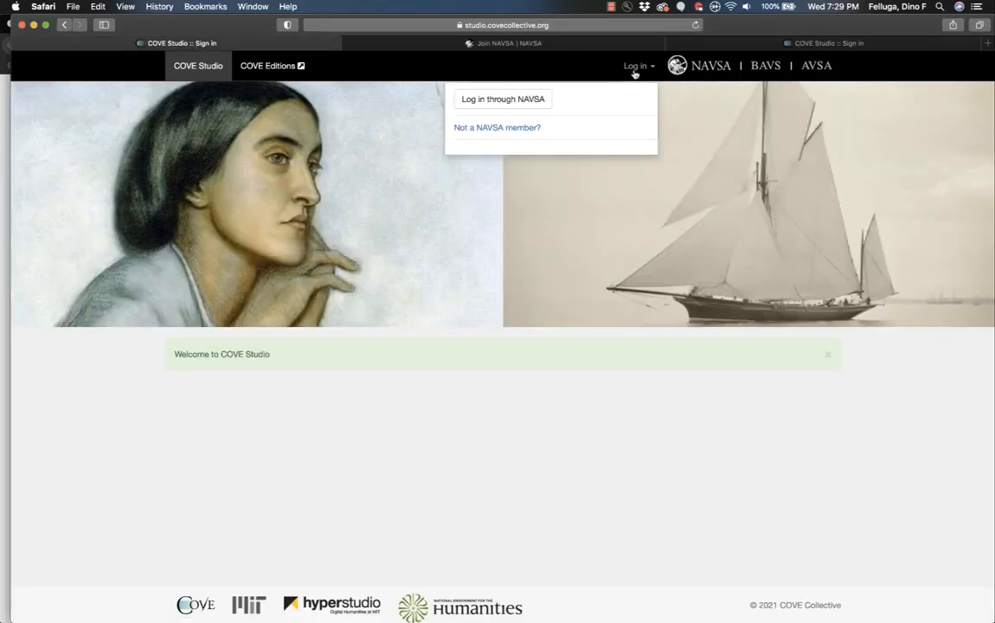
pyautogui.click(502, 99)
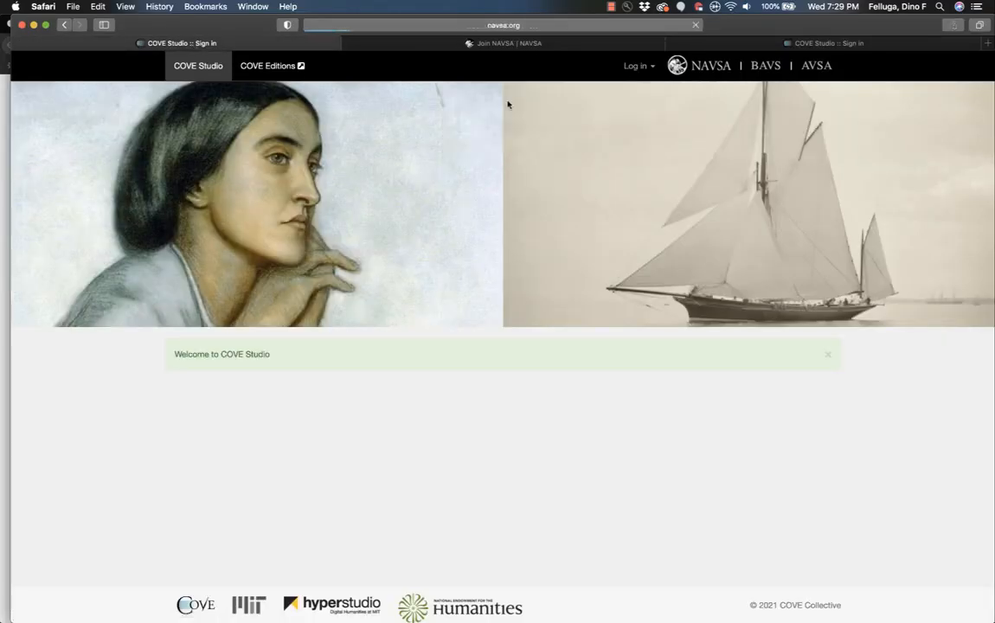
# - Log in to COVE Studio and show the Anthologies list with '2020 SW seminar'
pyautogui.click(635, 66)
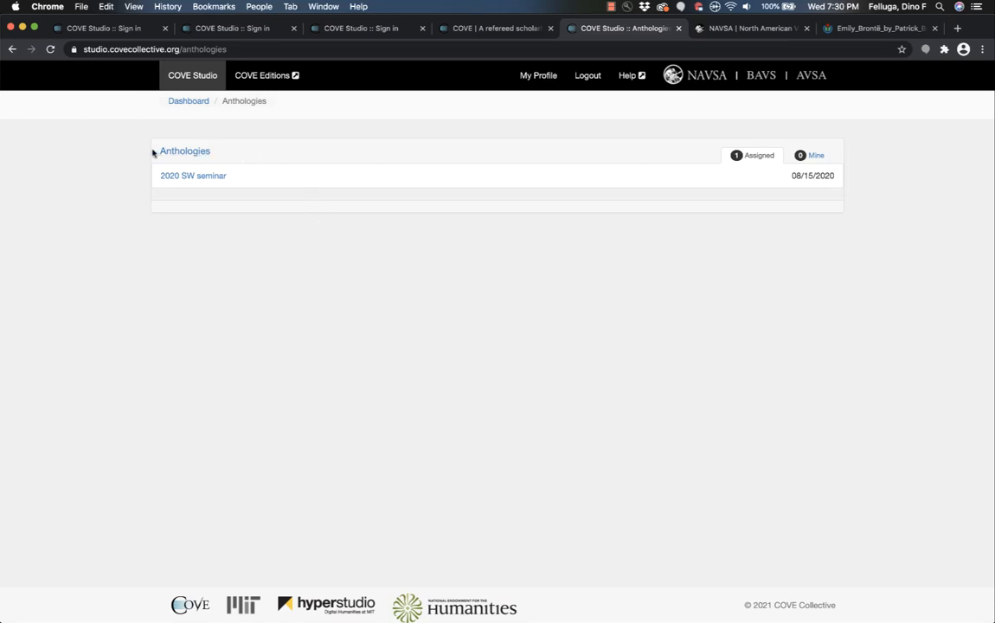
pyautogui.moveTo(277, 204)
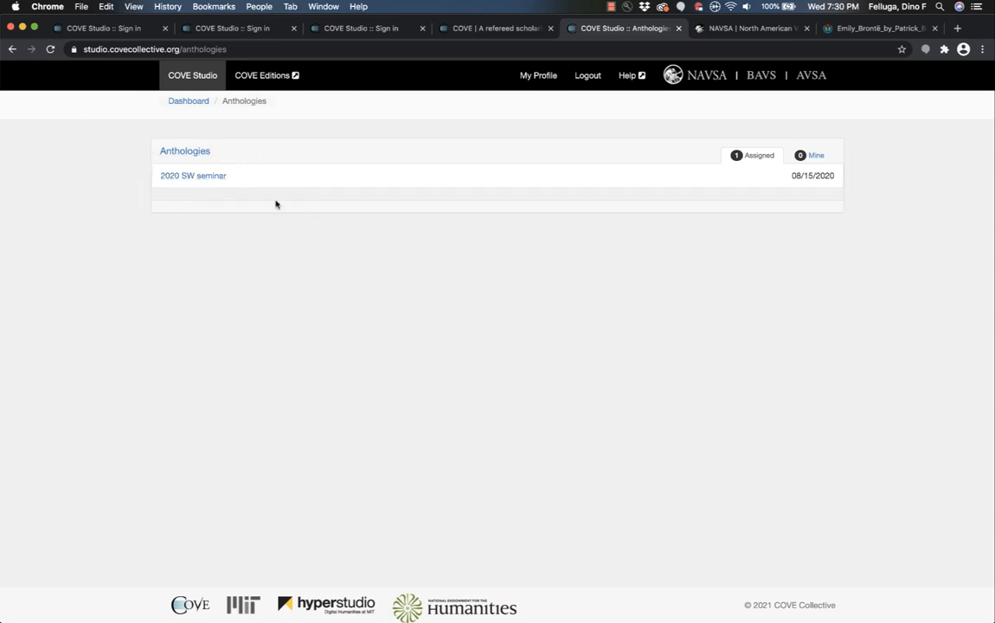
pyautogui.moveTo(159, 220)
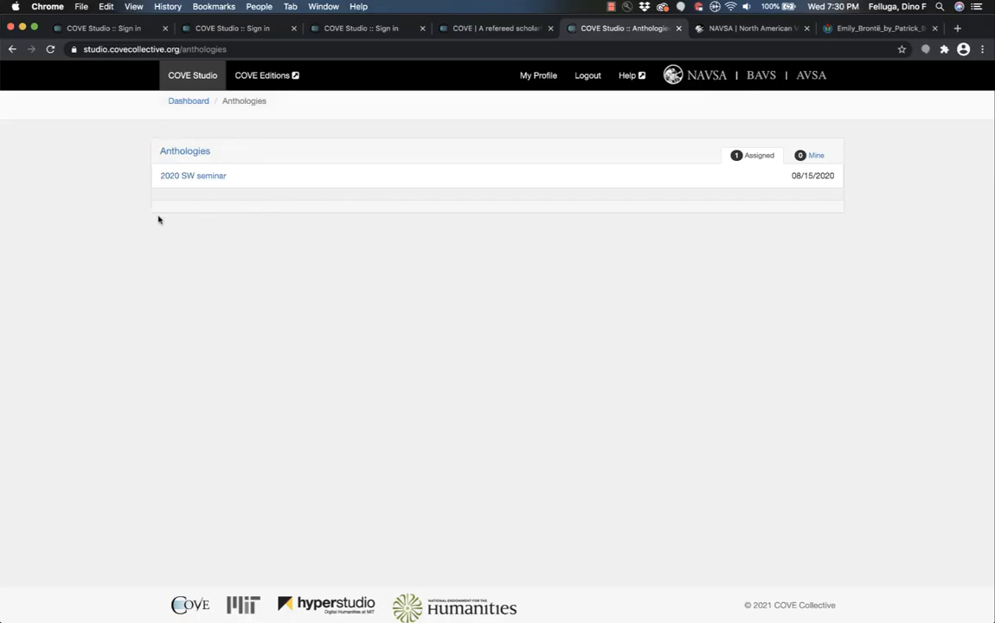
pyautogui.moveTo(216, 224)
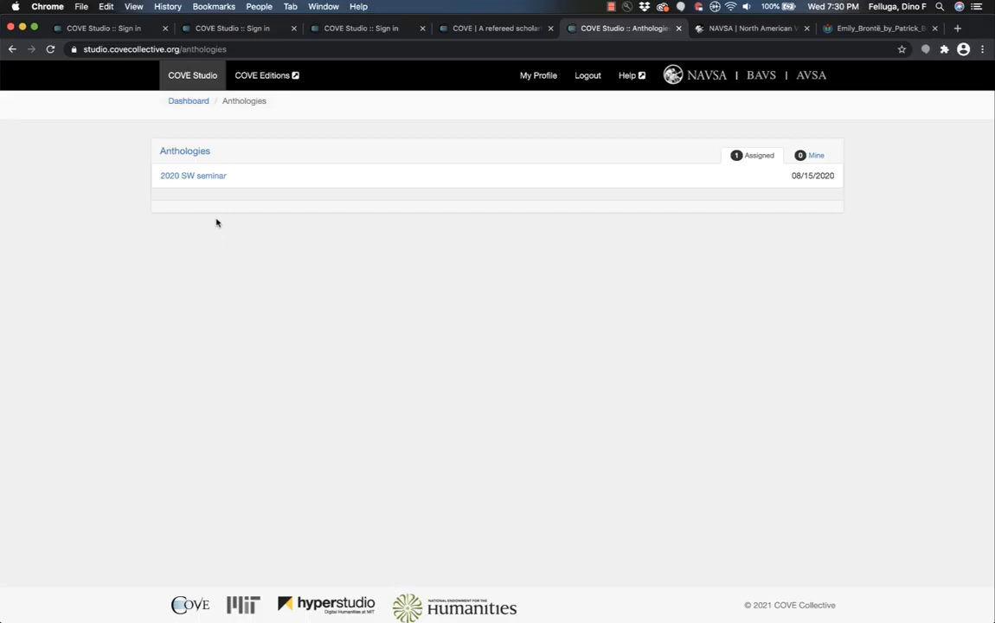
pyautogui.moveTo(182, 137)
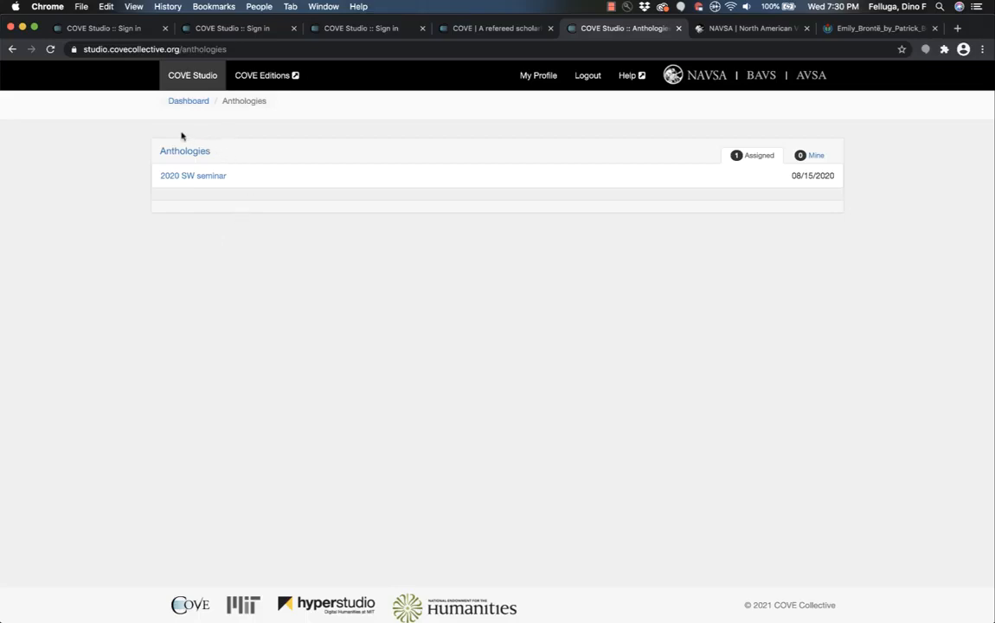
pyautogui.moveTo(194, 177)
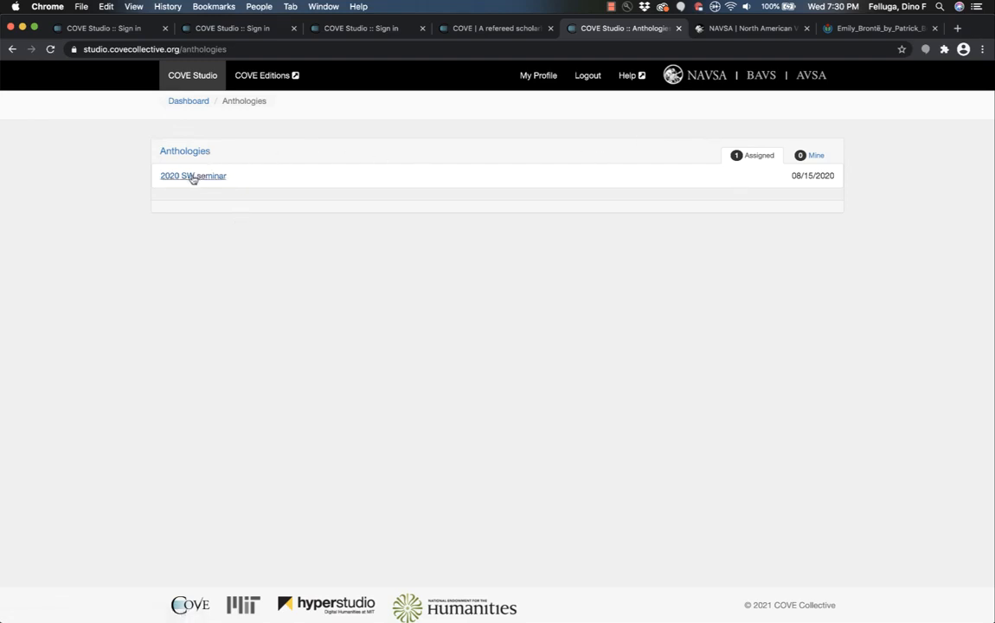
# - In the 2020 SW seminar anthology, sort documents by author then title and open Wuthering Heights
pyautogui.click(194, 177)
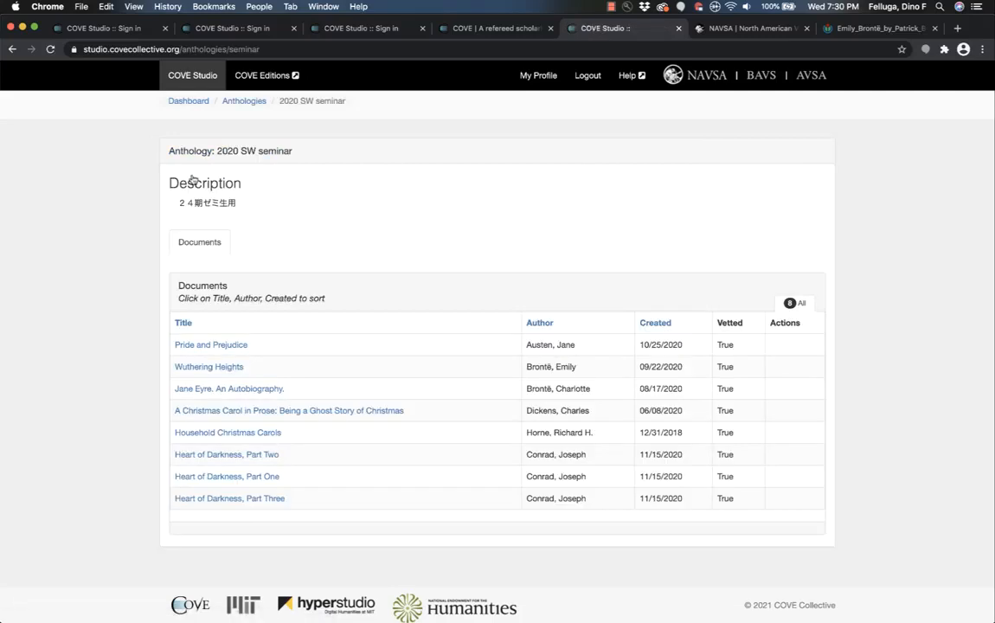
pyautogui.moveTo(150, 241)
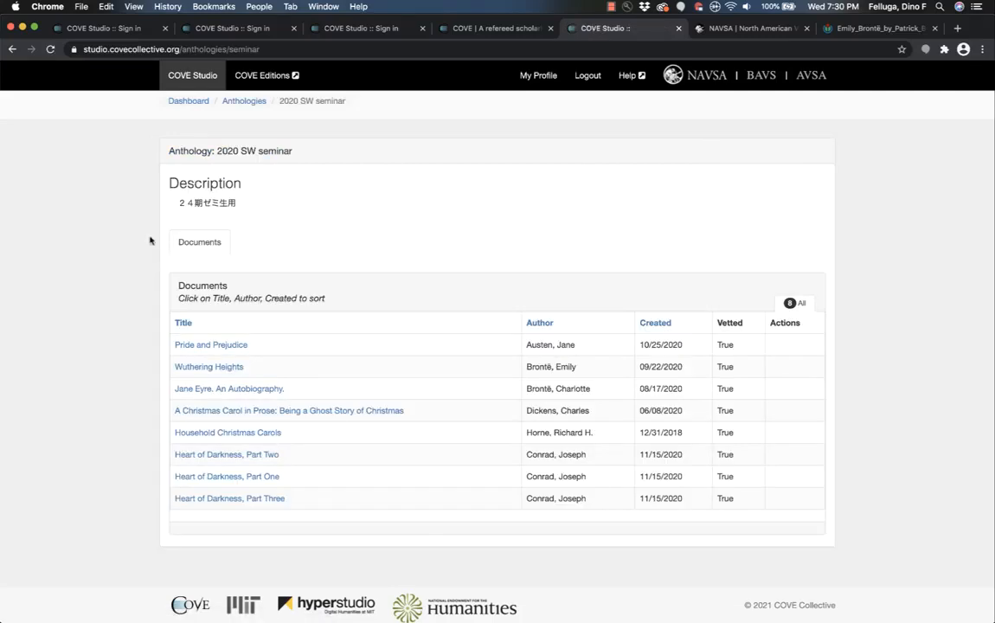
pyautogui.moveTo(143, 336)
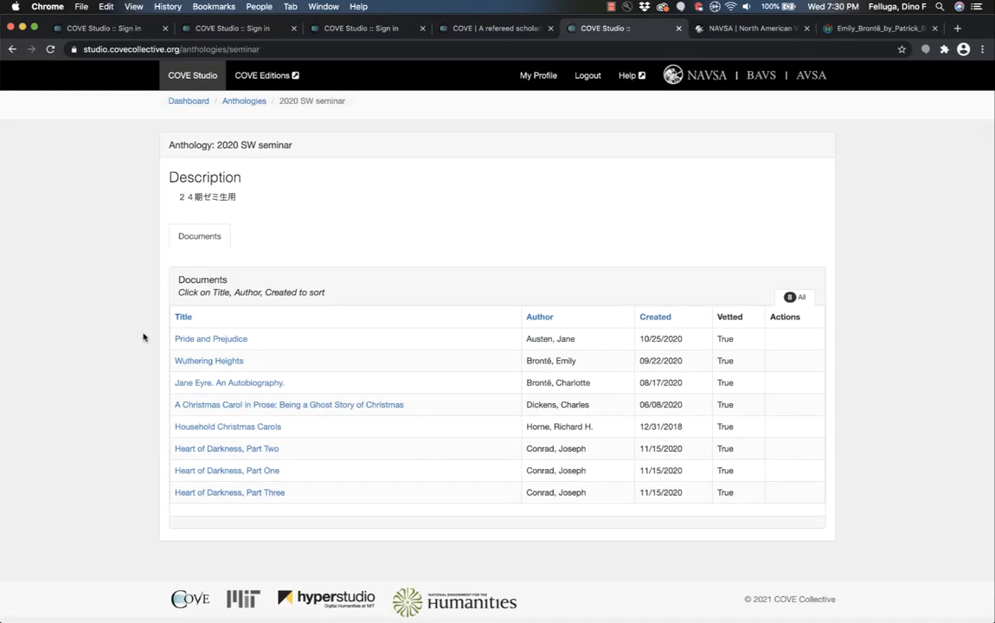
pyautogui.moveTo(173, 357)
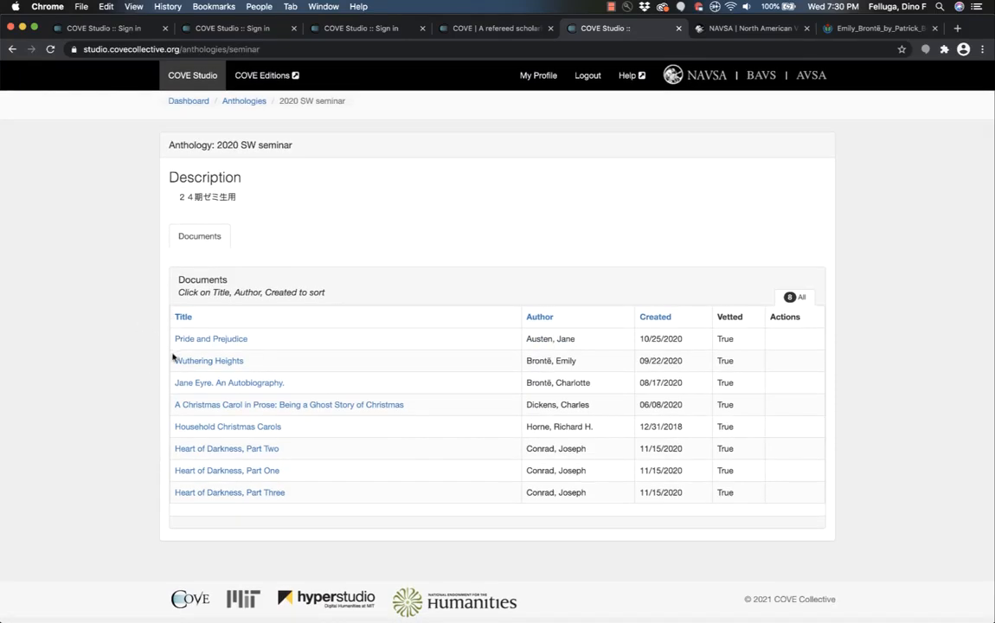
pyautogui.moveTo(539, 317)
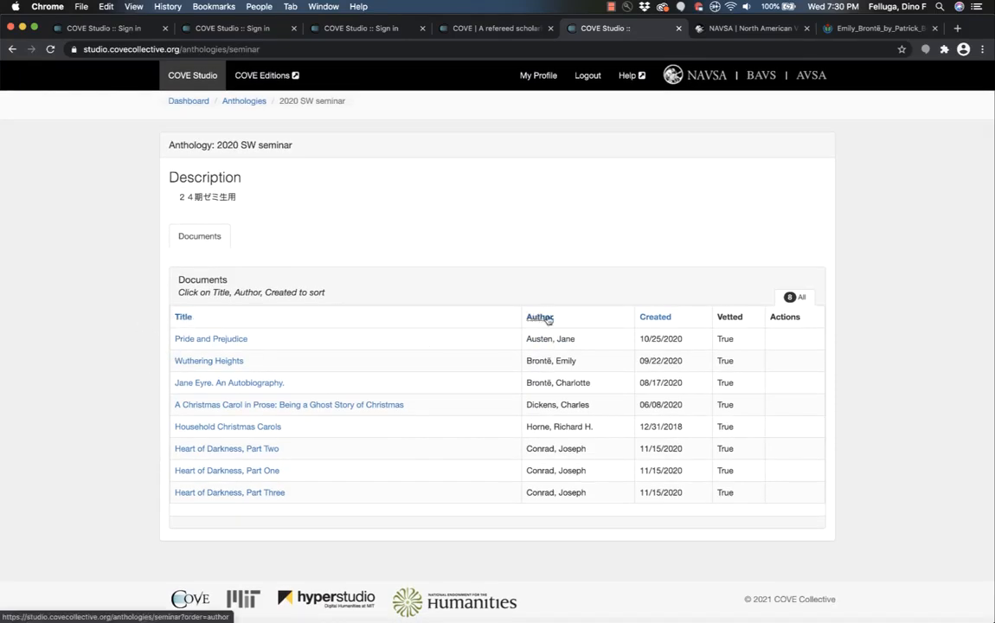
pyautogui.click(539, 316)
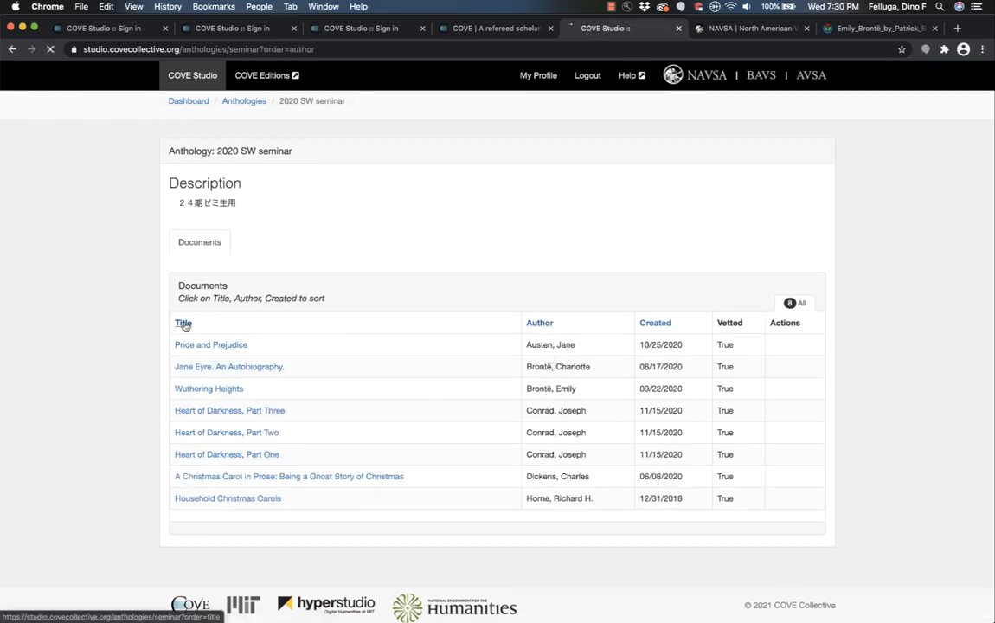
pyautogui.click(184, 323)
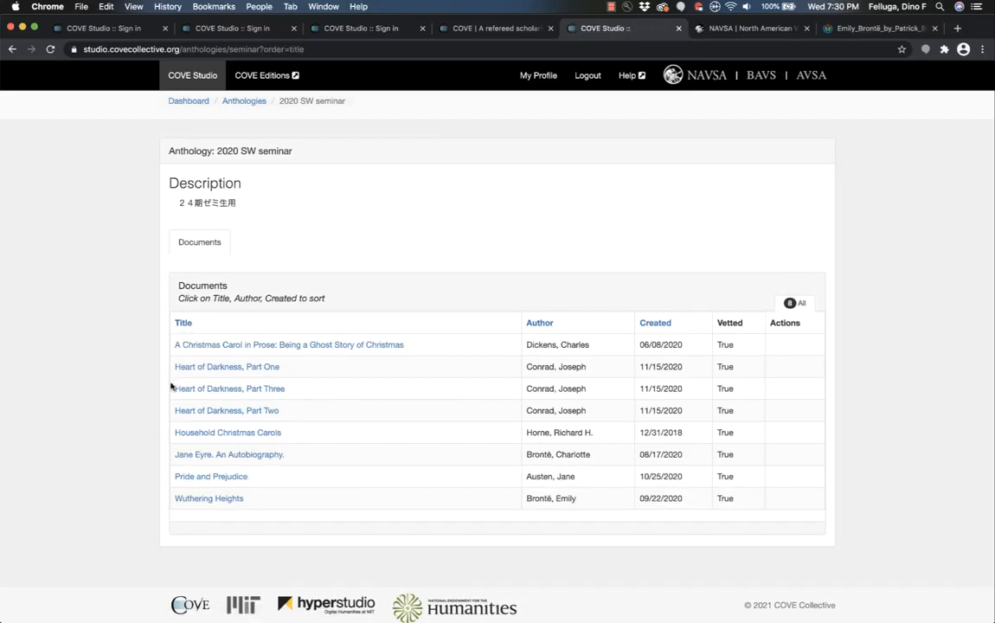
pyautogui.moveTo(170, 471)
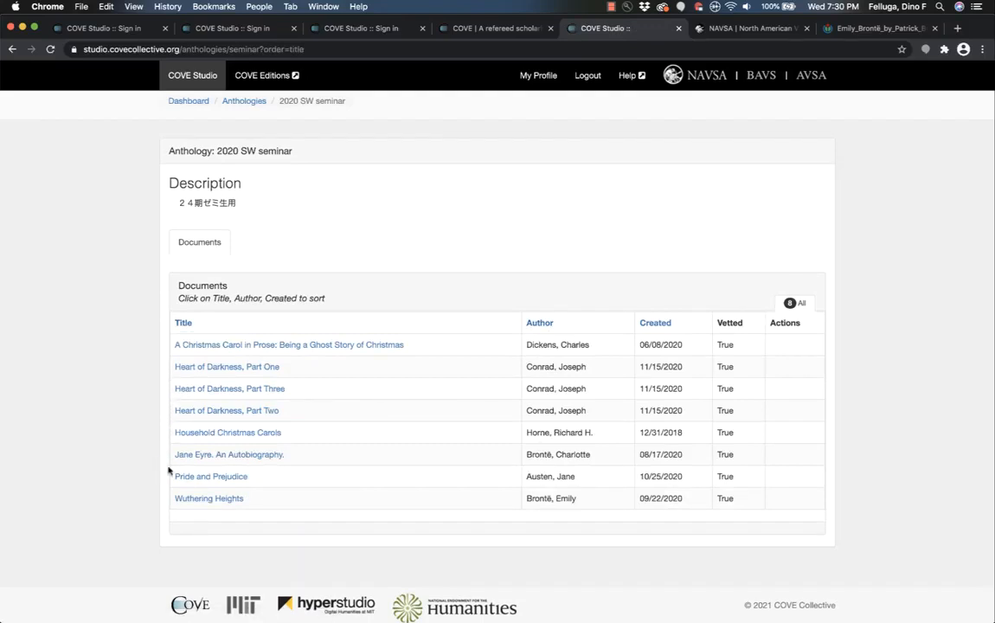
pyautogui.moveTo(208, 498)
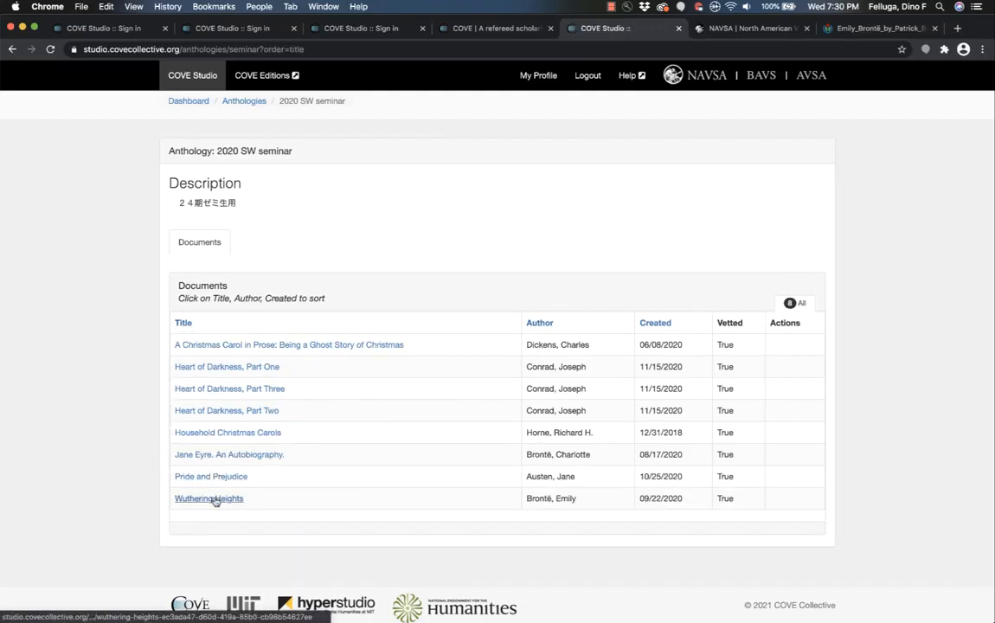
pyautogui.click(207, 498)
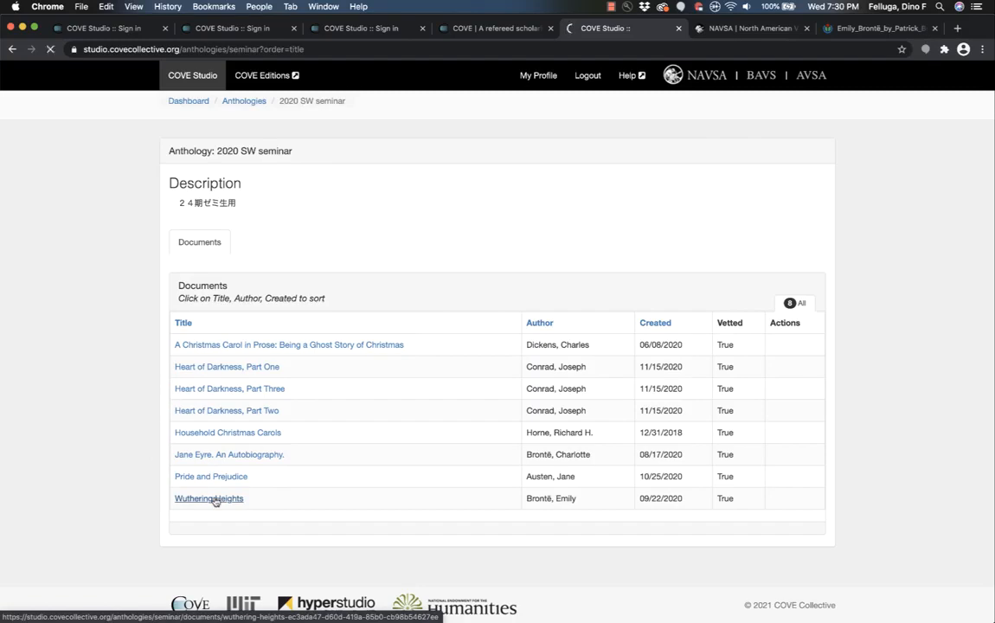
# - Review the By User annotation filter on Wuthering Heights, keeping All Users
pyautogui.click(208, 498)
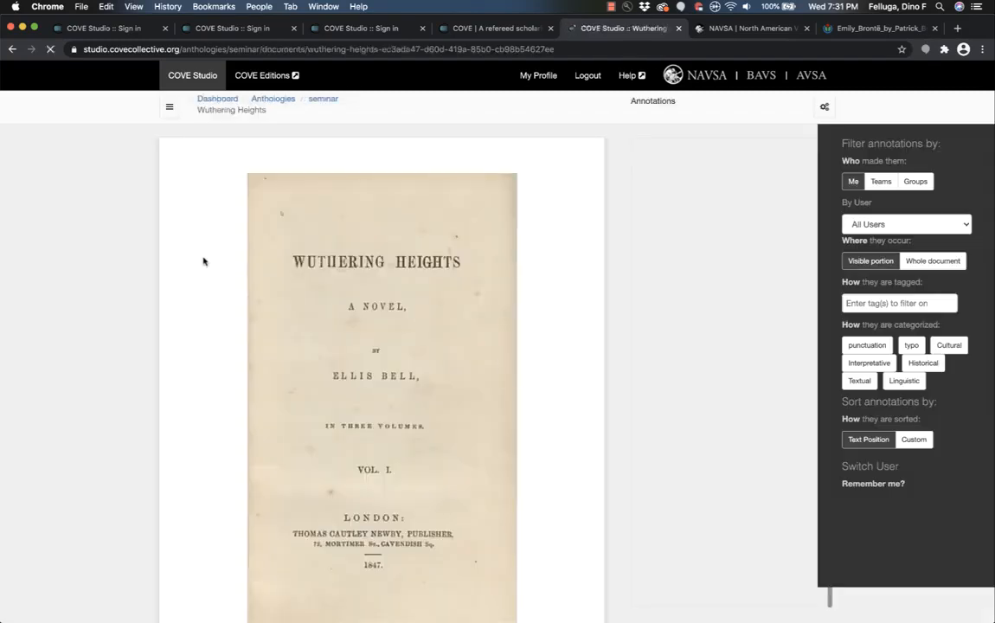
pyautogui.moveTo(325, 230)
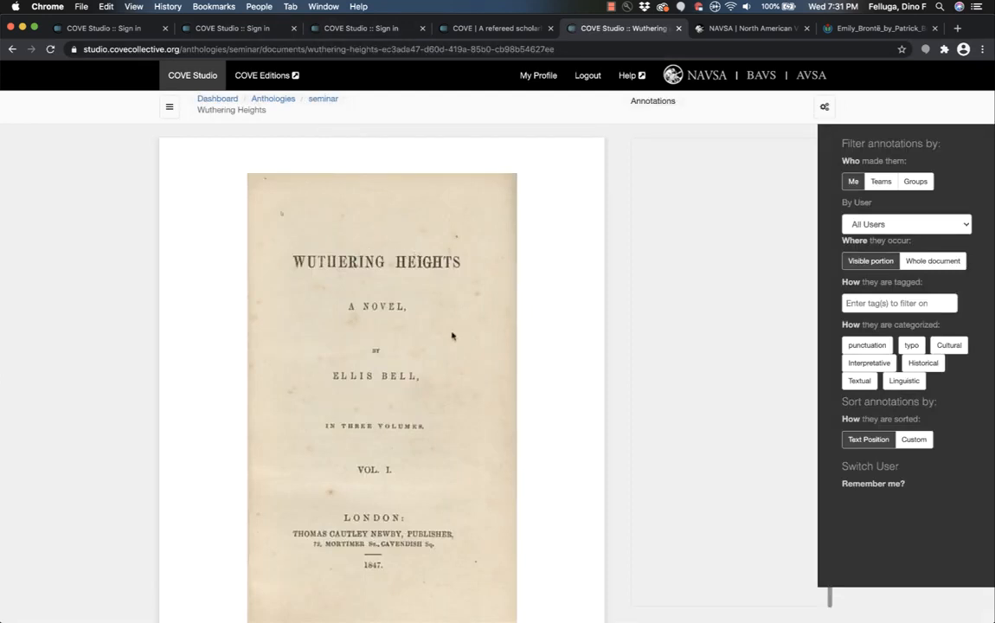
pyautogui.moveTo(376, 383)
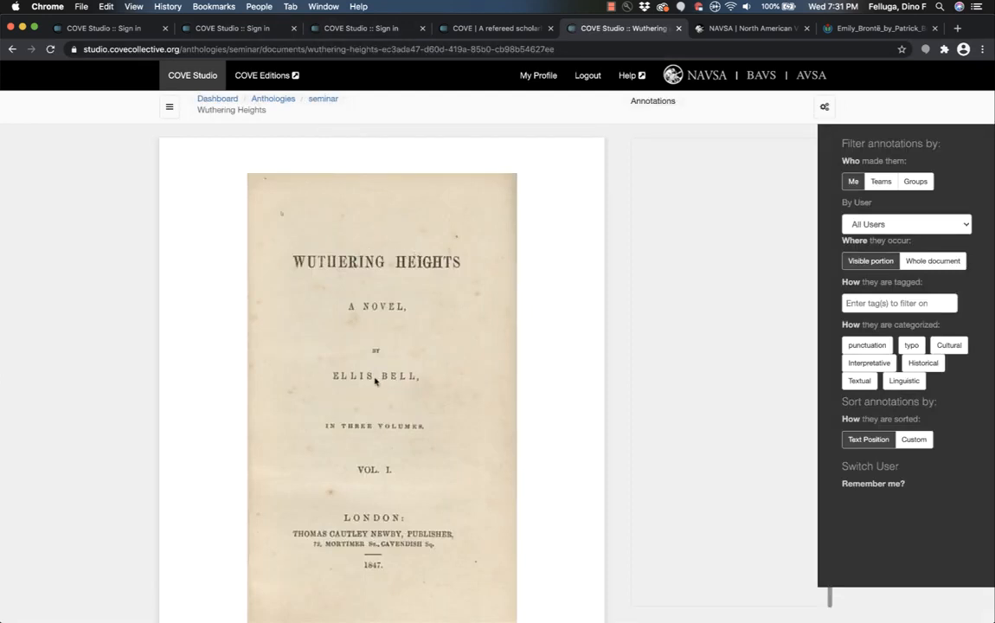
pyautogui.moveTo(714, 270)
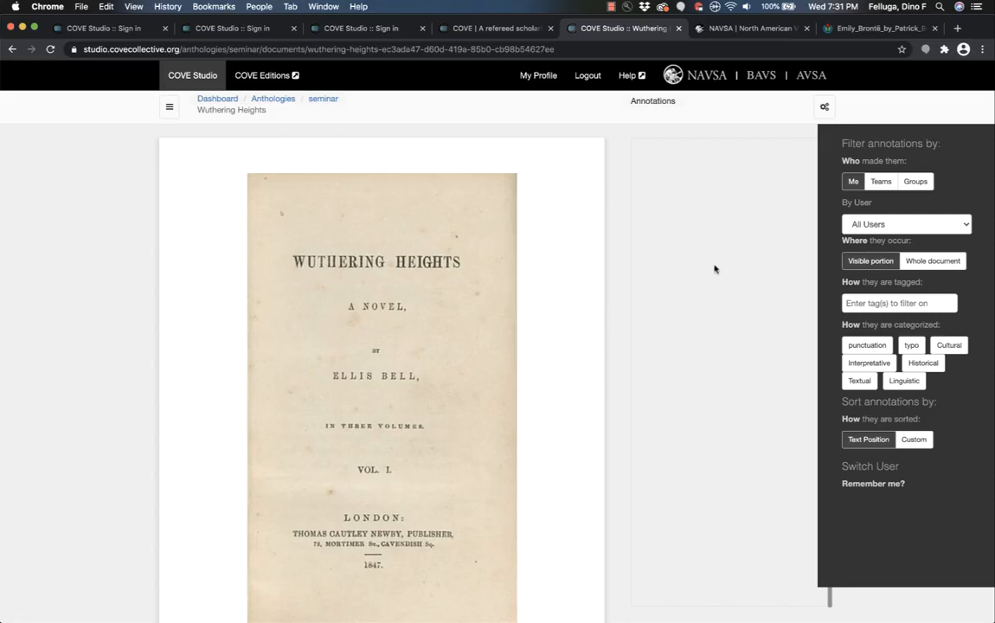
pyautogui.moveTo(906, 199)
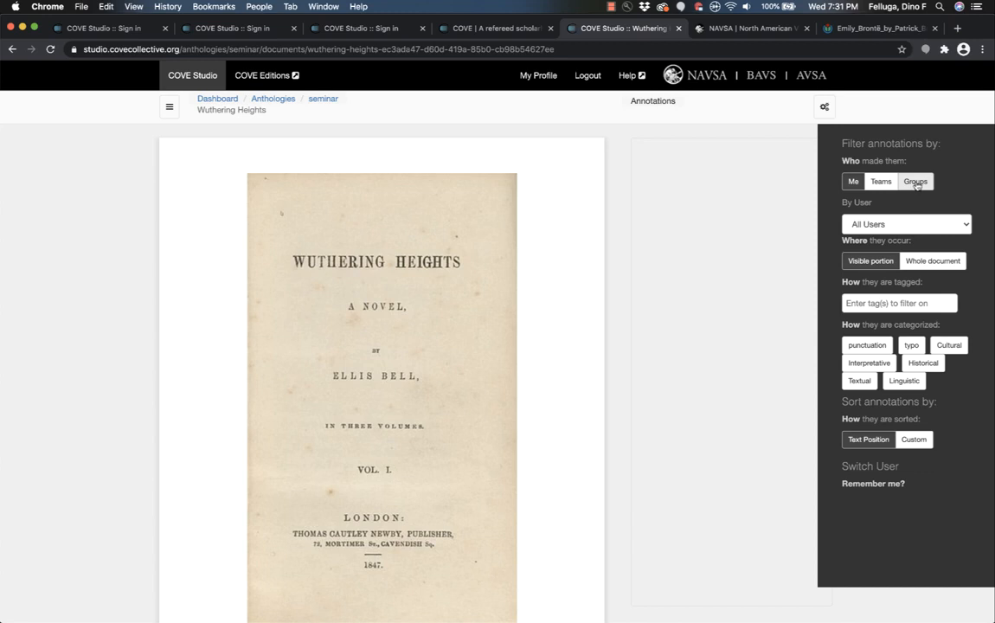
pyautogui.moveTo(906, 224)
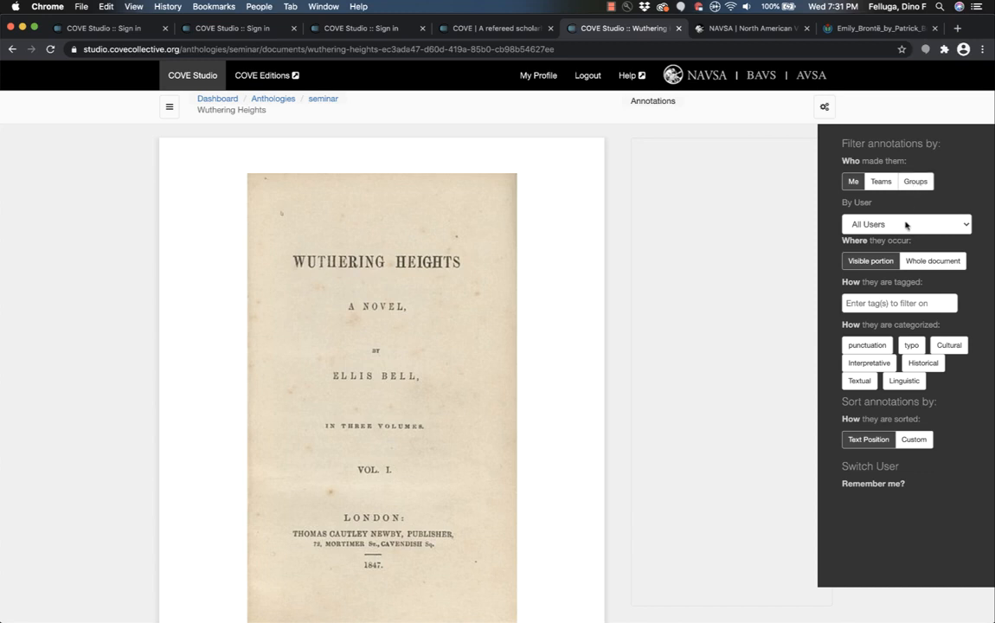
pyautogui.click(905, 223)
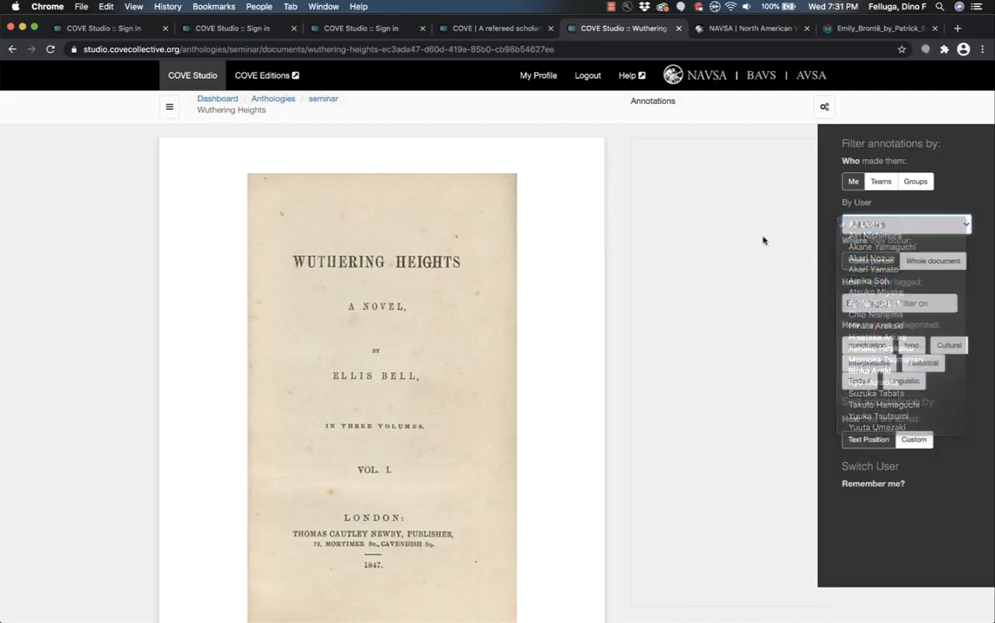
pyautogui.click(906, 223)
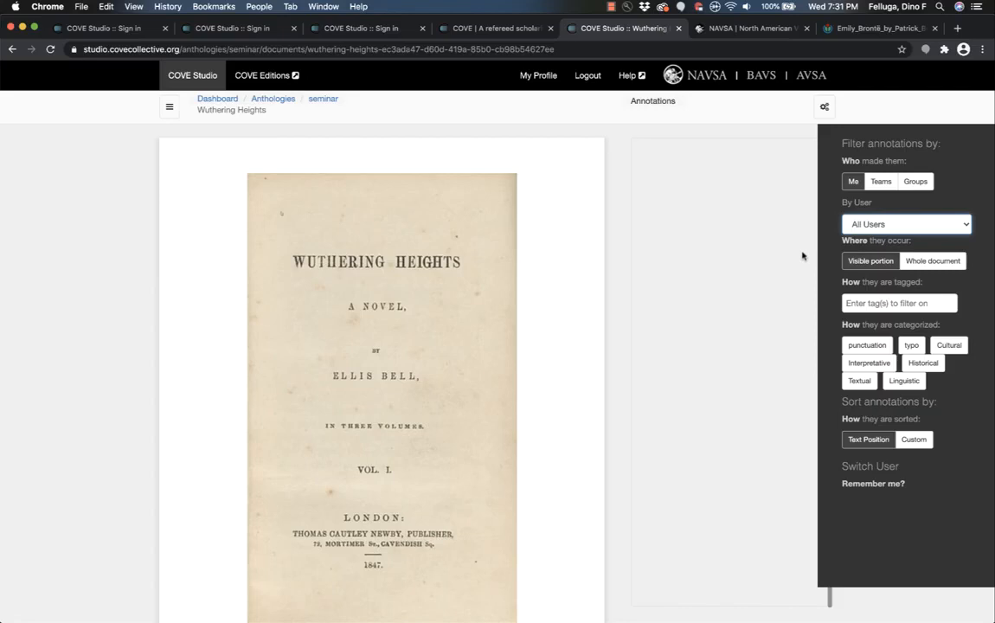
pyautogui.moveTo(806, 259)
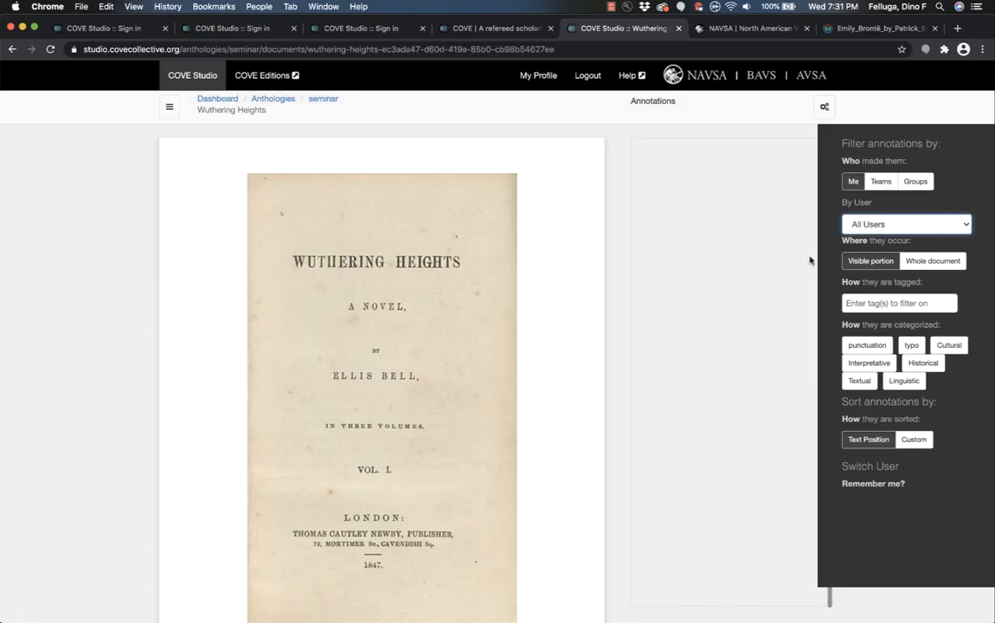
pyautogui.moveTo(602, 367)
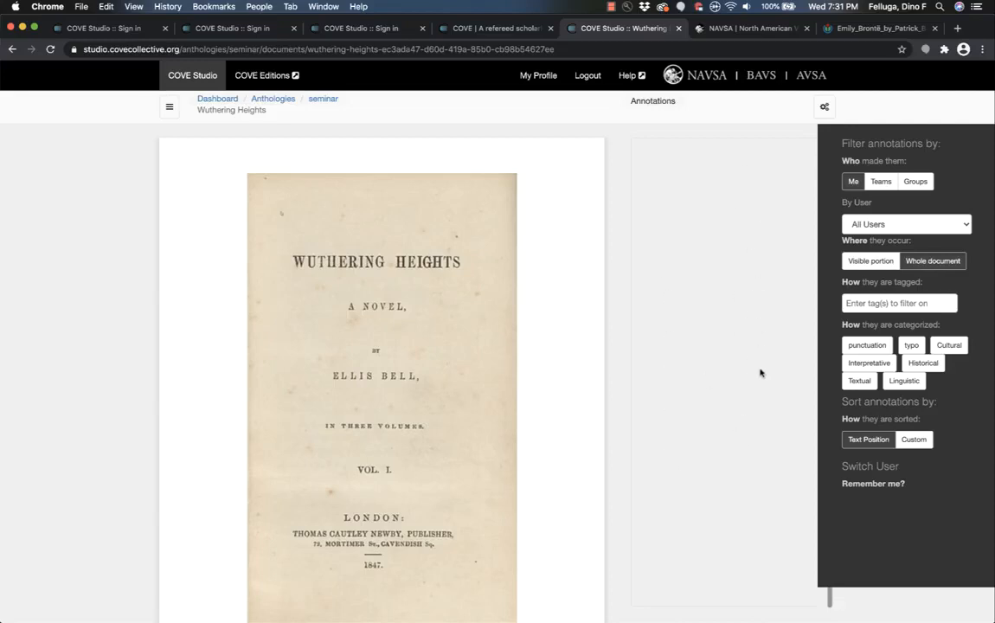
pyautogui.moveTo(774, 313)
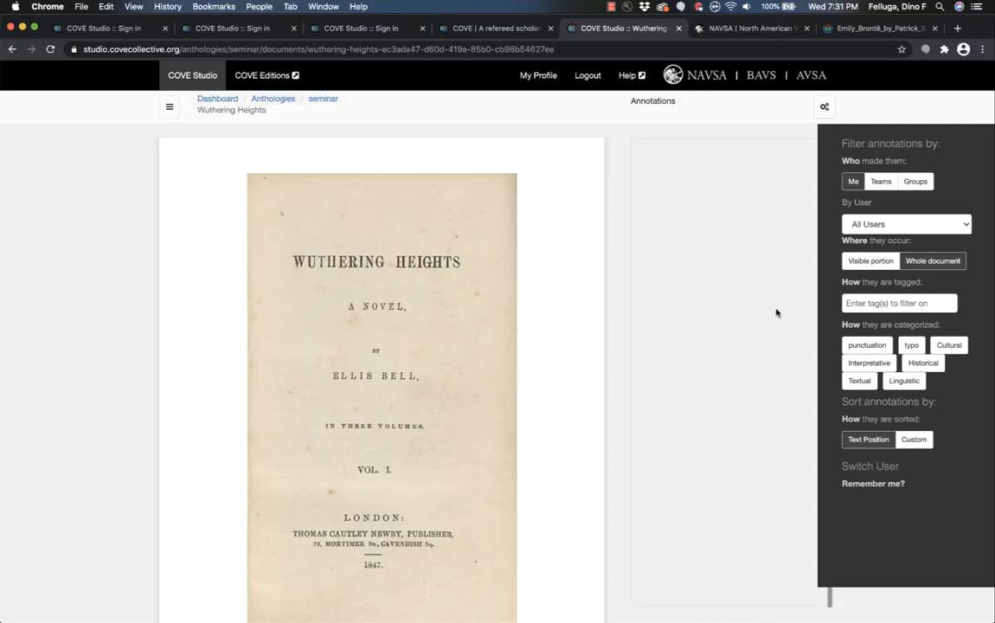
# - Hide the annotation filters and scroll down to the transcribed title page
pyautogui.click(823, 108)
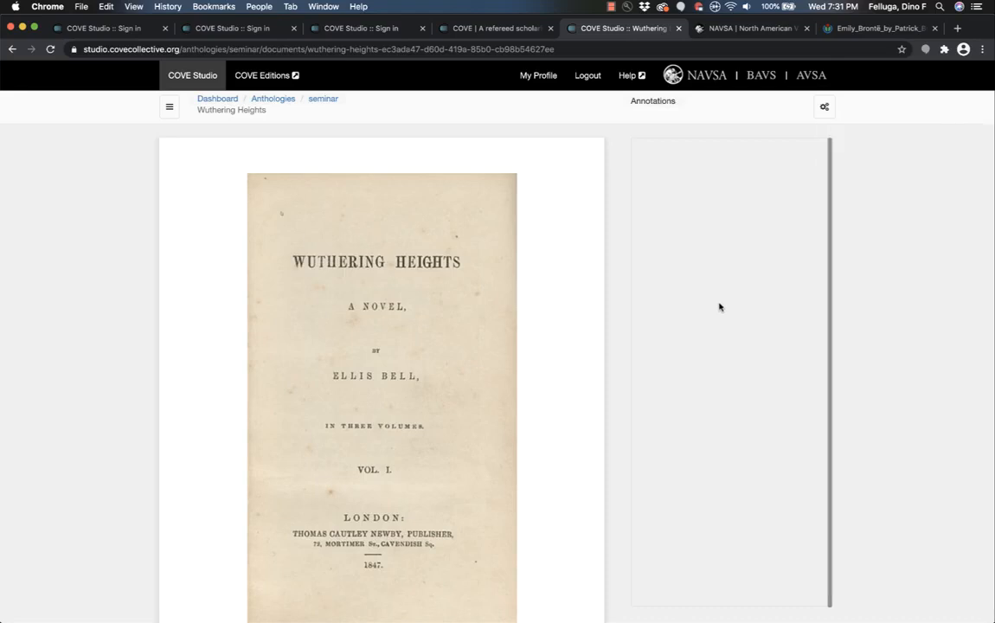
pyautogui.click(823, 108)
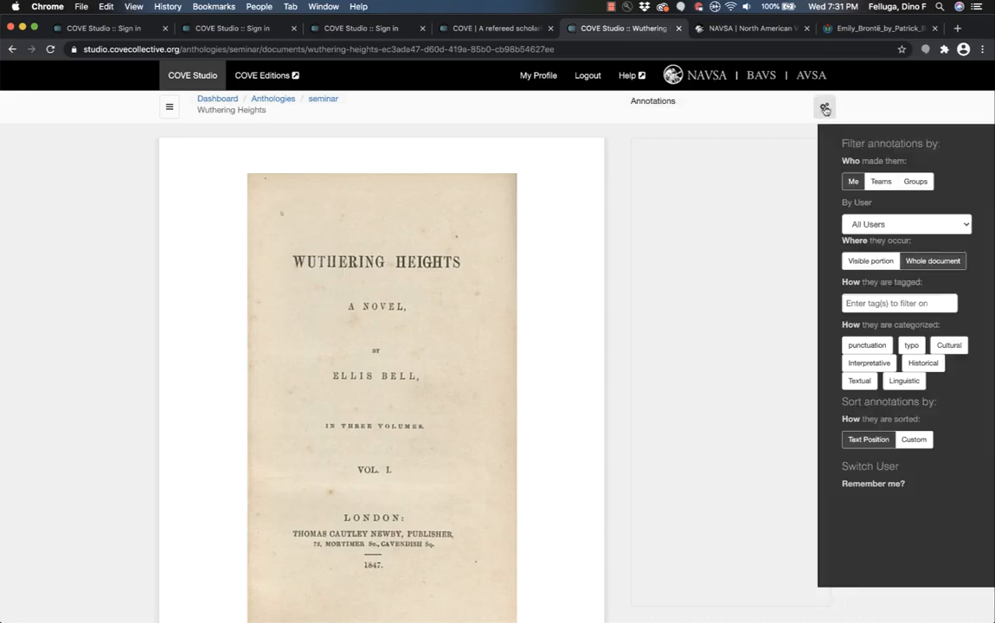
pyautogui.click(823, 107)
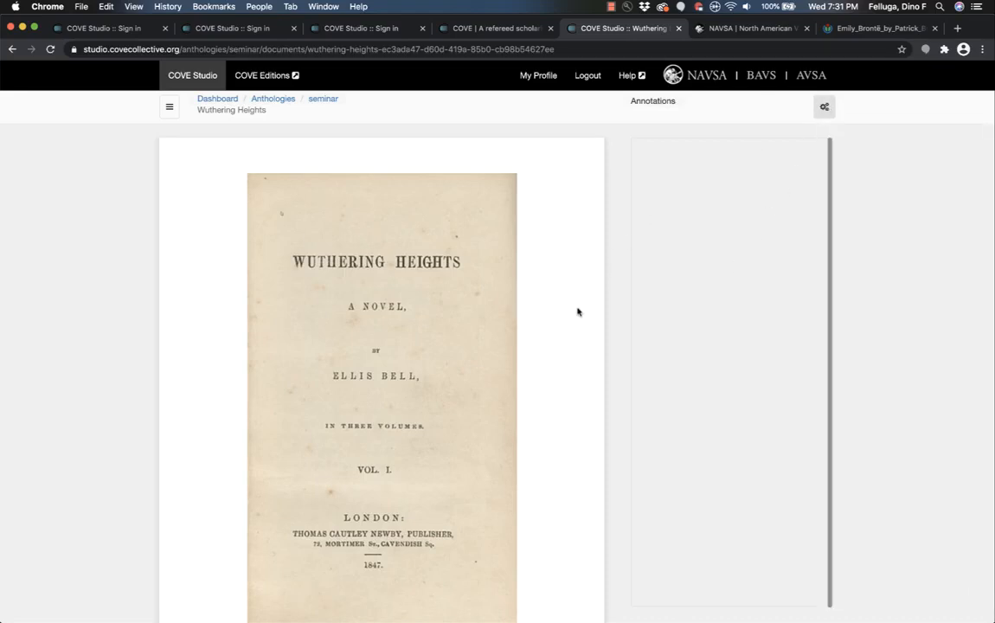
pyautogui.scroll(-3)
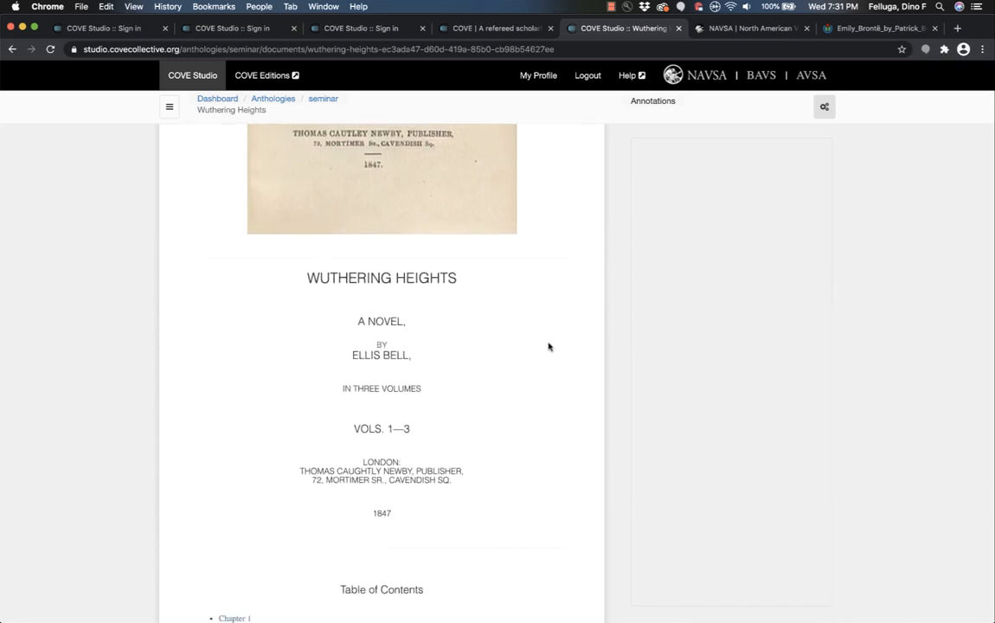
# - Start an annotation reading 'Emily' on the author name ELLIS BELL
pyautogui.scroll(-3)
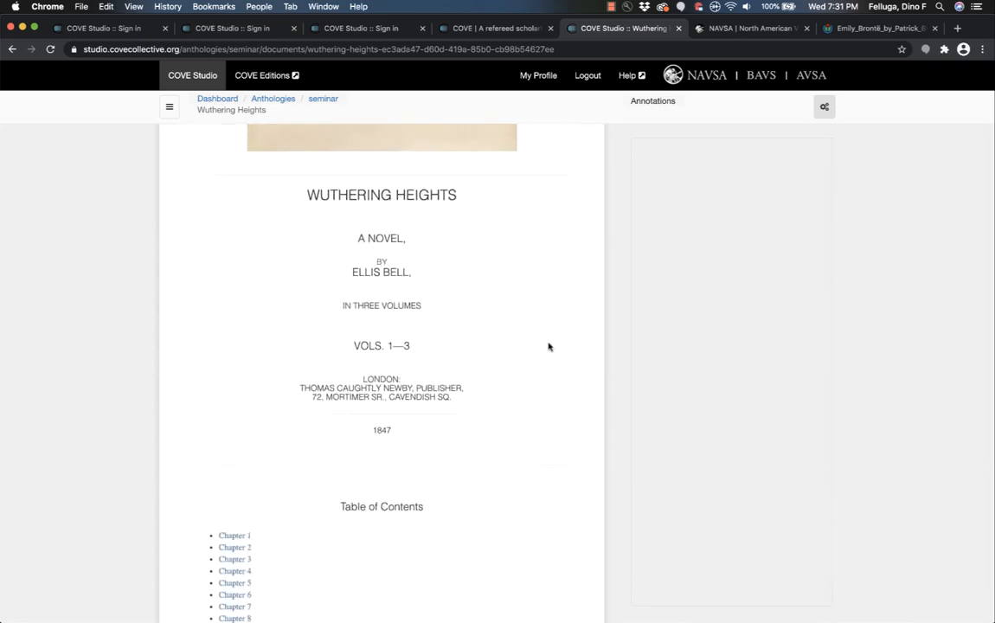
pyautogui.moveTo(460, 301)
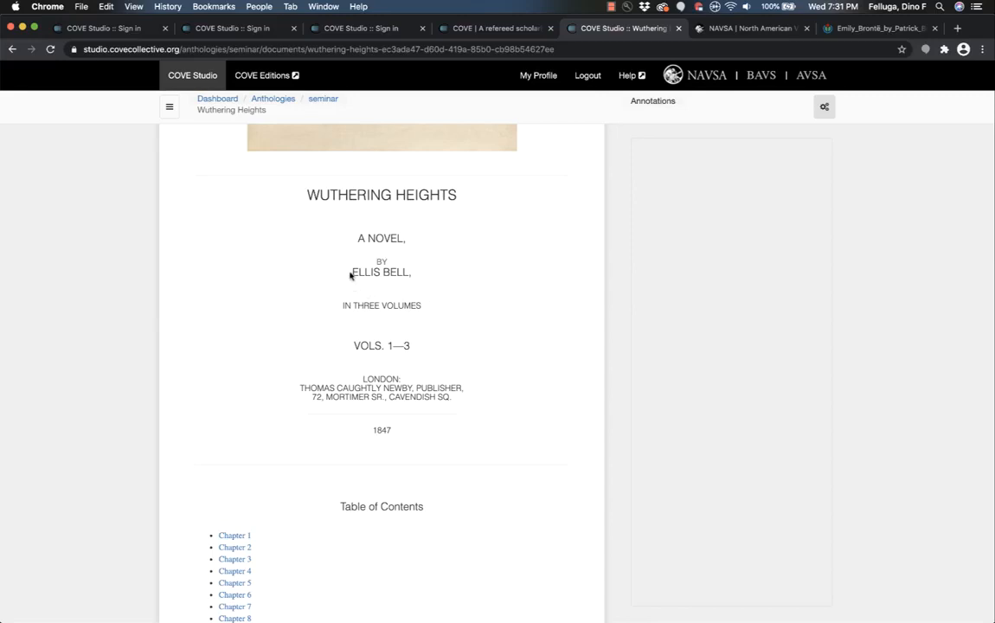
pyautogui.moveTo(351, 273)
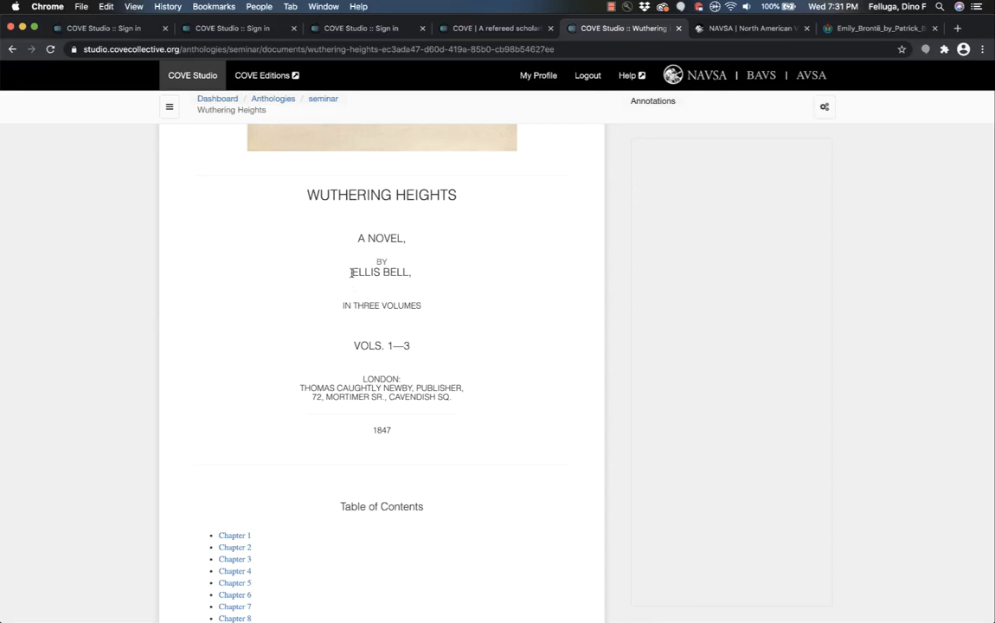
pyautogui.moveTo(351, 271); pyautogui.dragTo(406, 271)
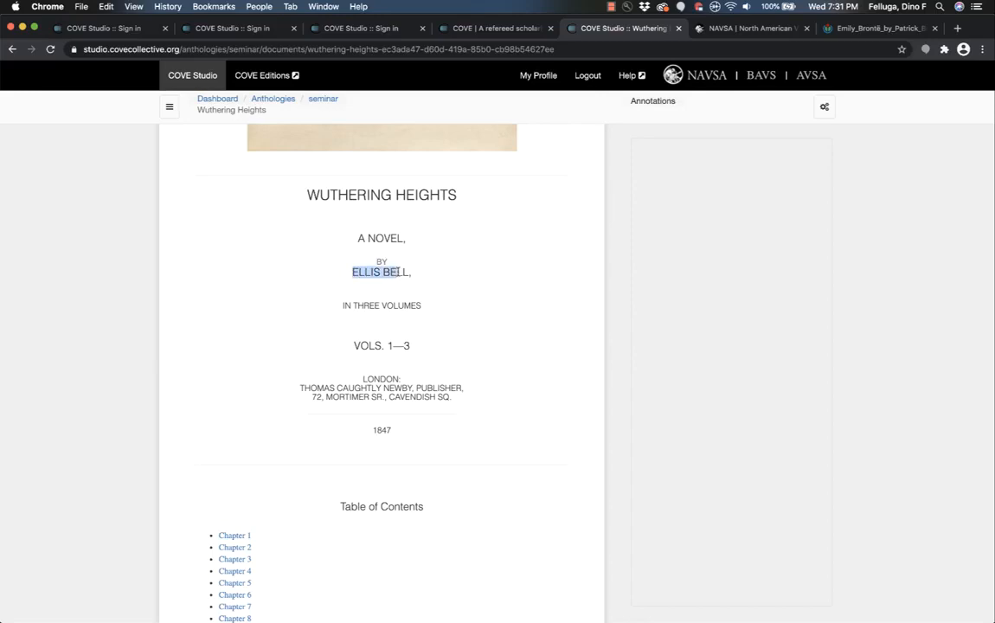
pyautogui.click(381, 271)
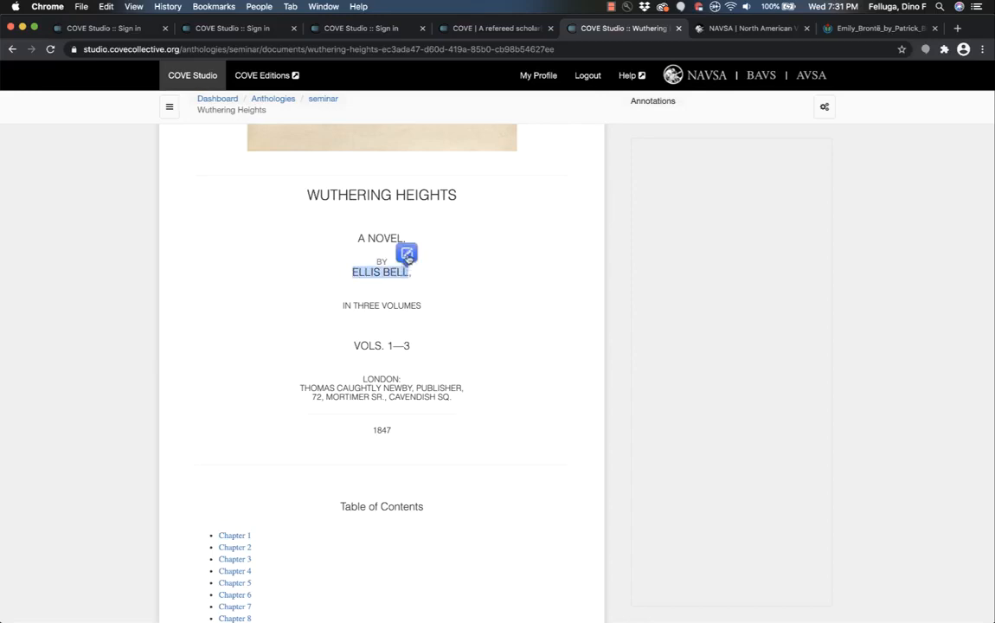
pyautogui.click(406, 254)
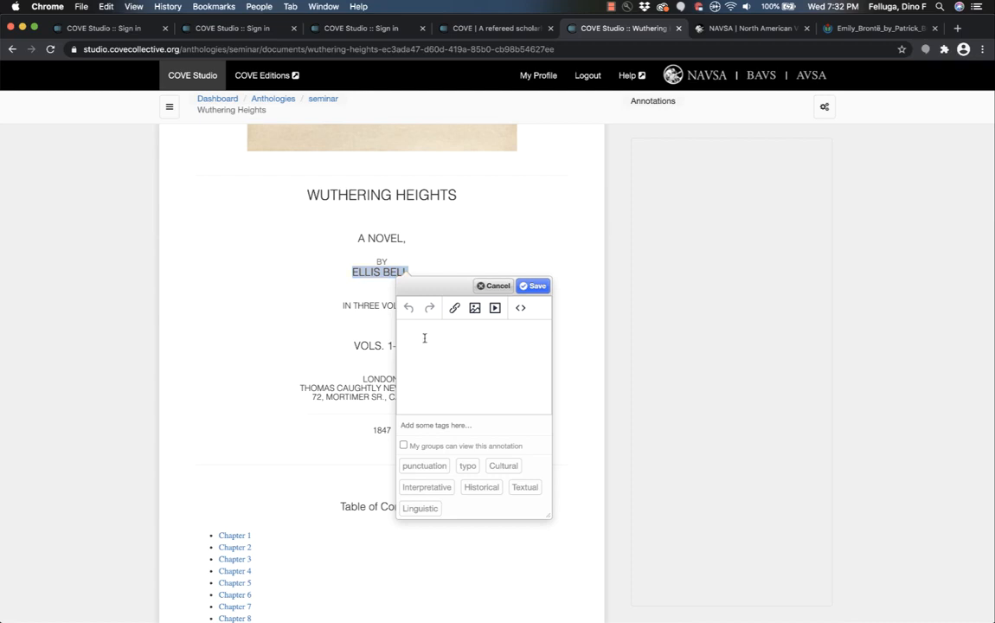
pyautogui.write('Emily')
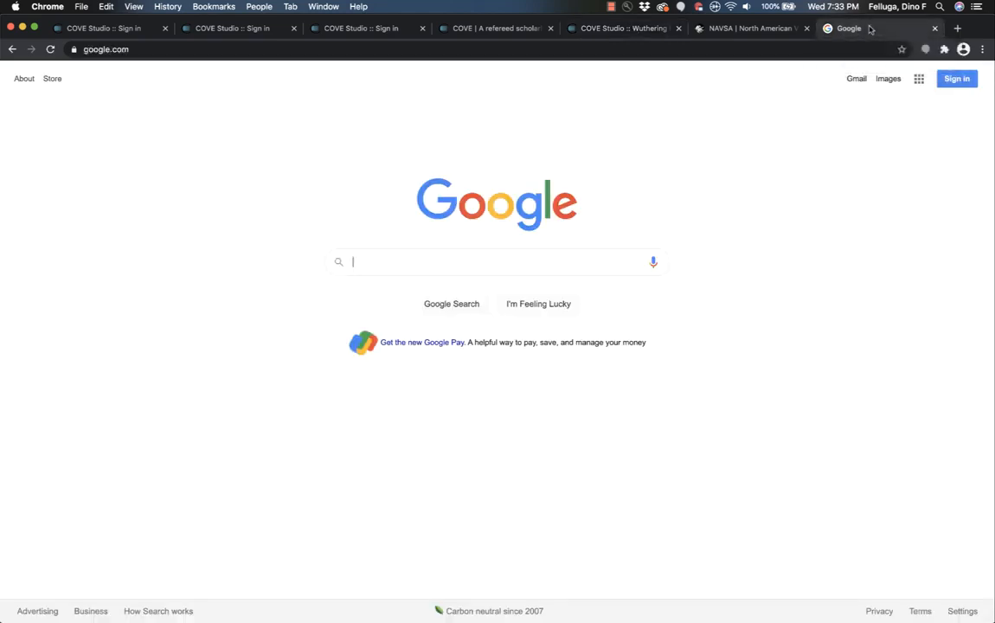
# - Search Google for 'emily bronte', open her Wikipedia article and enlarge her portrait image
pyautogui.click(477, 261)
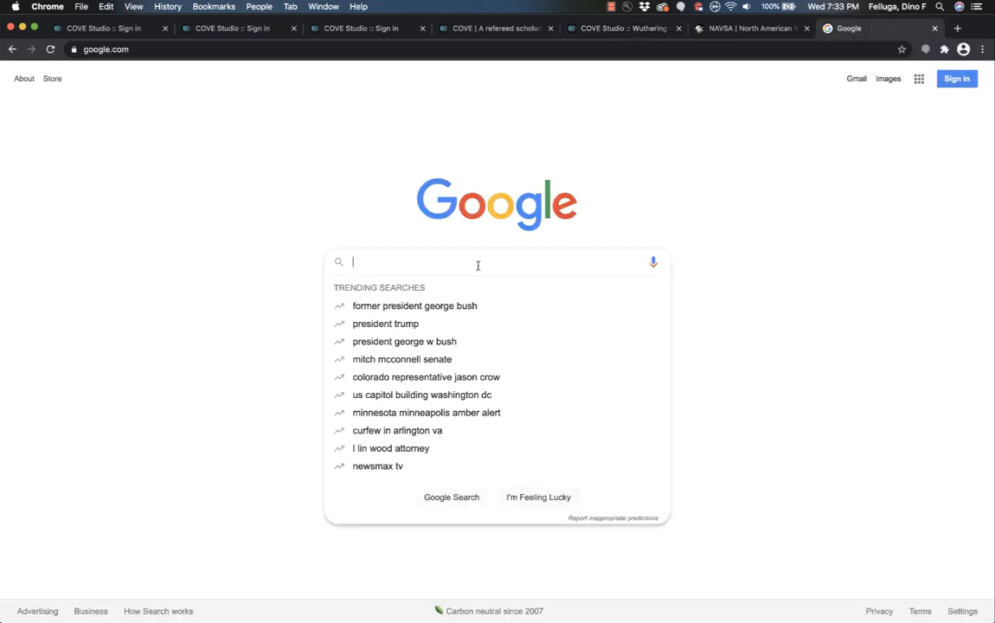
pyautogui.write('emily bronte')
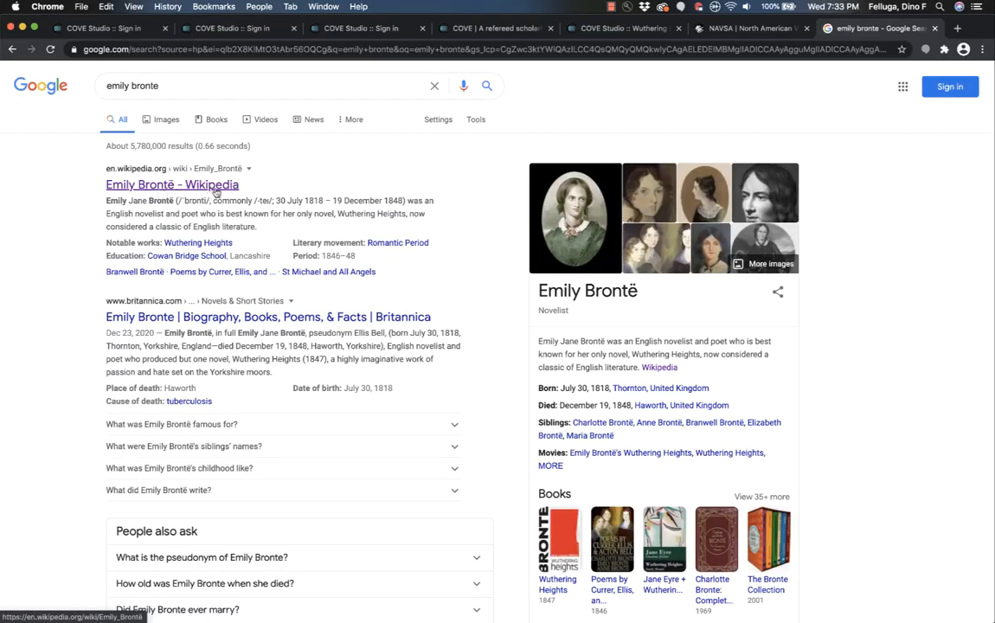
pyautogui.click(172, 183)
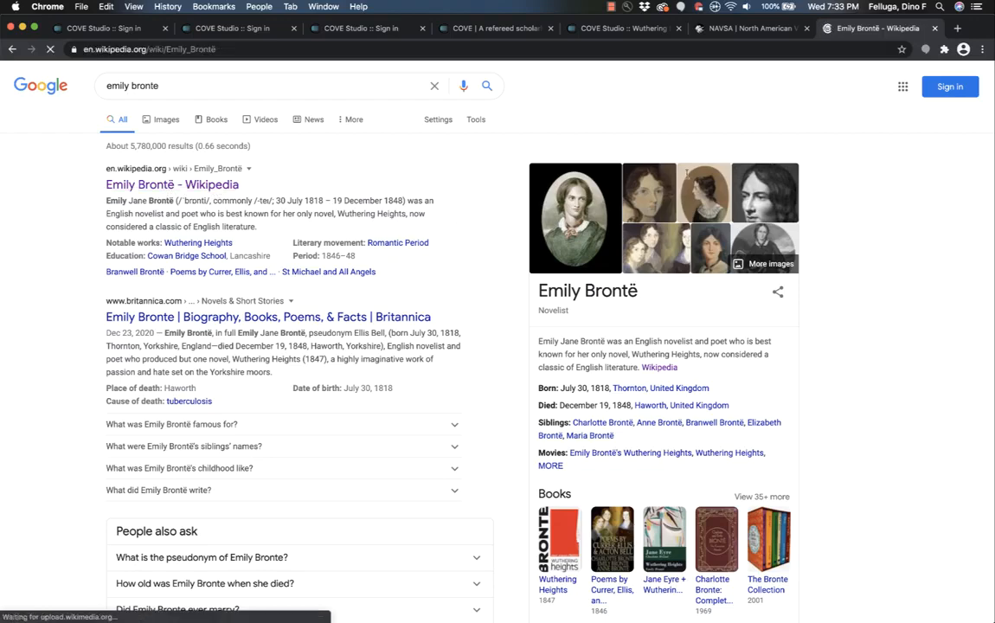
pyautogui.click(171, 184)
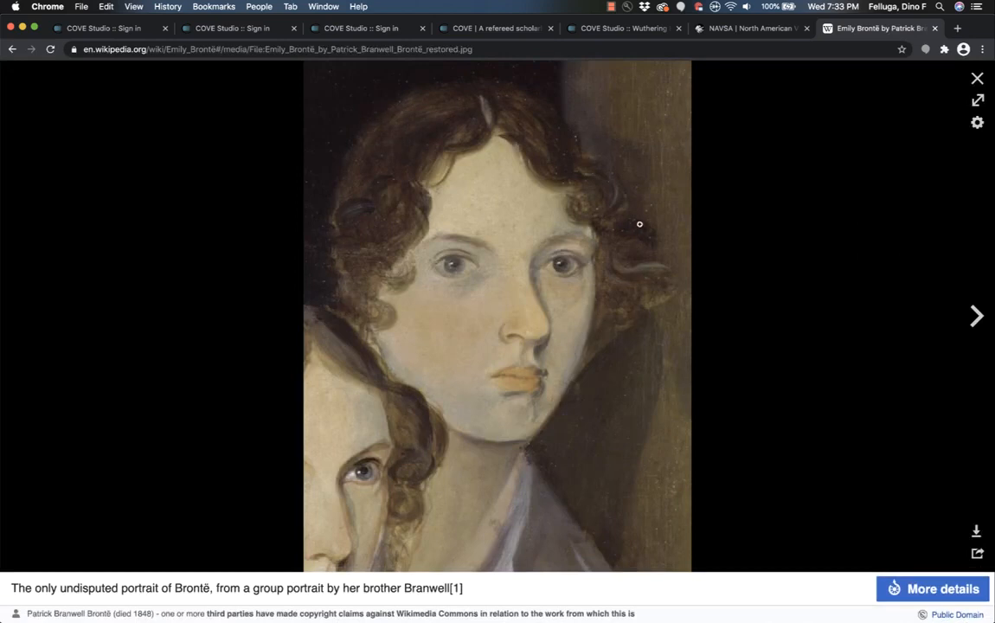
pyautogui.moveTo(163, 59)
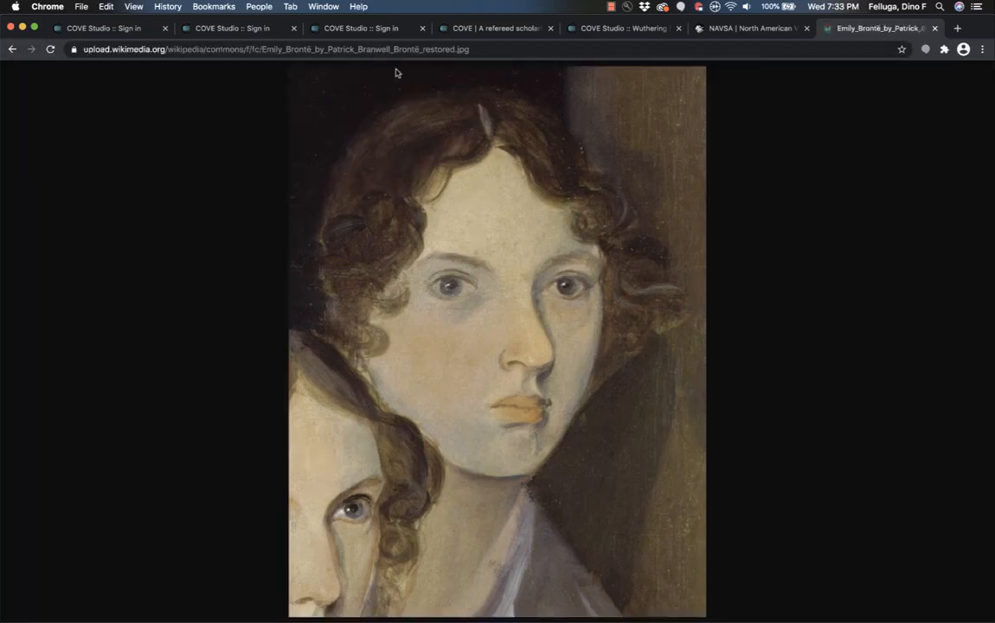
pyautogui.click(353, 48)
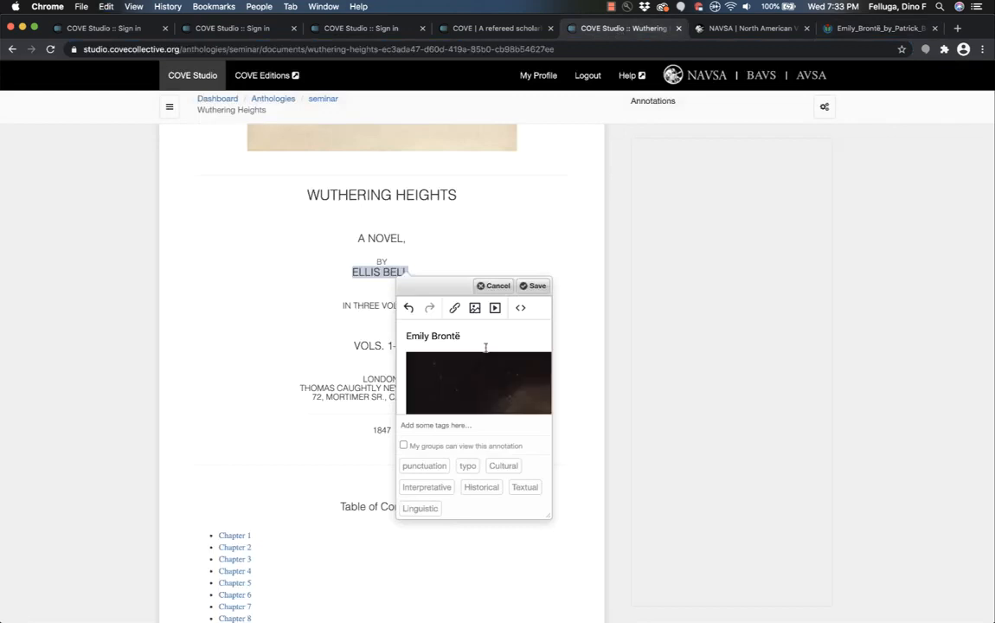
# - Save the 'Emily Brontë' annotation with her portrait on Ellis Bell
pyautogui.click(533, 285)
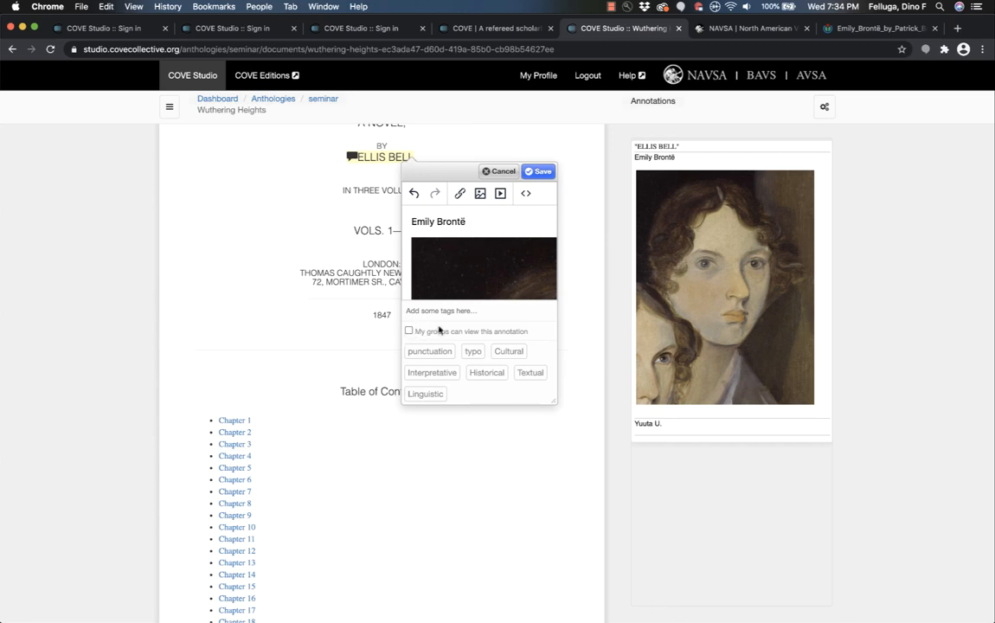
pyautogui.click(539, 171)
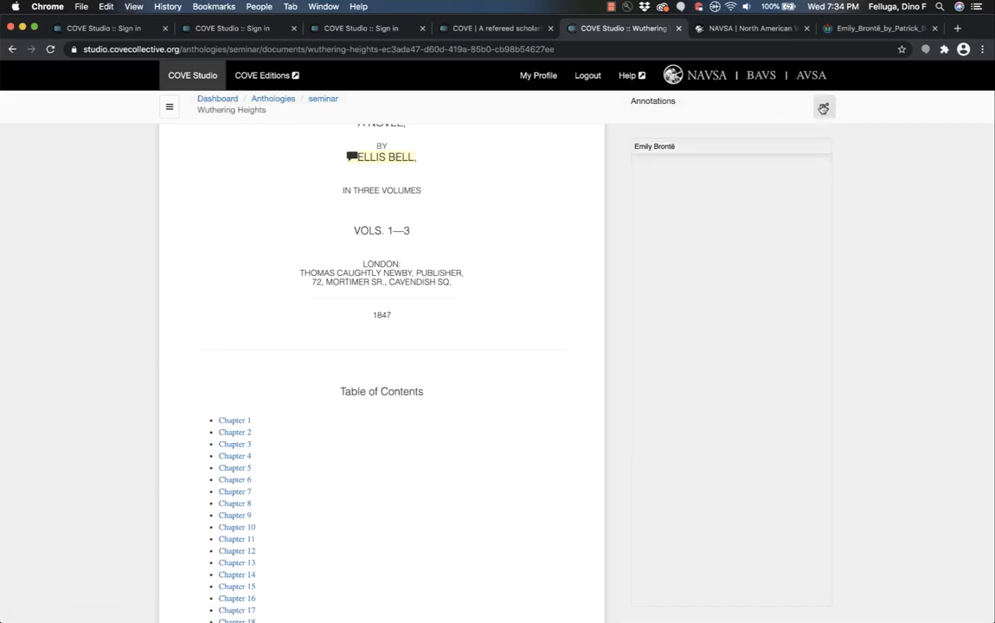
# - Show the annotation filter and sort options, filtering by who made them
pyautogui.click(824, 107)
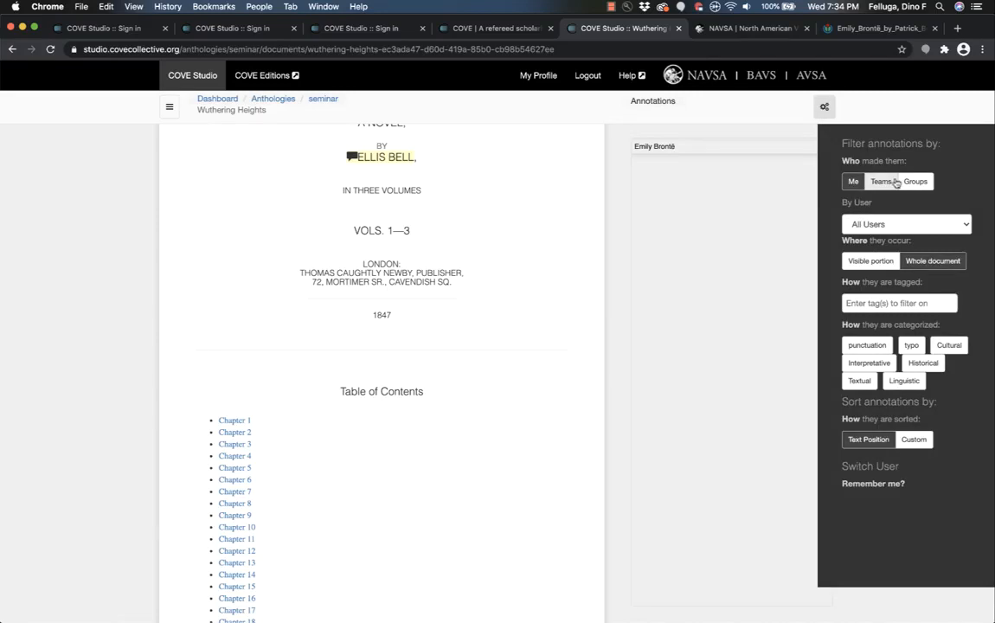
pyautogui.click(915, 182)
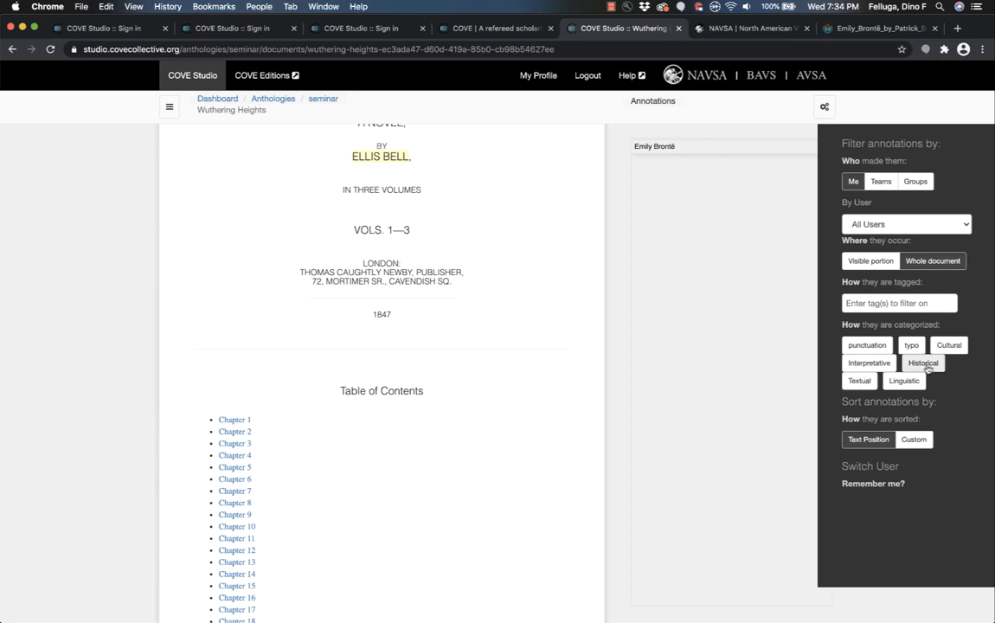
pyautogui.moveTo(903, 380)
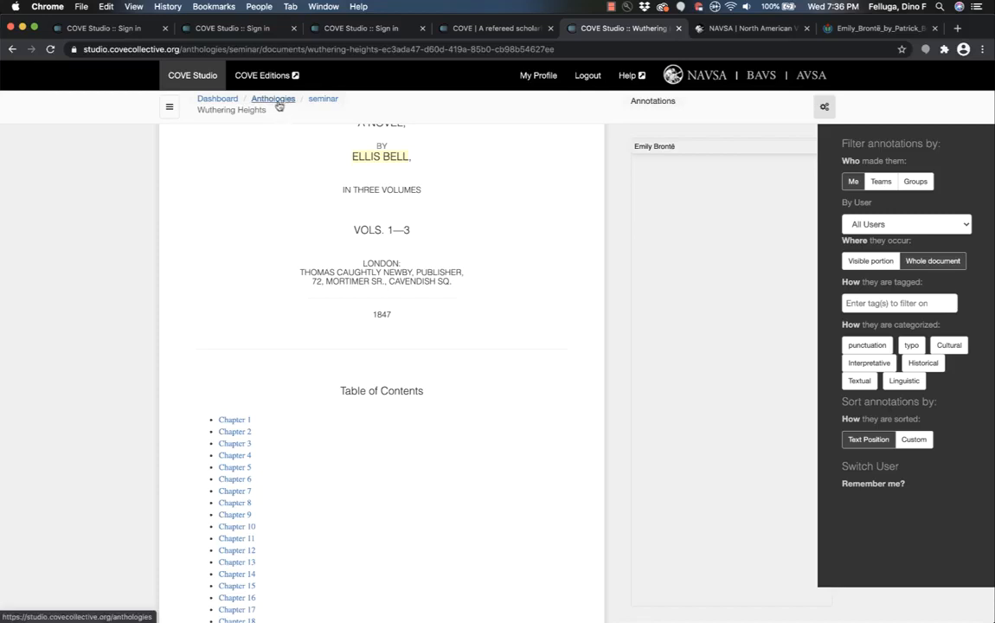
pyautogui.moveTo(280, 106)
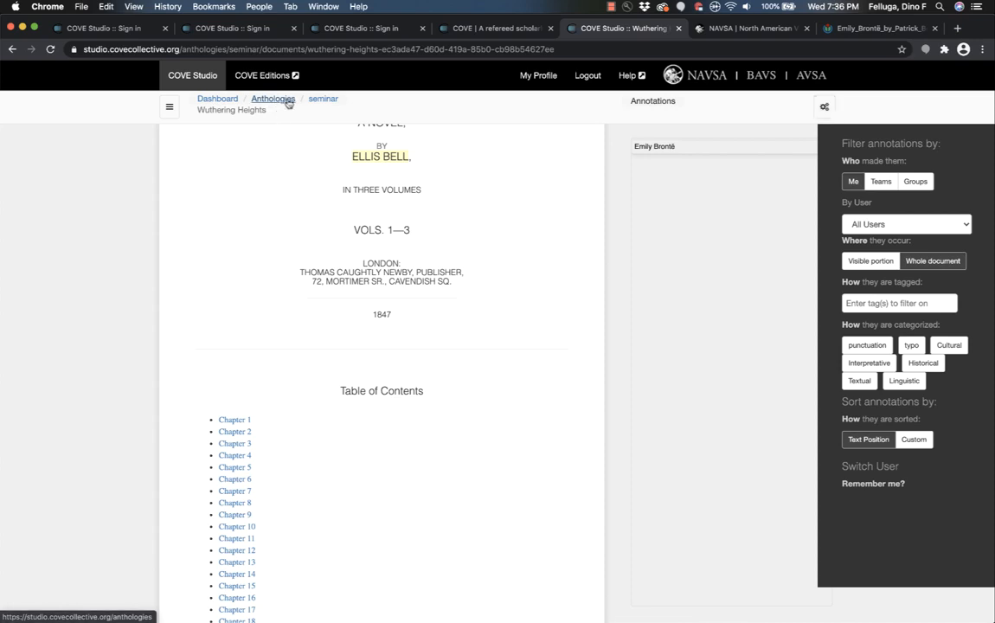
# - Reopen the 2020 SW seminar anthology from the Anthologies list, then head to the dashboard
pyautogui.click(272, 99)
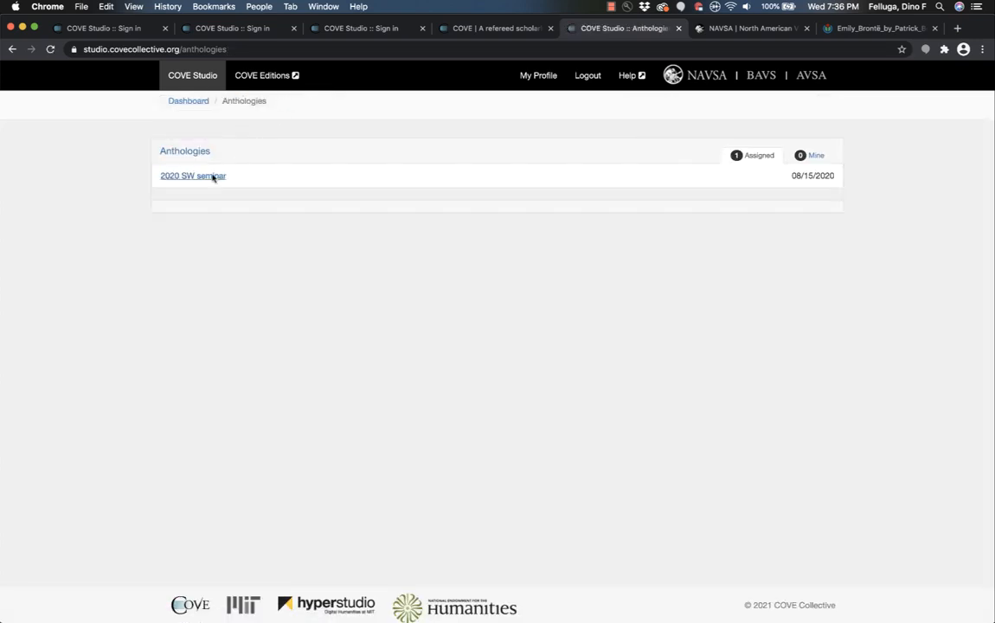
pyautogui.click(193, 176)
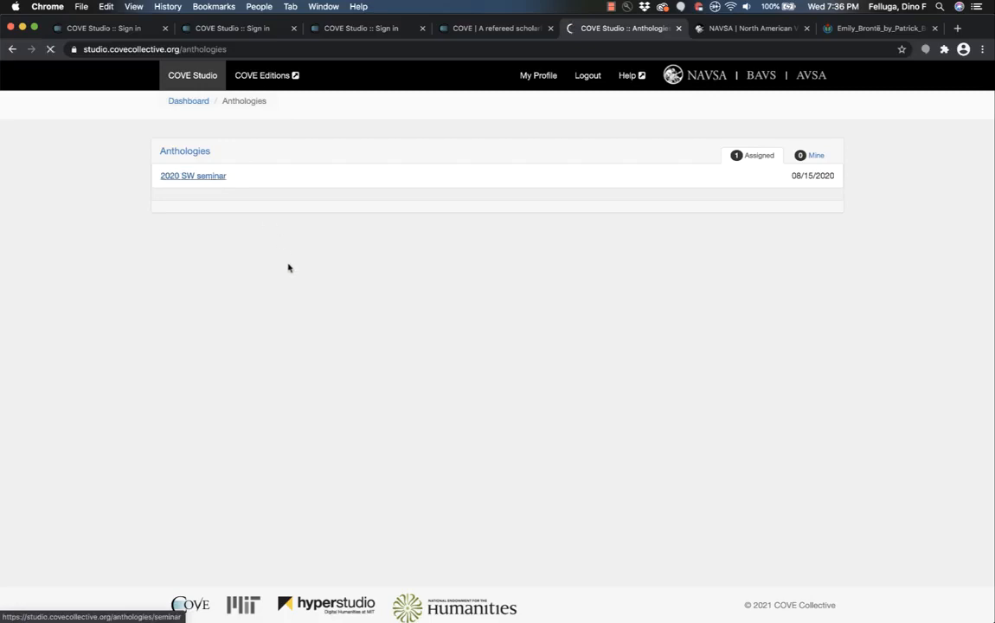
pyautogui.click(194, 176)
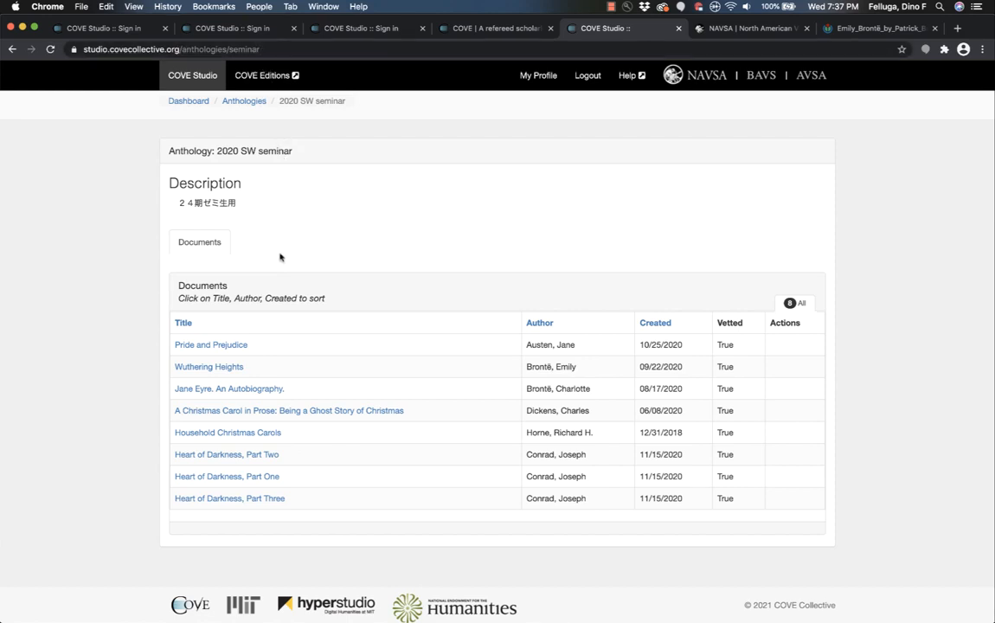
pyautogui.moveTo(217, 422)
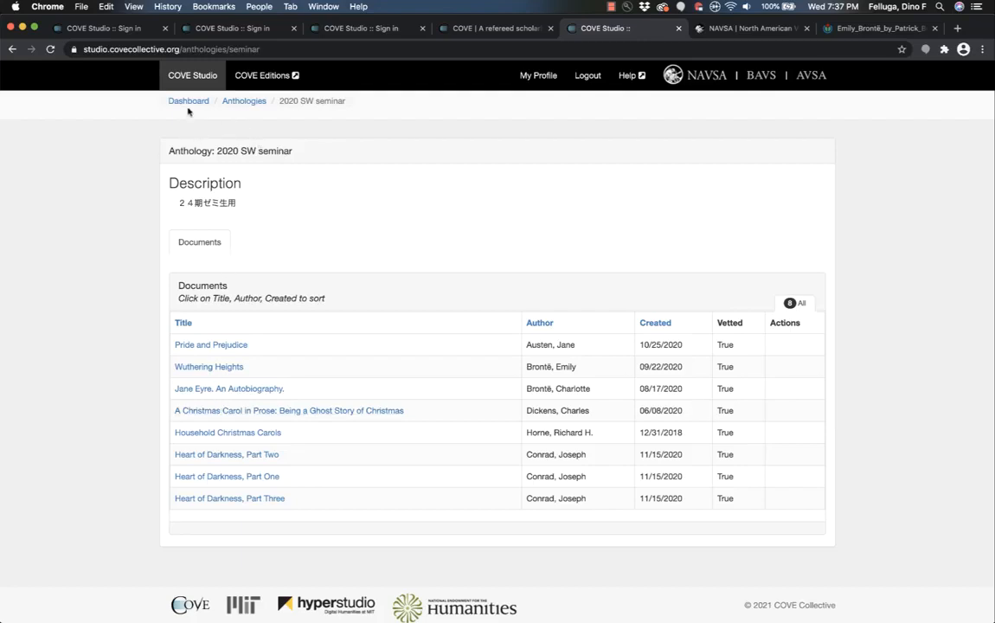
pyautogui.click(187, 101)
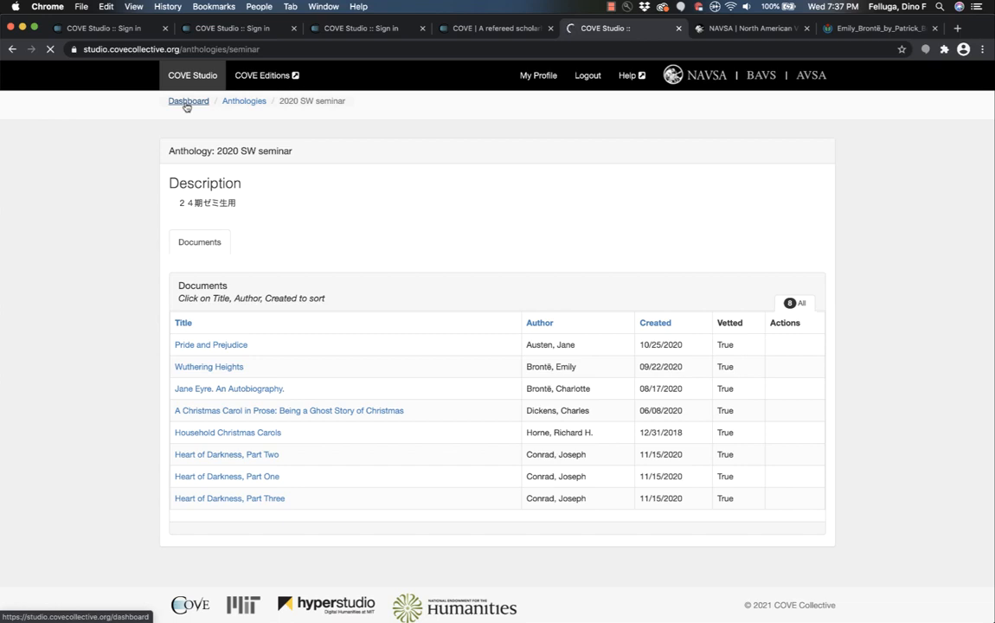
# - From the dashboard, show the full Anthologies list with '2020 SW seminar'
pyautogui.click(187, 100)
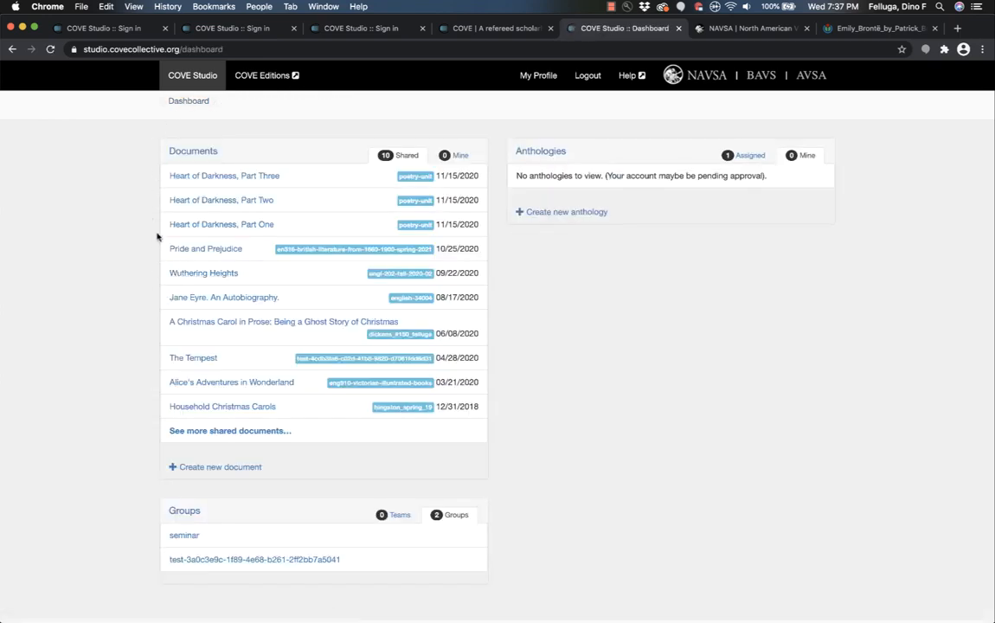
pyautogui.moveTo(213, 192)
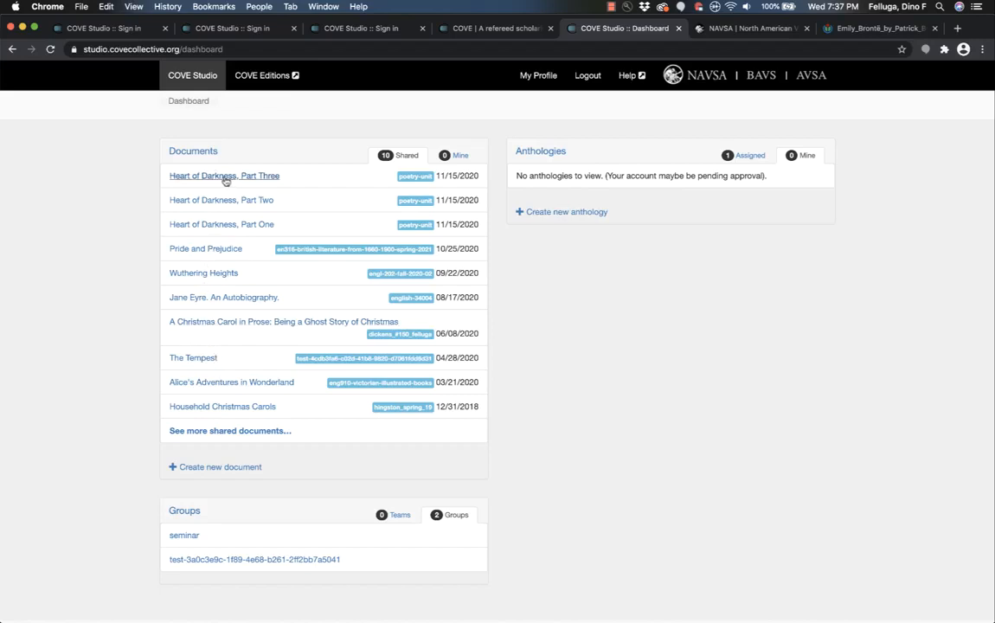
pyautogui.moveTo(223, 178)
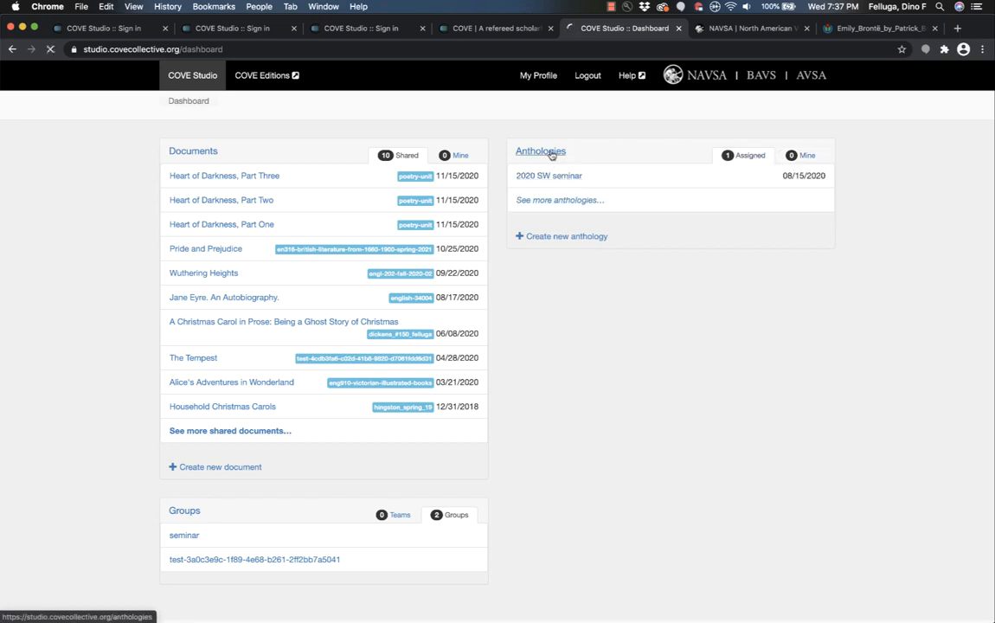
pyautogui.click(540, 150)
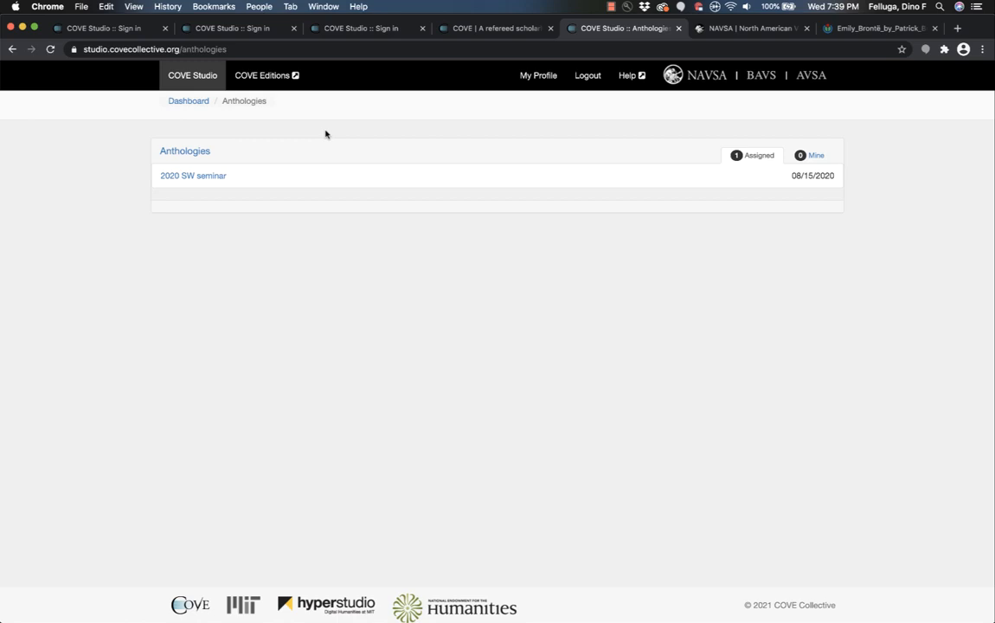
pyautogui.moveTo(263, 80)
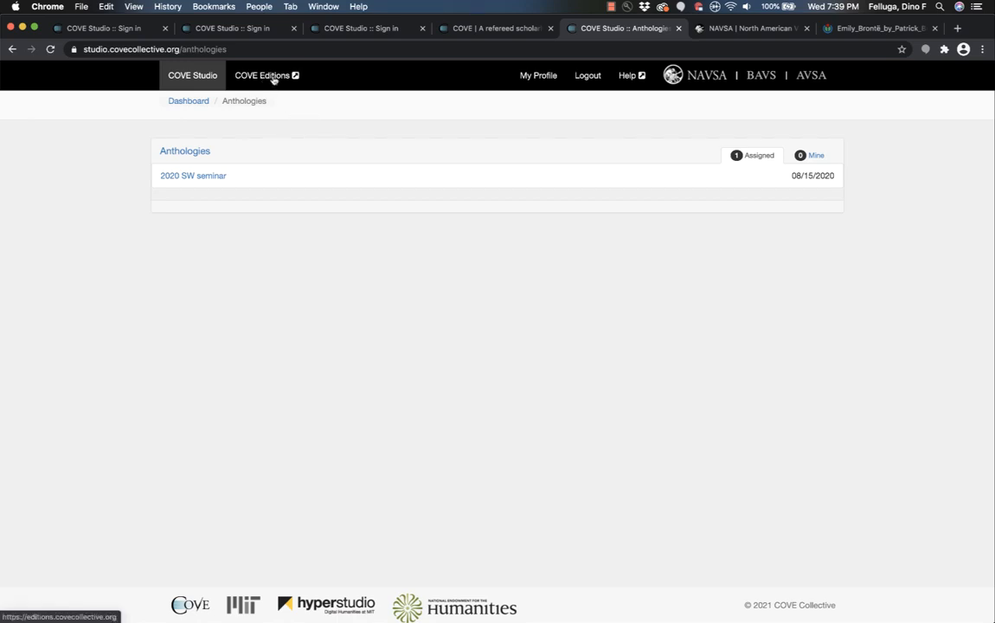
# - Browse the COVE Editions HOW TO guide for using COVE in the classroom
pyautogui.click(263, 76)
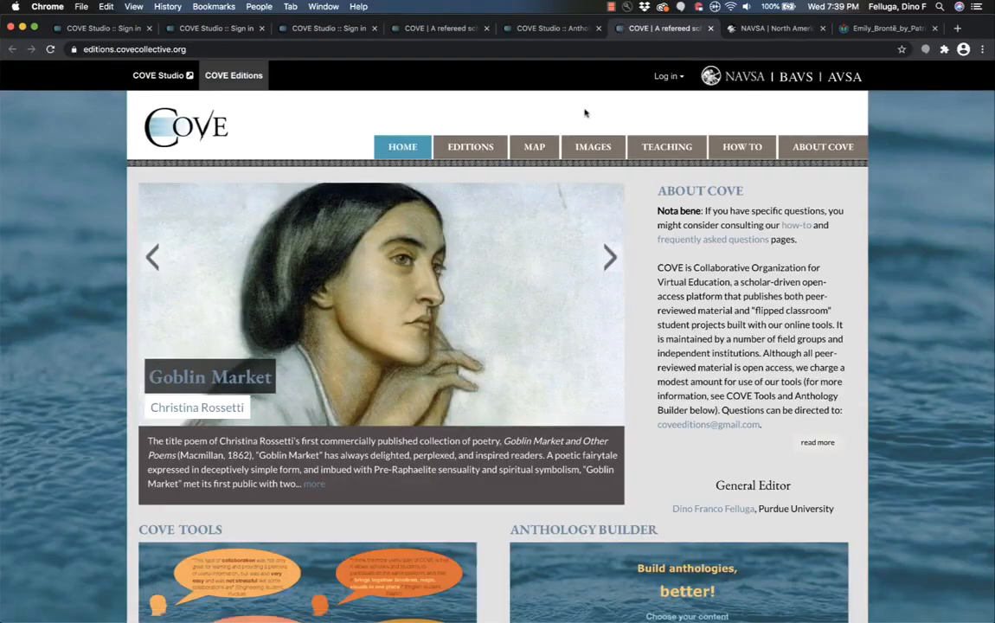
pyautogui.click(741, 145)
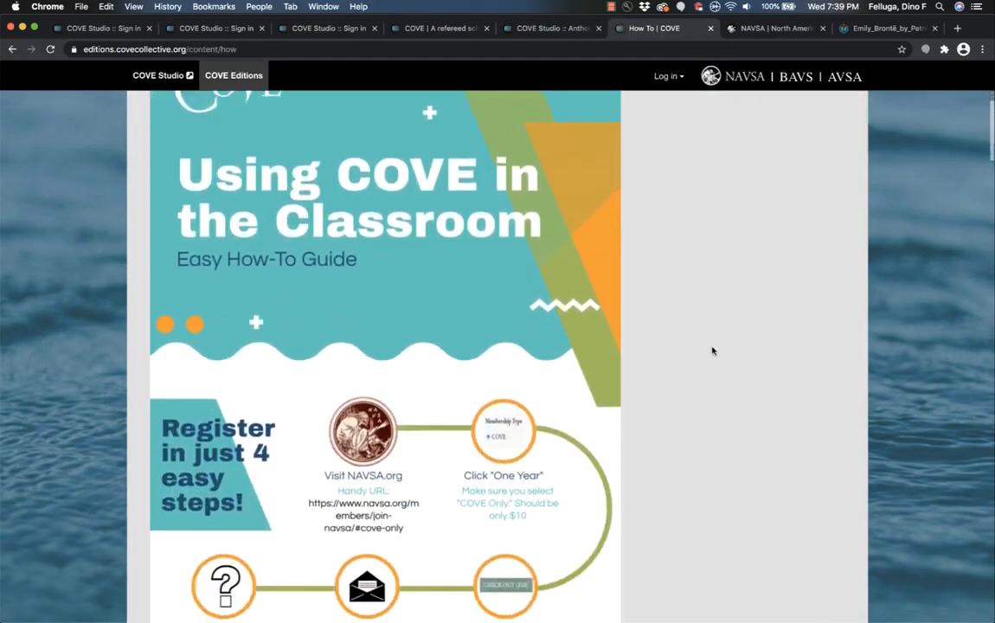
pyautogui.scroll(-3)
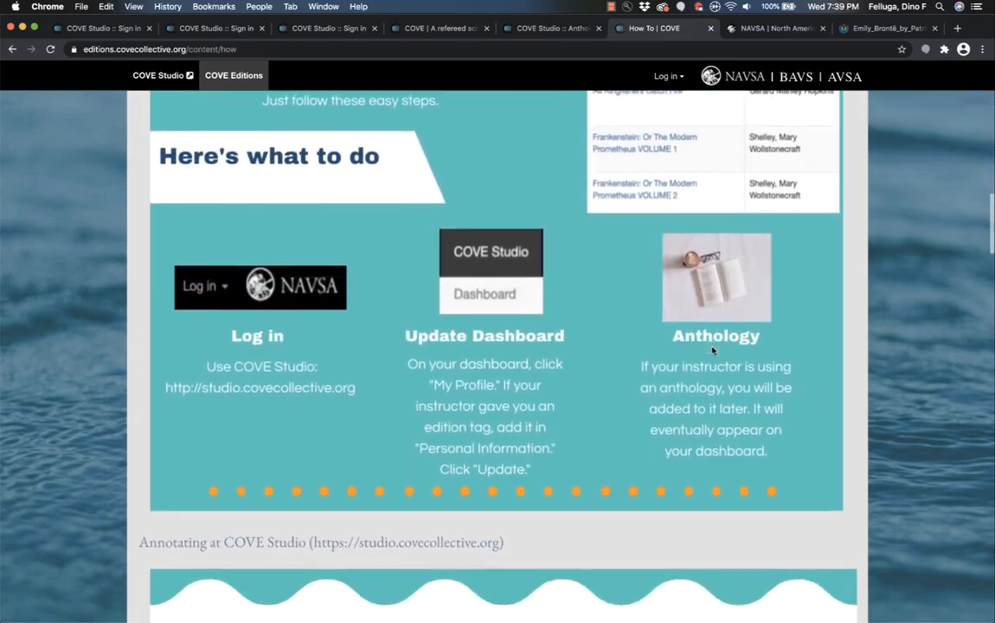
pyautogui.scroll(-3)
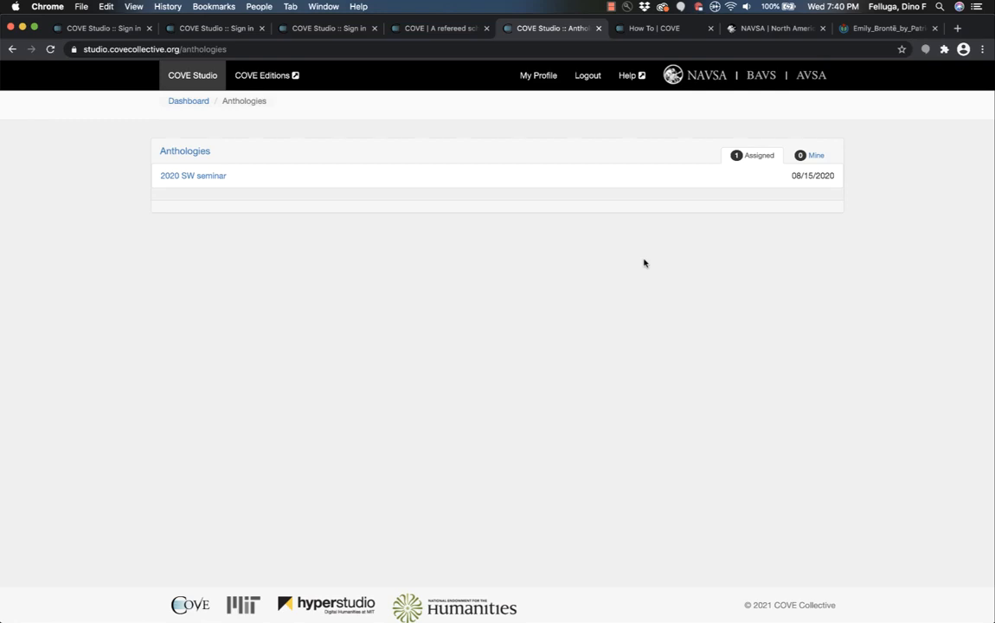
pyautogui.moveTo(467, 271)
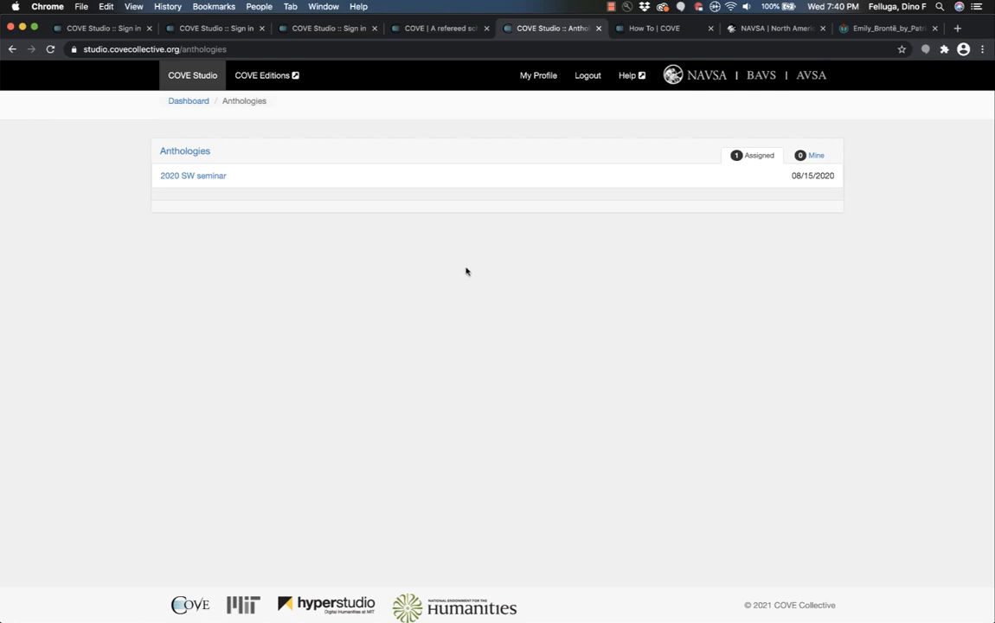
pyautogui.moveTo(266, 259)
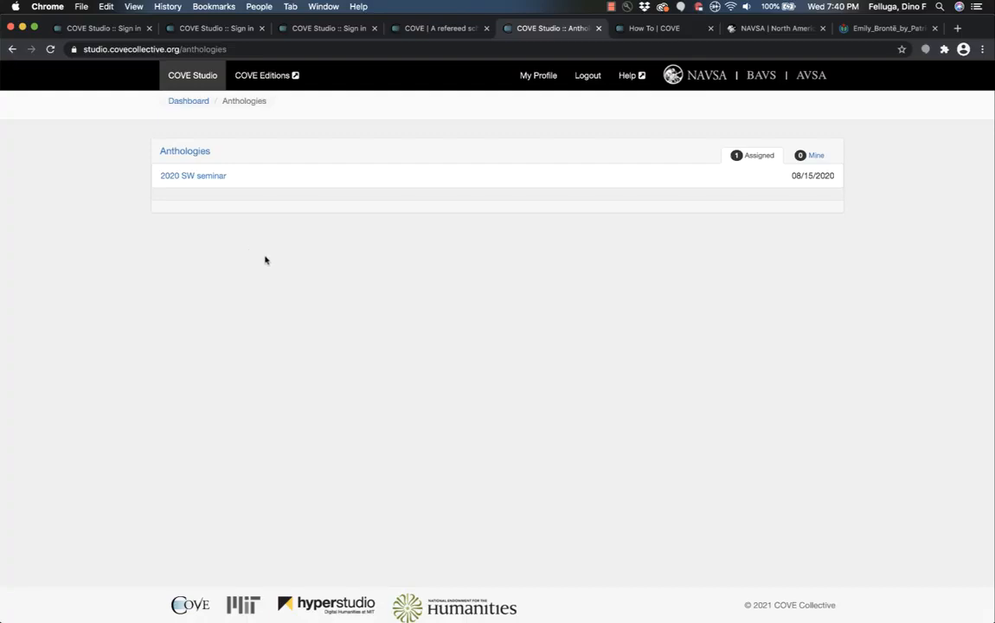
pyautogui.moveTo(253, 251)
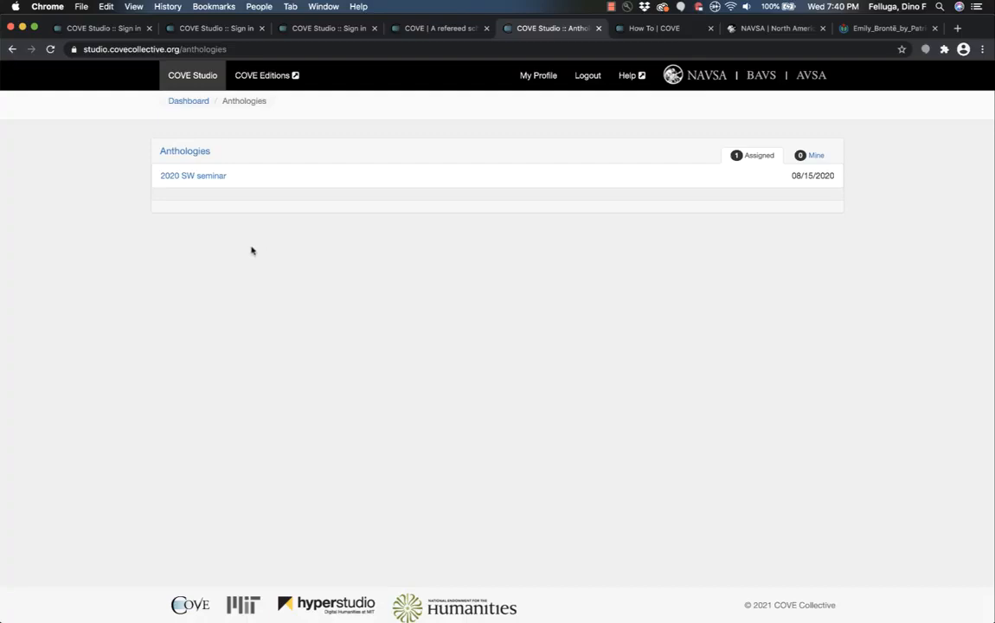
pyautogui.moveTo(76, 240)
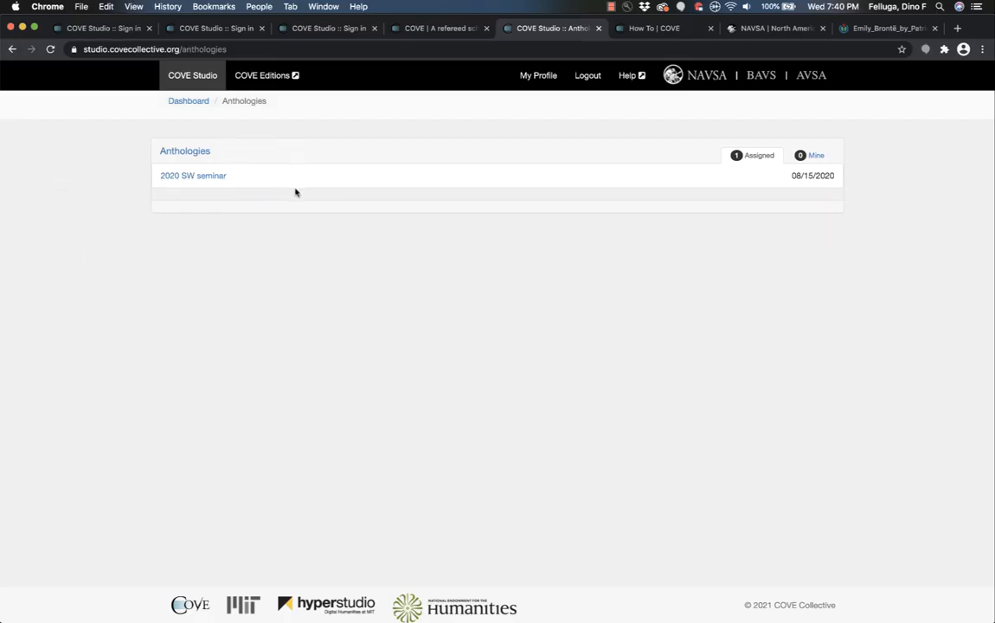
pyautogui.moveTo(301, 193)
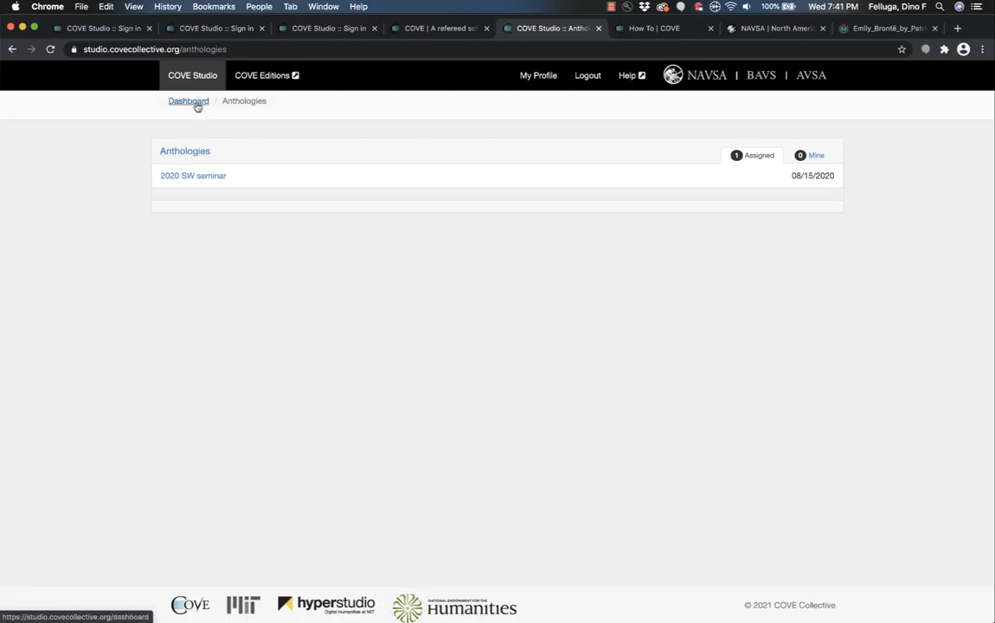
# - Return to the COVE Studio dashboard via the Dashboard breadcrumb
pyautogui.click(187, 100)
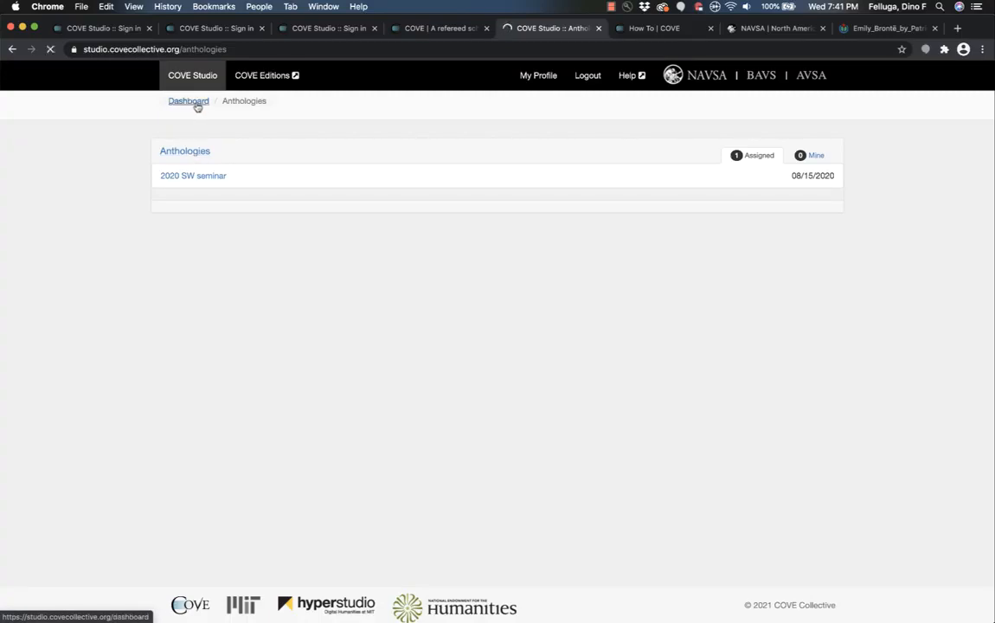
pyautogui.click(187, 100)
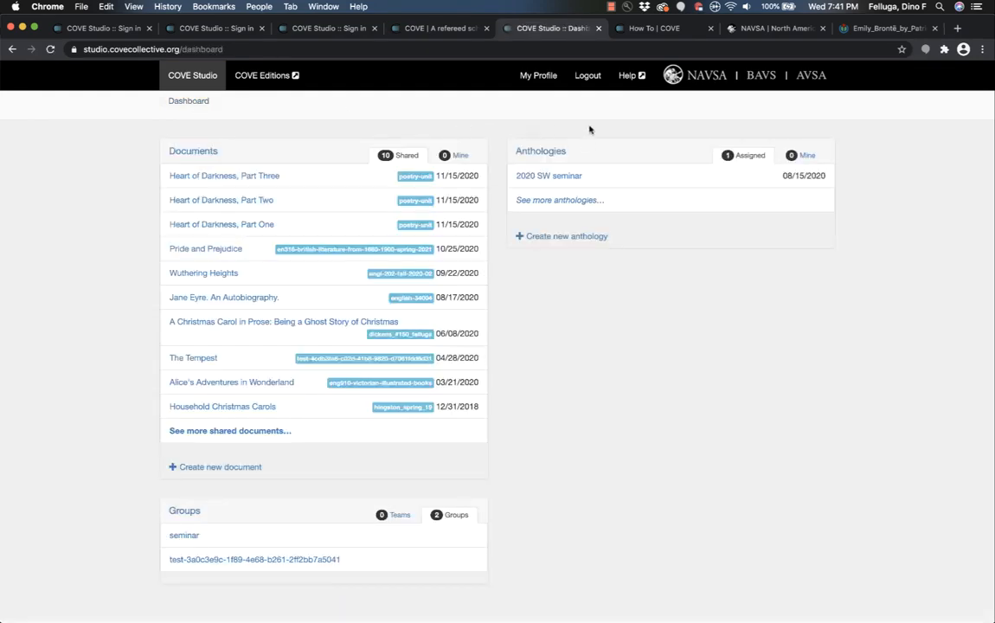
pyautogui.moveTo(691, 177)
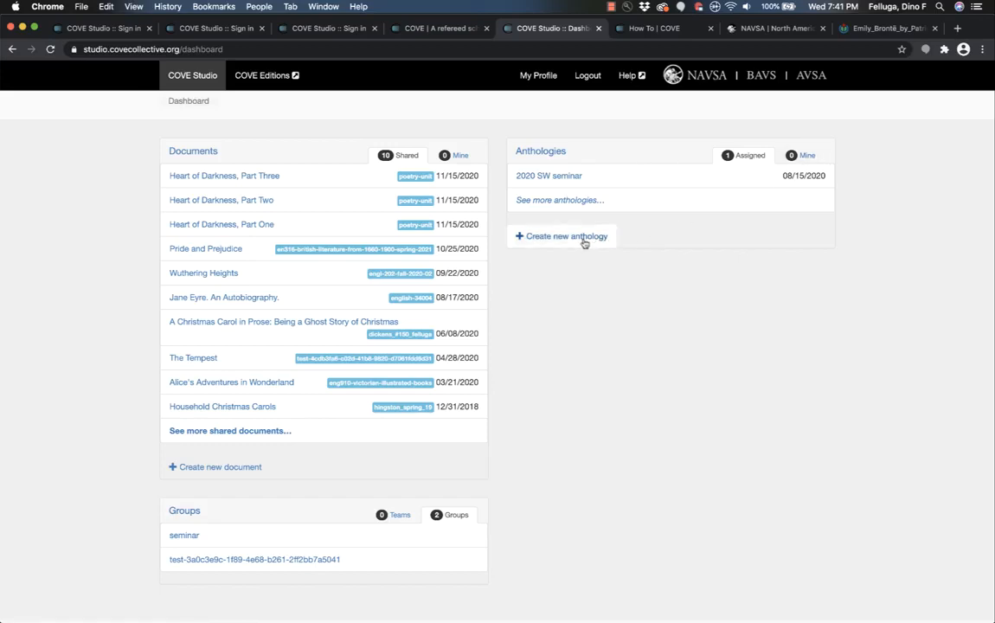
# - Create an anthology named 'sample anthology', description 'sample', with a screenshot banner image
pyautogui.click(563, 235)
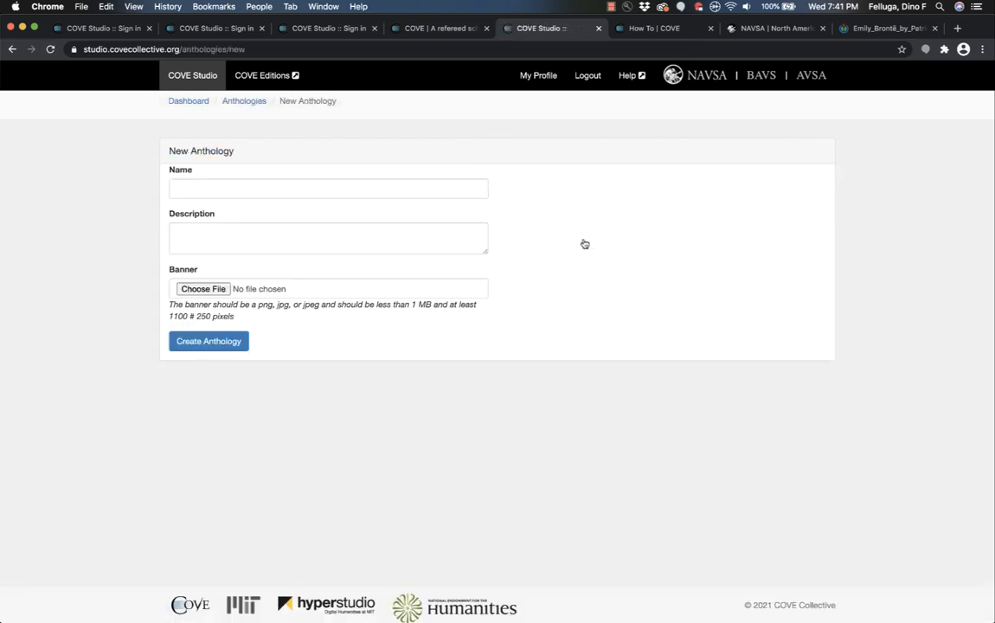
pyautogui.click(329, 186)
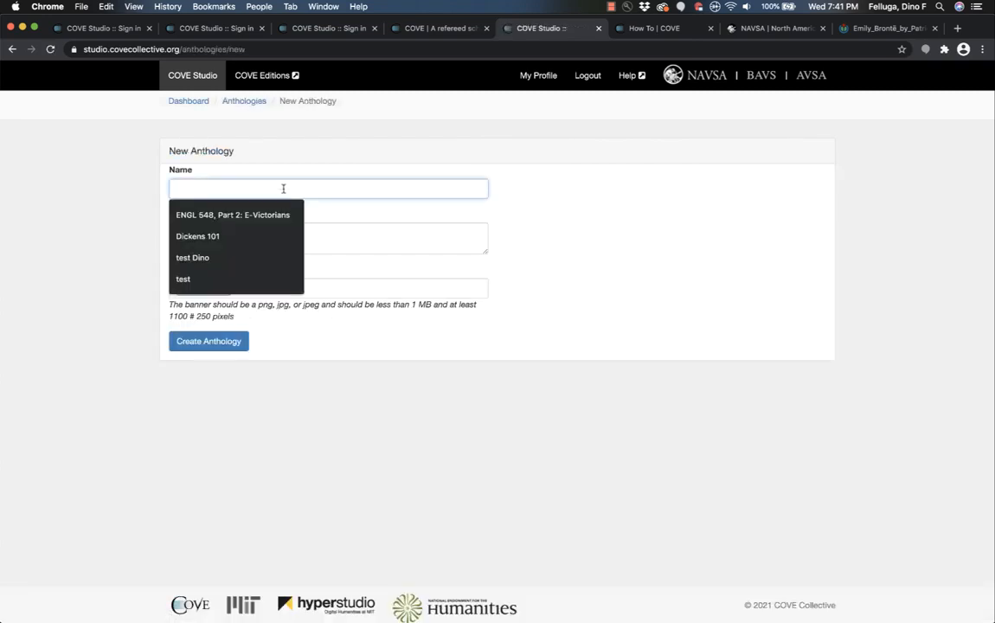
pyautogui.write('sample an')
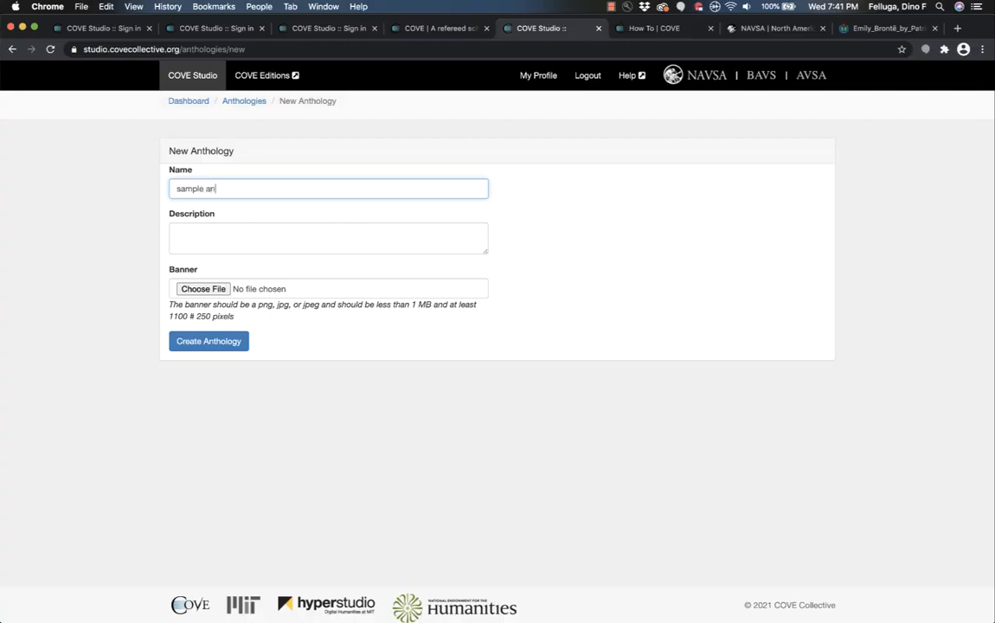
pyautogui.write('sample')
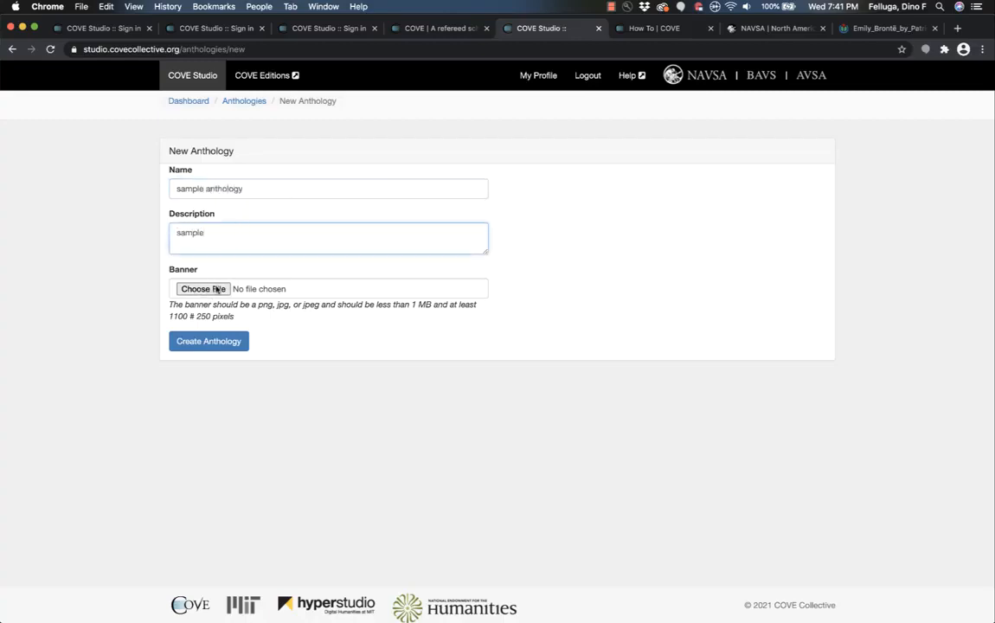
pyautogui.click(204, 287)
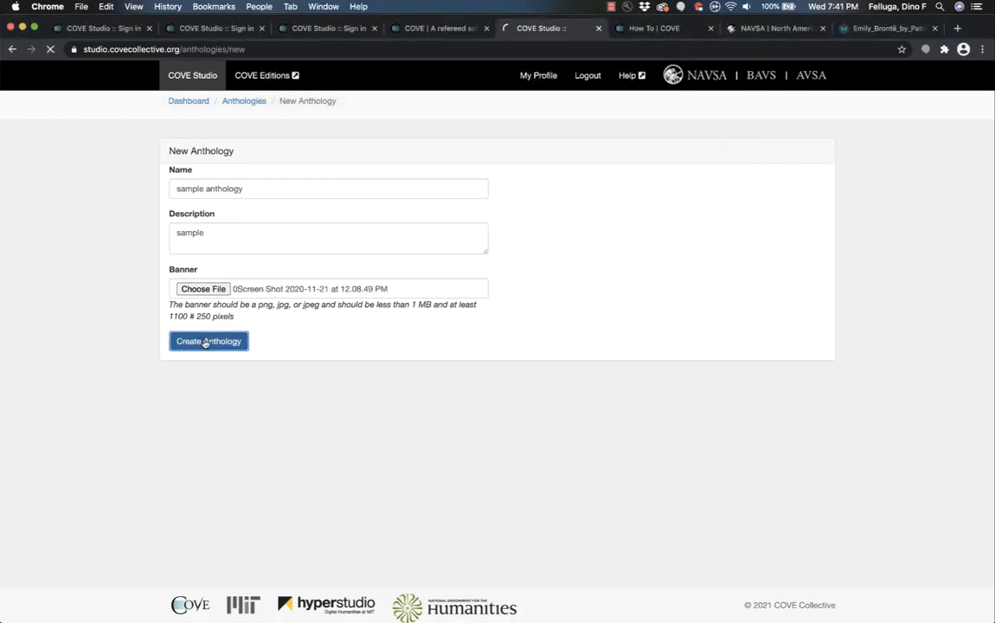
pyautogui.click(208, 341)
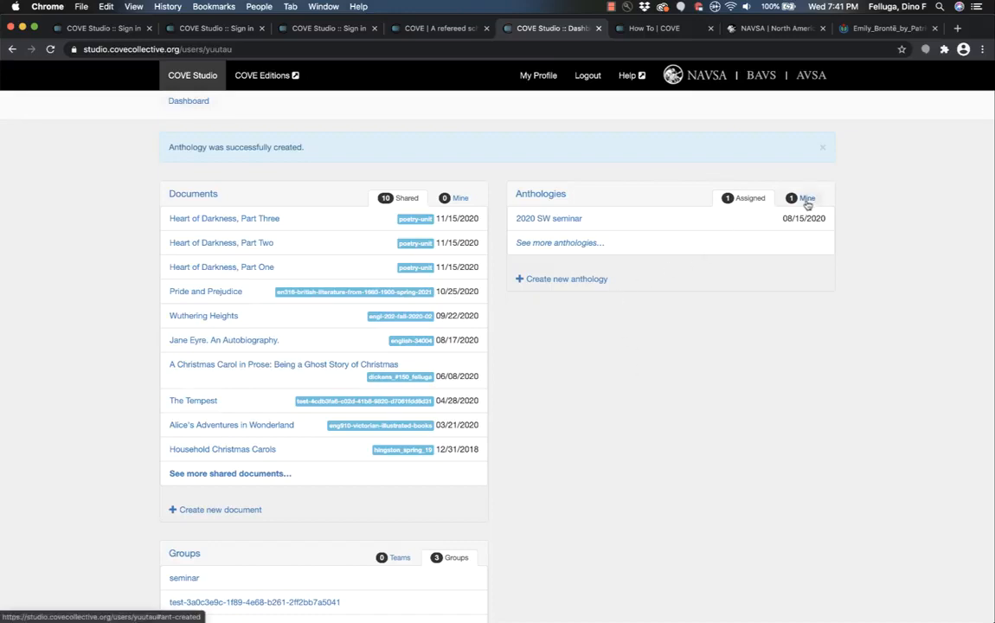
# - Show only my anthologies and open the 'sample anthology' page
pyautogui.click(806, 198)
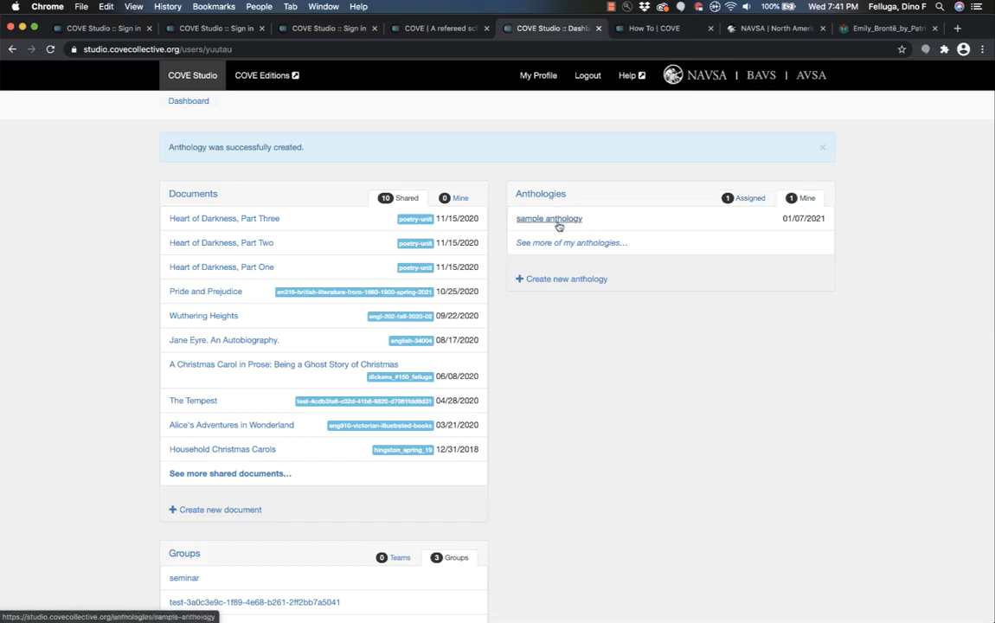
pyautogui.click(548, 218)
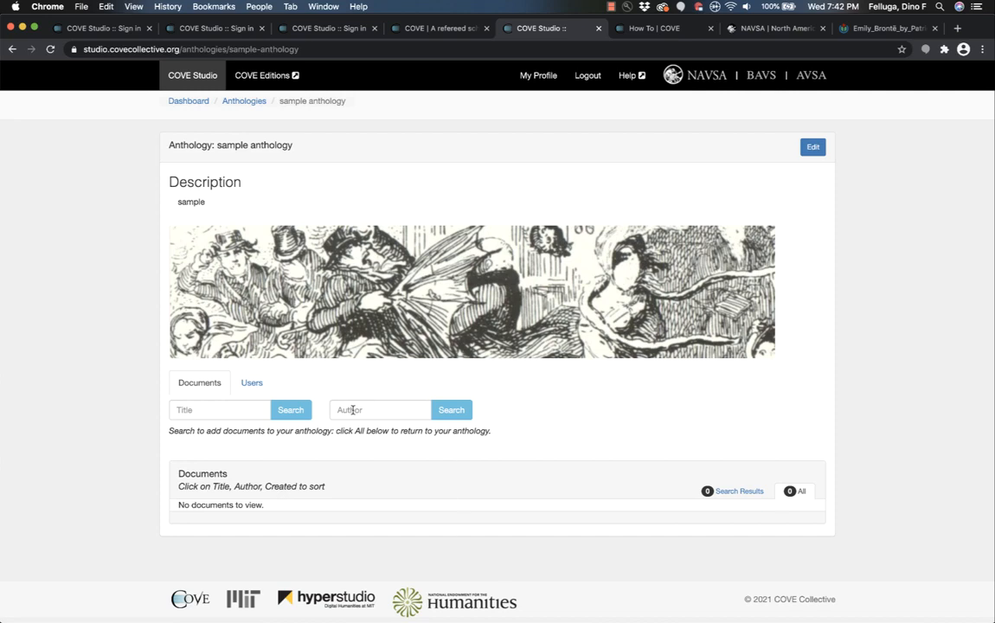
# - Search author 'carrol' and assign Alice's Adventures in Wonderland and Through the Looking Glass
pyautogui.write('carrol')
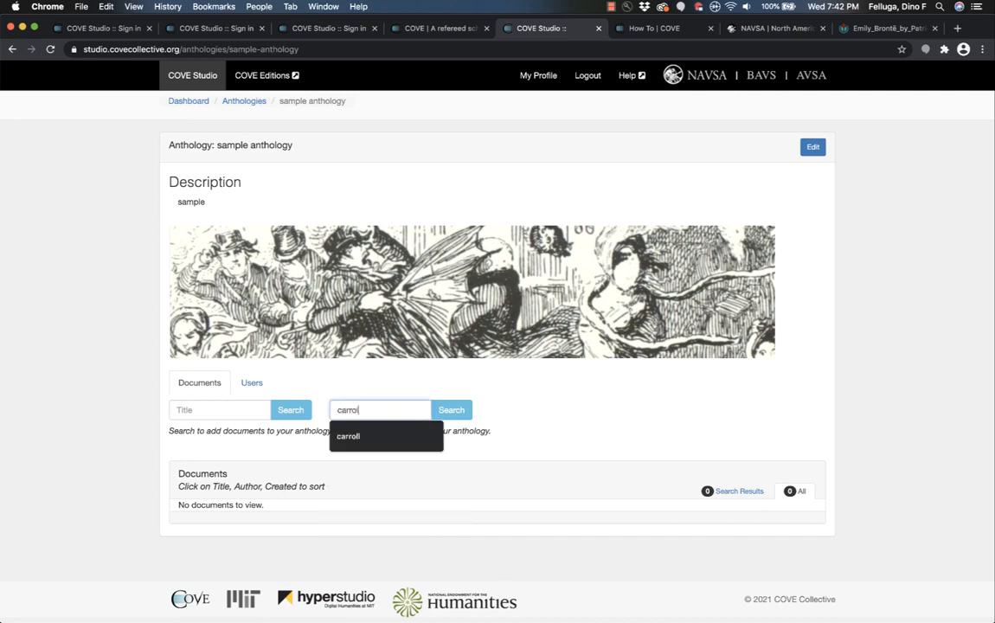
pyautogui.click(449, 408)
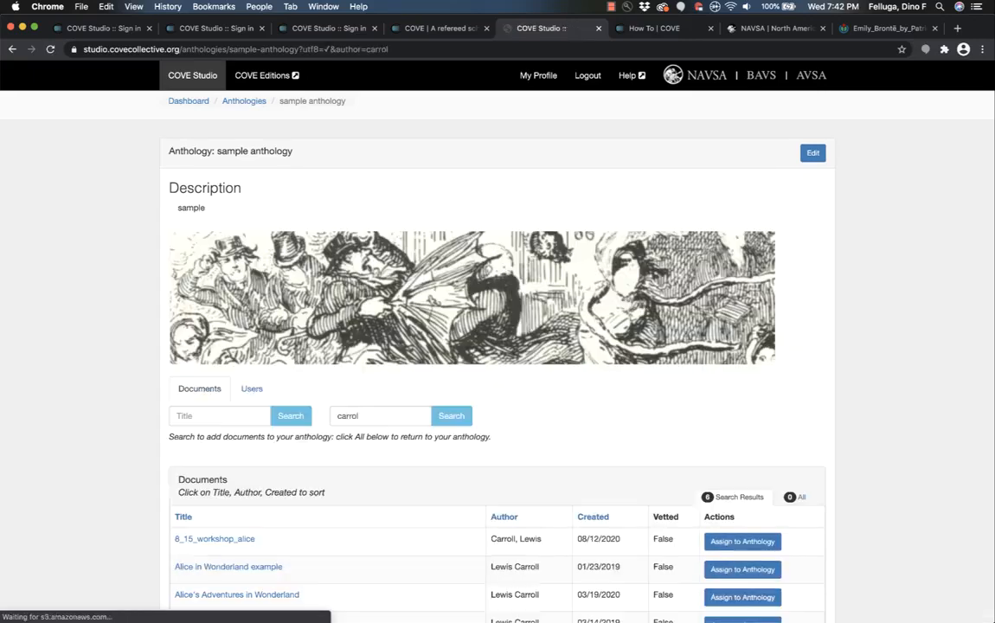
pyautogui.scroll(-3)
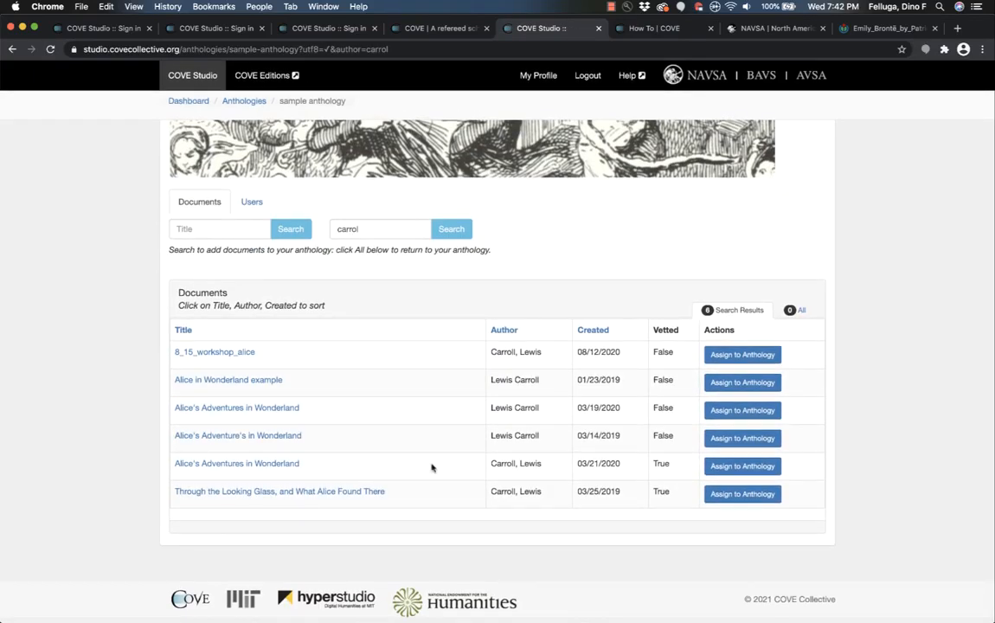
pyautogui.click(740, 465)
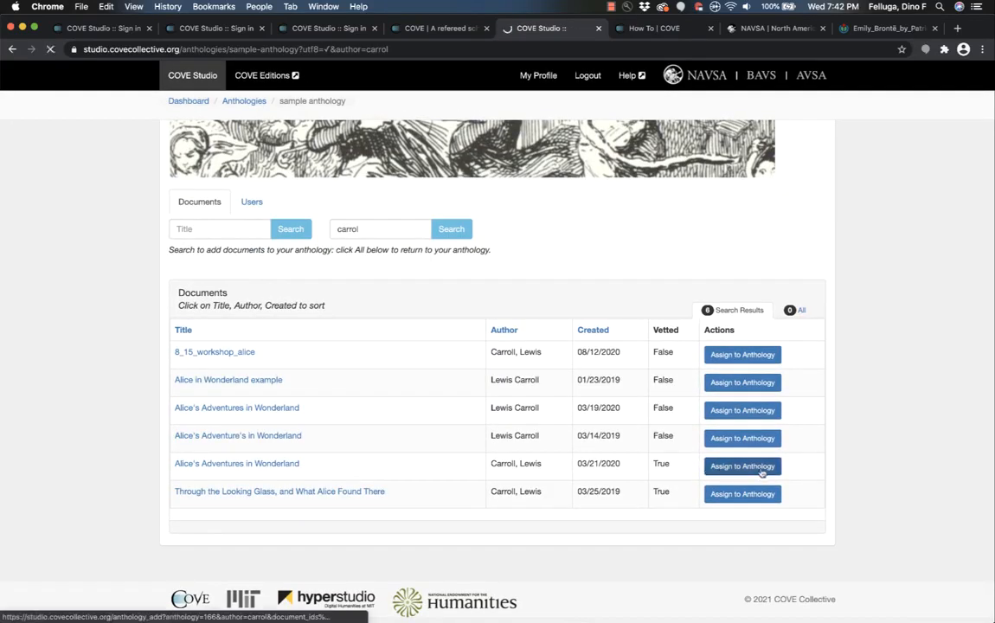
pyautogui.click(741, 465)
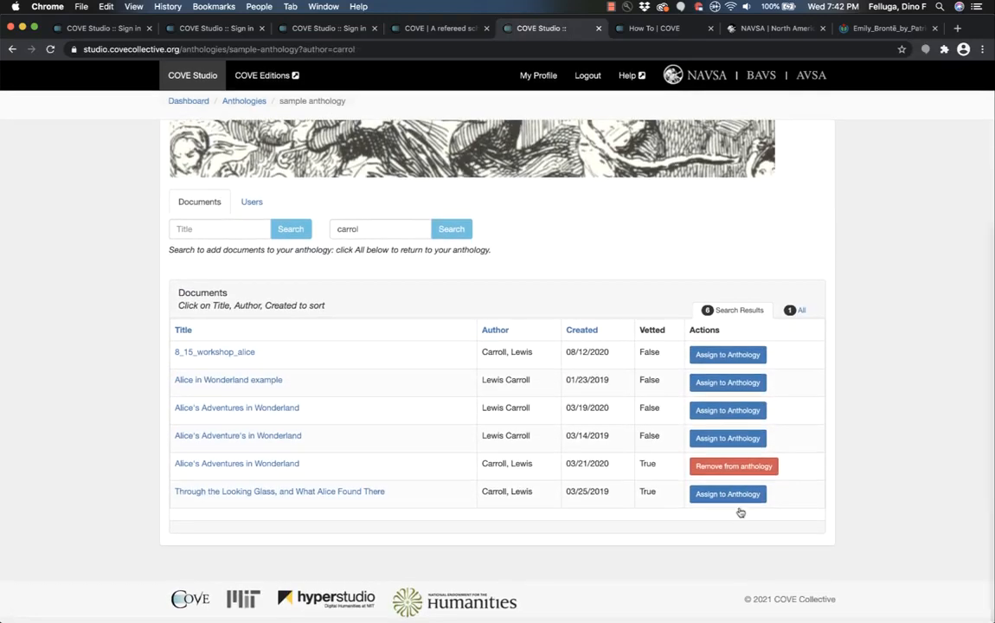
pyautogui.click(727, 494)
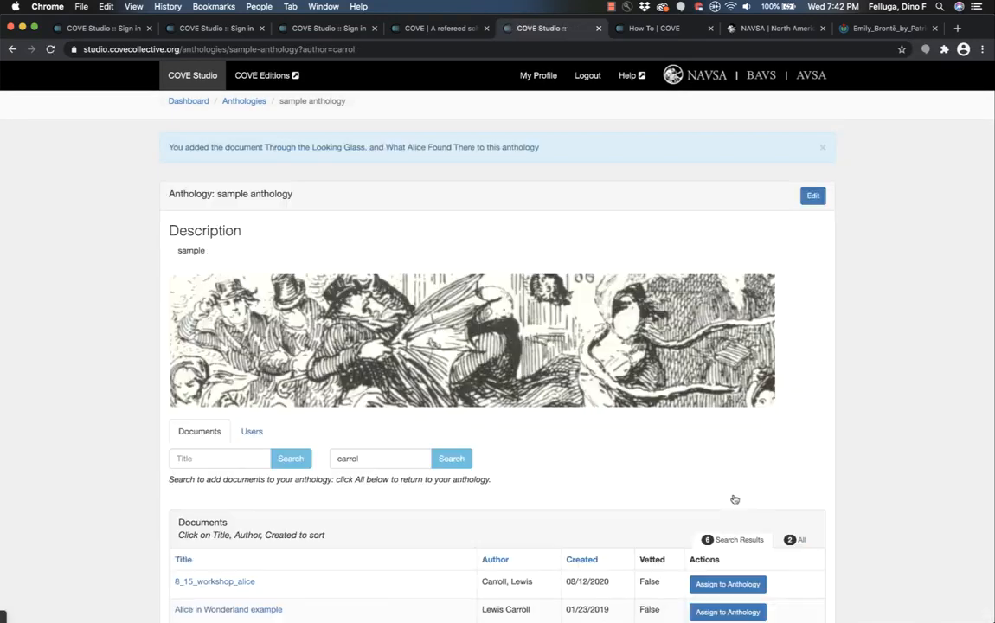
pyautogui.scroll(-3)
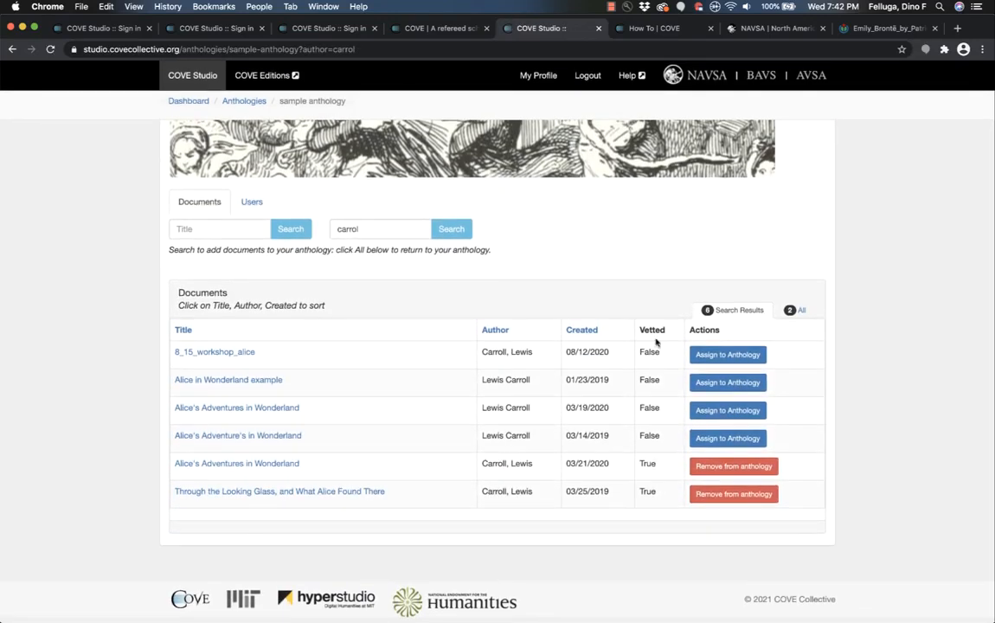
pyautogui.moveTo(648, 491)
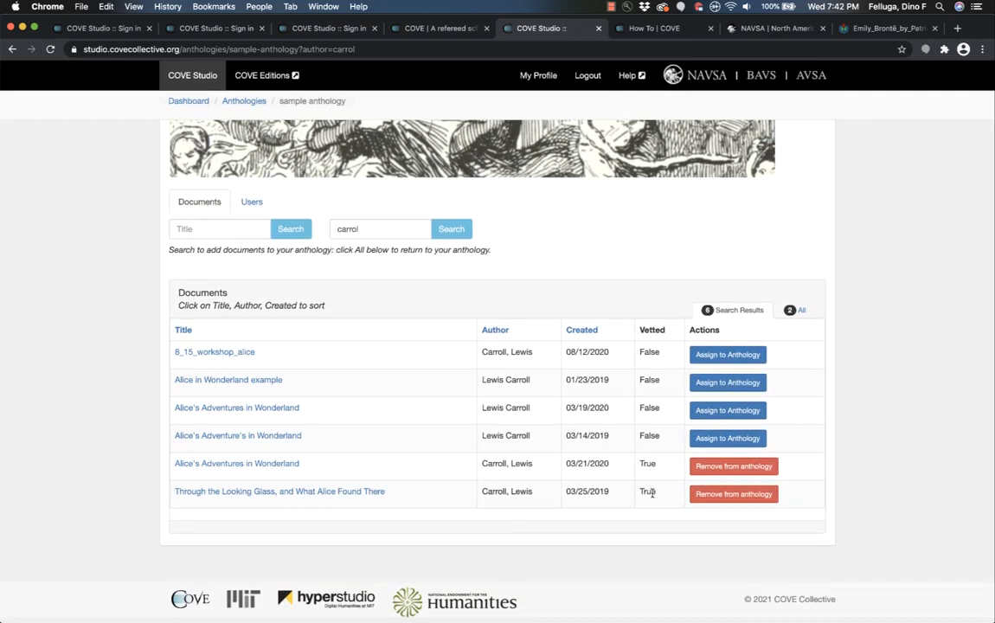
# - Search Shakespeare and Milton and assign The Tempest and Paradise Lost (Excerpts)
pyautogui.click(379, 228)
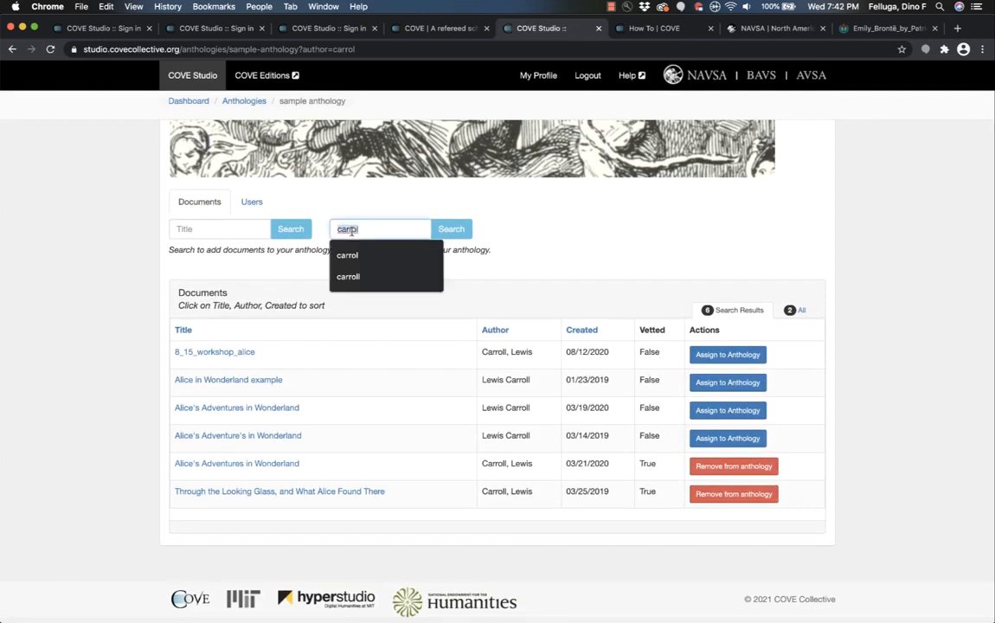
pyautogui.write('shakespeare')
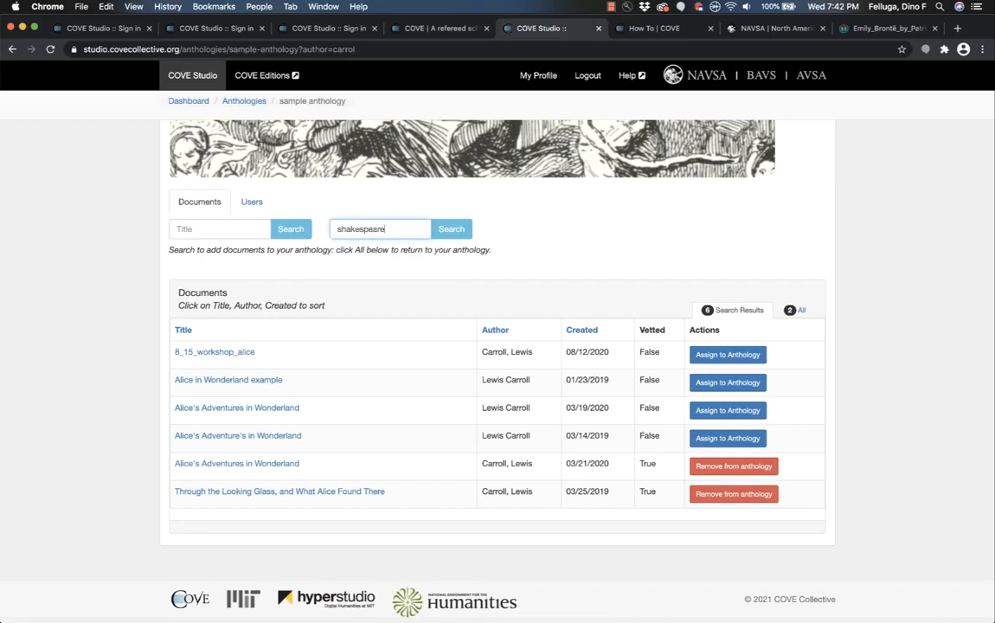
pyautogui.click(450, 229)
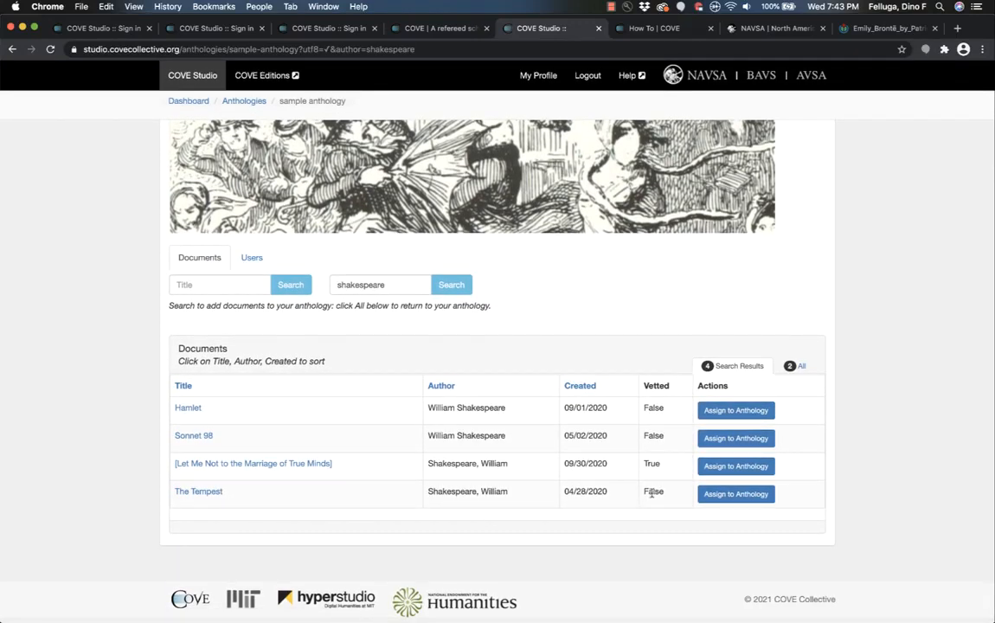
pyautogui.moveTo(654, 493)
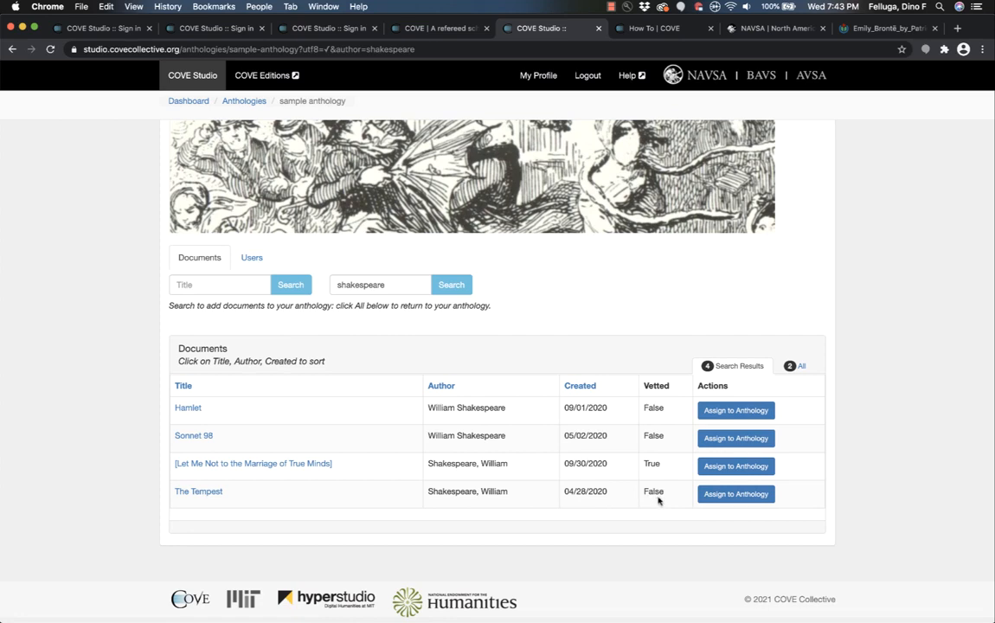
pyautogui.moveTo(314, 493)
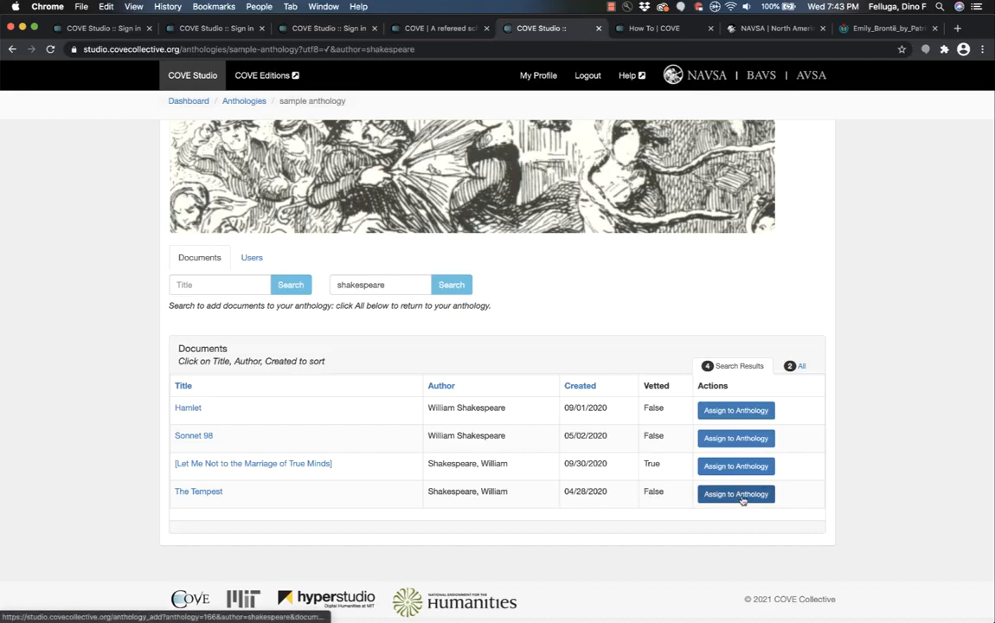
pyautogui.click(734, 495)
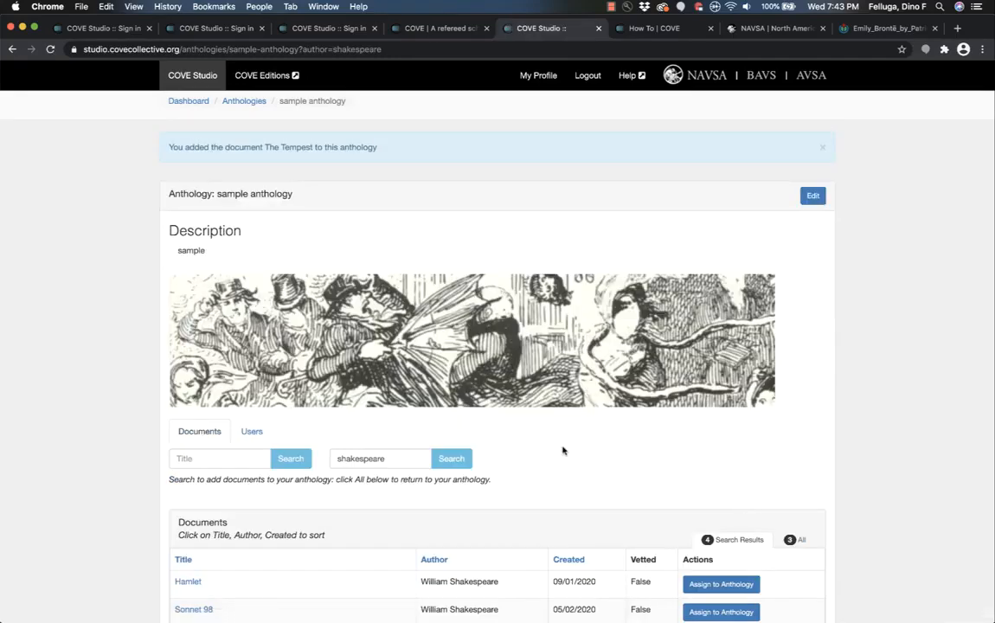
pyautogui.write('mil')
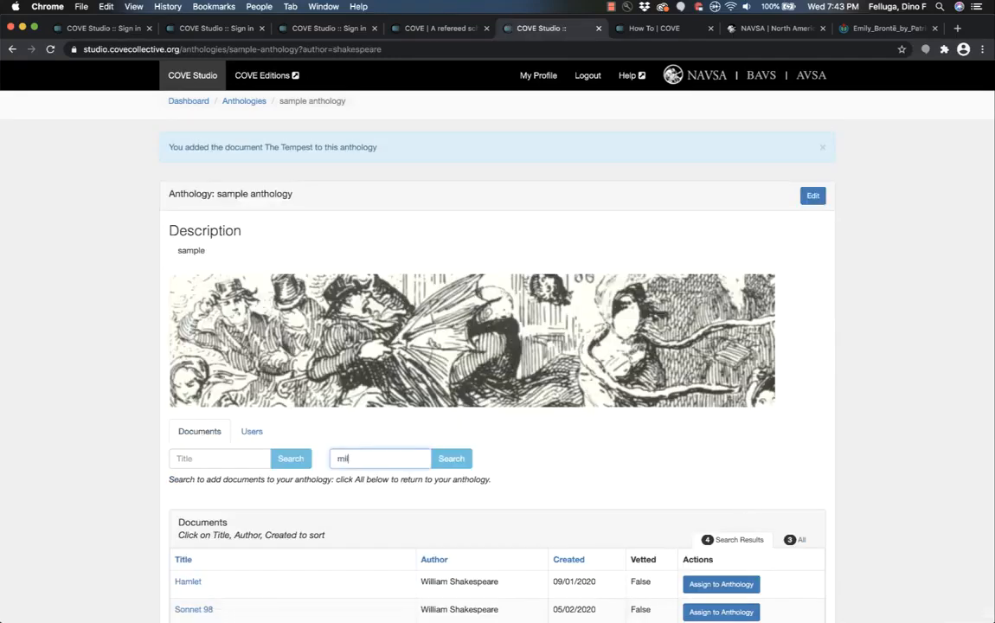
pyautogui.click(450, 457)
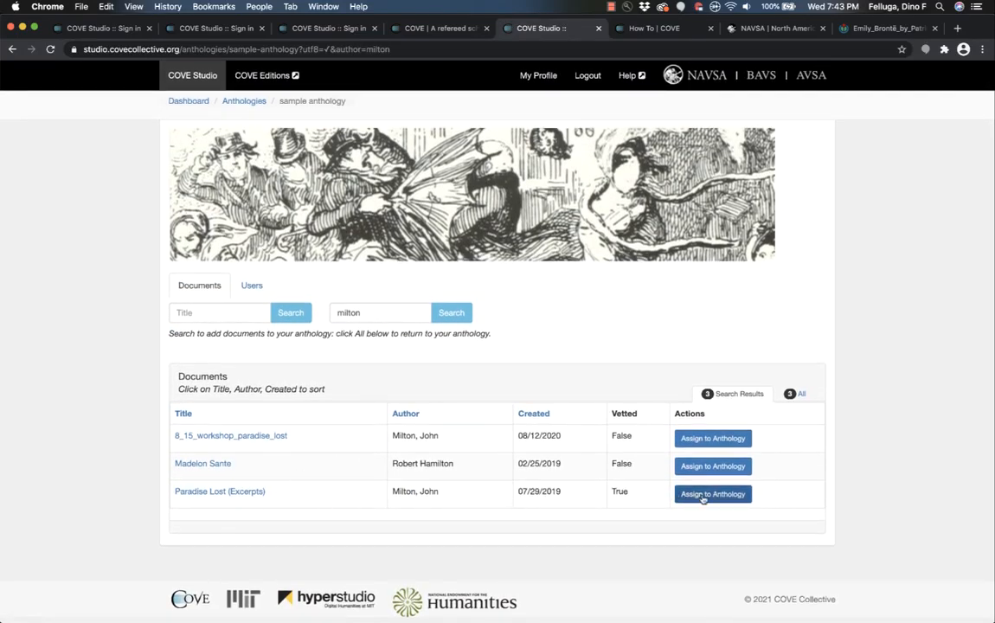
pyautogui.click(712, 495)
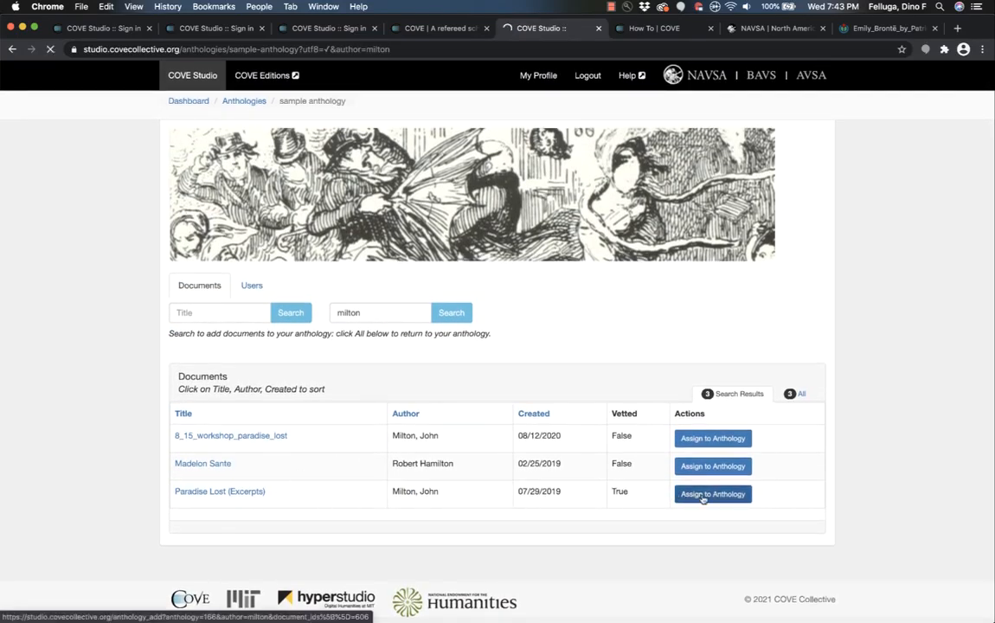
pyautogui.click(713, 495)
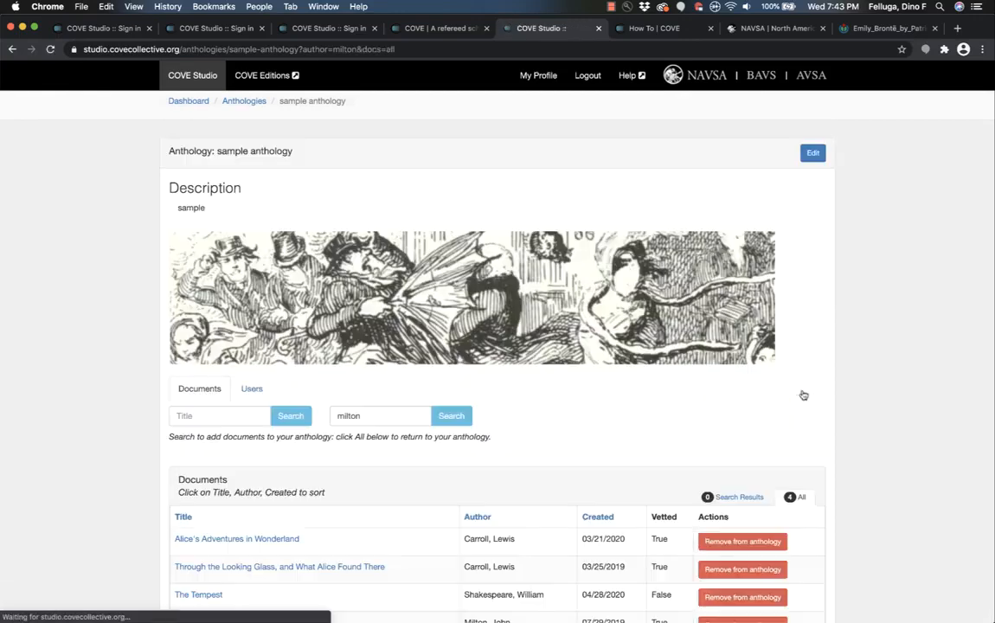
# - Sort the sample anthology's four documents by the Title column
pyautogui.scroll(-3)
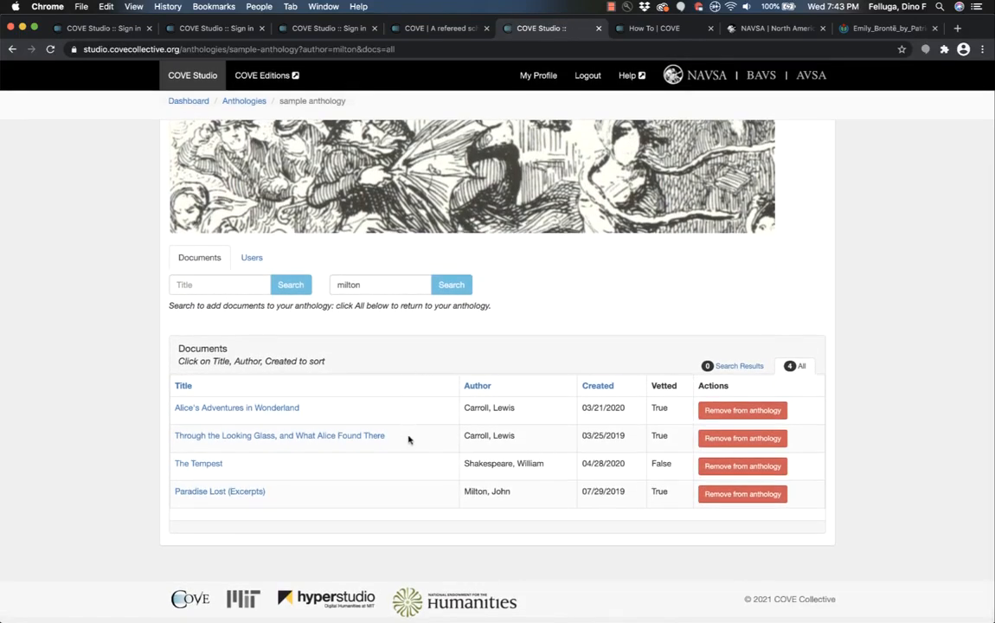
pyautogui.moveTo(364, 406)
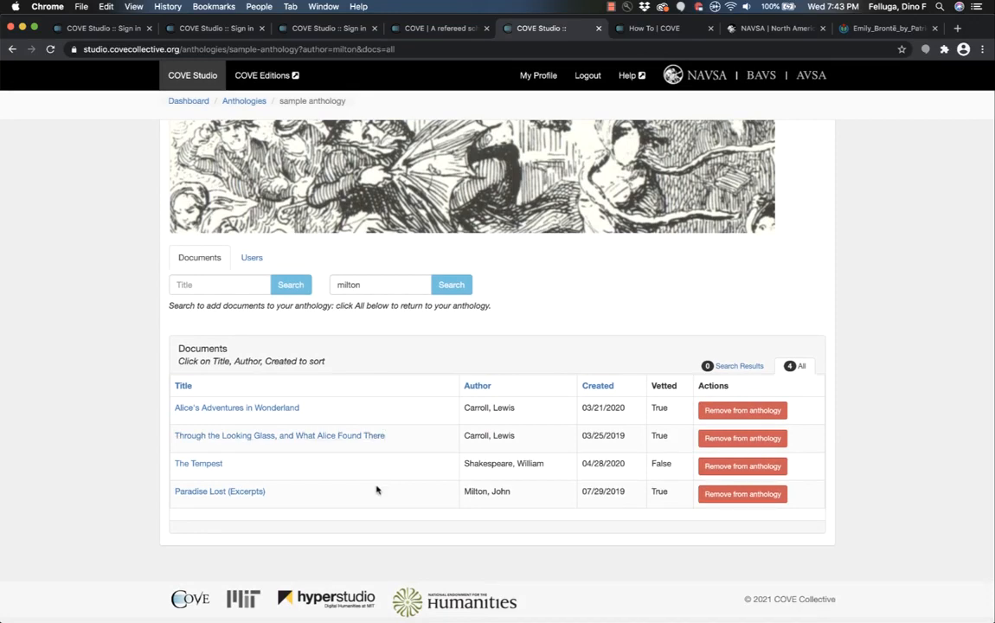
pyautogui.moveTo(280, 435)
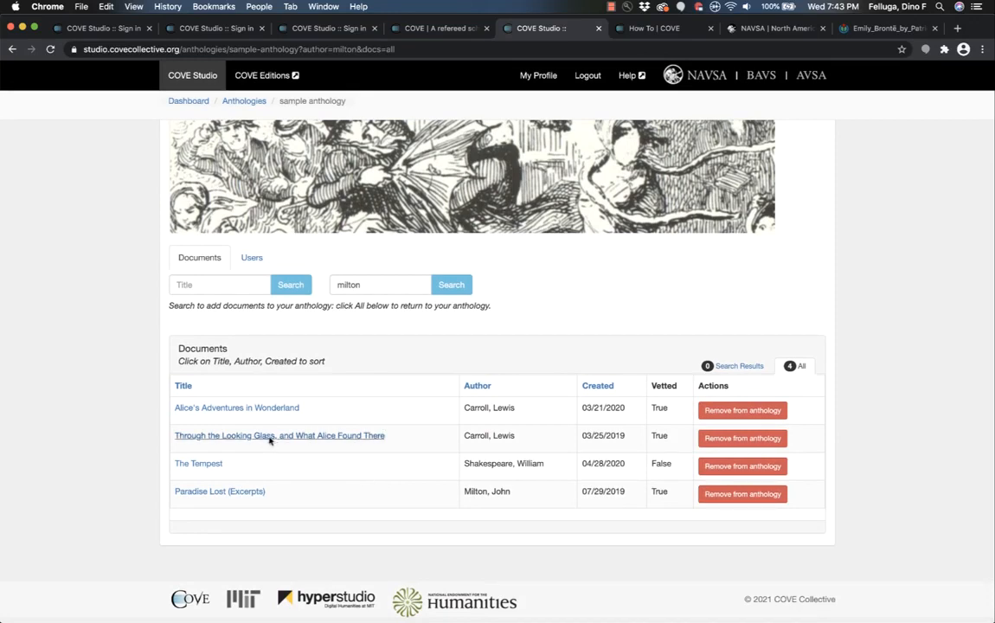
pyautogui.moveTo(280, 436)
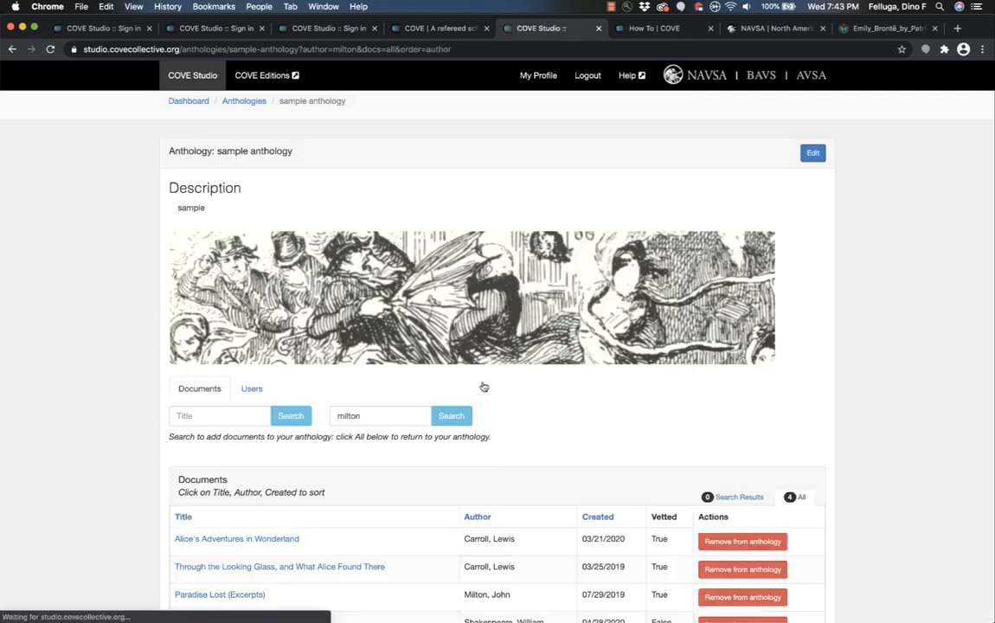
pyautogui.scroll(-3)
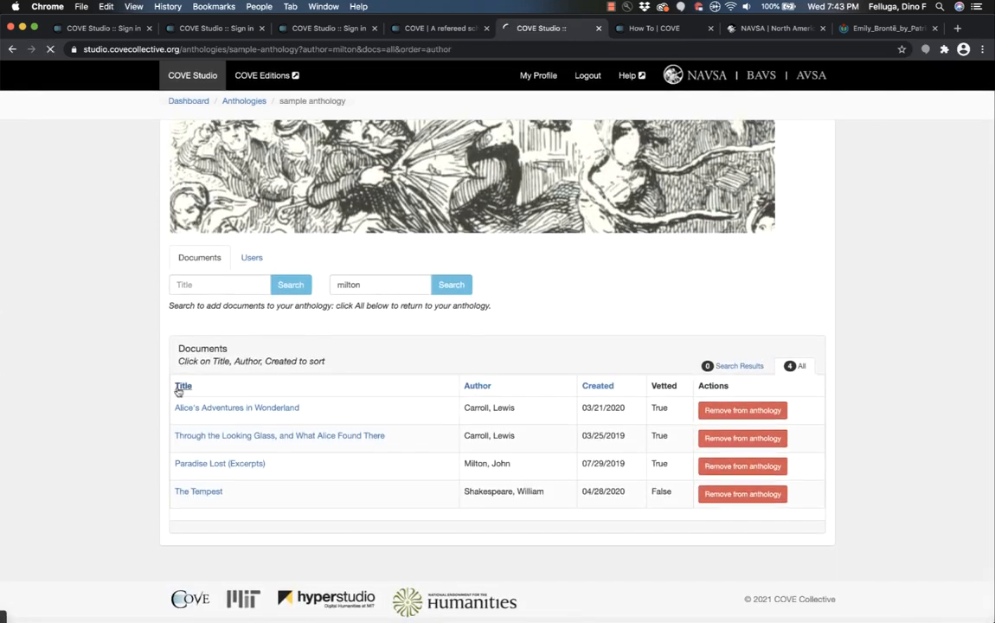
pyautogui.click(184, 384)
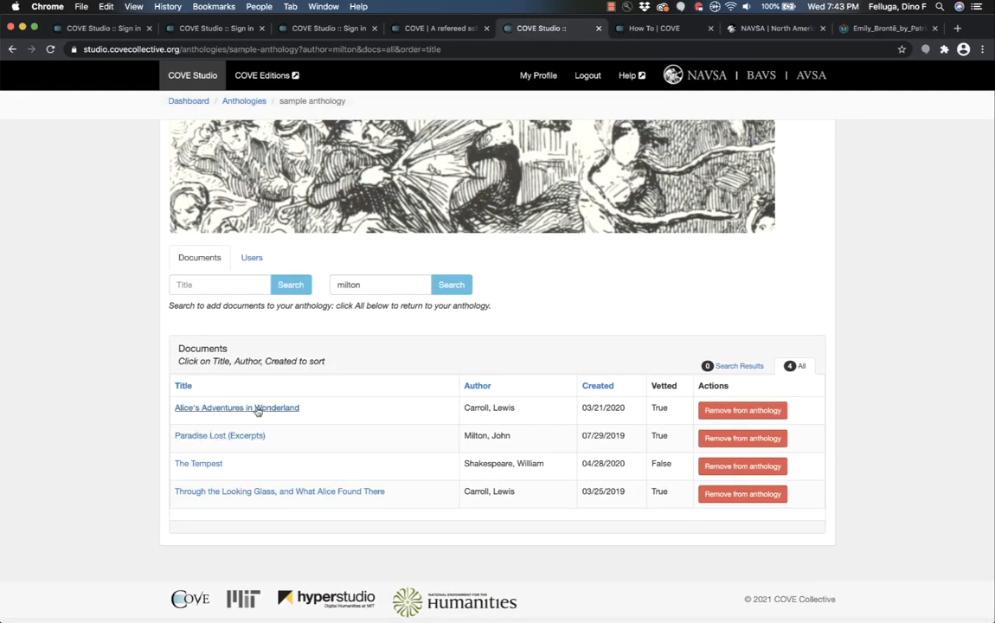
pyautogui.moveTo(235, 408)
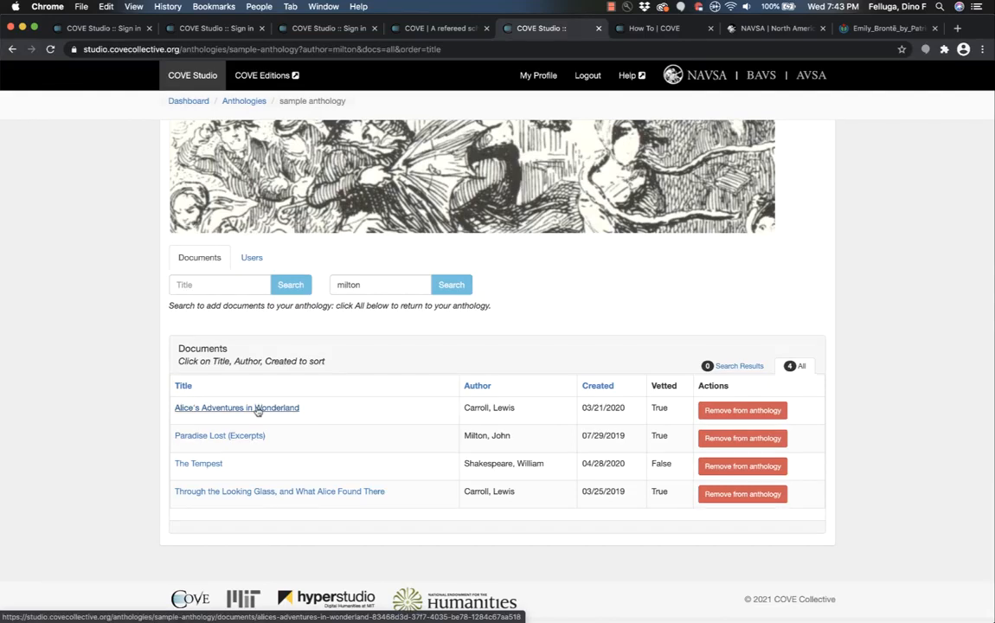
pyautogui.moveTo(290, 383)
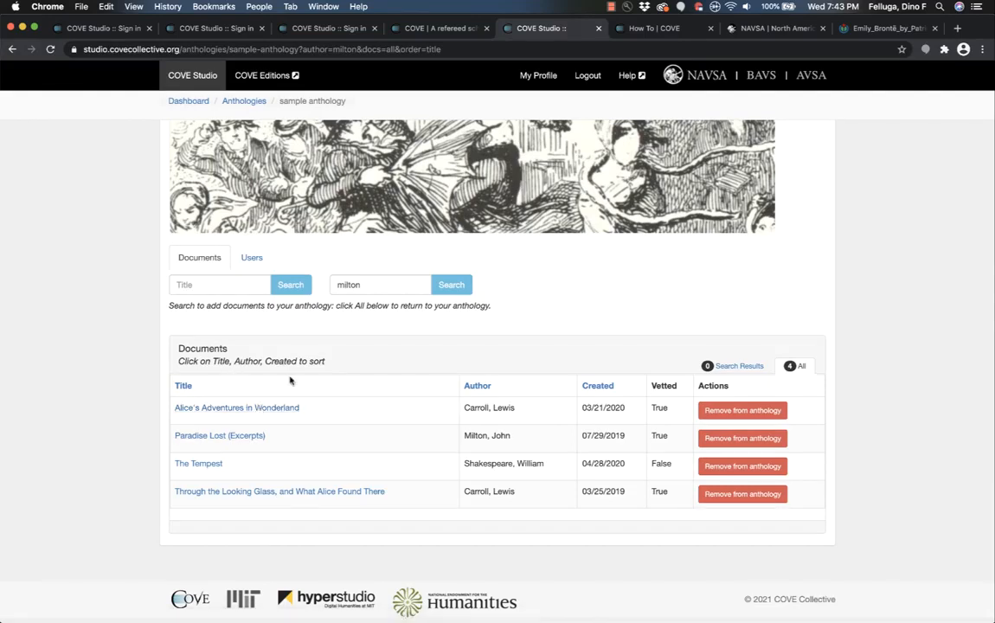
pyautogui.moveTo(163, 348)
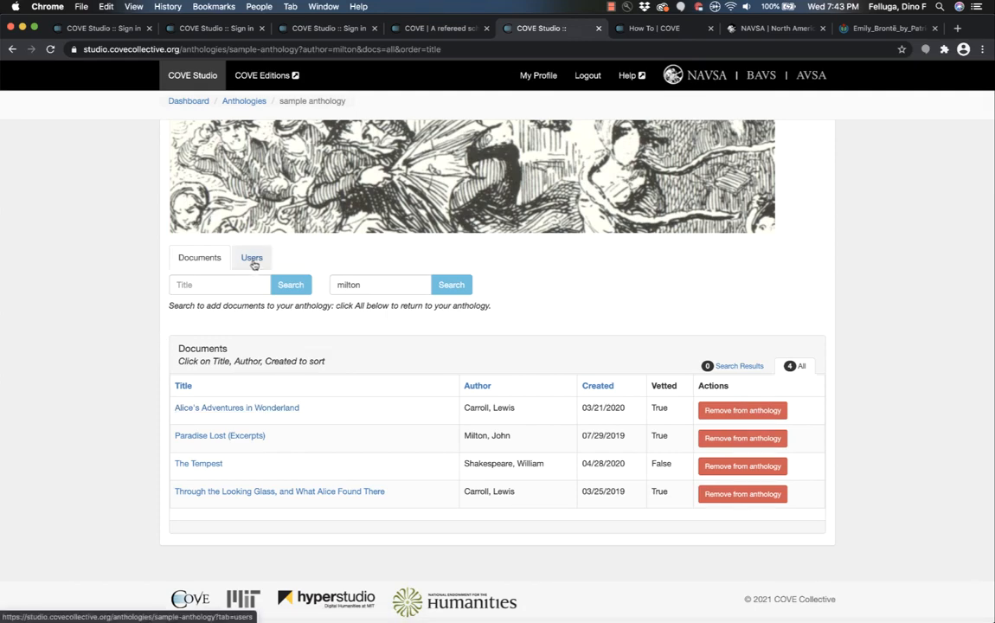
# - Search users by purdue.edu email and assign the fourth listed user to the anthology
pyautogui.click(250, 256)
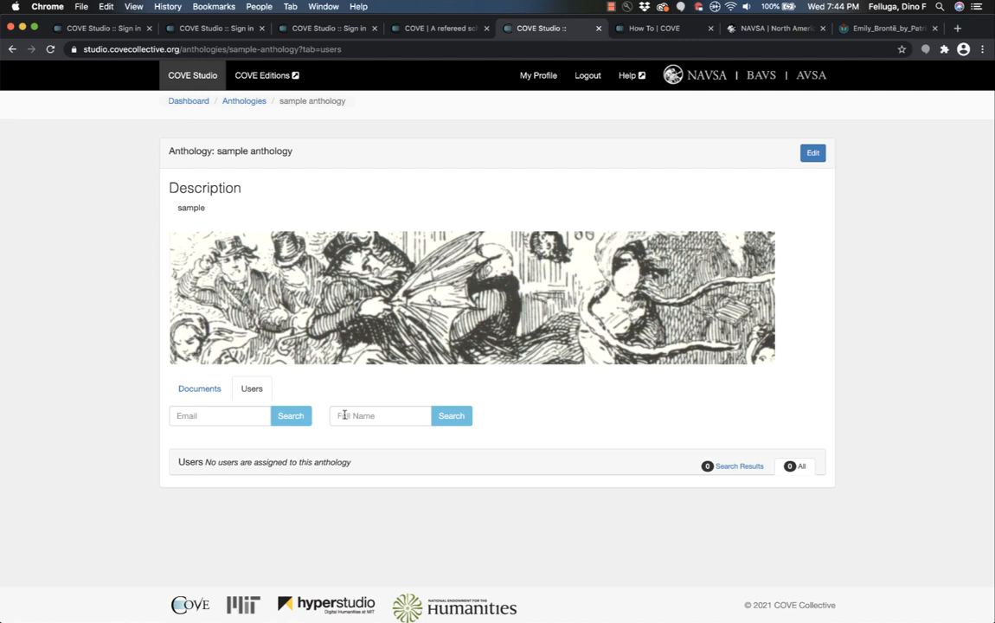
pyautogui.click(218, 415)
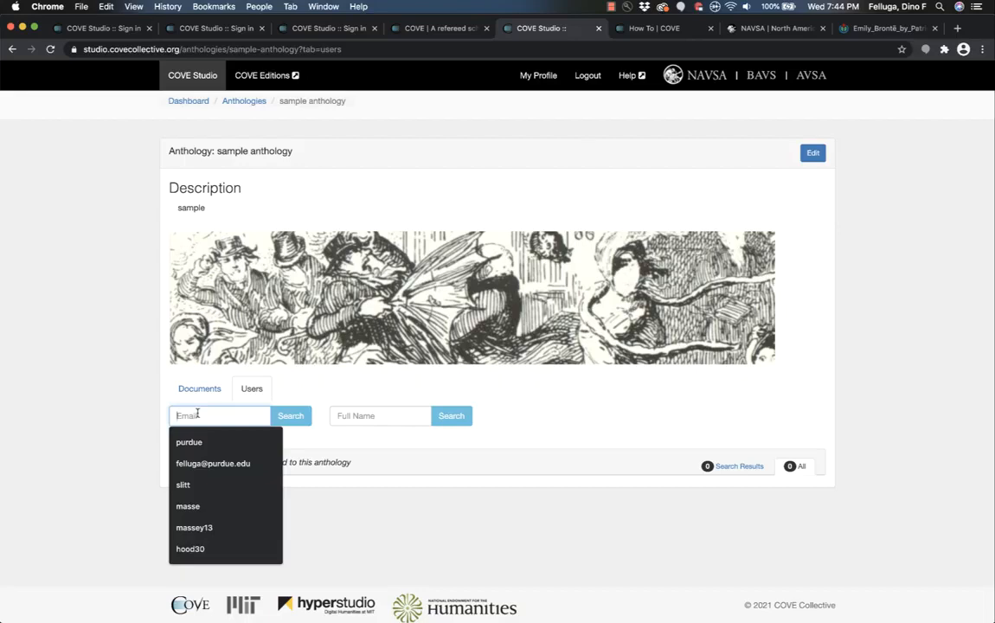
pyautogui.click(213, 463)
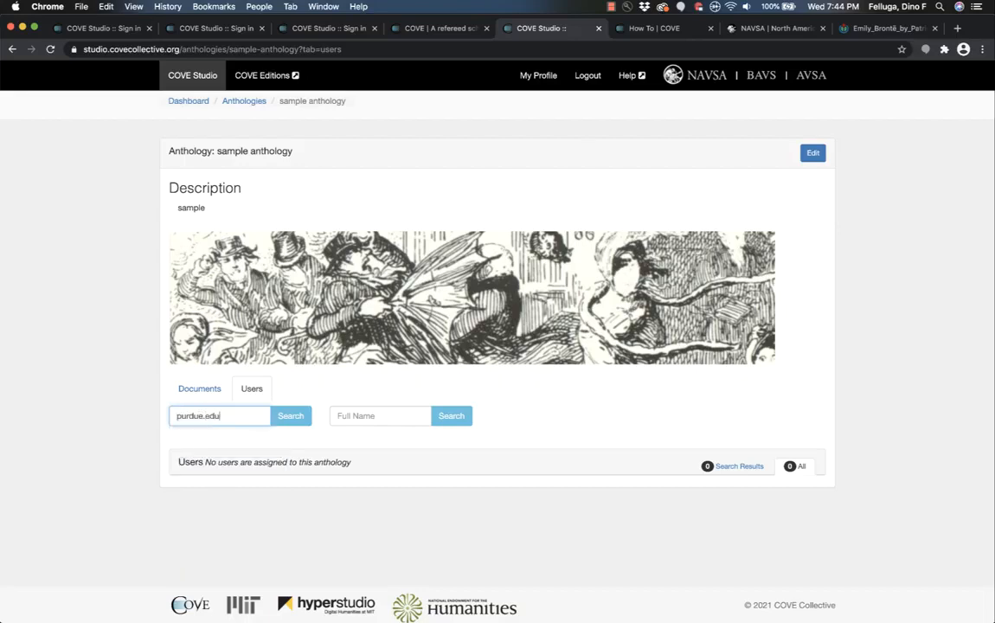
pyautogui.click(291, 415)
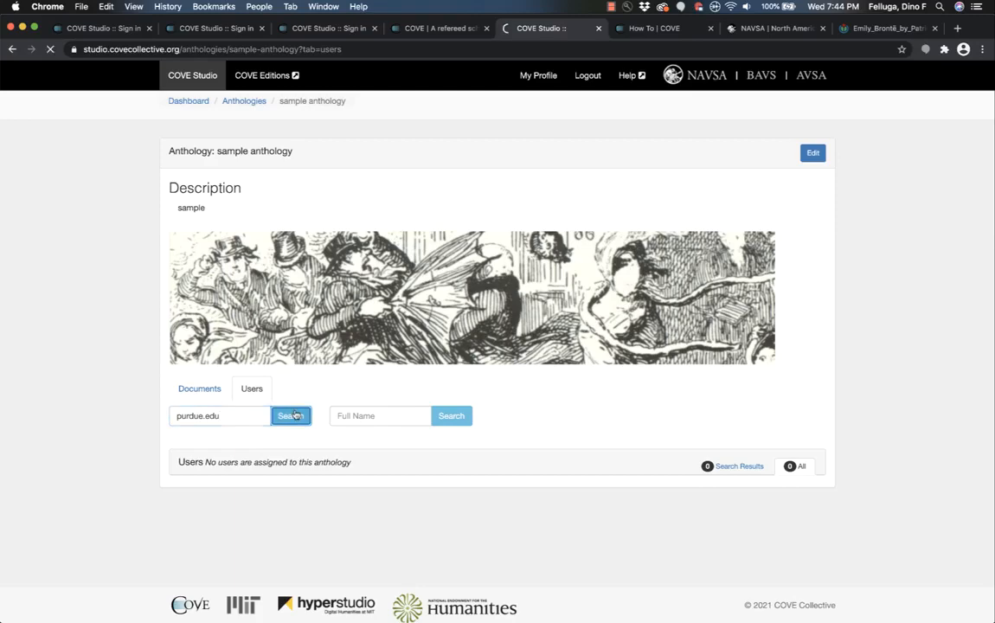
pyautogui.click(291, 415)
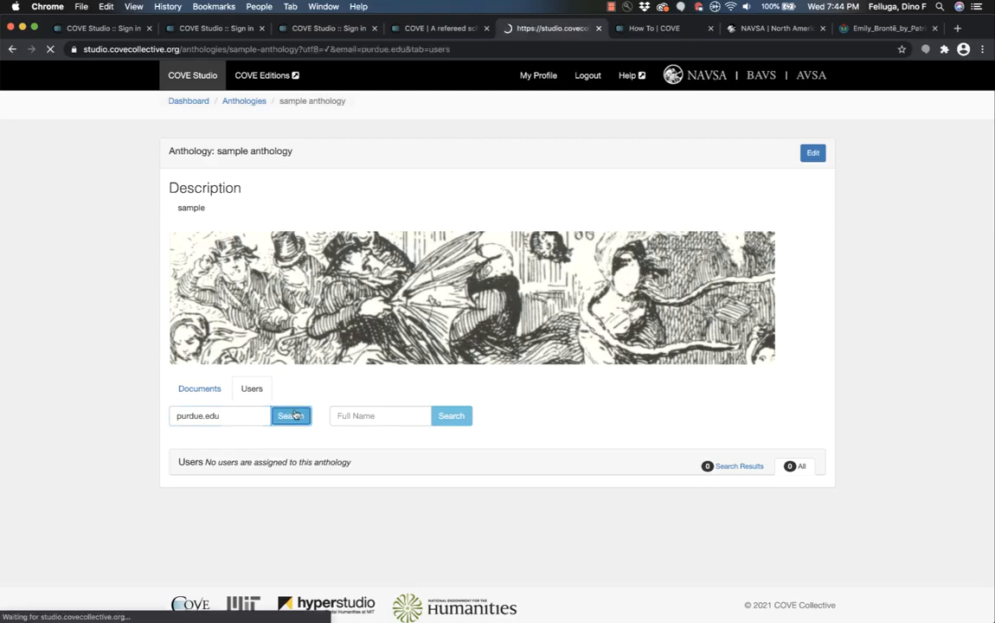
pyautogui.click(290, 415)
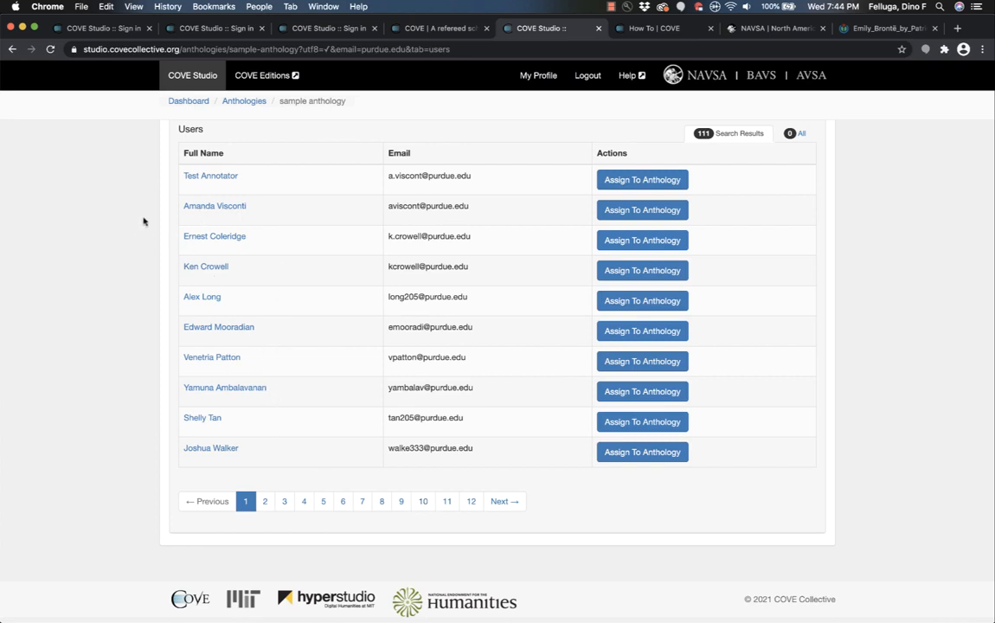
pyautogui.moveTo(468, 281)
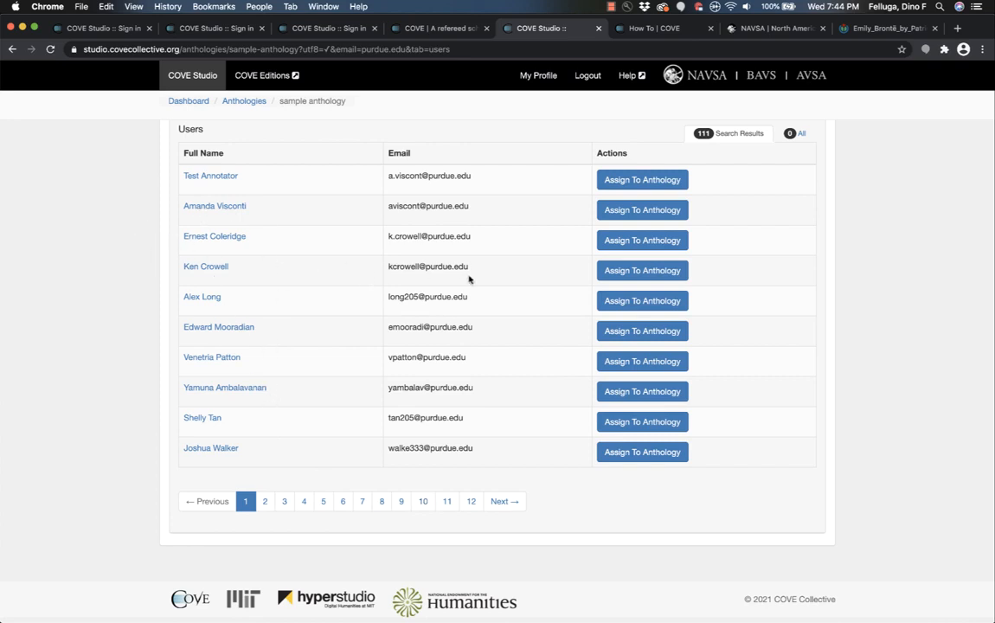
pyautogui.click(642, 270)
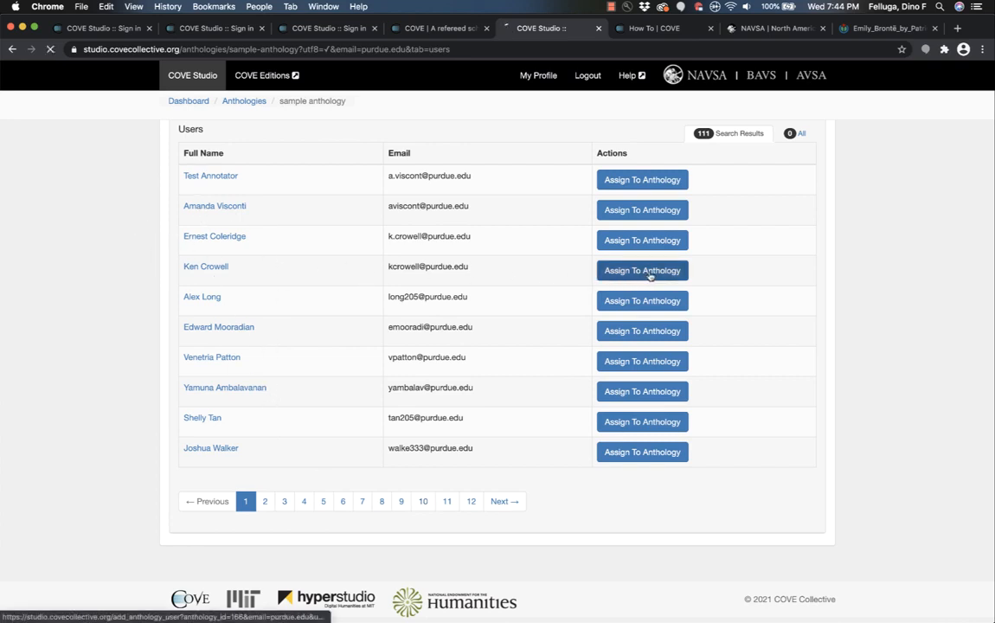
pyautogui.click(641, 270)
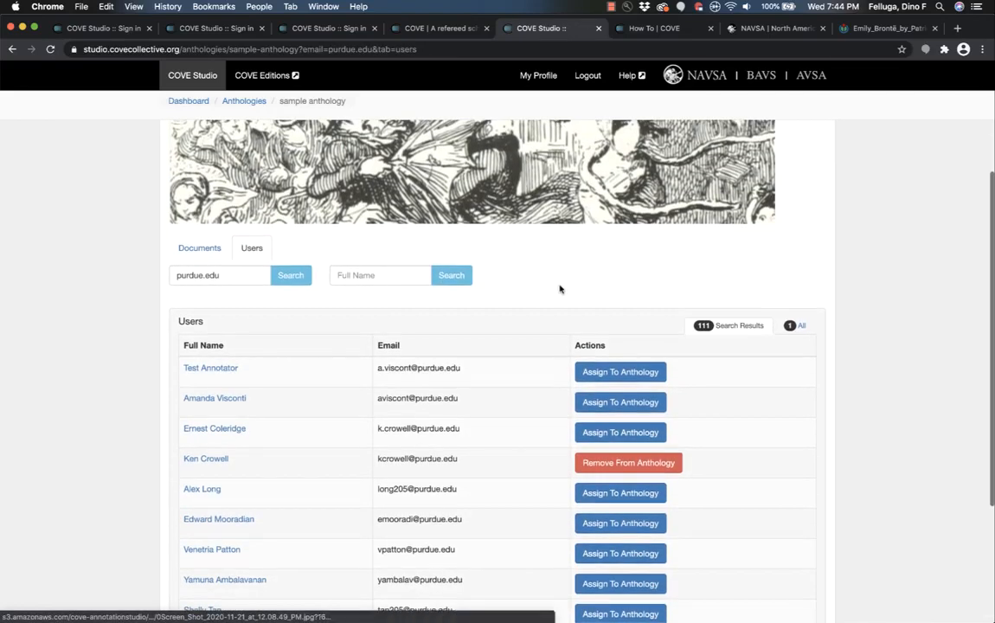
pyautogui.moveTo(493, 310)
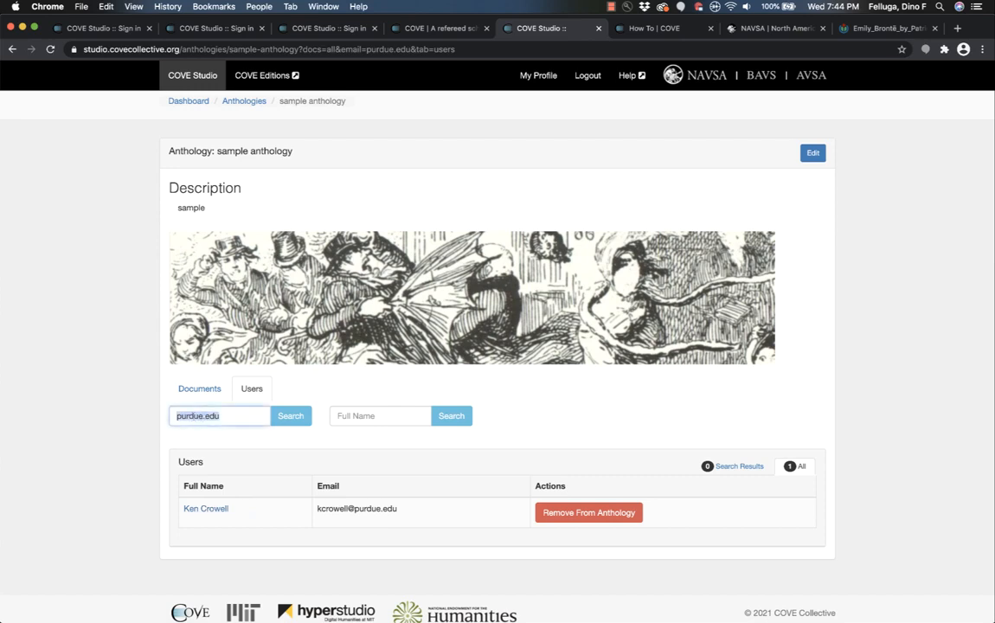
pyautogui.write('fellug')
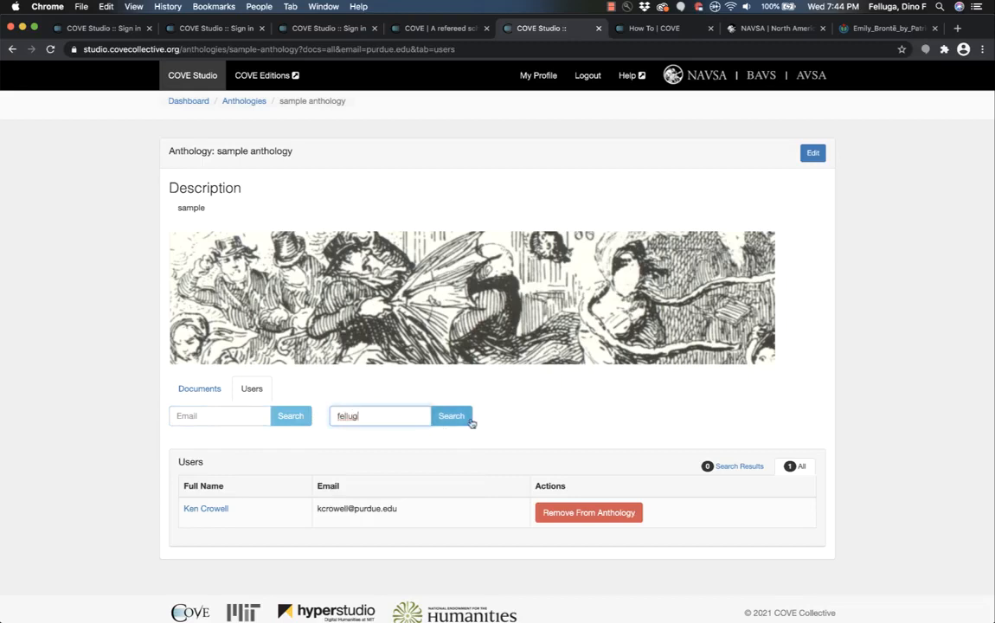
pyautogui.click(450, 415)
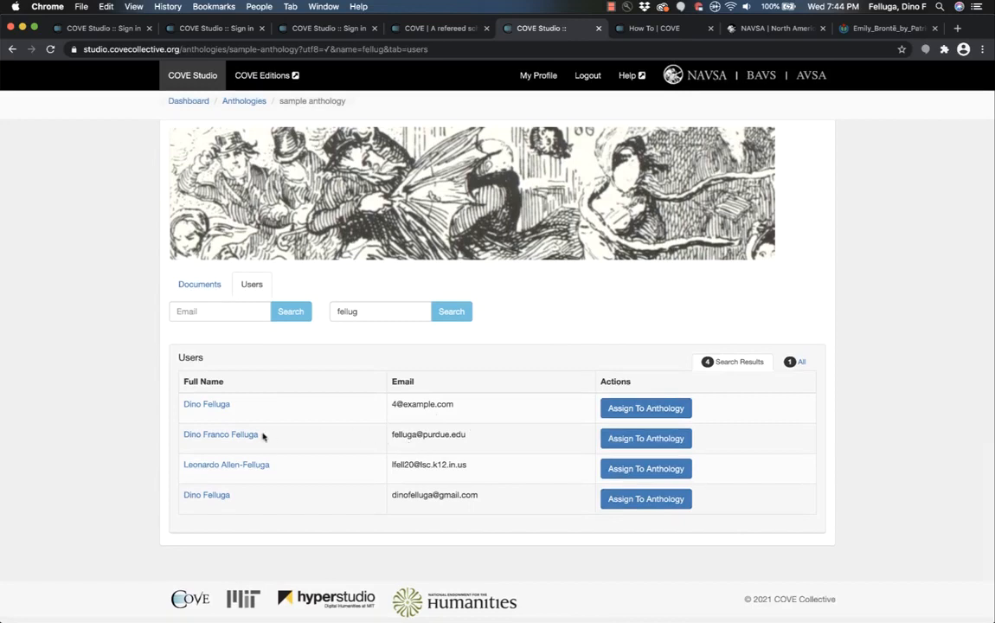
pyautogui.moveTo(287, 434)
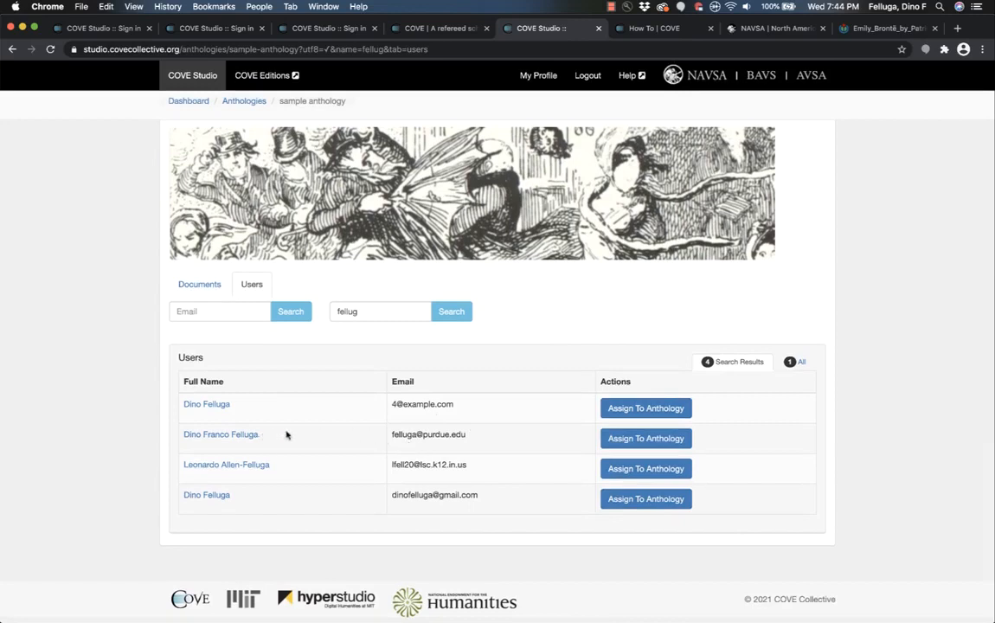
pyautogui.click(645, 437)
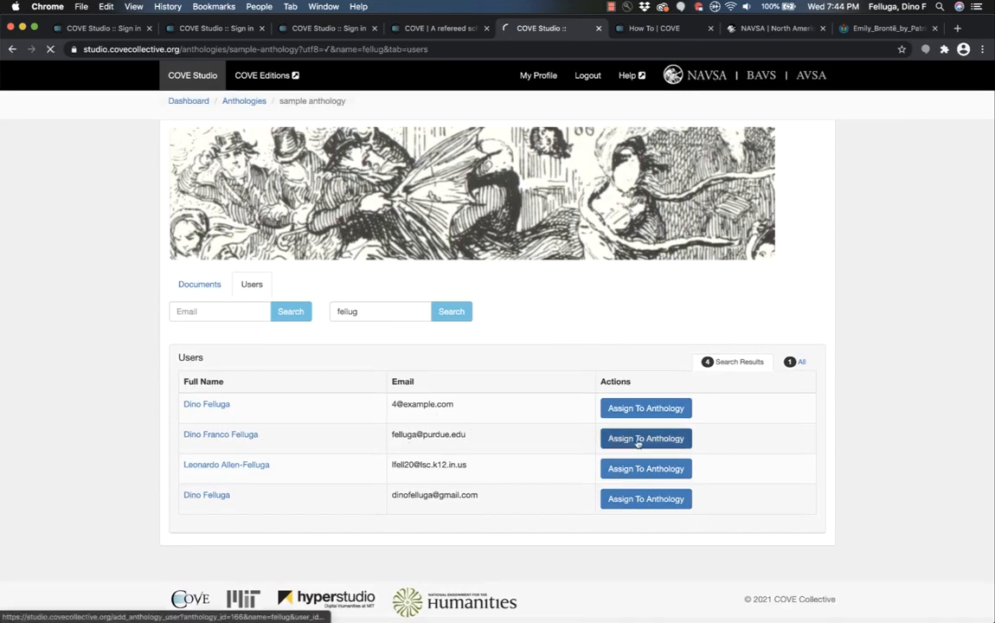
pyautogui.click(645, 438)
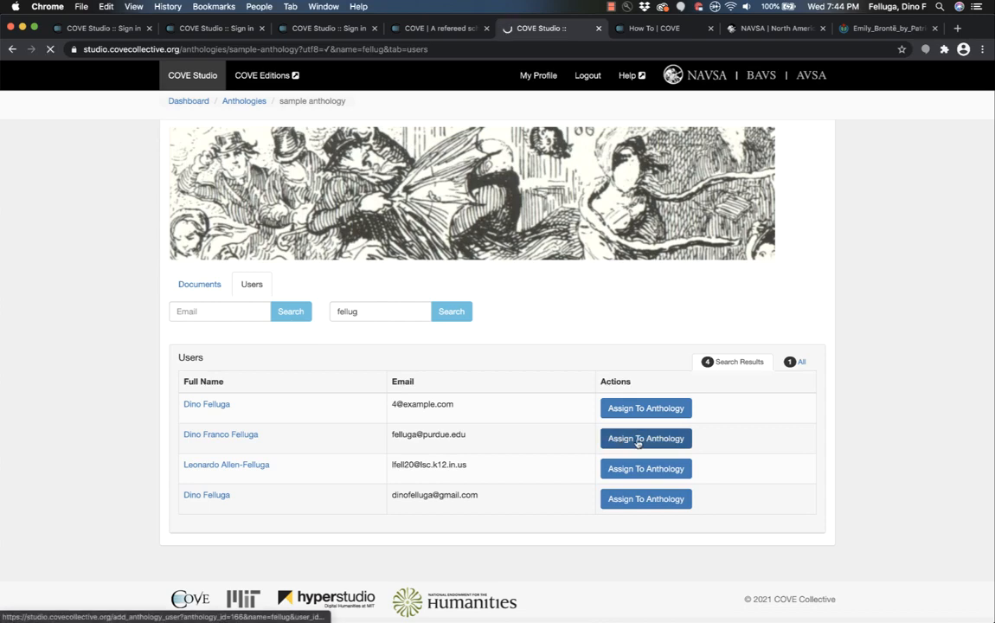
pyautogui.click(646, 437)
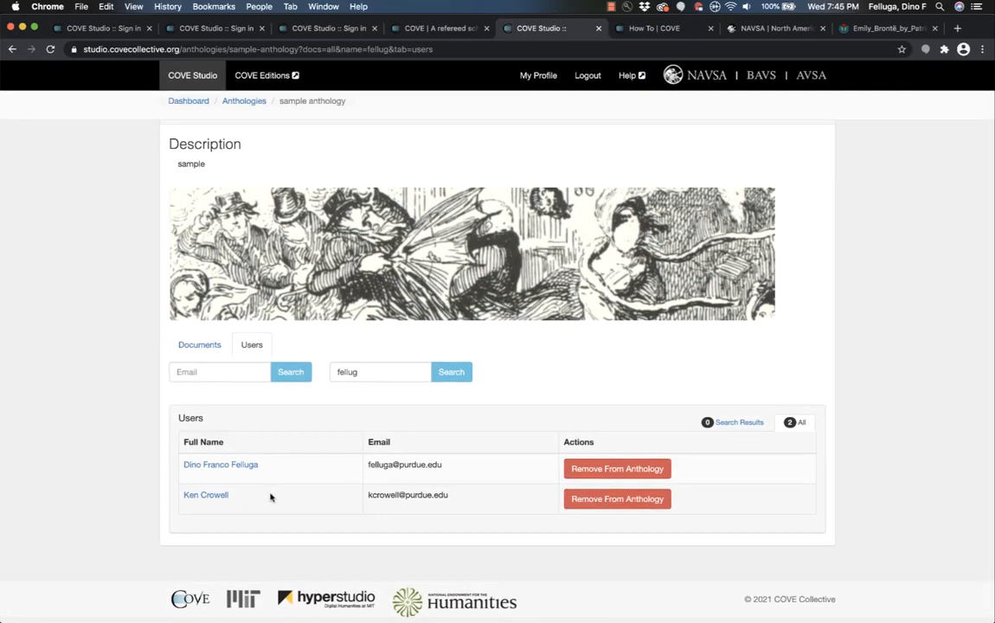
# - Open Alice's Adventures in Wonderland and check the By User annotation filter lists both members
pyautogui.click(199, 345)
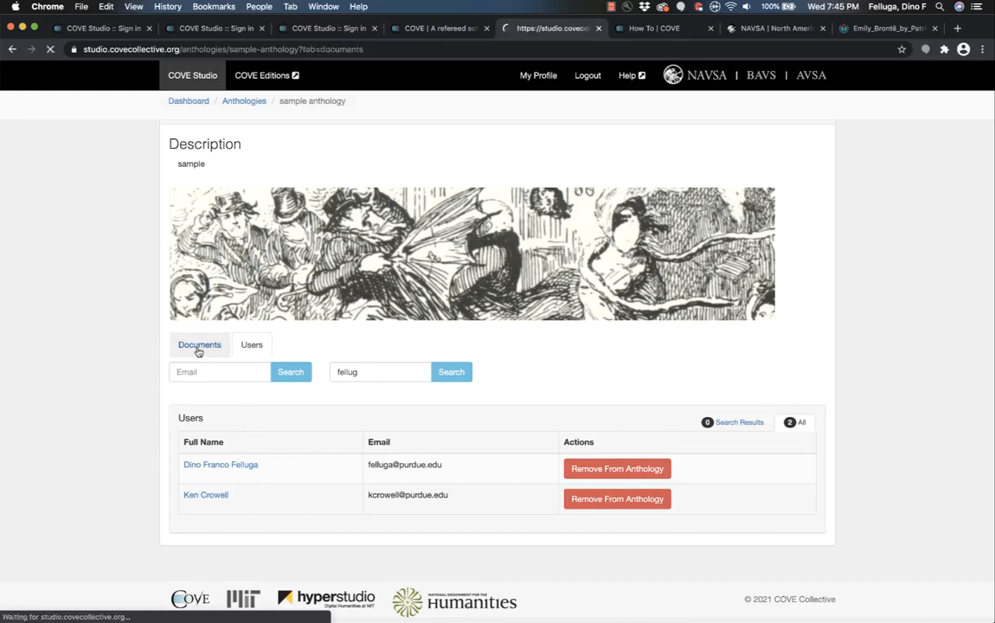
pyautogui.click(199, 344)
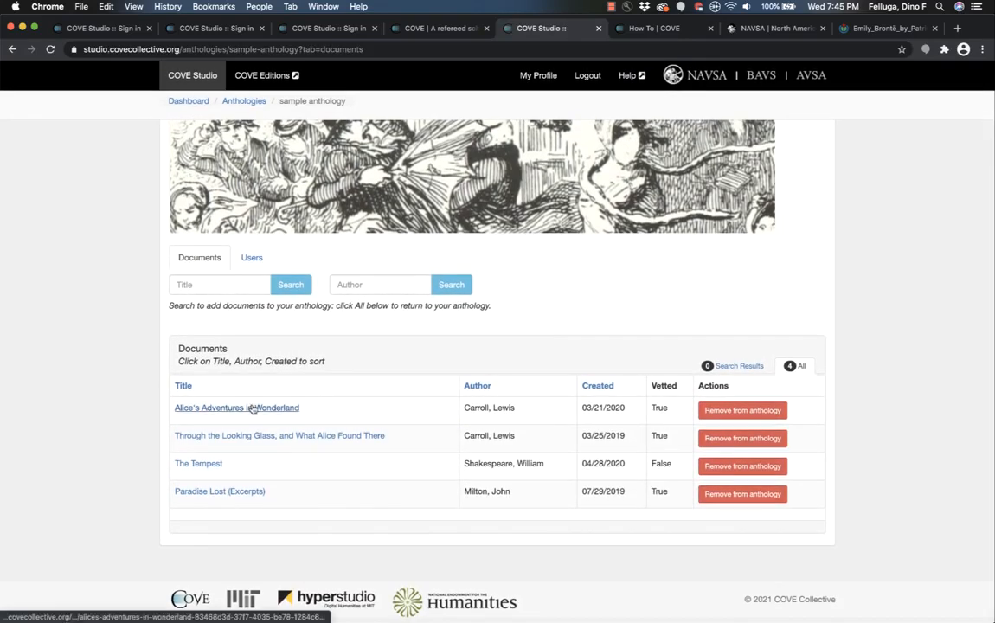
pyautogui.click(235, 409)
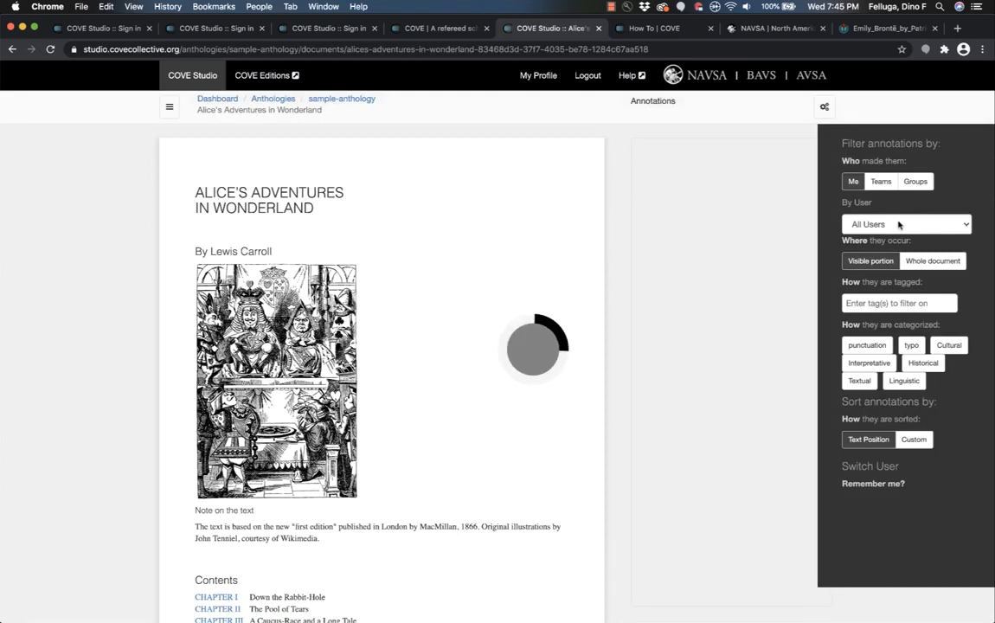
pyautogui.click(907, 225)
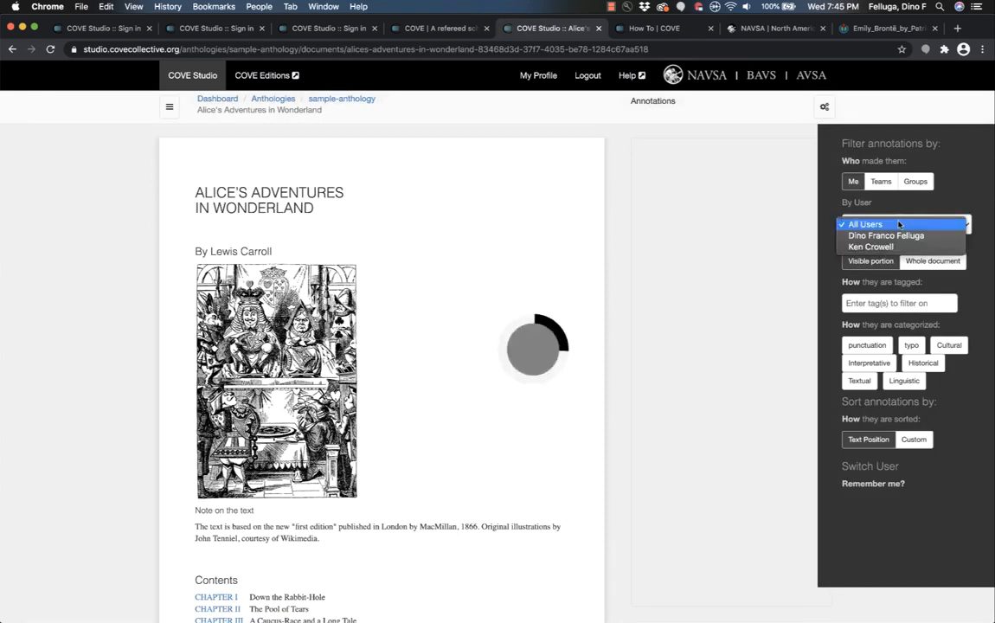
pyautogui.click(885, 235)
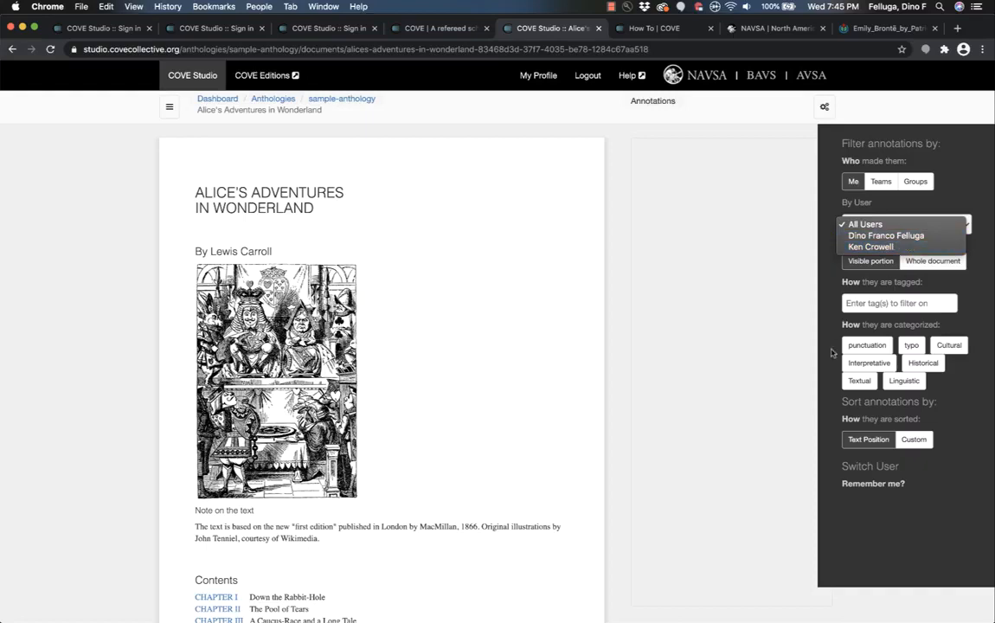
pyautogui.click(907, 223)
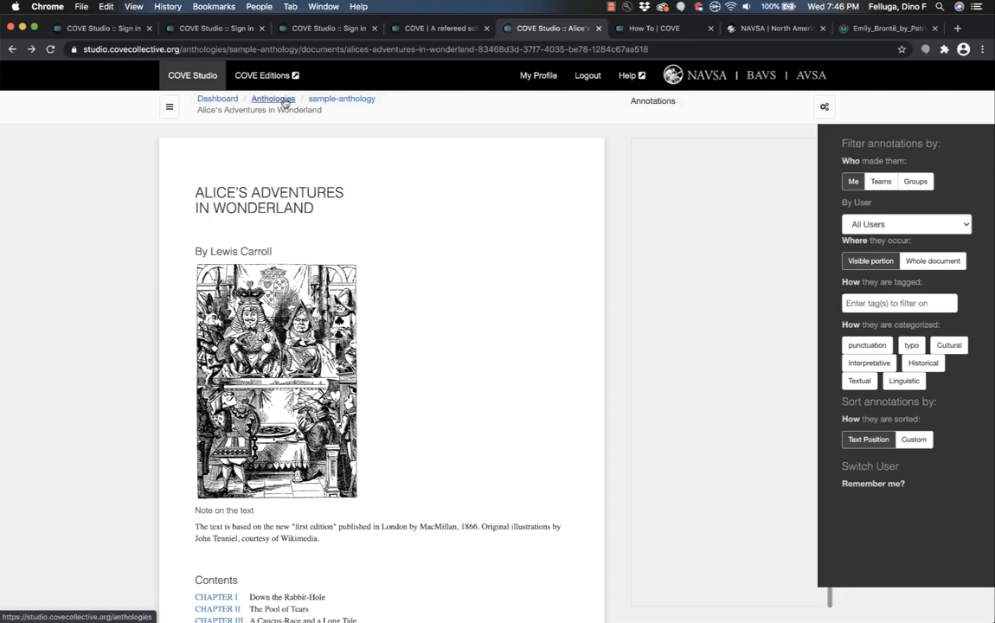
# - Go to the 2020 SW seminar anthology and open its Pride and Prejudice document
pyautogui.click(273, 99)
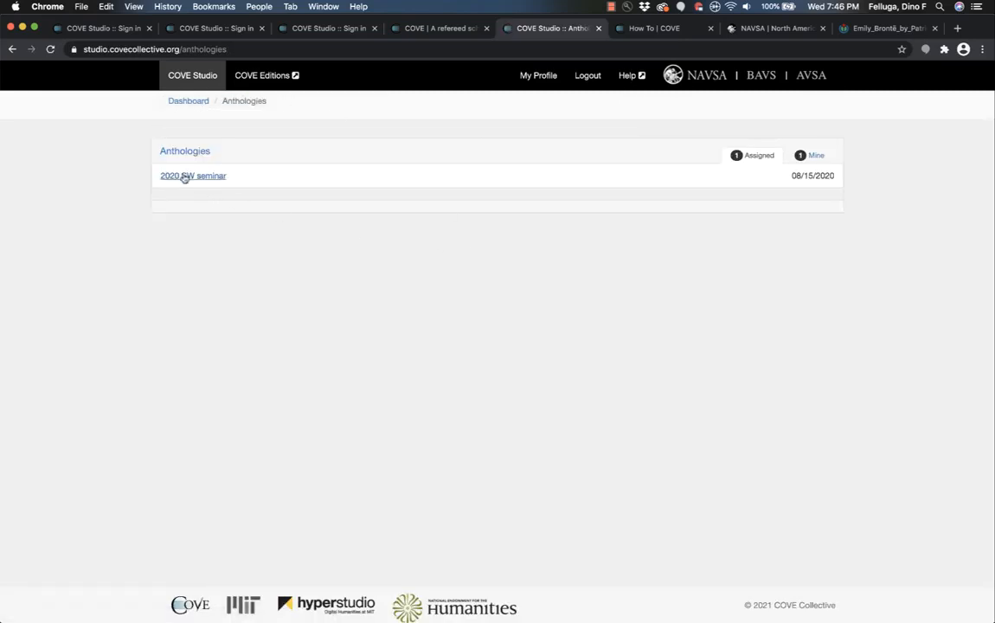
pyautogui.click(194, 176)
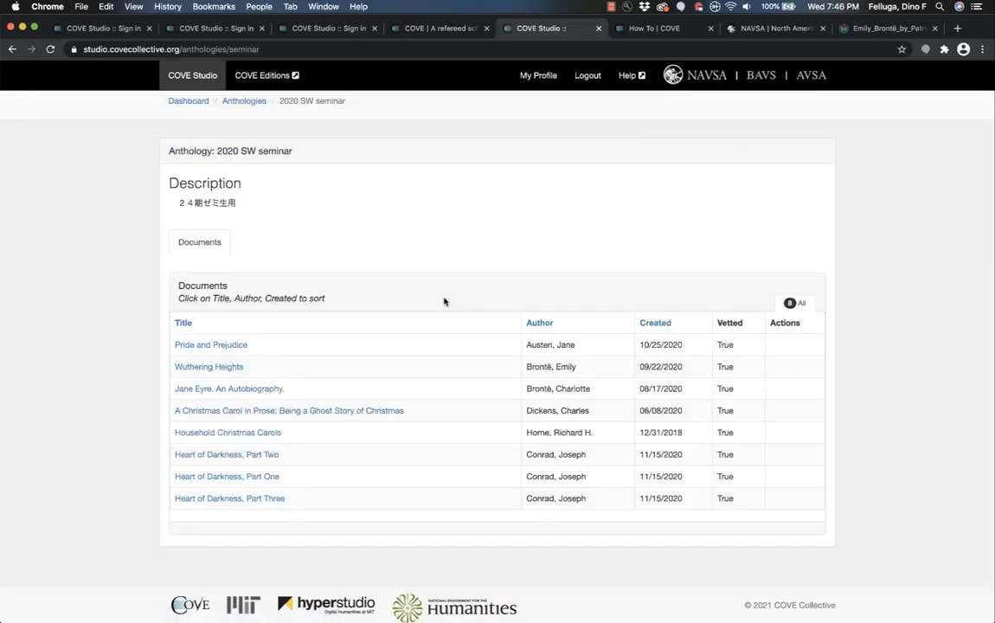
pyautogui.moveTo(439, 337)
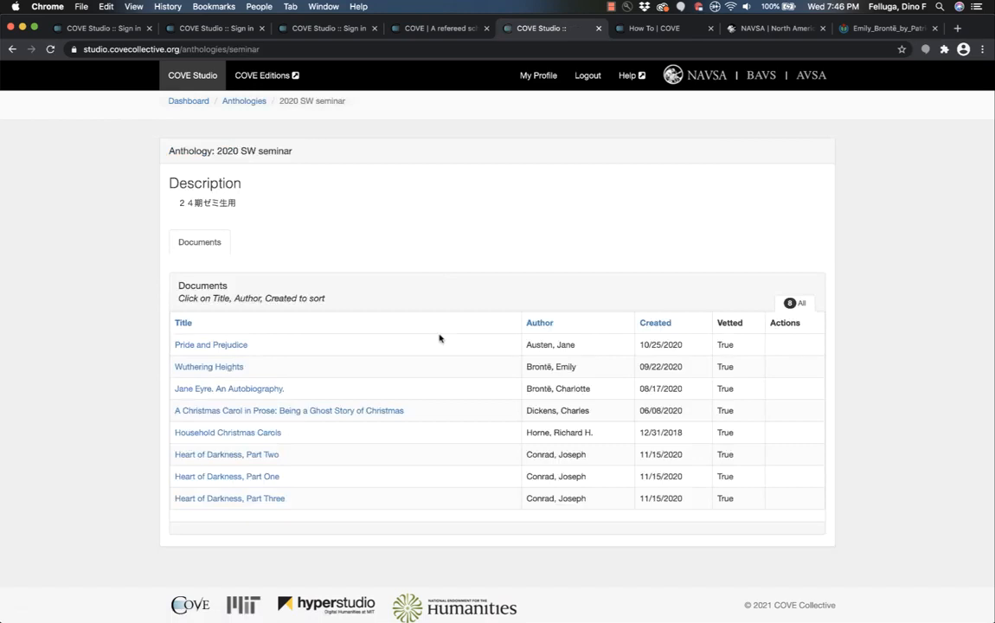
pyautogui.moveTo(350, 352)
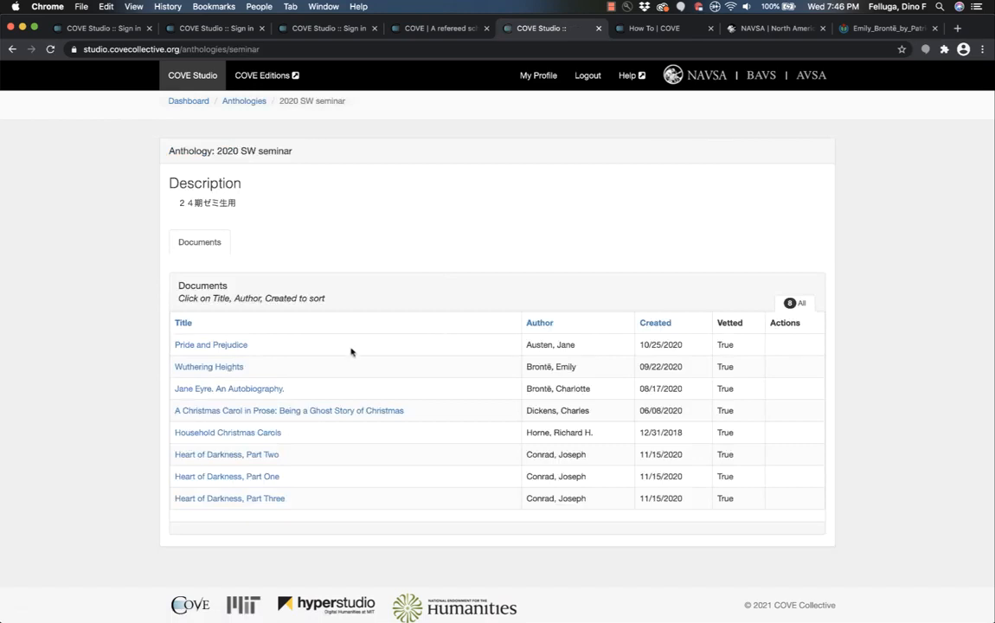
pyautogui.moveTo(243, 101)
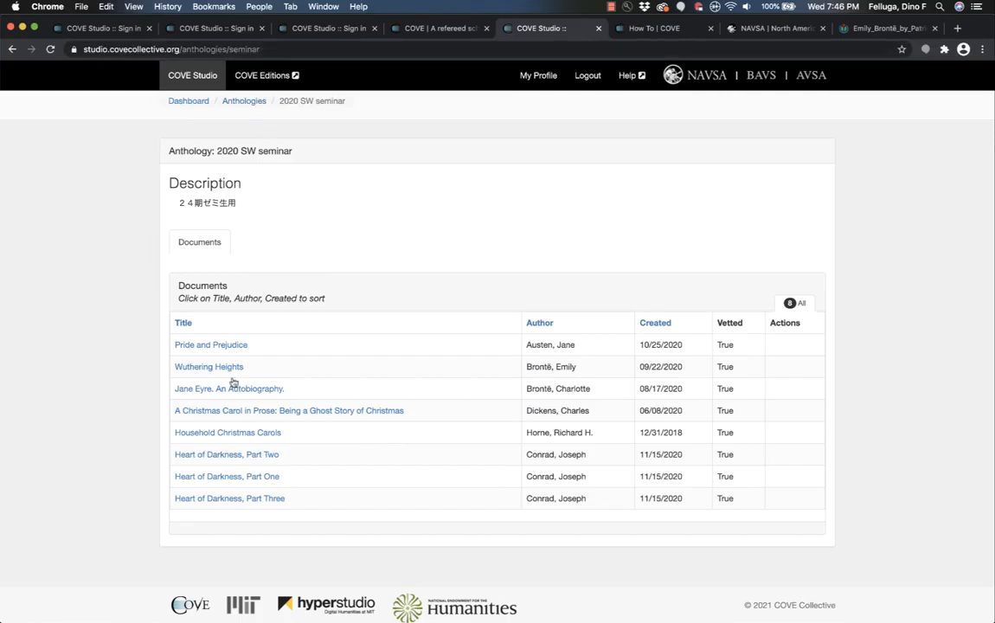
pyautogui.click(211, 344)
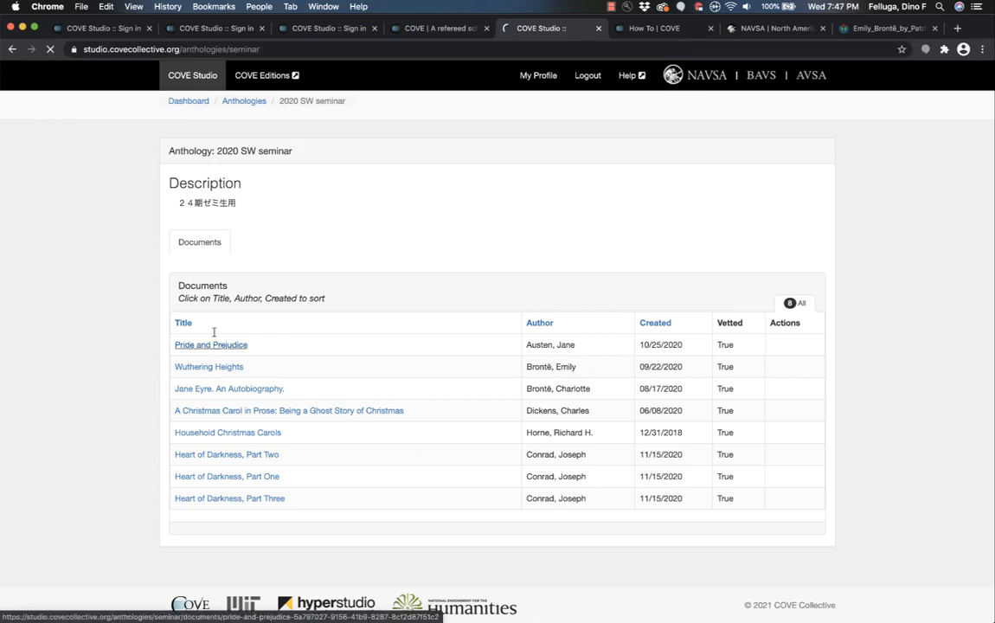
pyautogui.click(211, 344)
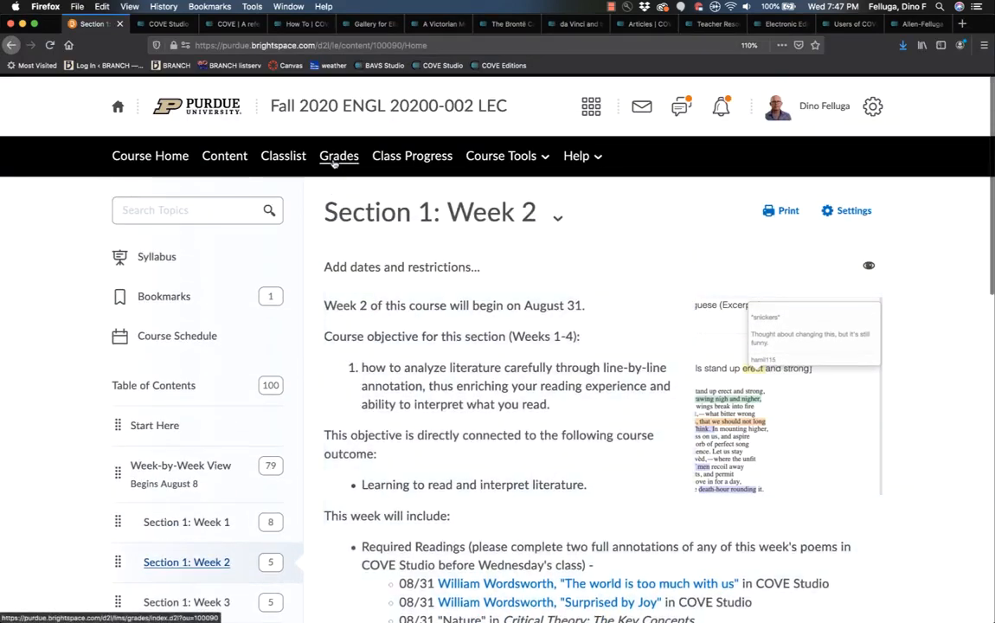
# - Scroll the Brightspace Week 2 page down to the Required Readings list of poems
pyautogui.scroll(-3)
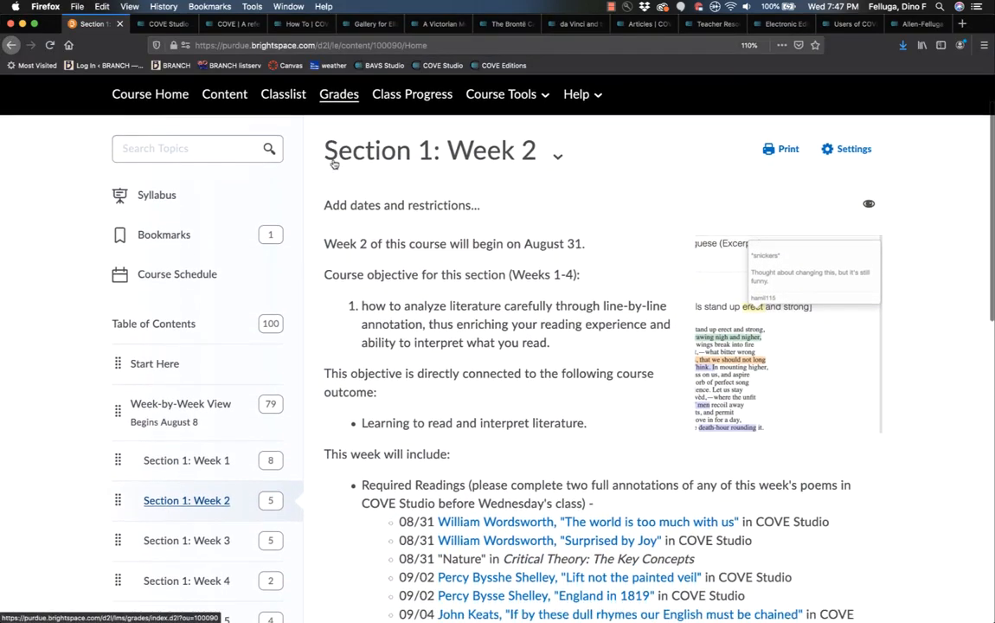
pyautogui.scroll(-3)
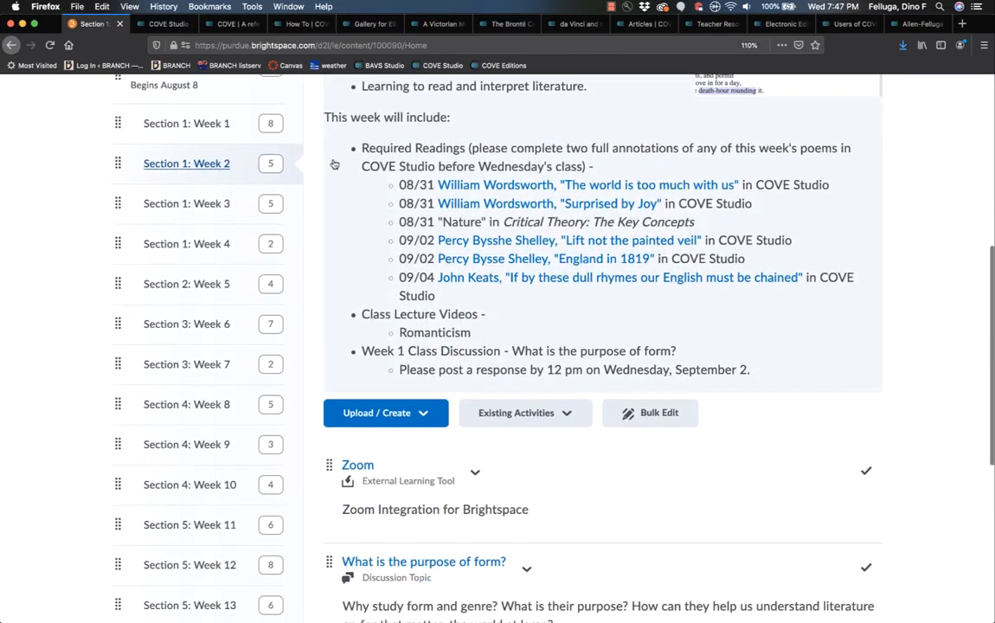
pyautogui.moveTo(351, 187)
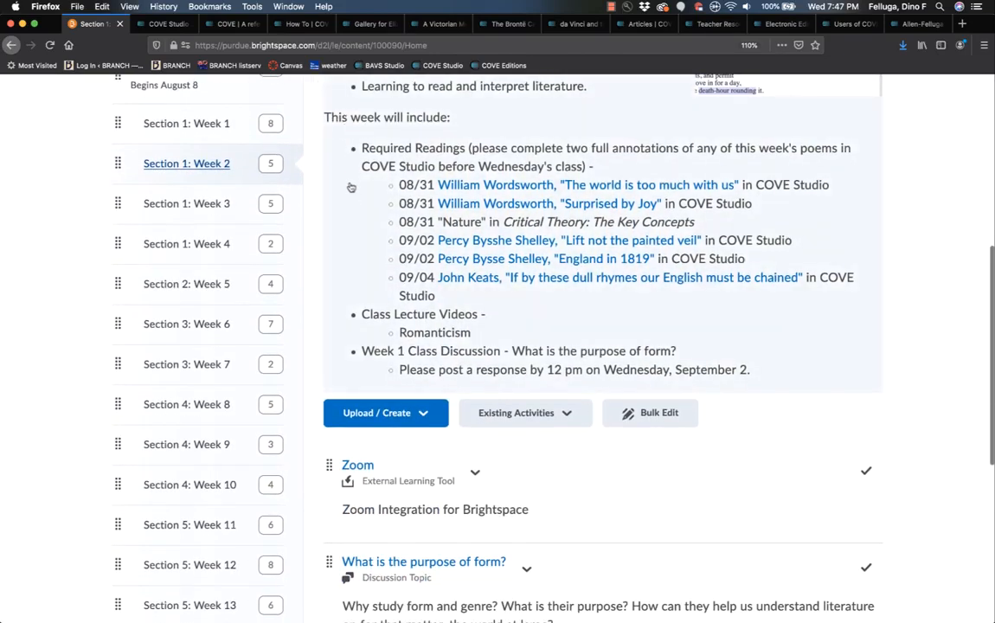
pyautogui.moveTo(360, 229)
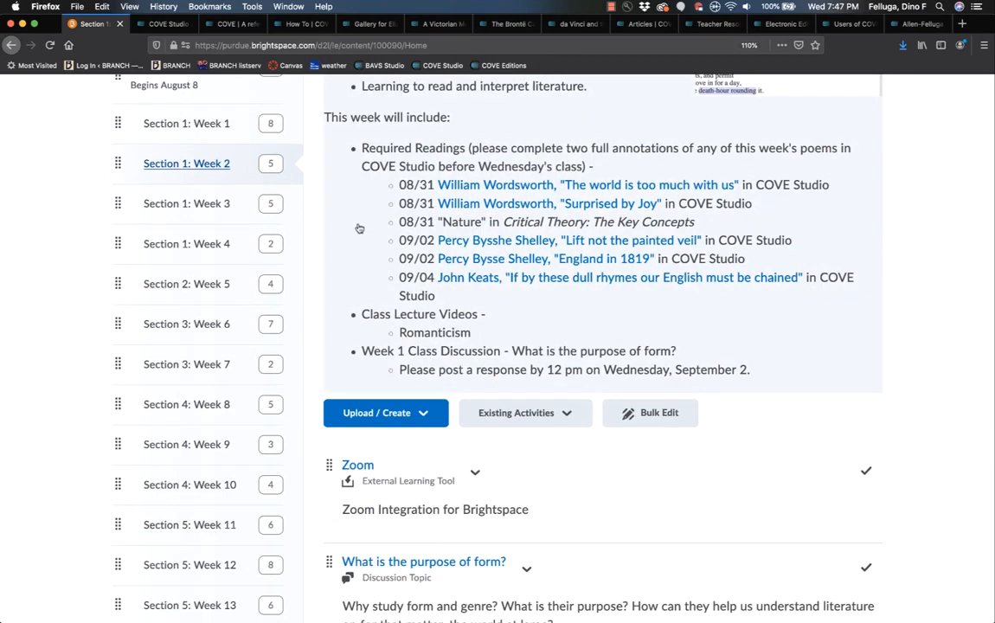
pyautogui.moveTo(485, 197)
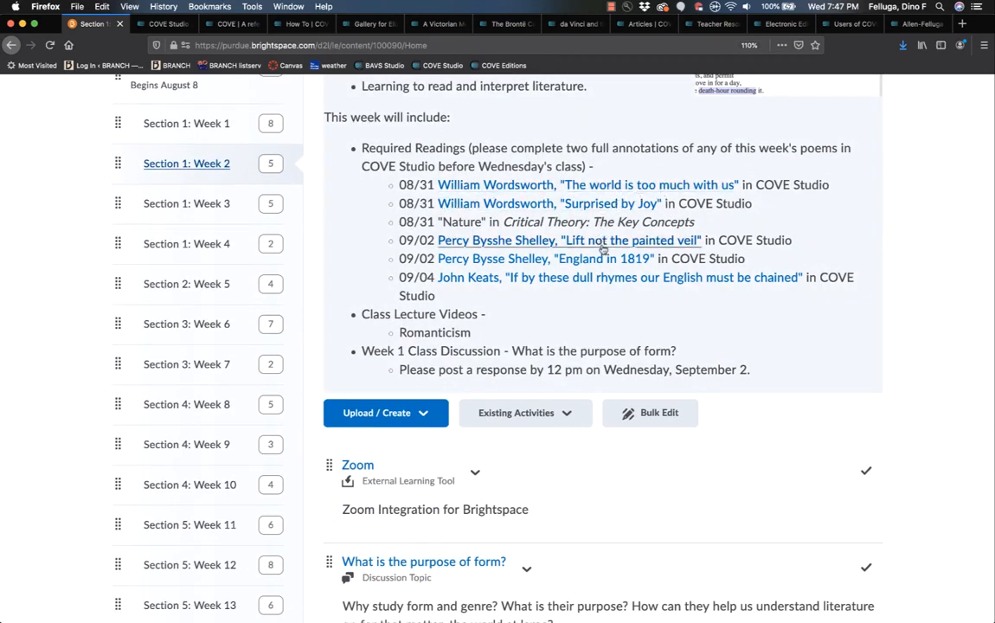
pyautogui.moveTo(547, 260)
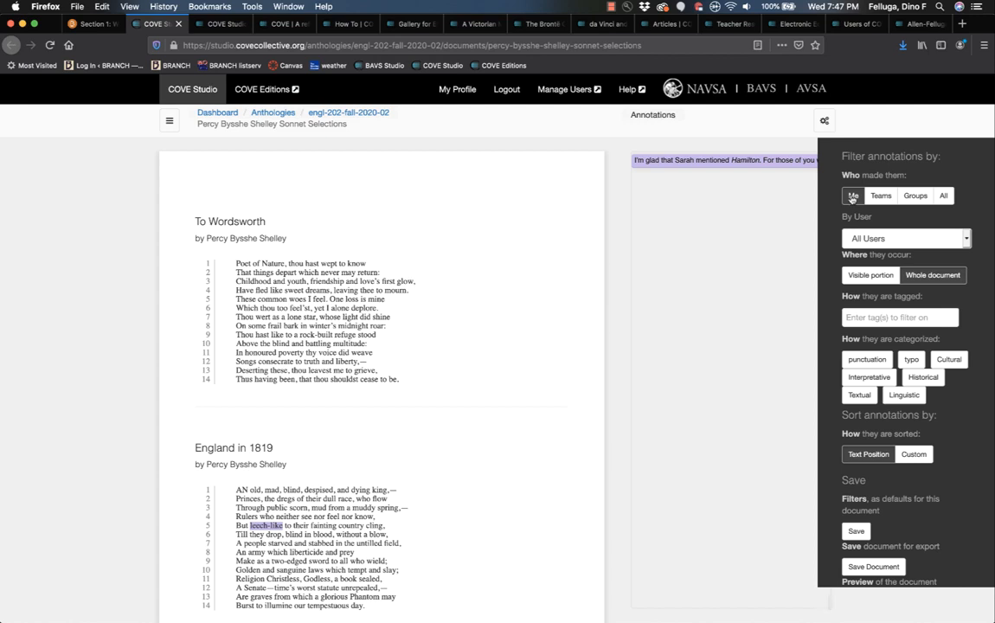
# - Filter annotations by Groups and view the 'leech-like' note on England in 1819
pyautogui.click(914, 194)
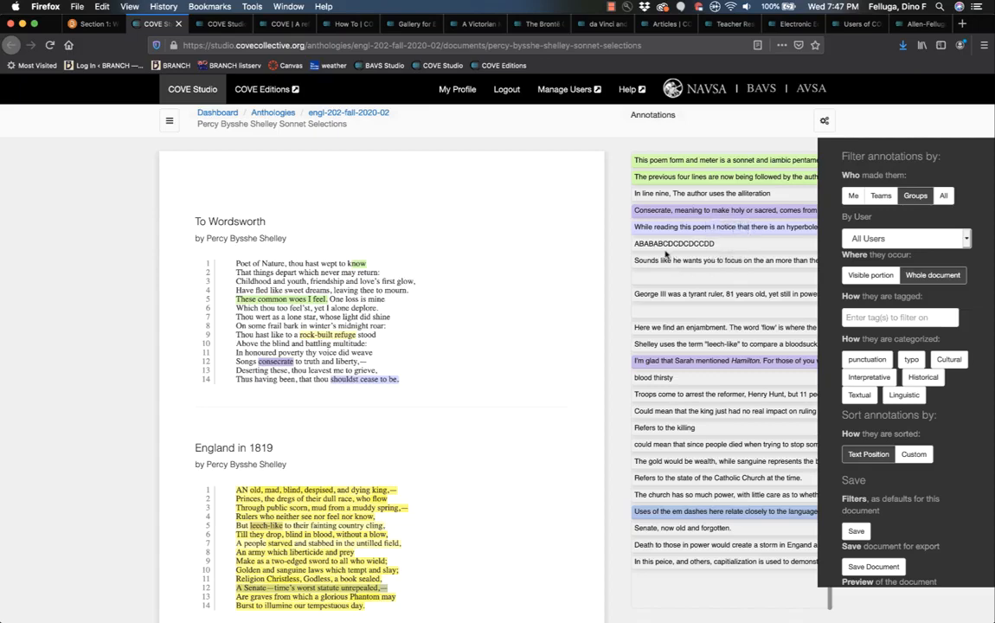
pyautogui.scroll(-3)
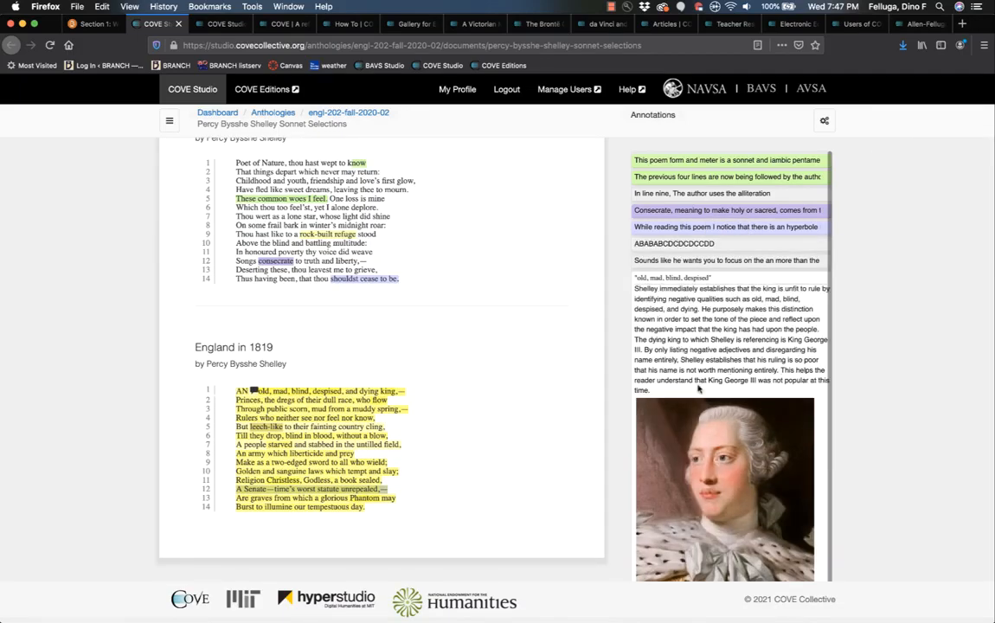
pyautogui.scroll(-3)
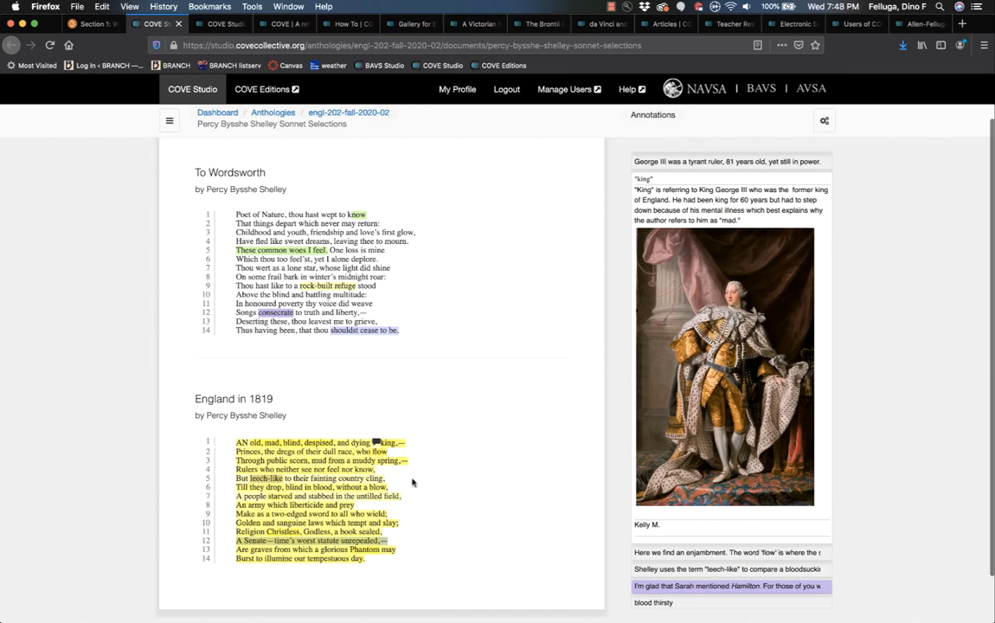
pyautogui.moveTo(415, 485)
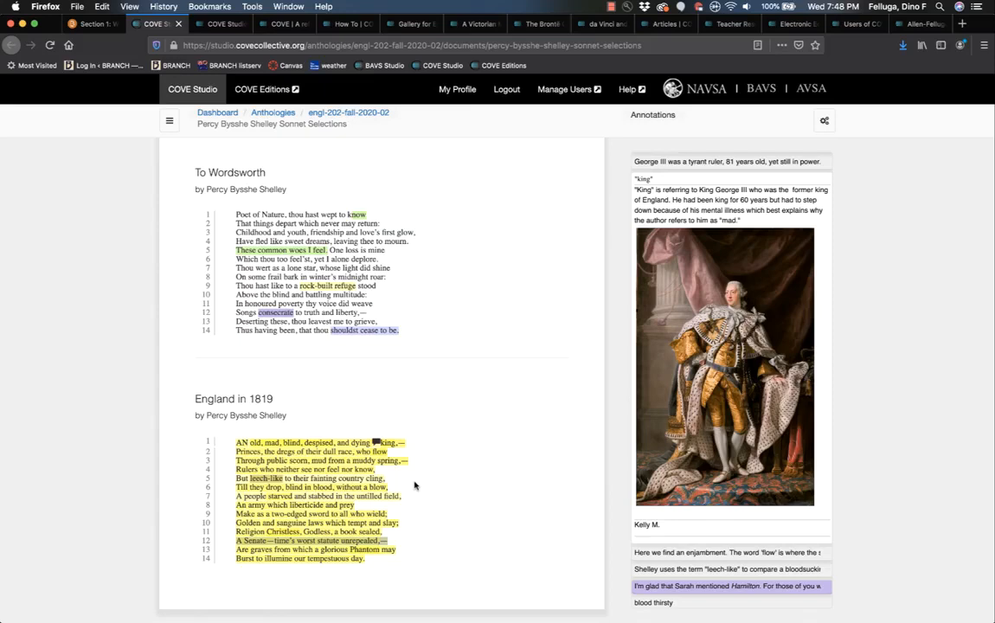
pyautogui.click(823, 122)
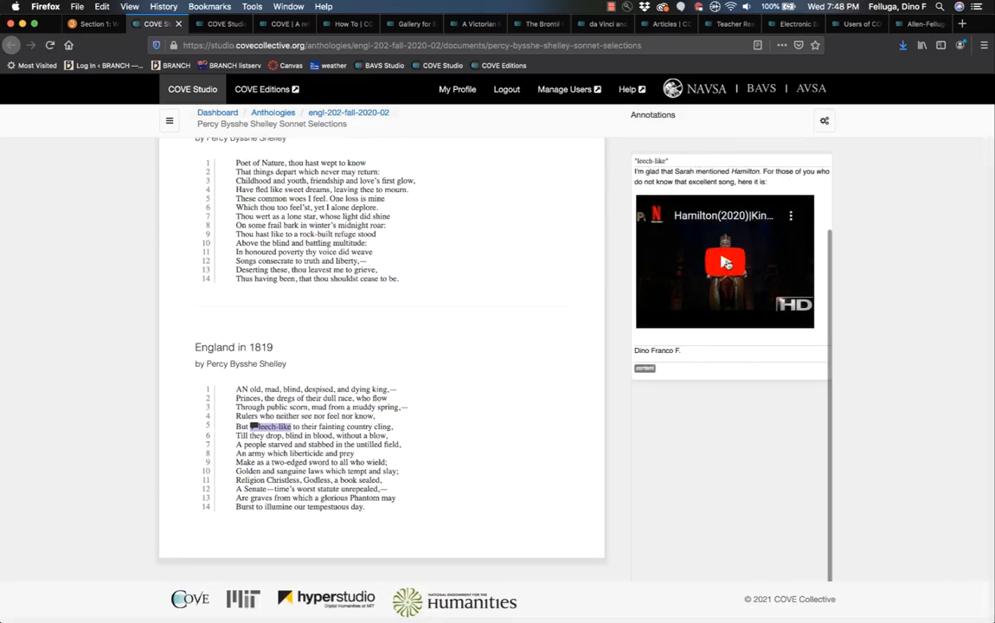
pyautogui.click(724, 263)
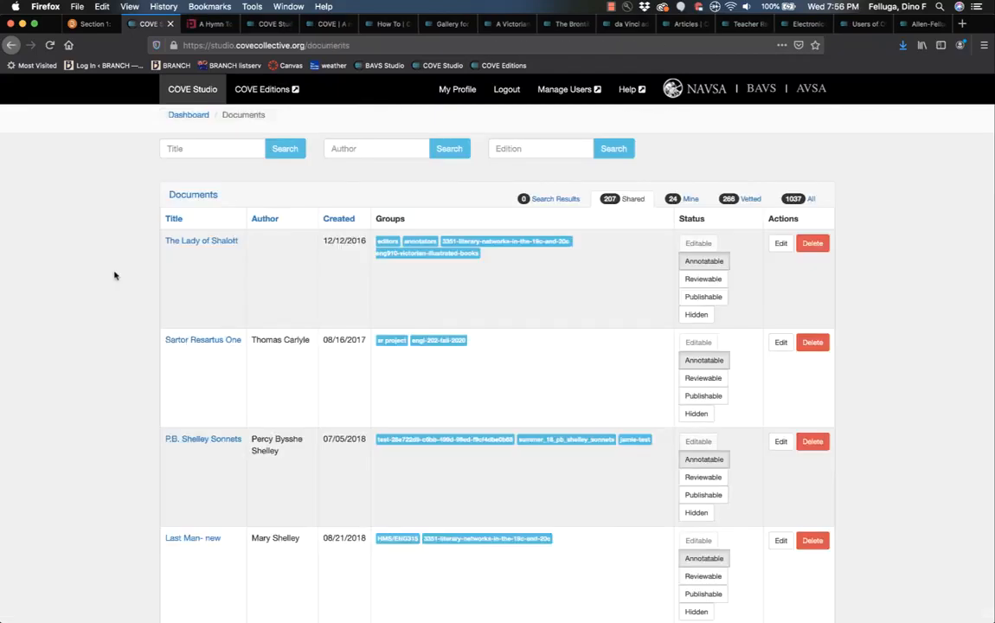
# - Create a new document using the 'Paste or type directly into the form' option
pyautogui.scroll(-3)
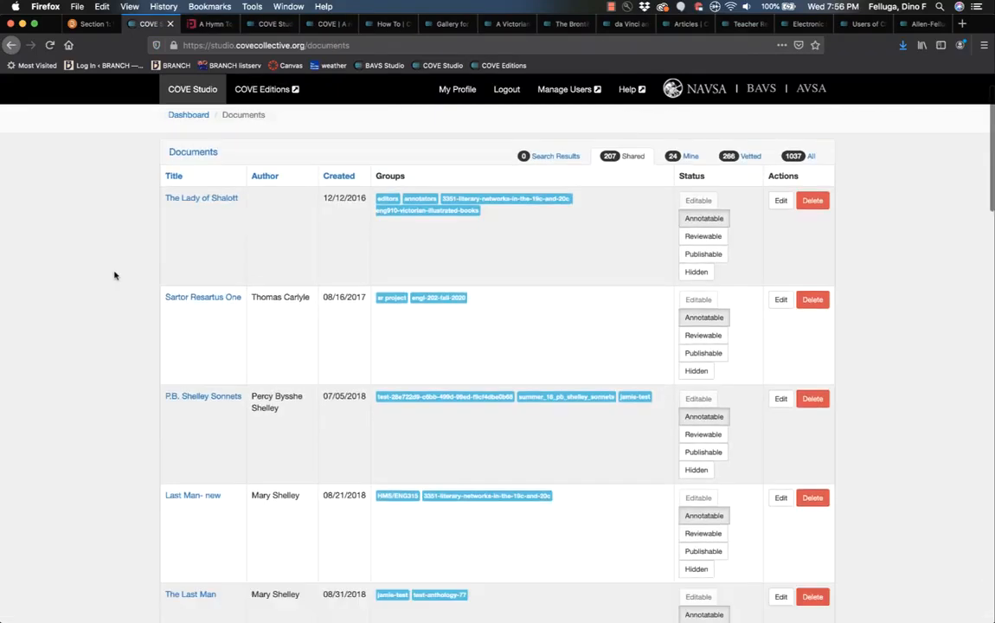
pyautogui.scroll(-3)
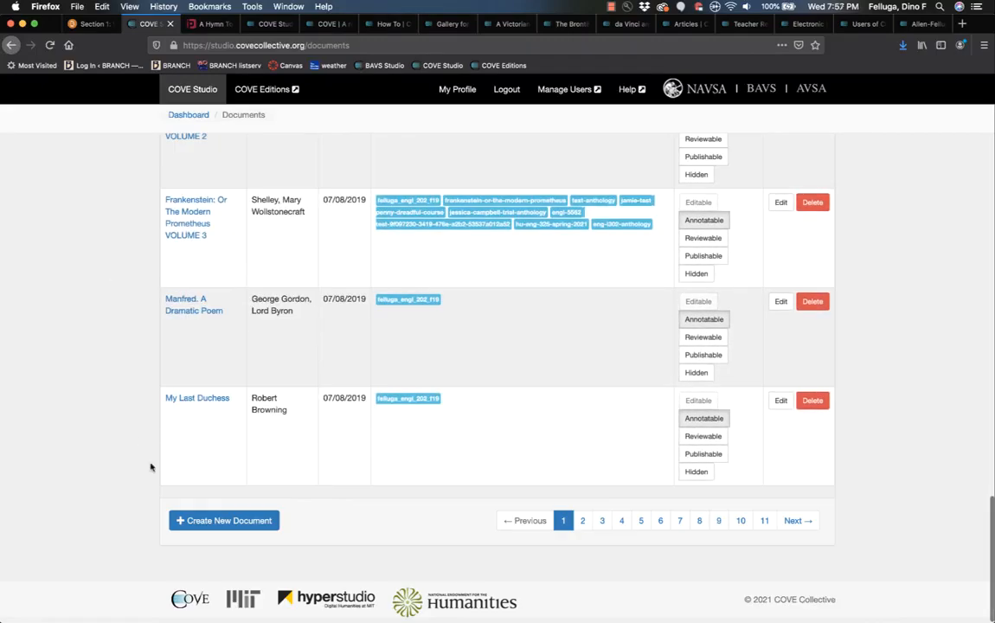
pyautogui.click(223, 518)
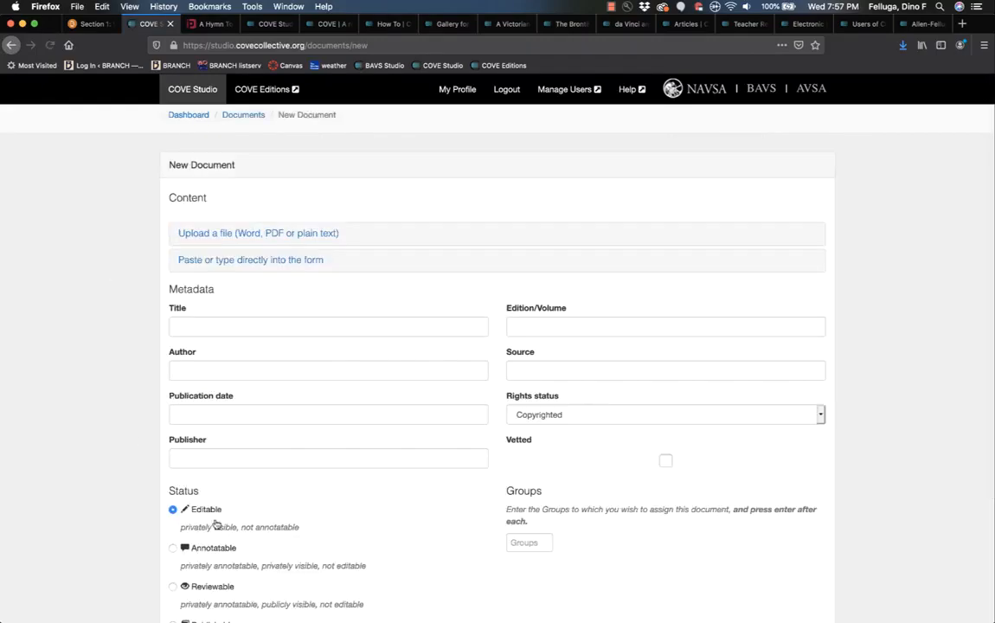
pyautogui.moveTo(250, 259)
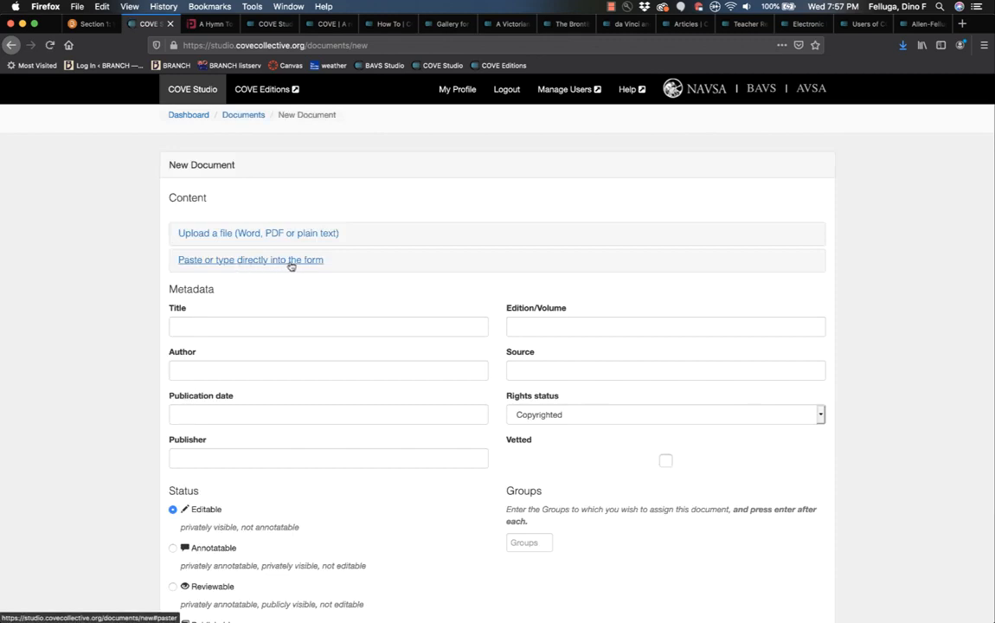
pyautogui.moveTo(292, 263)
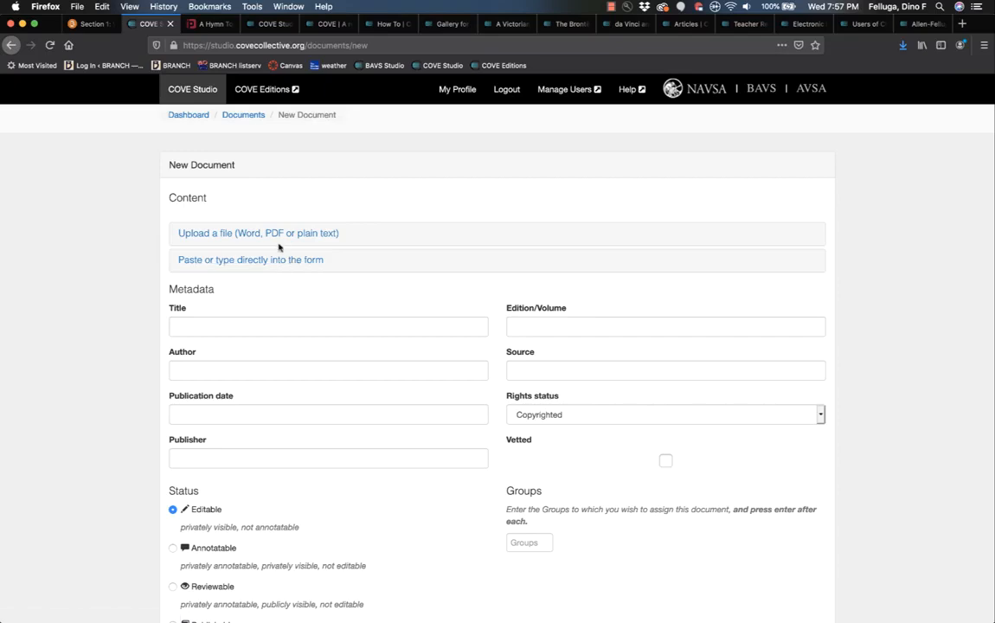
pyautogui.moveTo(249, 260)
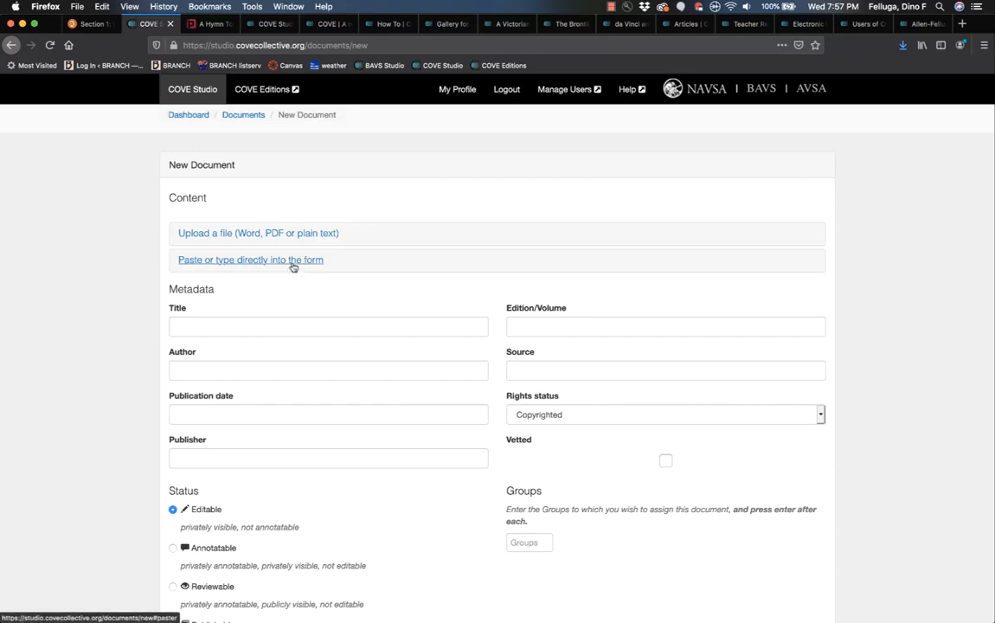
pyautogui.click(249, 259)
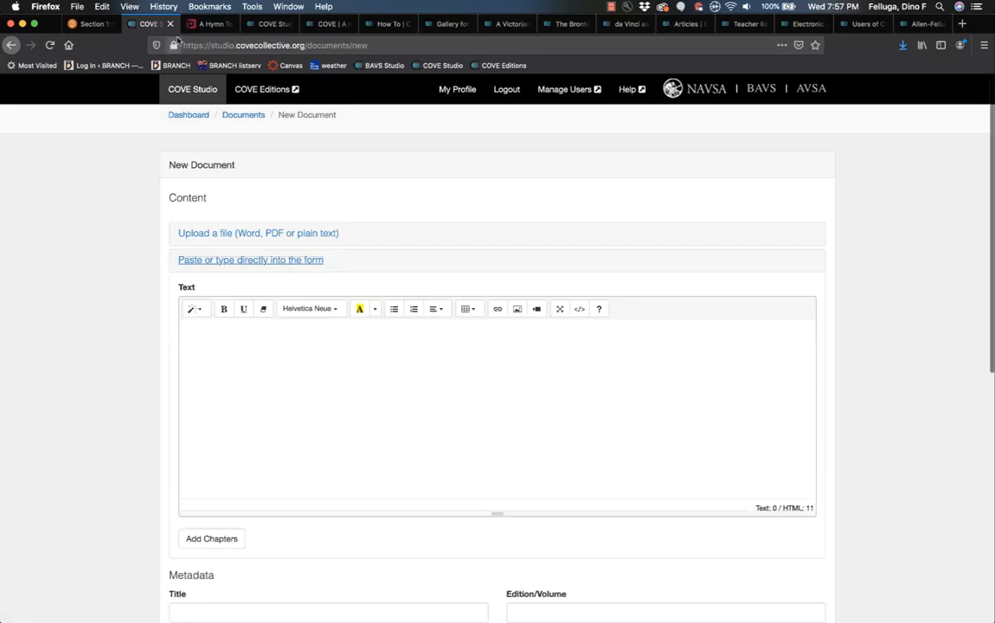
# - Copy 'A Hymn To The Moon' from internetPoem.com into the new document's Text editor
pyautogui.click(208, 25)
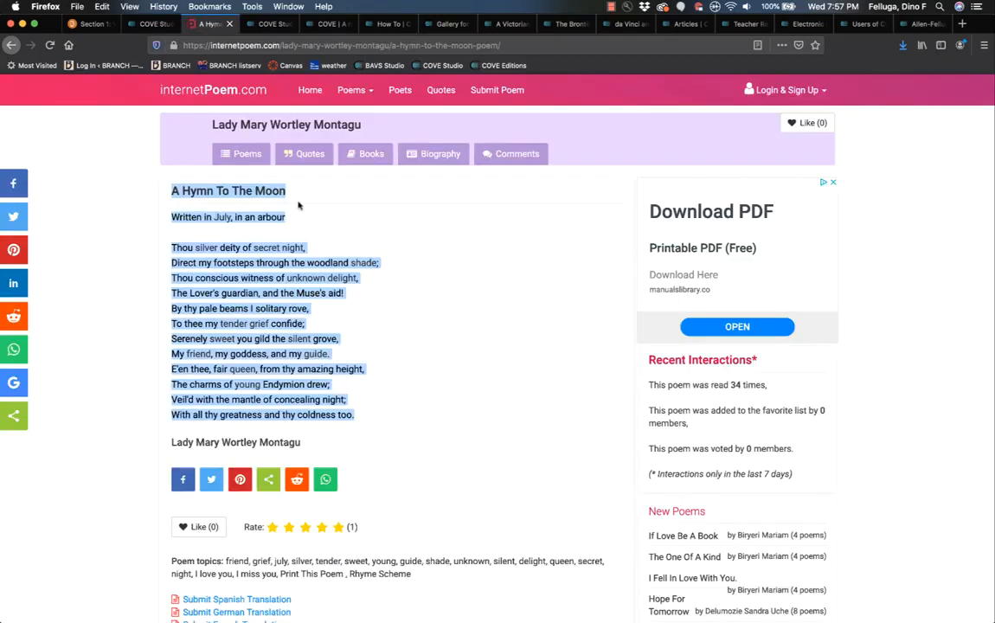
pyautogui.doubleClick(364, 263)
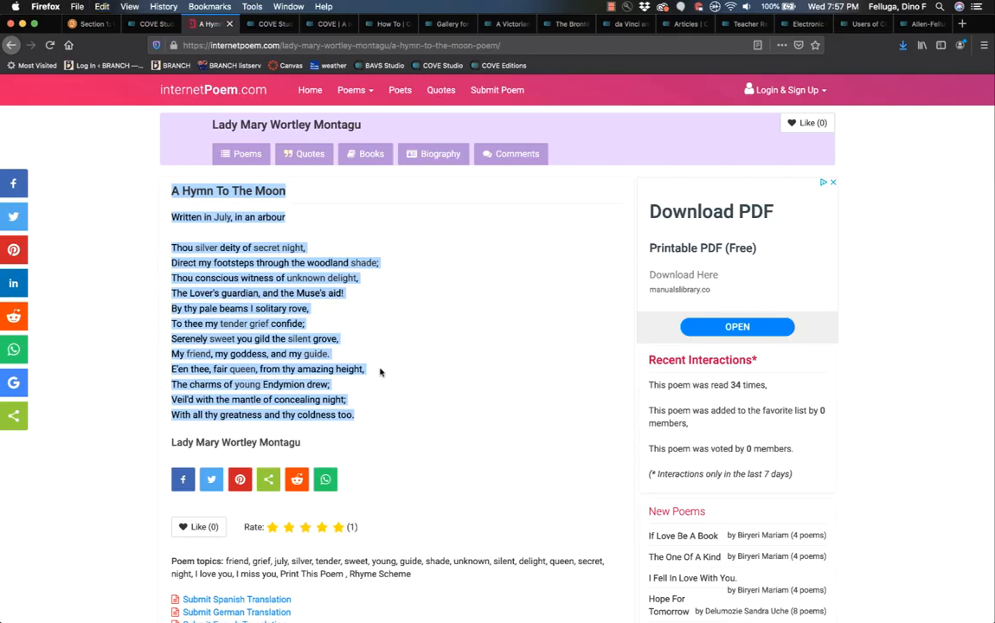
pyautogui.click(149, 24)
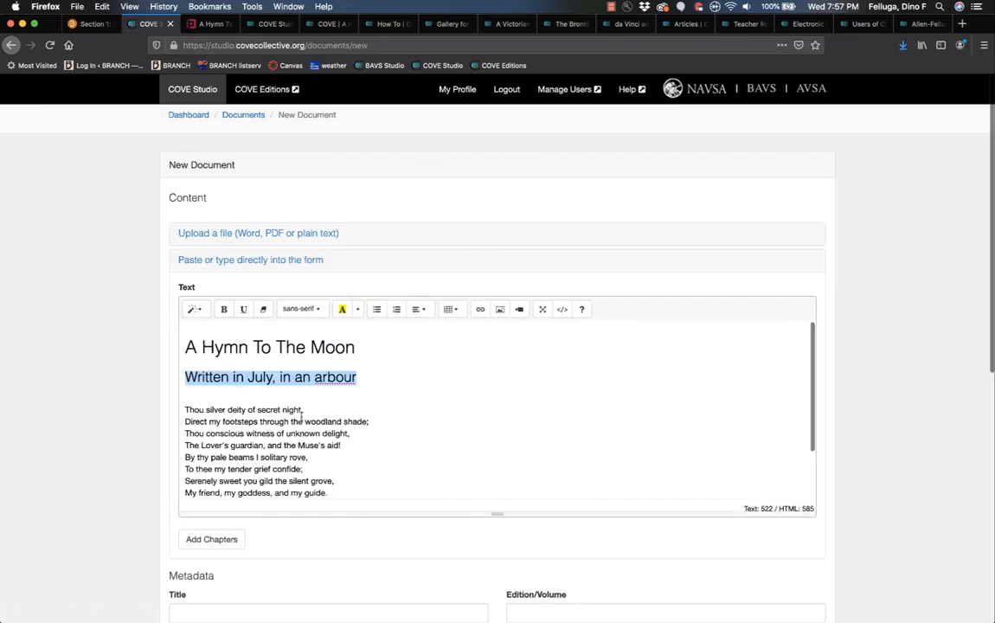
# - Set the document's Author to 'Montagu, Lady Mary Wortley' from the suggestions
pyautogui.scroll(-3)
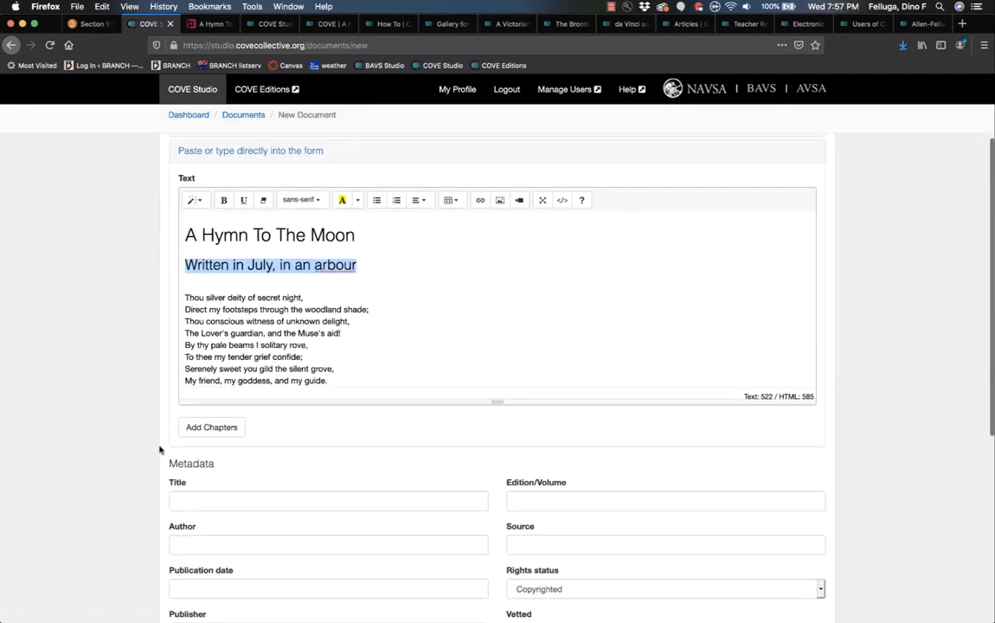
pyautogui.write('Hu')
pyautogui.click(328, 500)
pyautogui.write('A Hymn to the Moon')
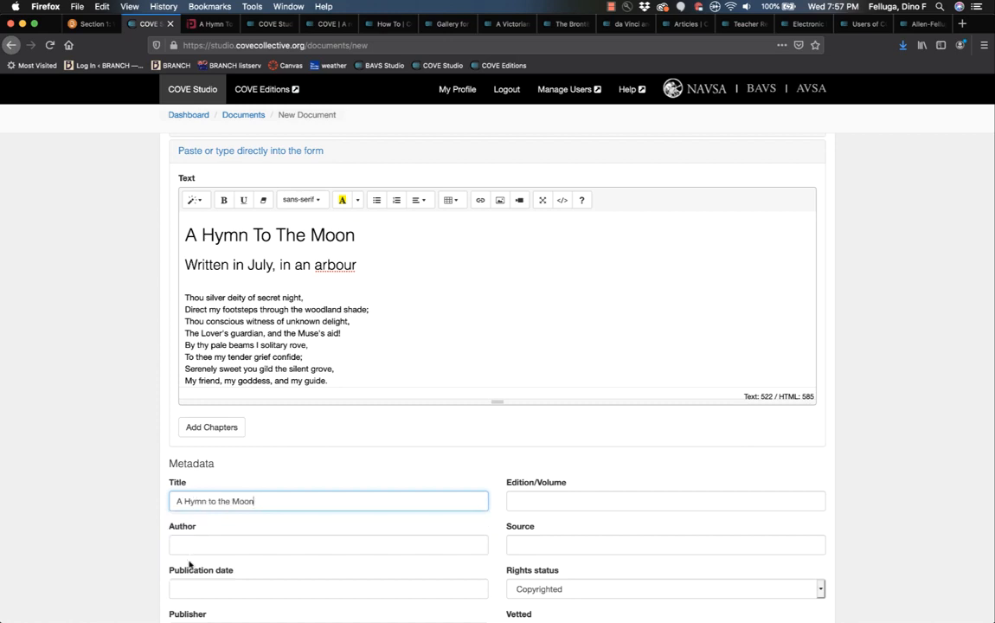
pyautogui.write('Mont')
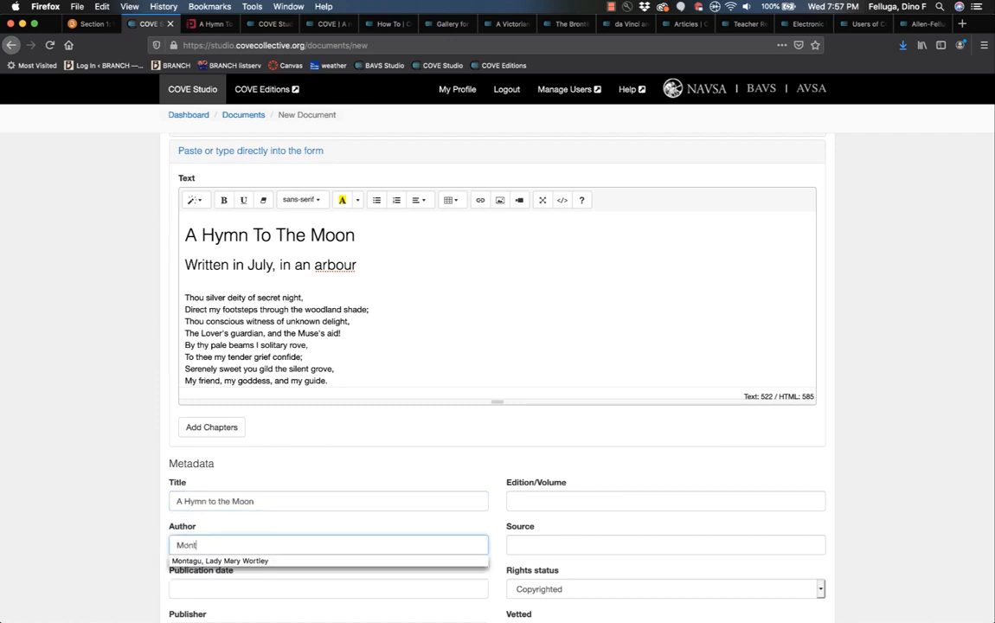
pyautogui.write('agu')
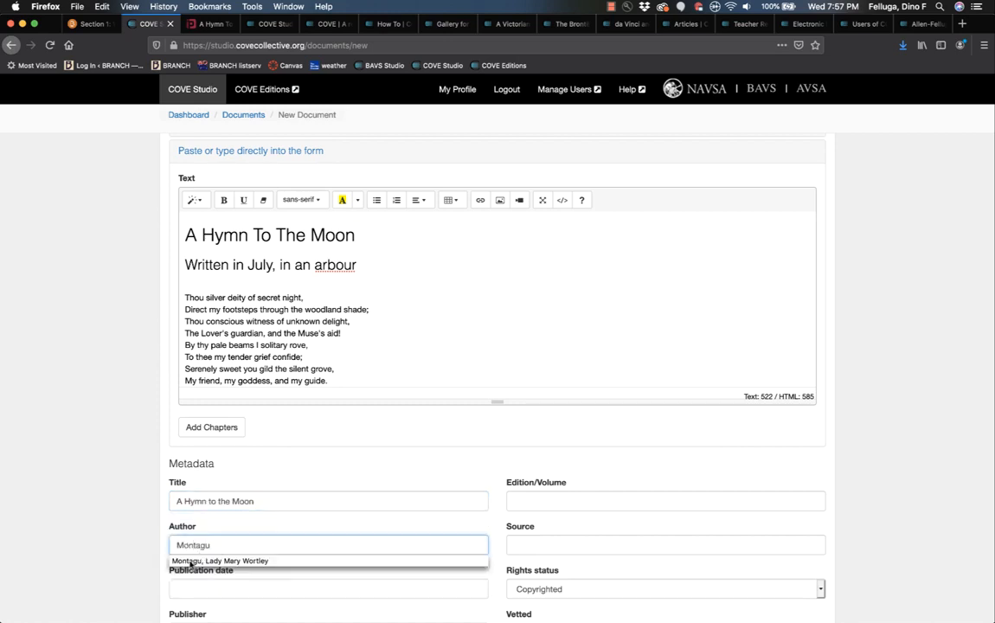
pyautogui.click(218, 560)
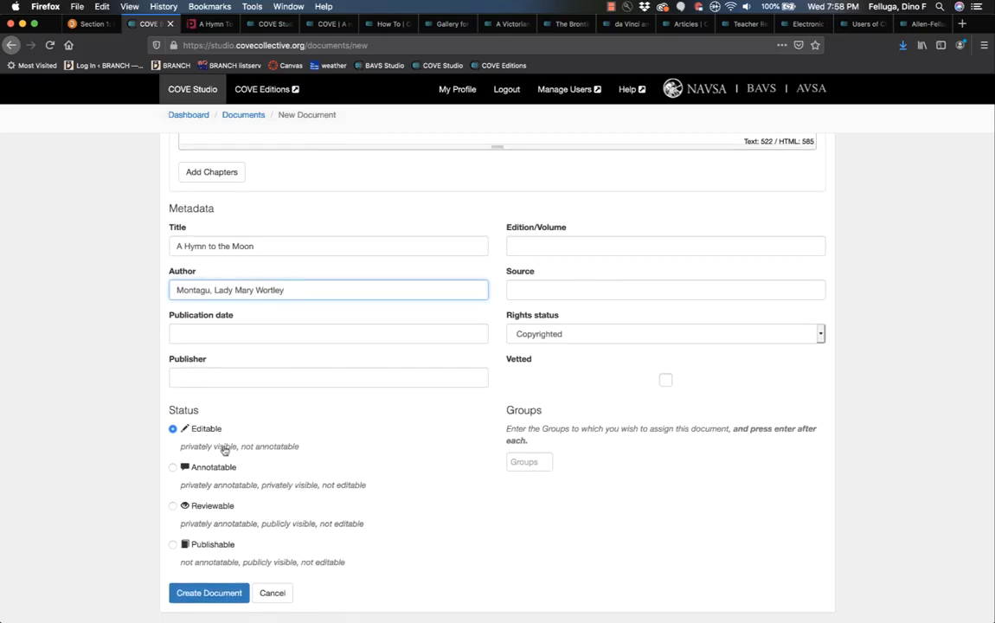
pyautogui.moveTo(211, 443)
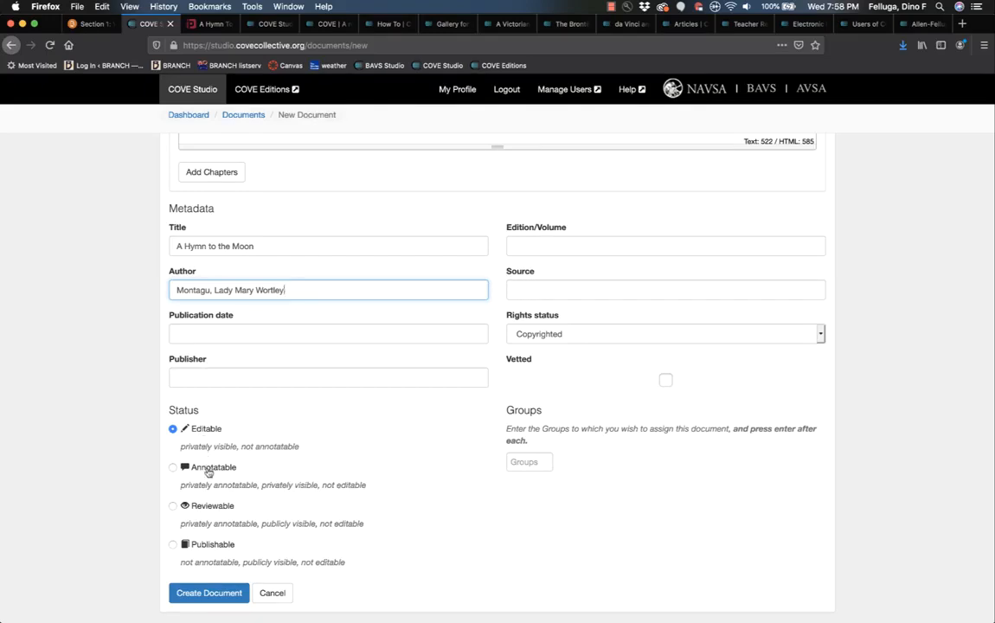
pyautogui.moveTo(216, 564)
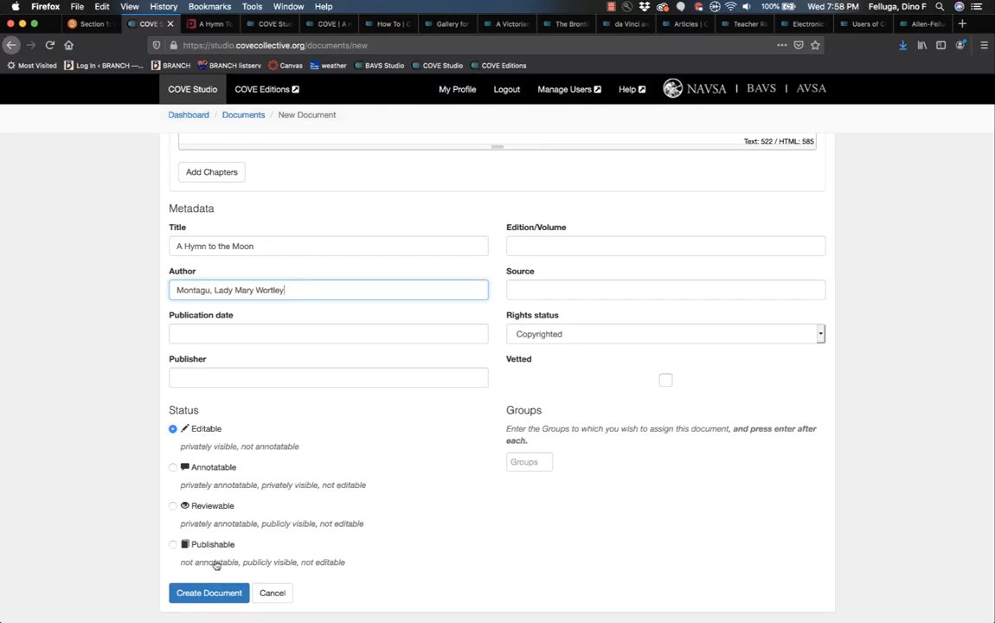
pyautogui.click(207, 592)
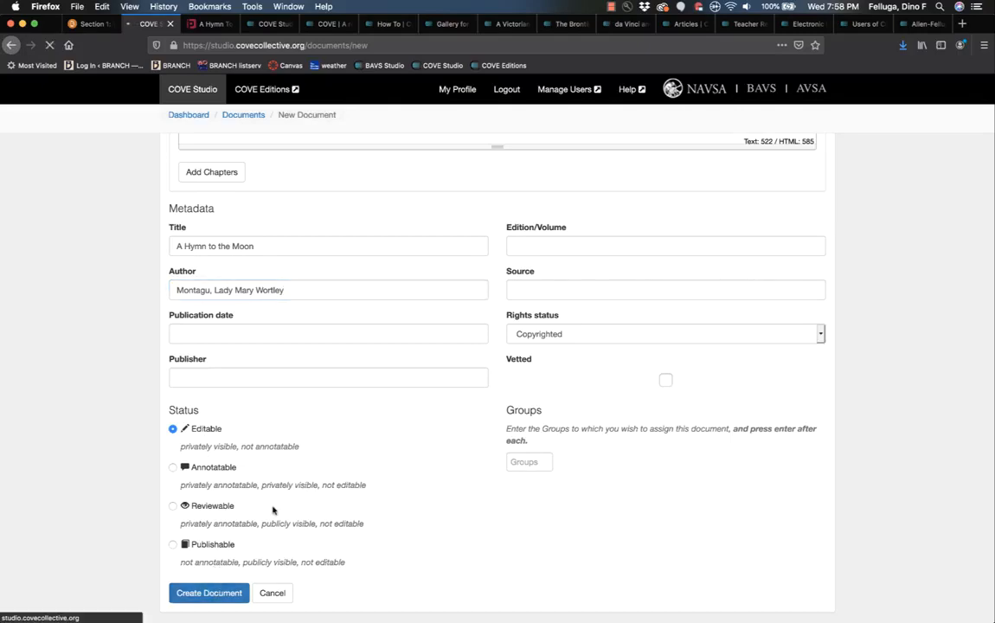
# - Create the 'A Hymn to the Moon' document and preview its poem text
pyautogui.click(208, 592)
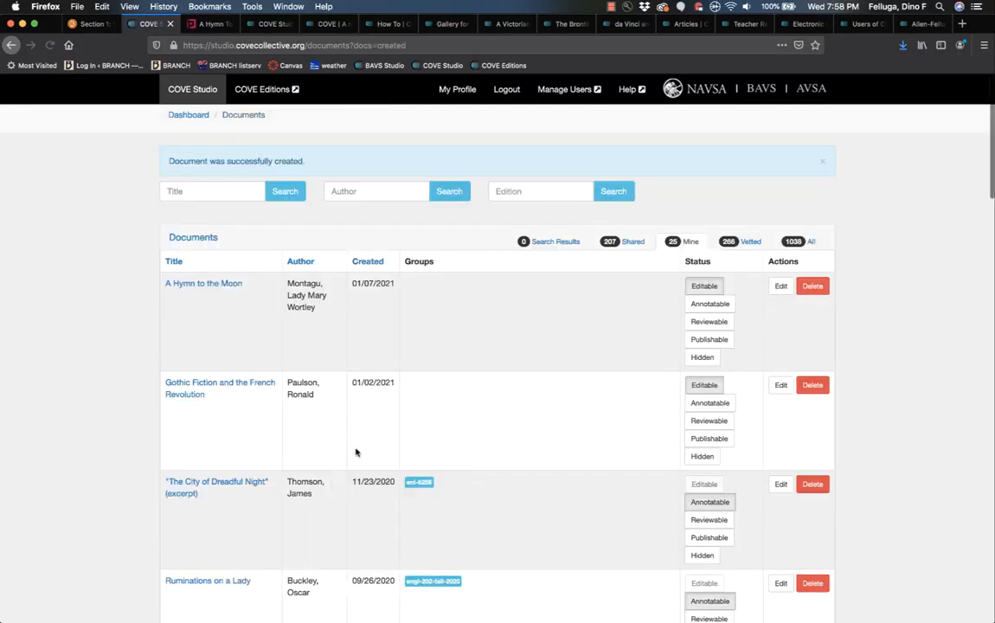
pyautogui.moveTo(316, 346)
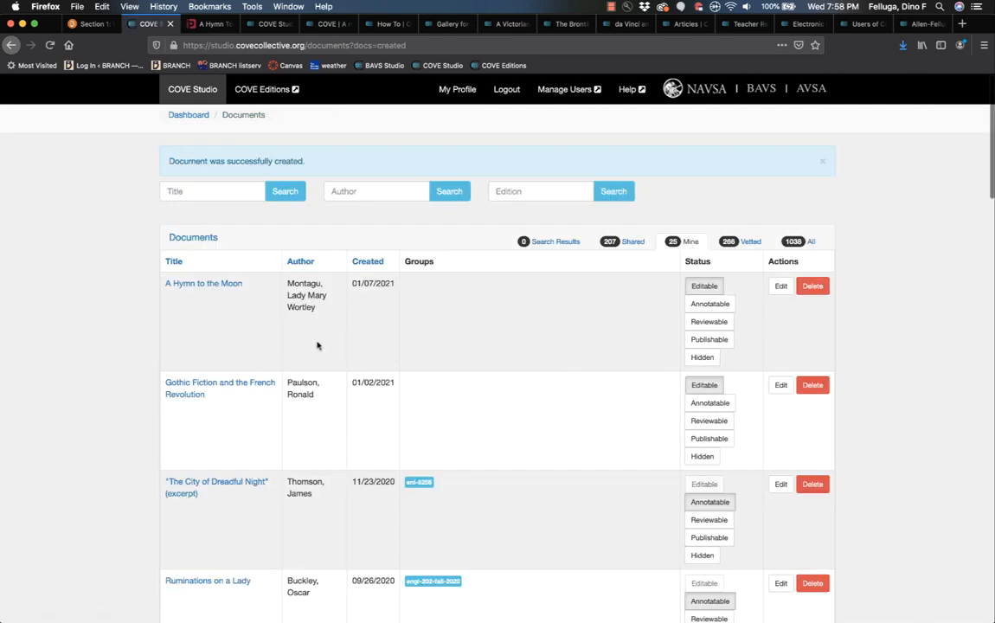
pyautogui.click(204, 284)
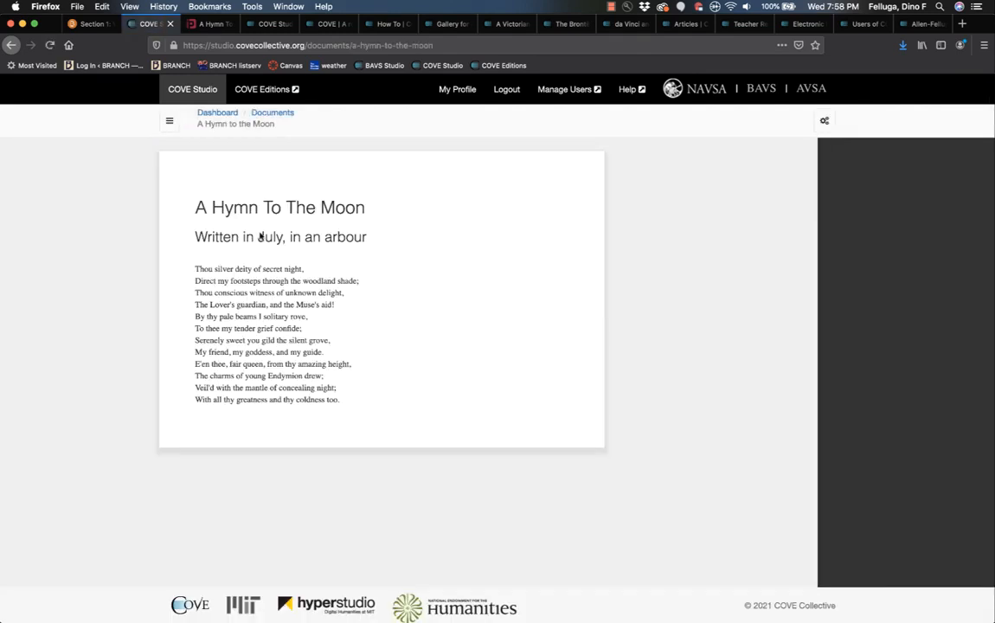
pyautogui.moveTo(910, 225)
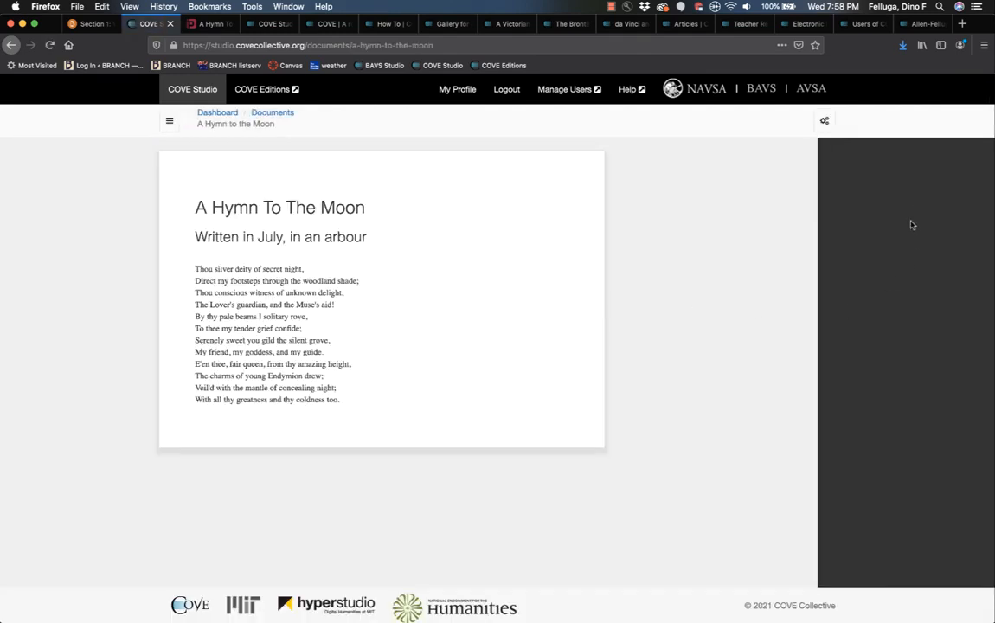
pyautogui.moveTo(878, 218)
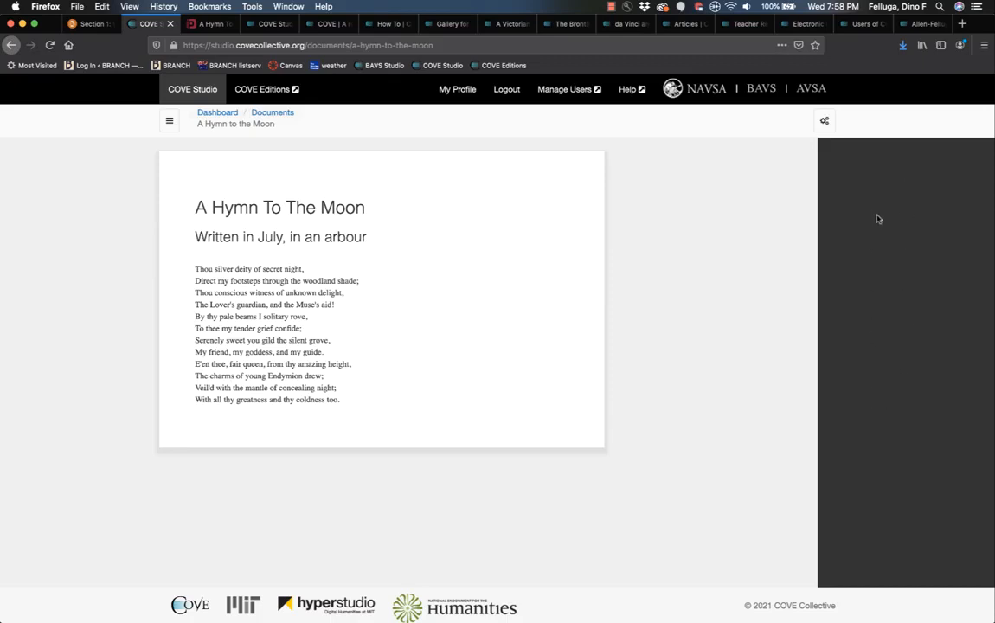
pyautogui.moveTo(370, 312)
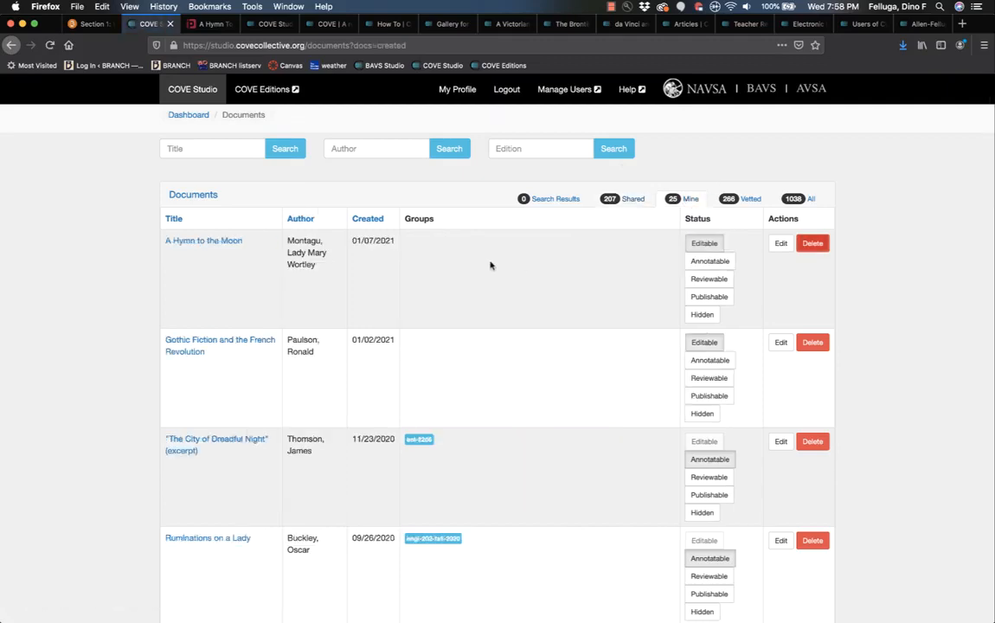
pyautogui.moveTo(780, 242)
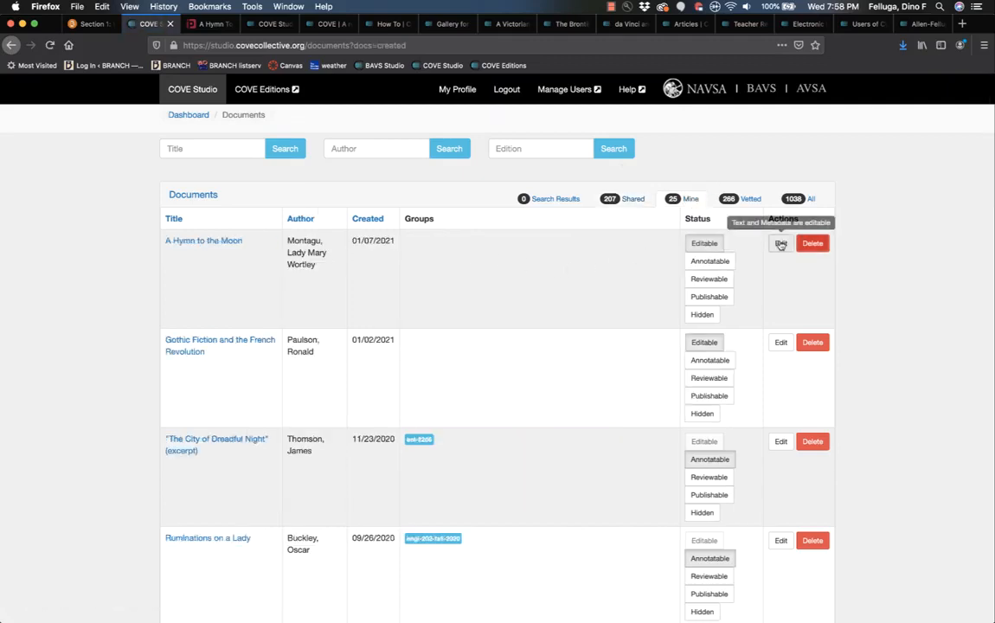
# - Edit 'A Hymn to the Moon', set its Status to Annotatable and update the document
pyautogui.click(780, 242)
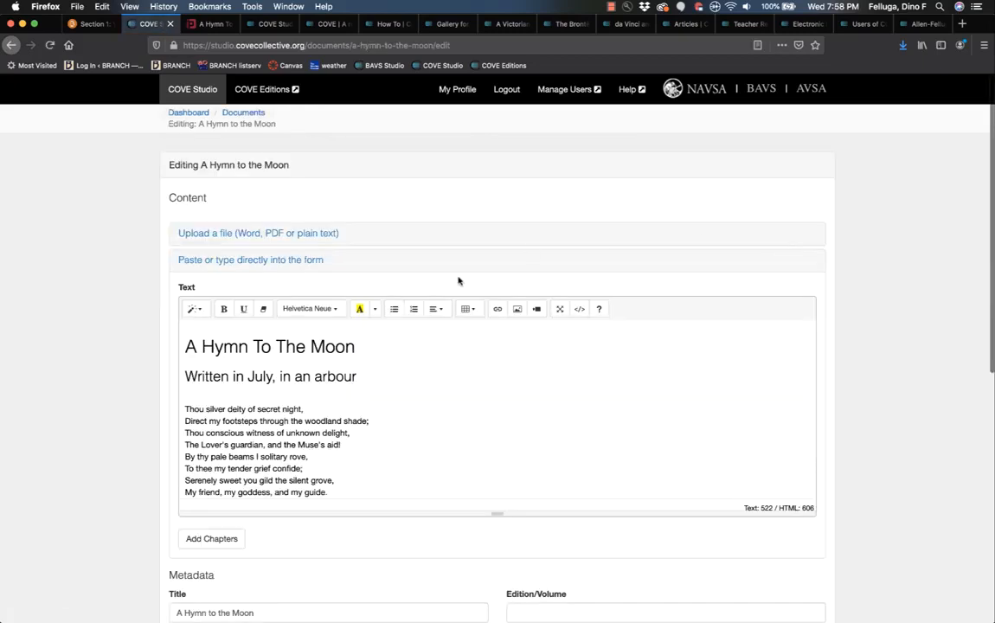
pyautogui.scroll(-3)
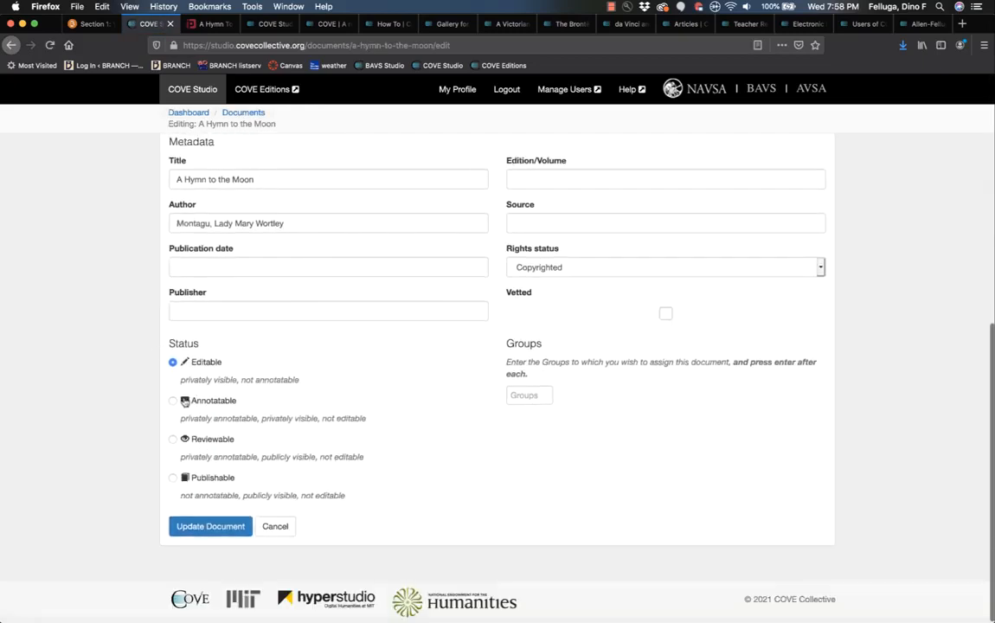
pyautogui.click(173, 400)
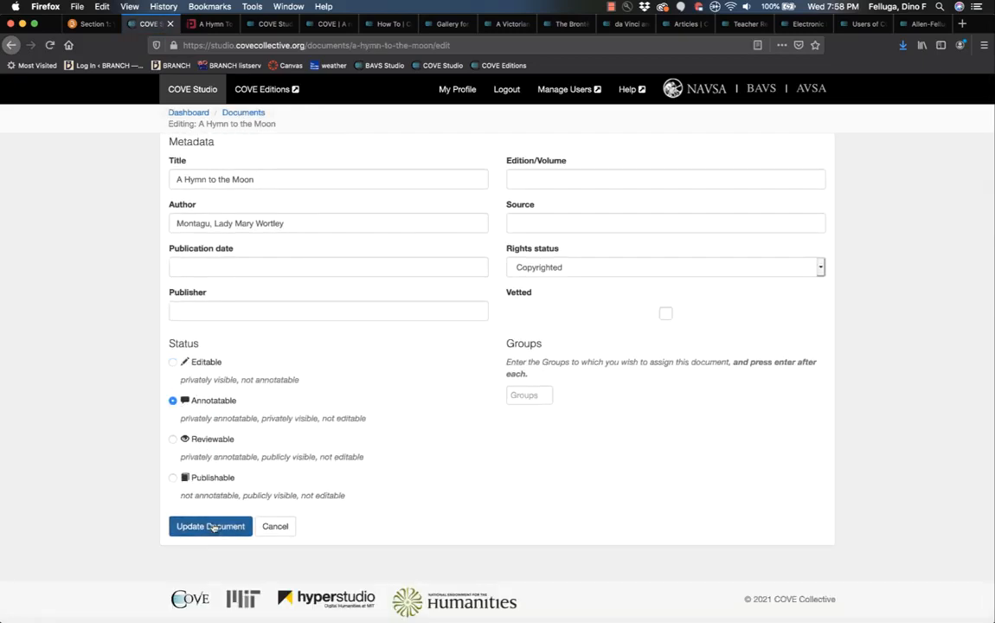
pyautogui.click(209, 525)
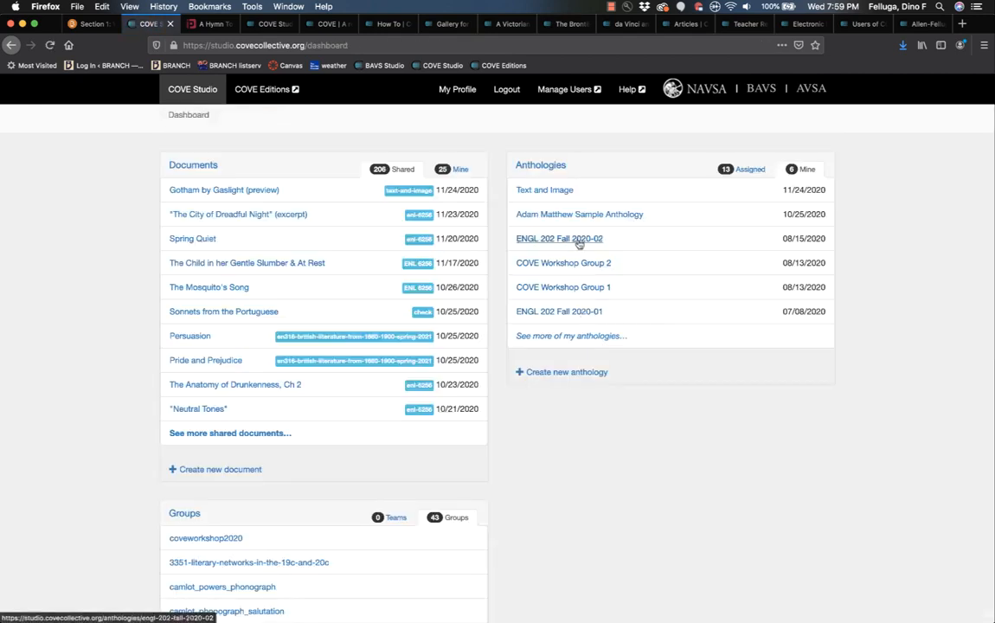
# - In the ENGL 202 Fall 2020-02 anthology, find author 'montagu' and assign the poem
pyautogui.click(559, 239)
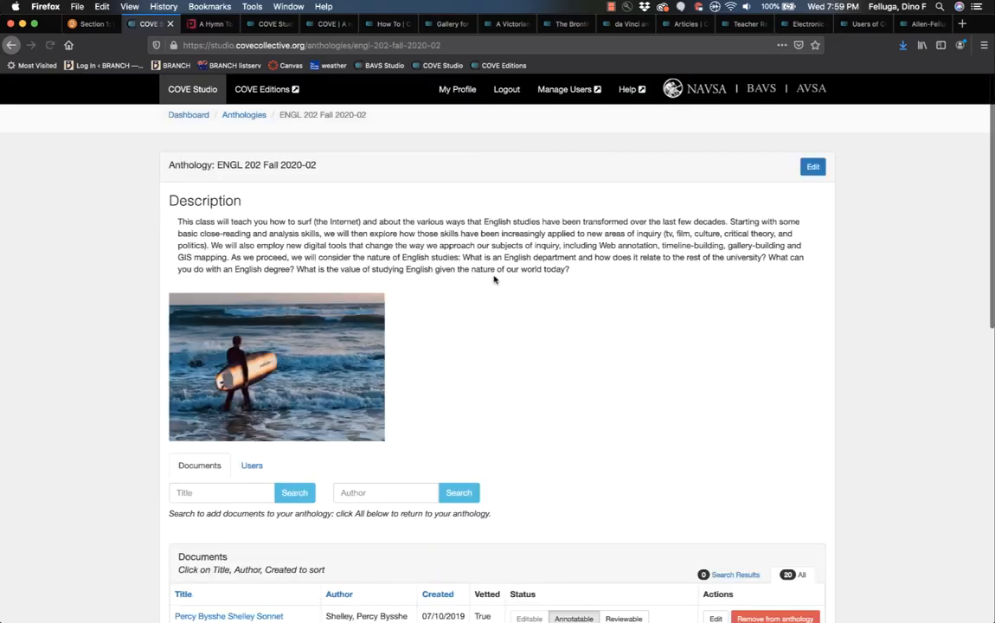
pyautogui.scroll(-3)
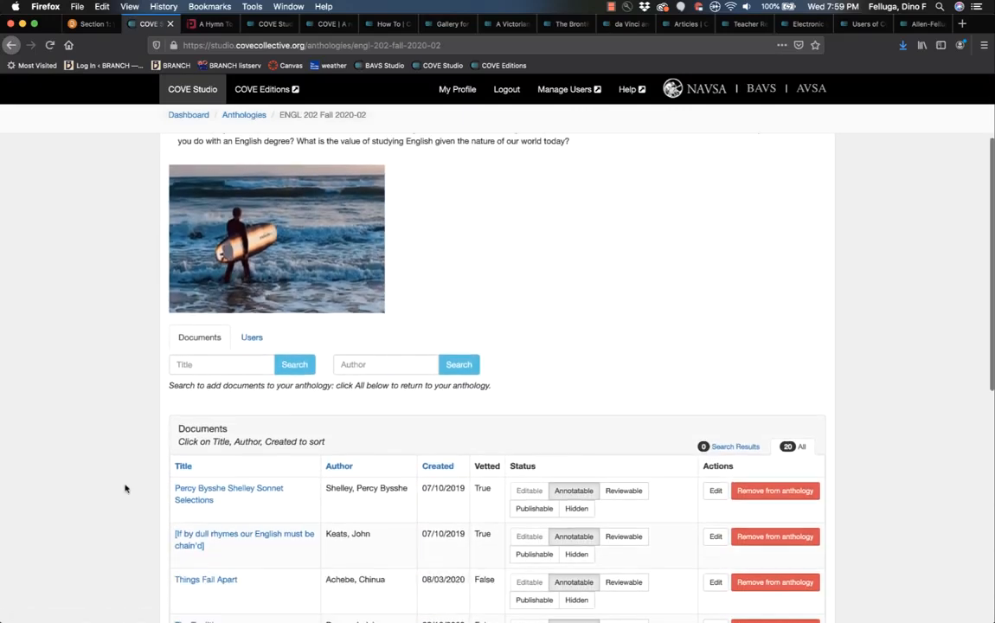
pyautogui.scroll(-3)
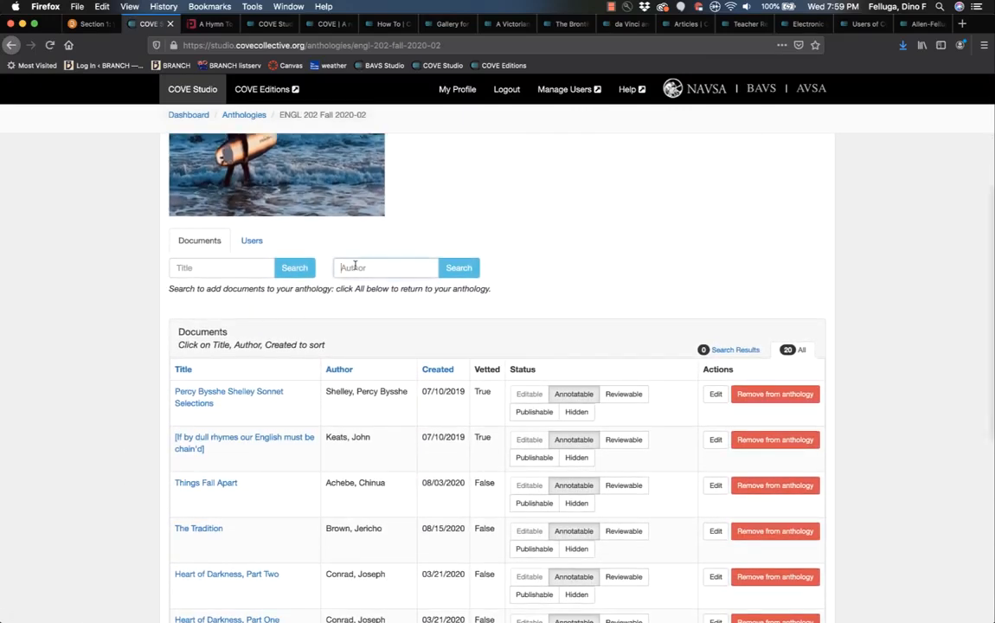
pyautogui.write('montagu')
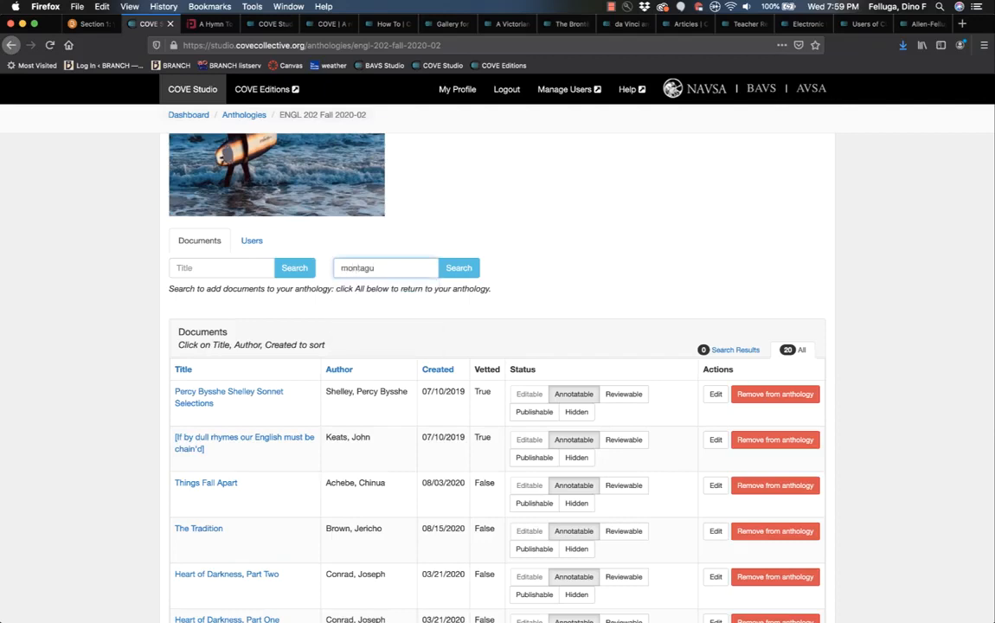
pyautogui.click(459, 266)
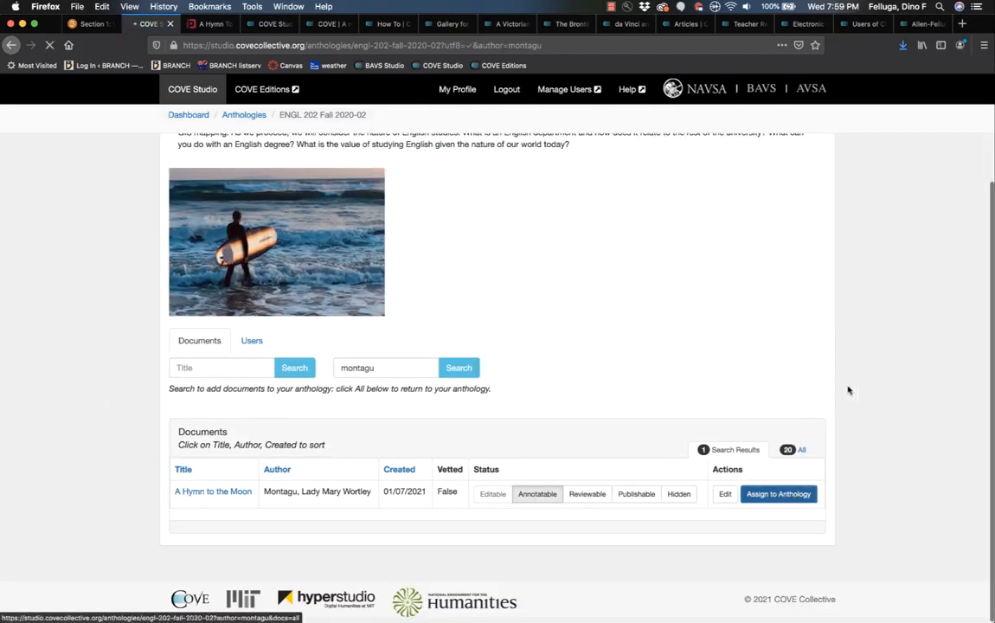
pyautogui.click(778, 493)
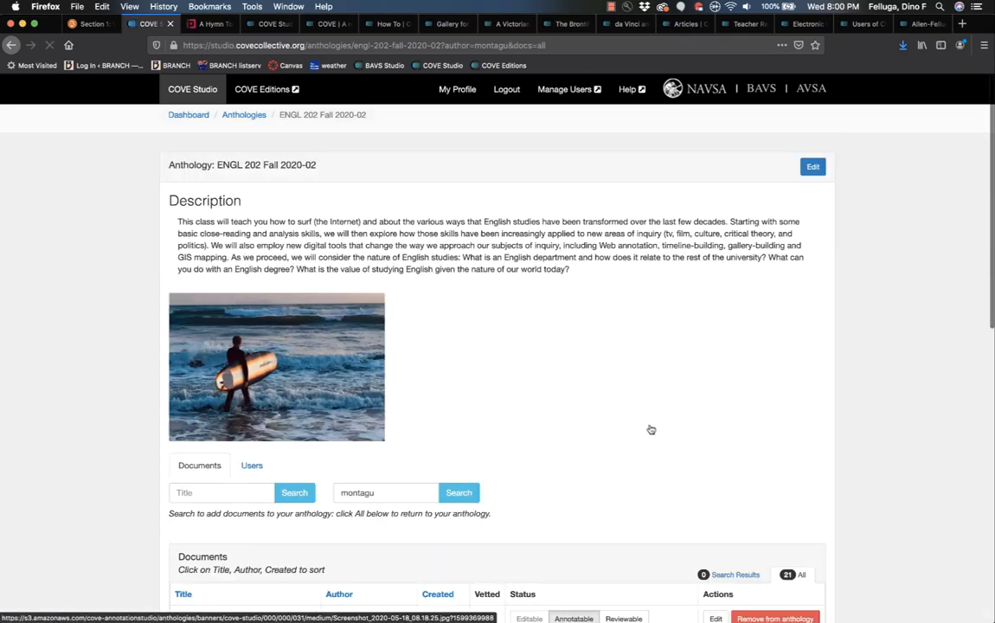
# - Sort the anthology's documents by Title and open 'A Hymn to the Moon' there
pyautogui.scroll(-3)
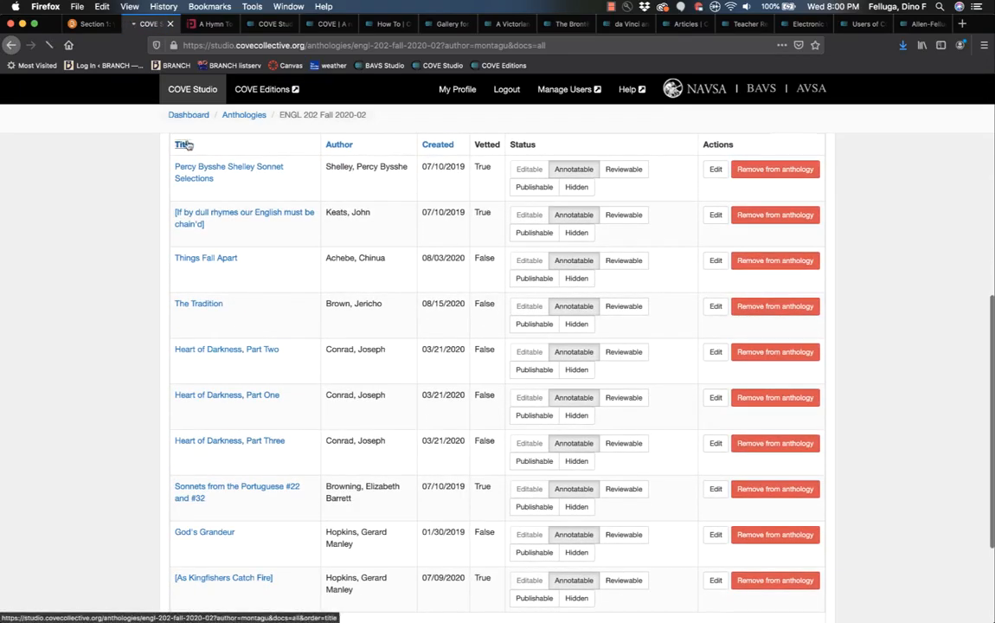
pyautogui.click(183, 144)
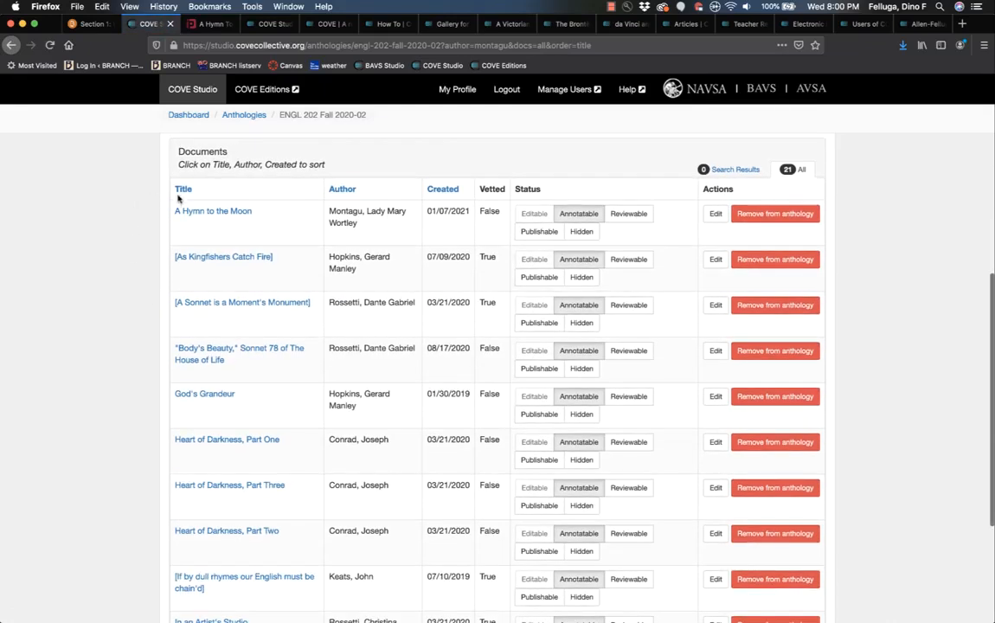
pyautogui.click(213, 211)
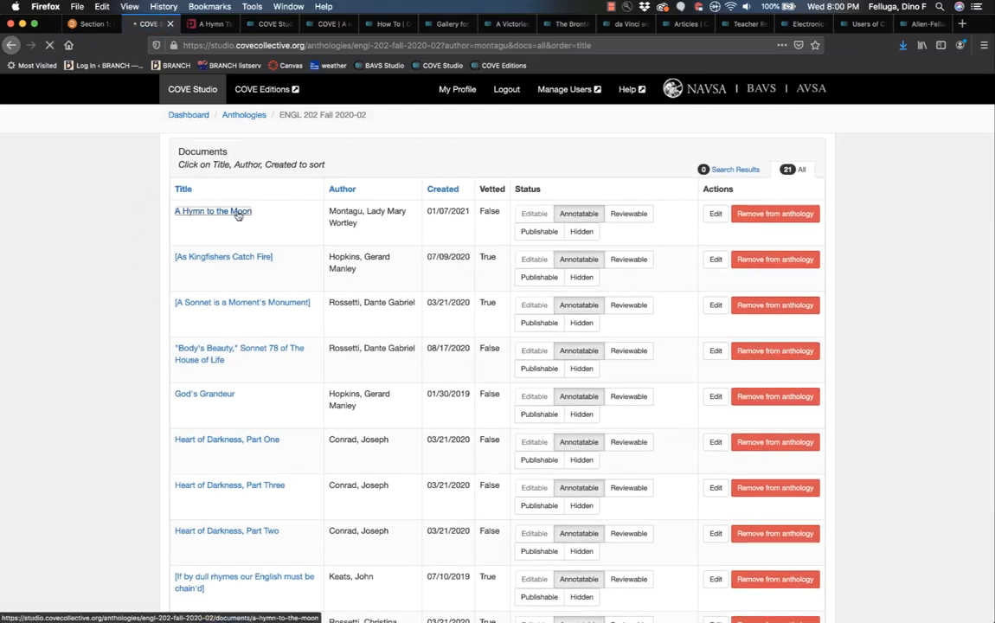
pyautogui.click(212, 211)
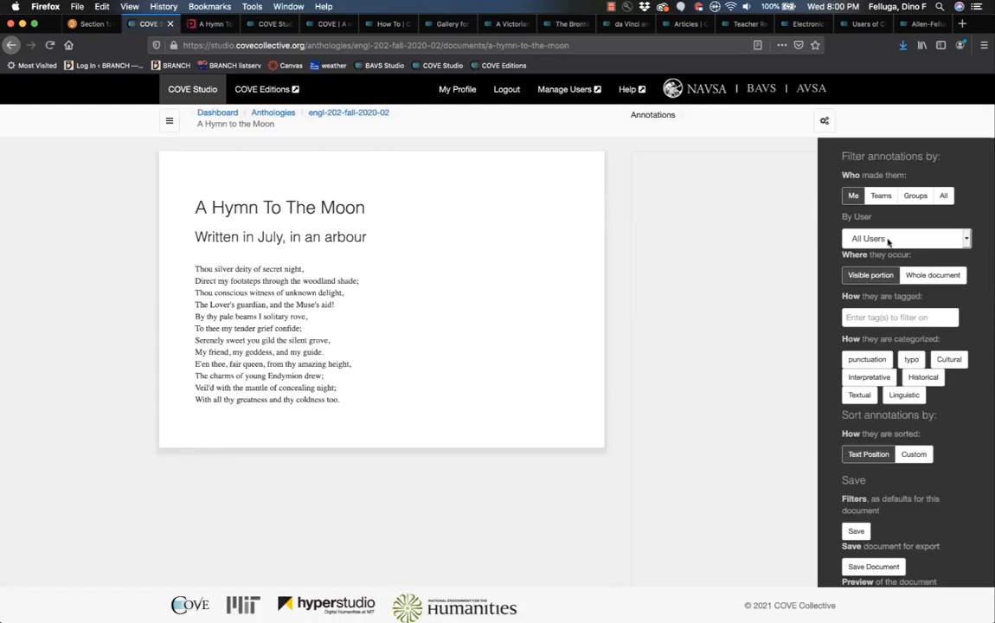
# - Leave the annotation page and go to the COVE Editions home page
pyautogui.click(903, 239)
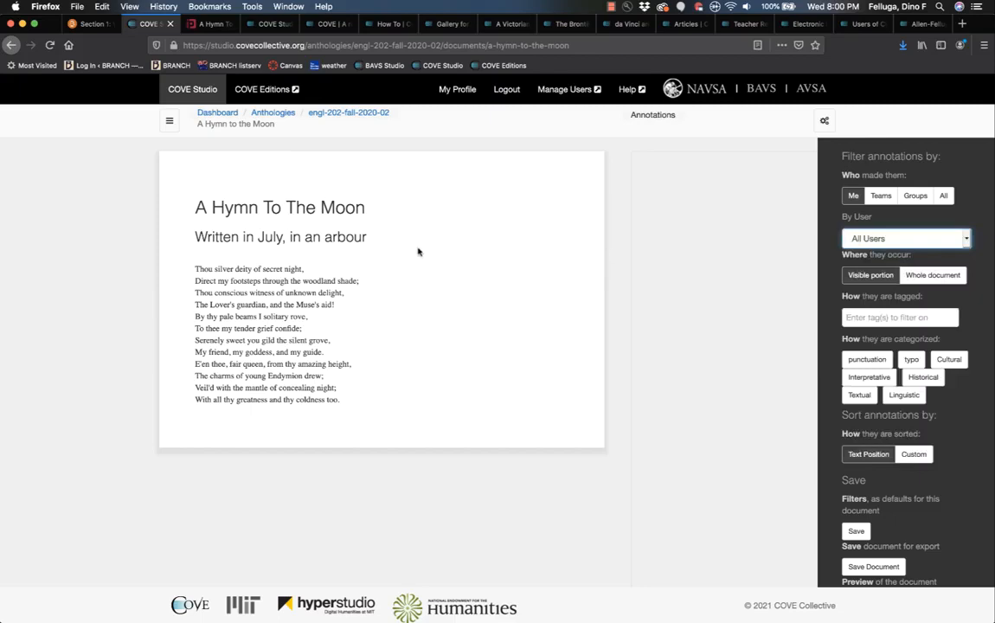
pyautogui.moveTo(308, 56)
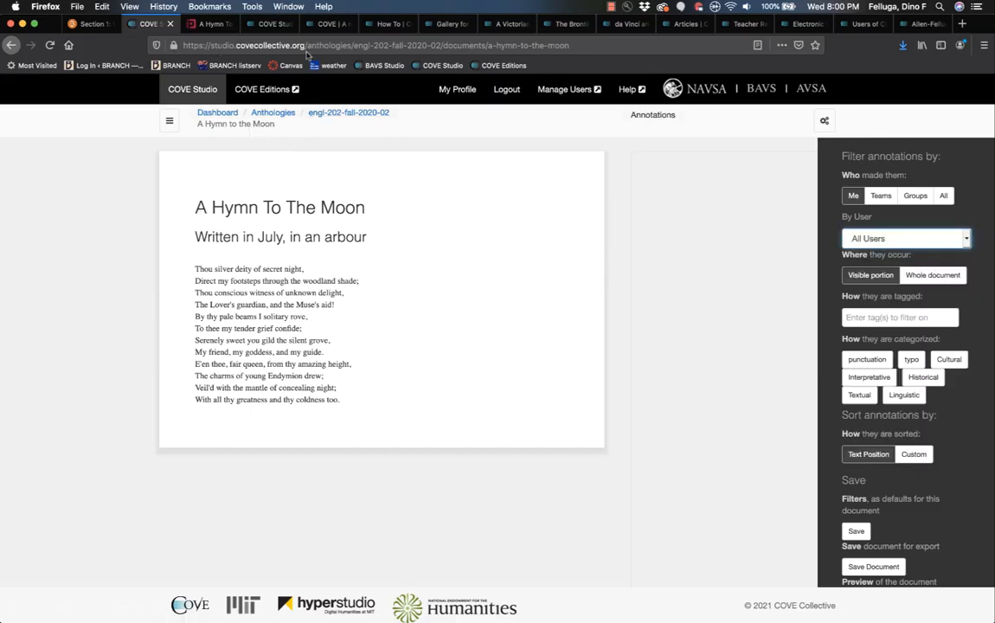
pyautogui.moveTo(344, 337)
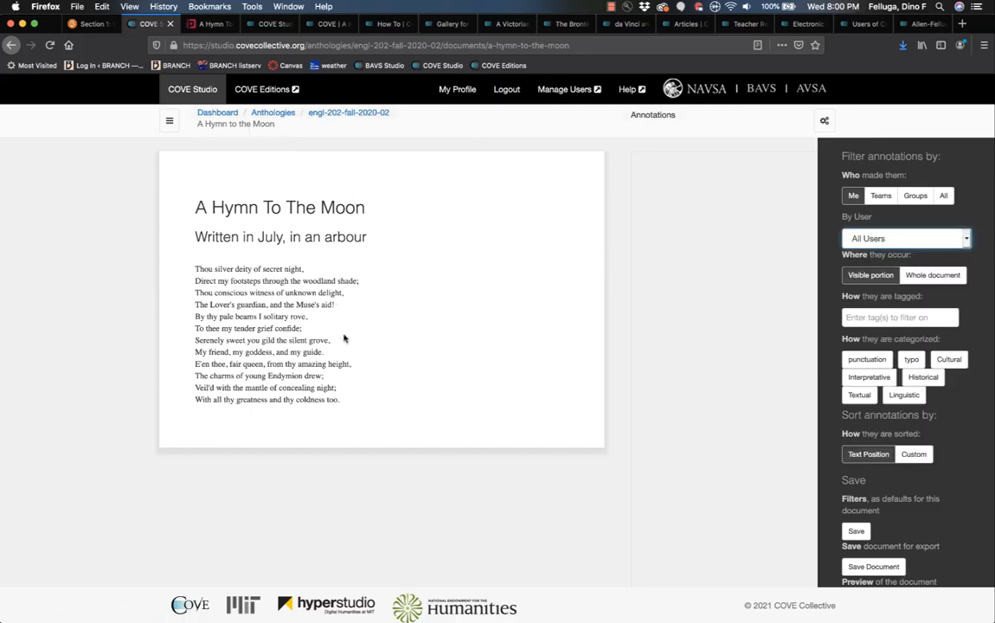
pyautogui.doubleClick(204, 270)
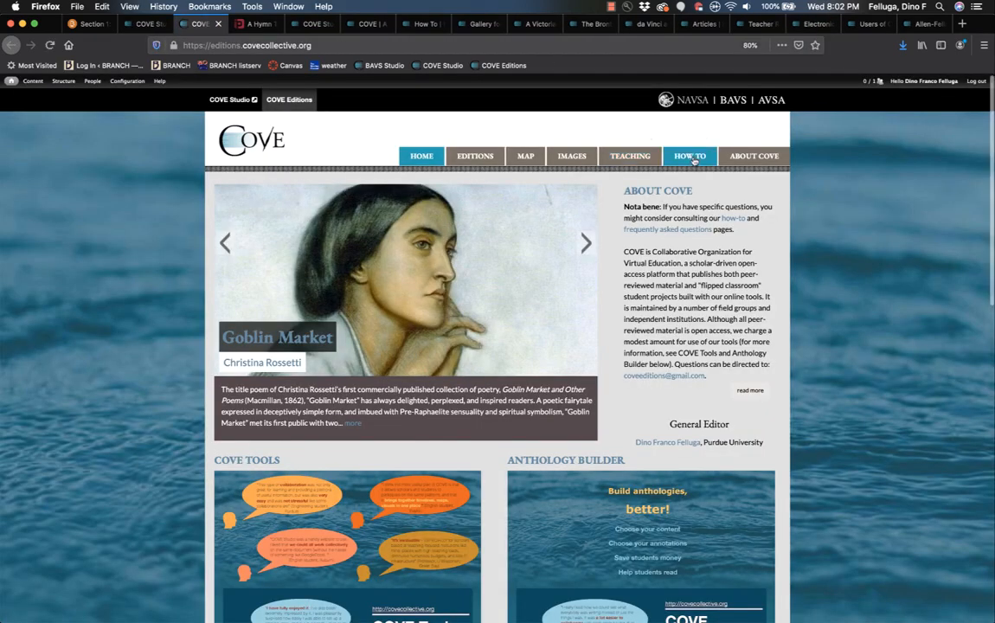
# - Visit the How To guide, the About COVE FAQ, and the Teaching Articles page
pyautogui.click(689, 155)
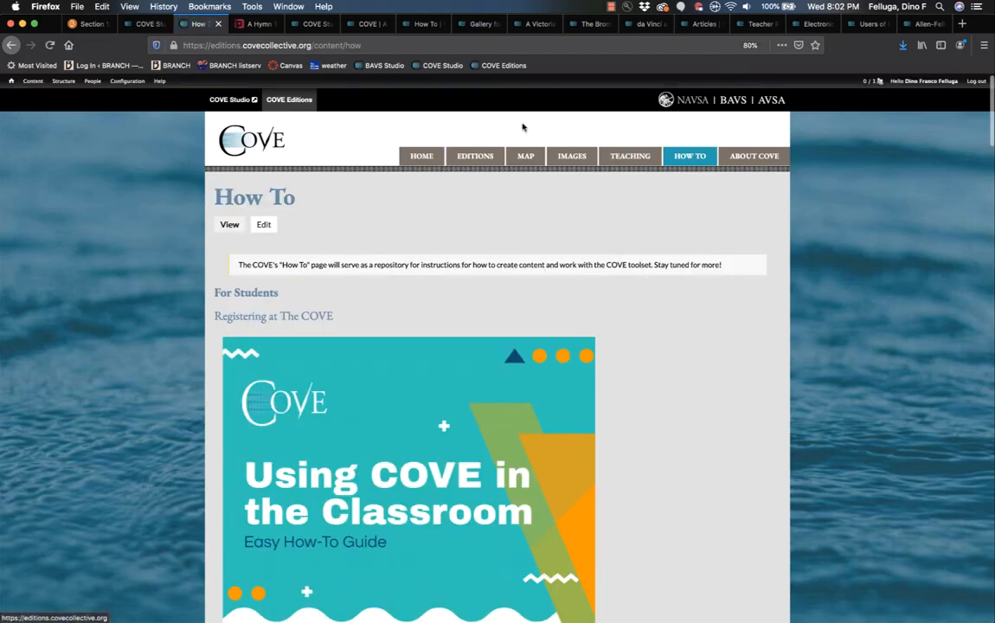
pyautogui.click(754, 155)
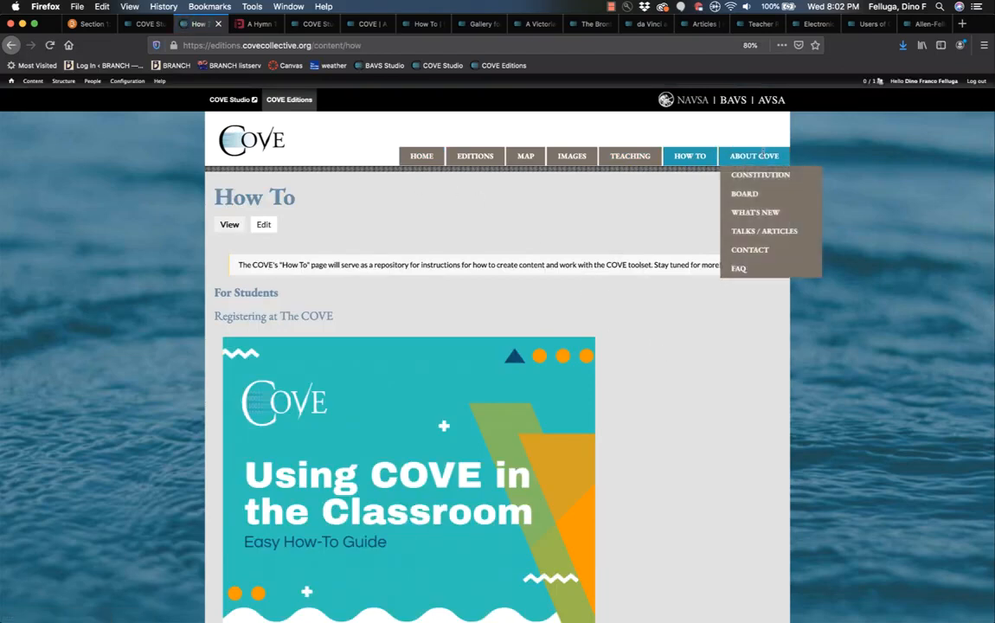
pyautogui.click(737, 268)
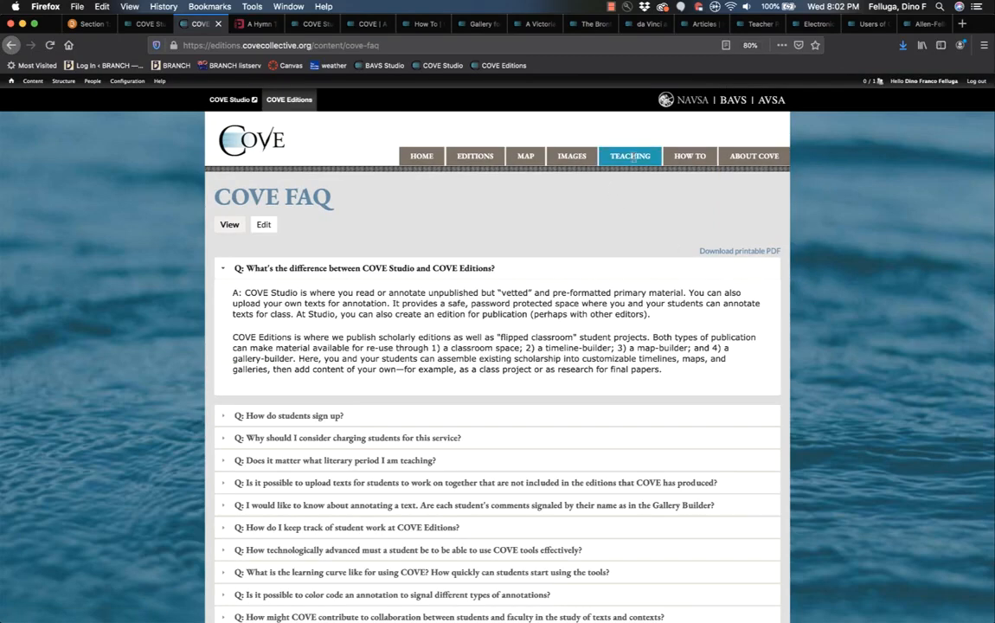
pyautogui.moveTo(629, 155)
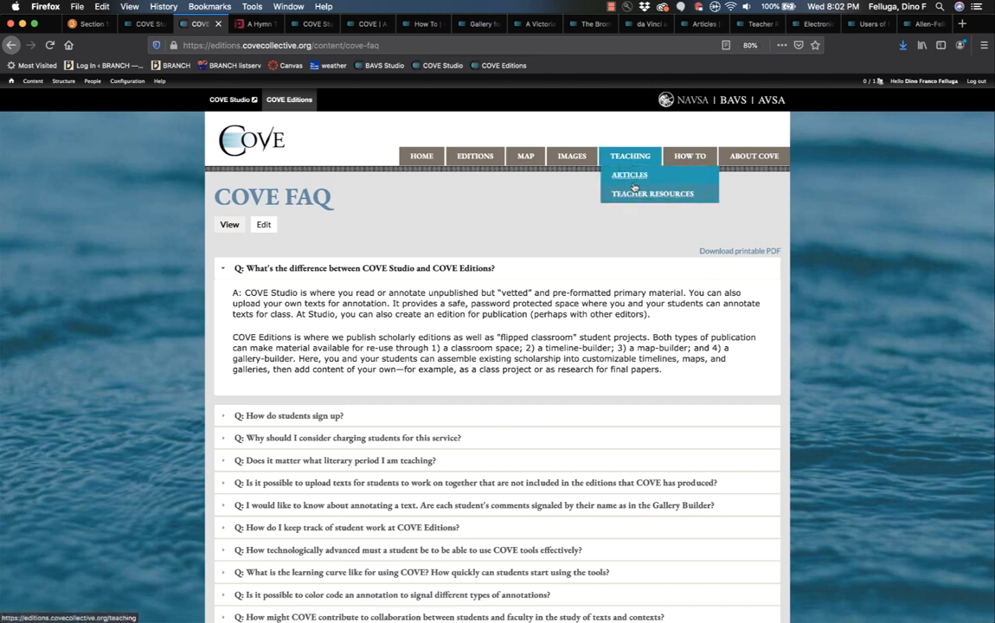
pyautogui.moveTo(630, 175)
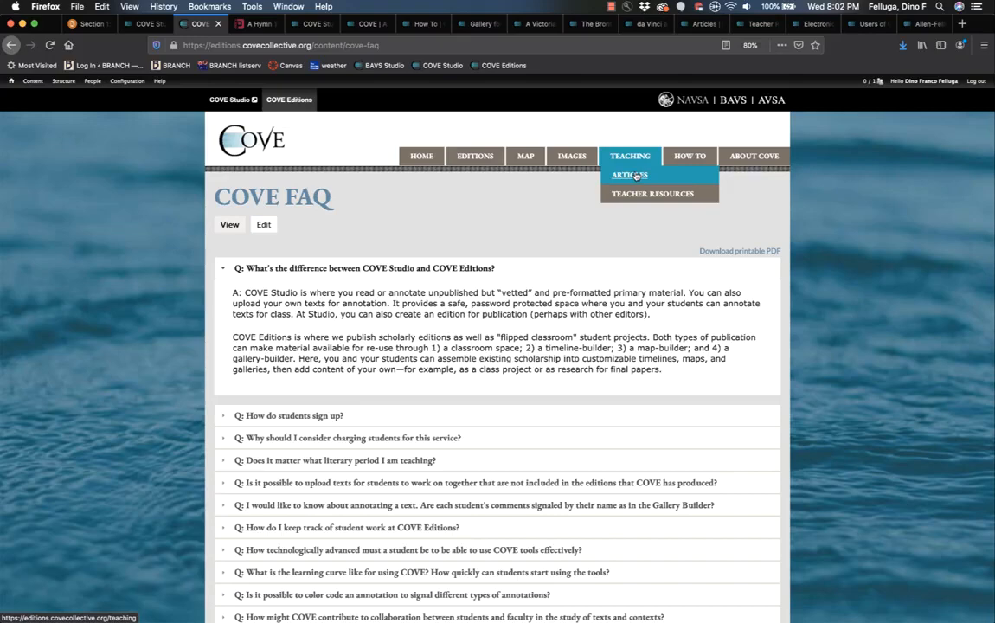
pyautogui.click(630, 175)
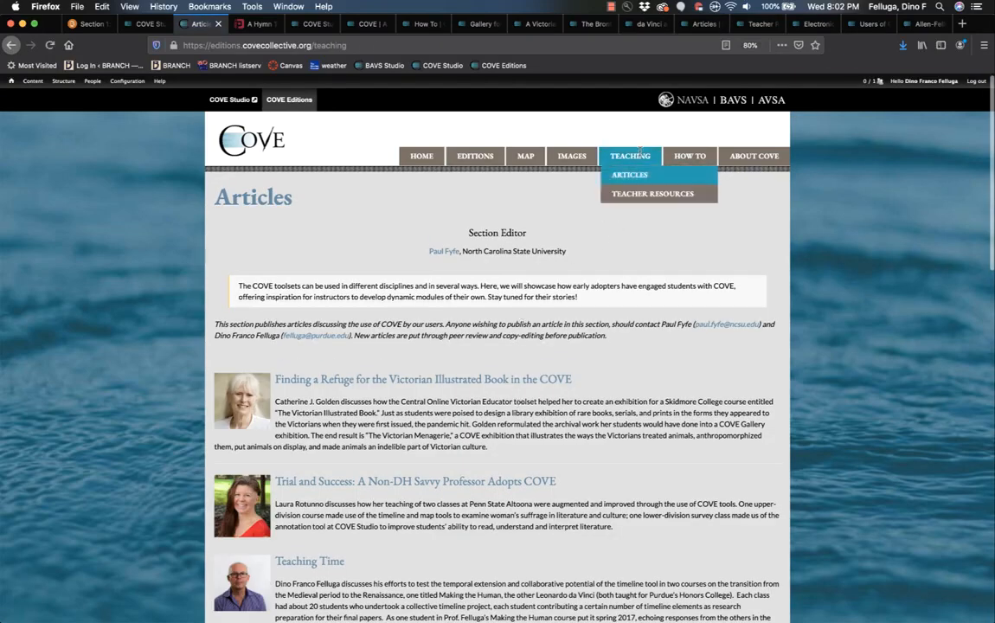
# - Bring up Teacher Resources and scroll past the instructor syllabi to the student guides
pyautogui.click(652, 194)
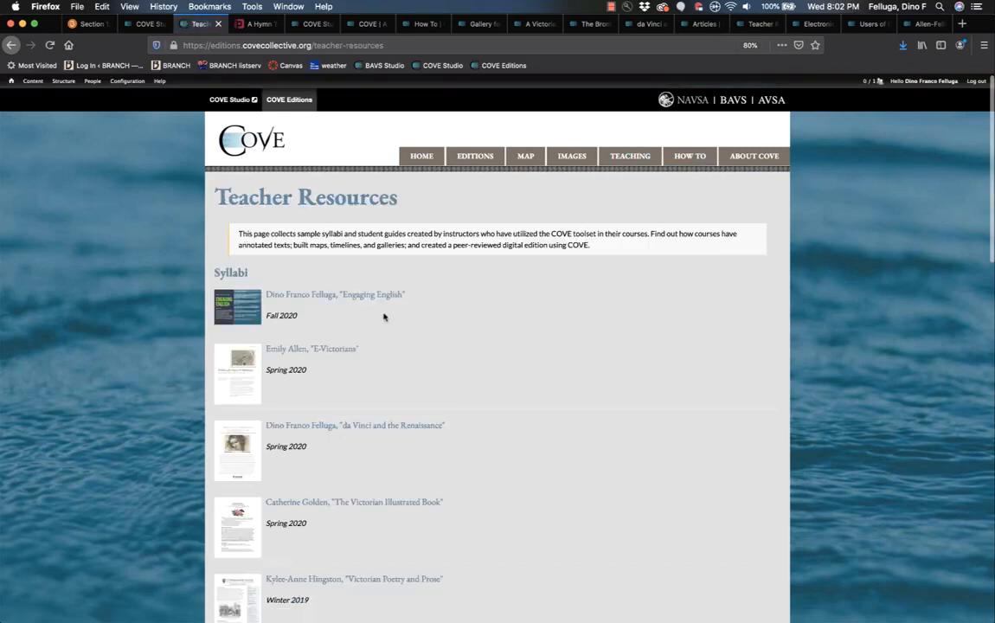
pyautogui.scroll(-3)
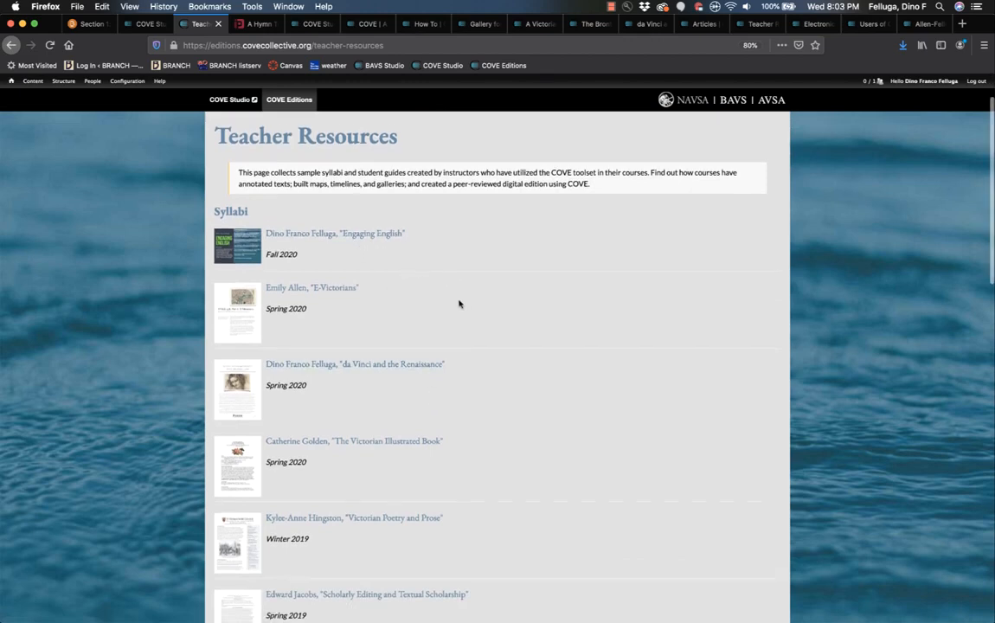
pyautogui.scroll(-3)
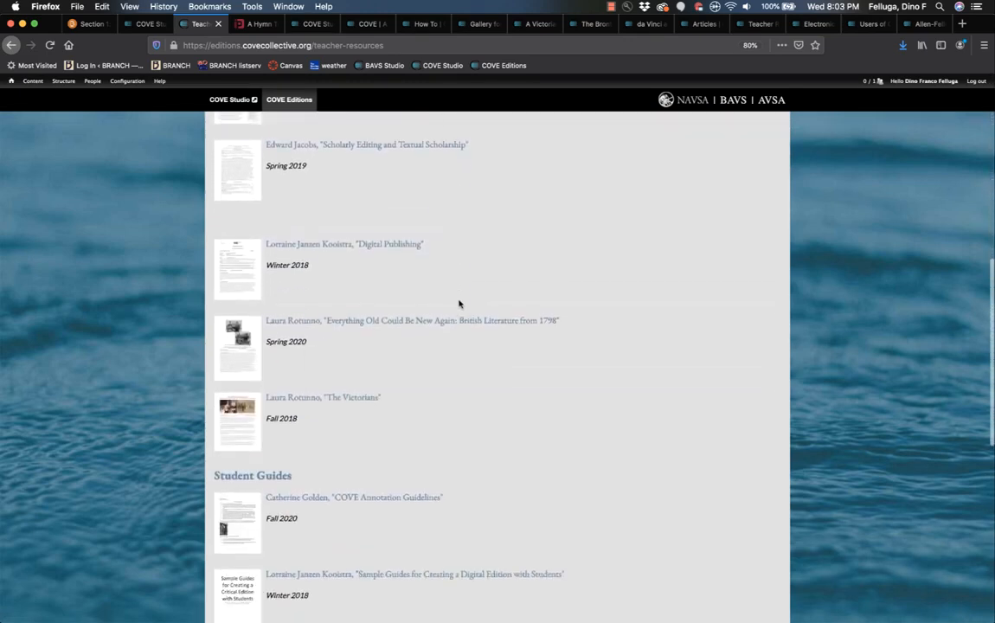
pyautogui.scroll(-3)
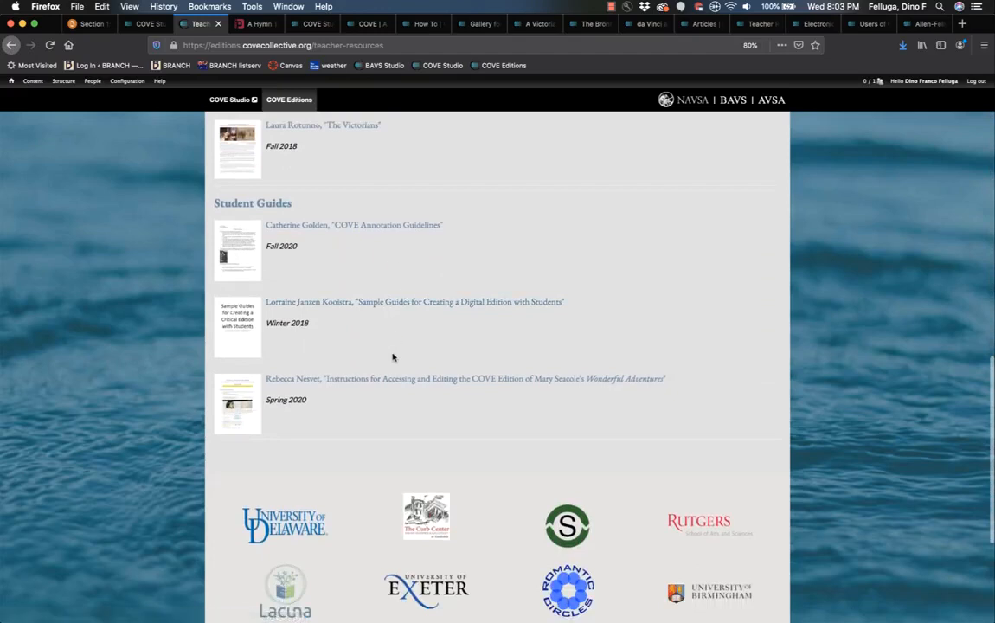
pyautogui.moveTo(374, 256)
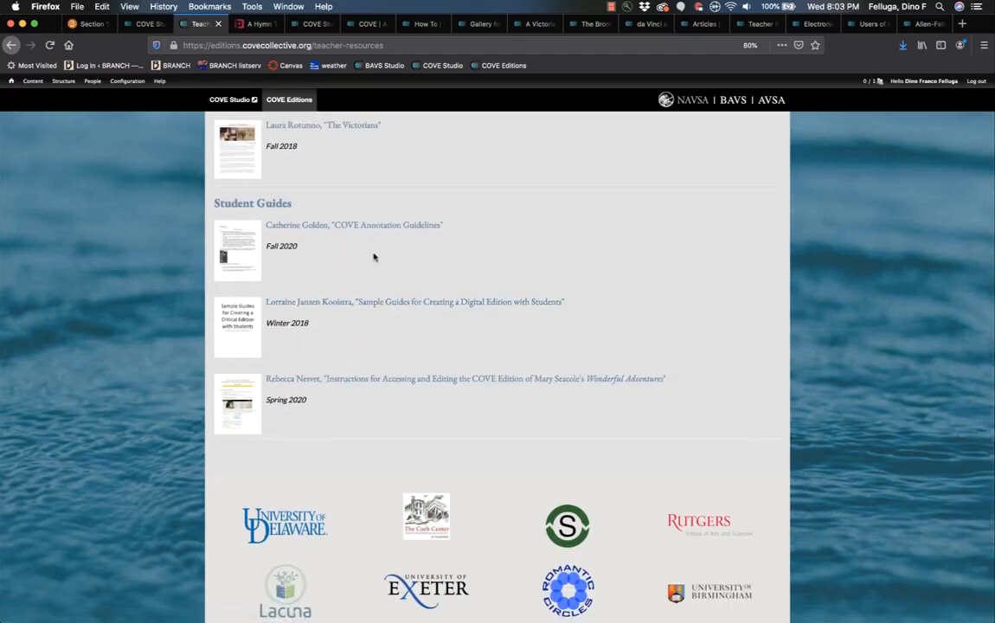
pyautogui.moveTo(355, 332)
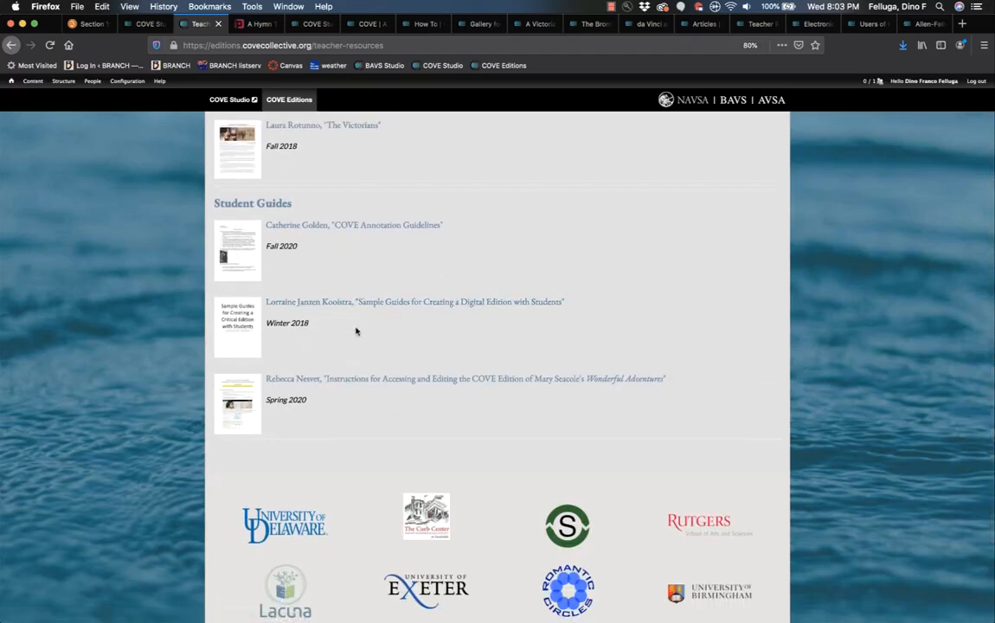
pyautogui.moveTo(321, 318)
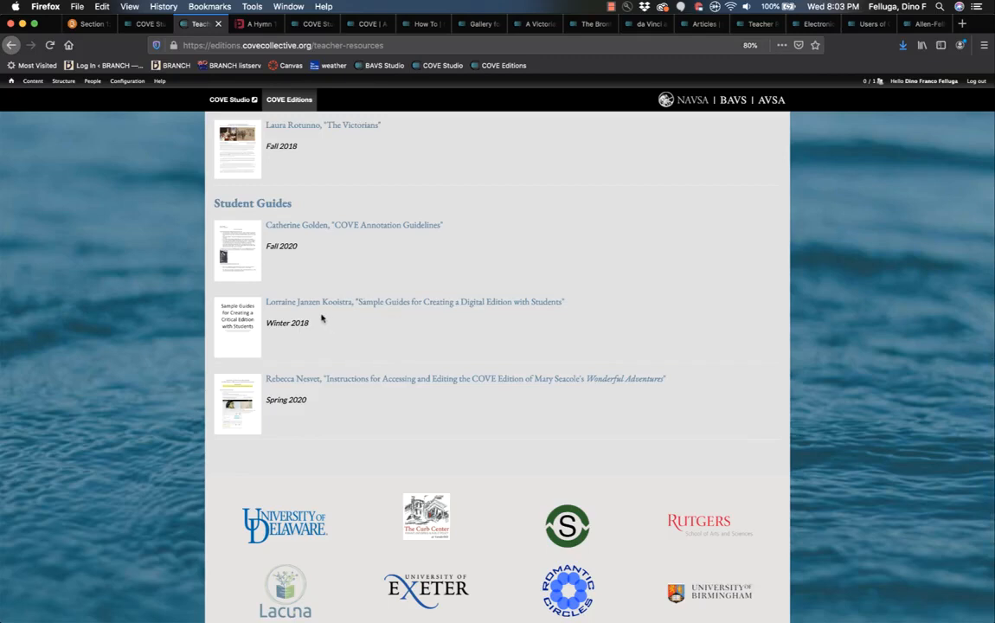
pyautogui.moveTo(418, 318)
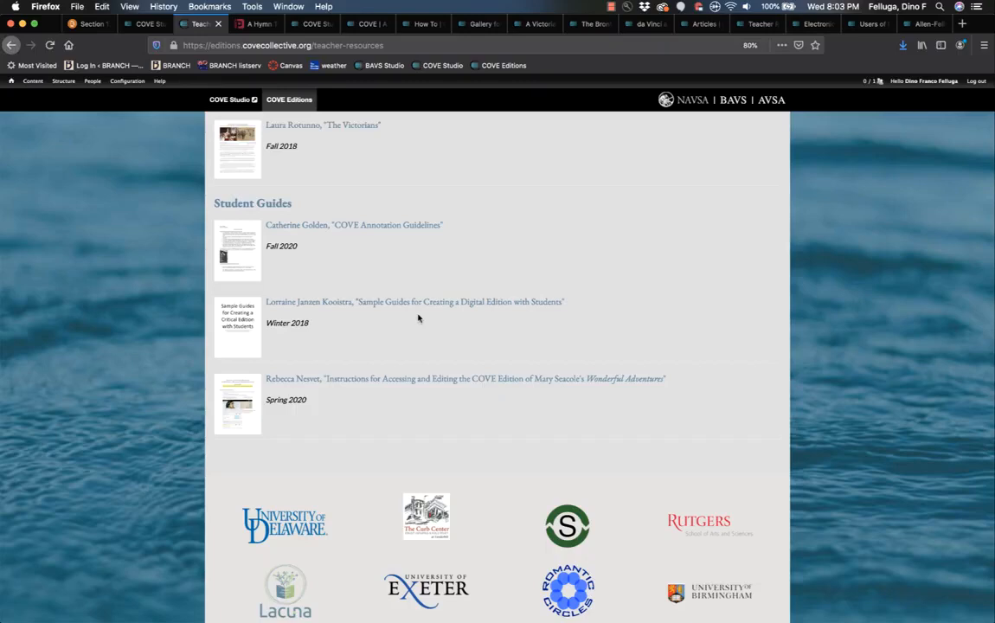
pyautogui.moveTo(493, 253)
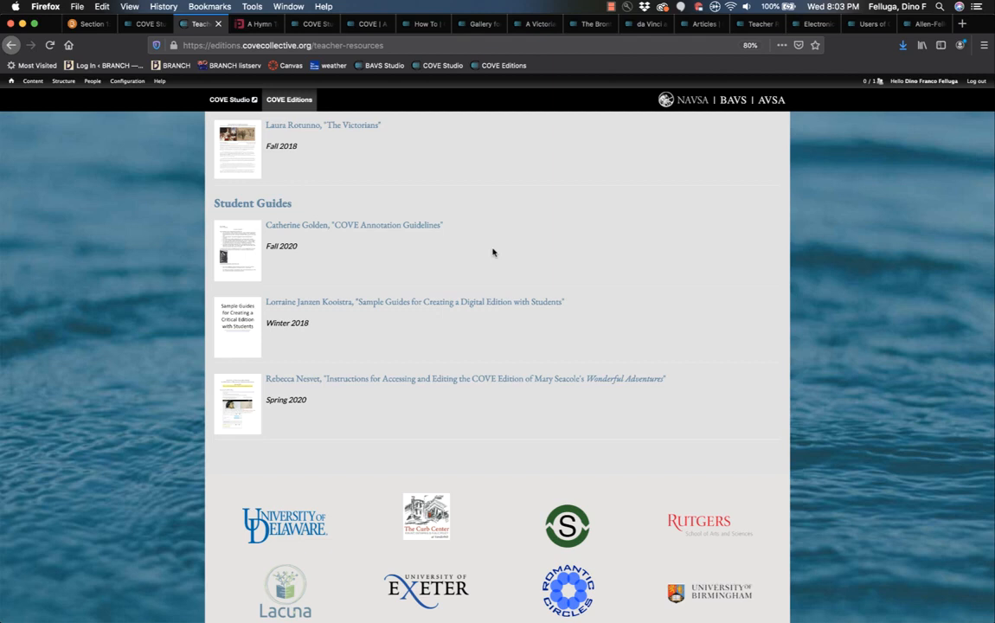
pyautogui.moveTo(463, 266)
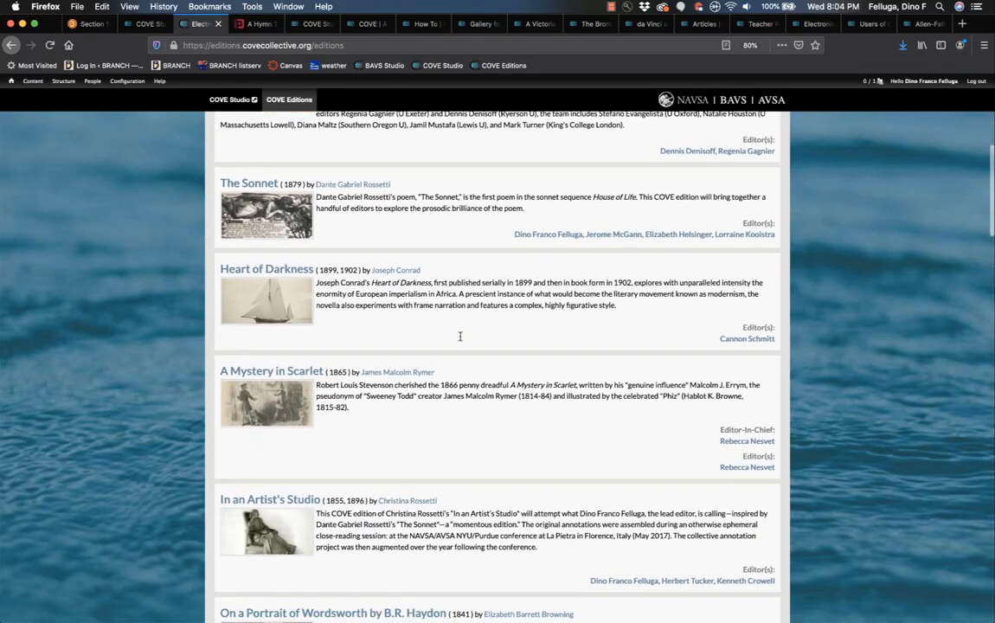
# - Open The Were-Wolf edition from the list and its primary text at the frontispiece
pyautogui.scroll(-3)
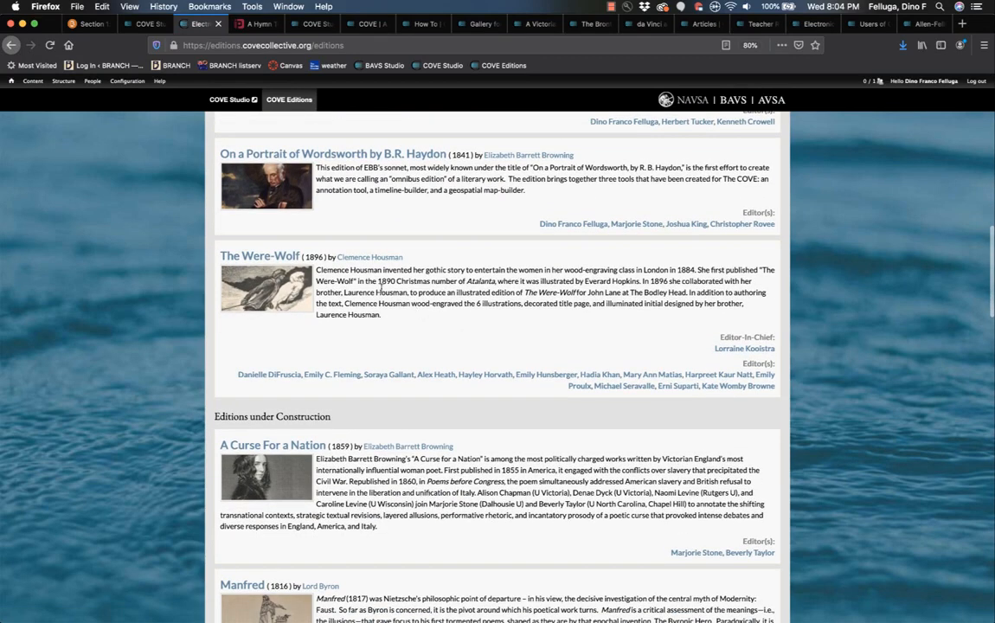
pyautogui.moveTo(259, 256)
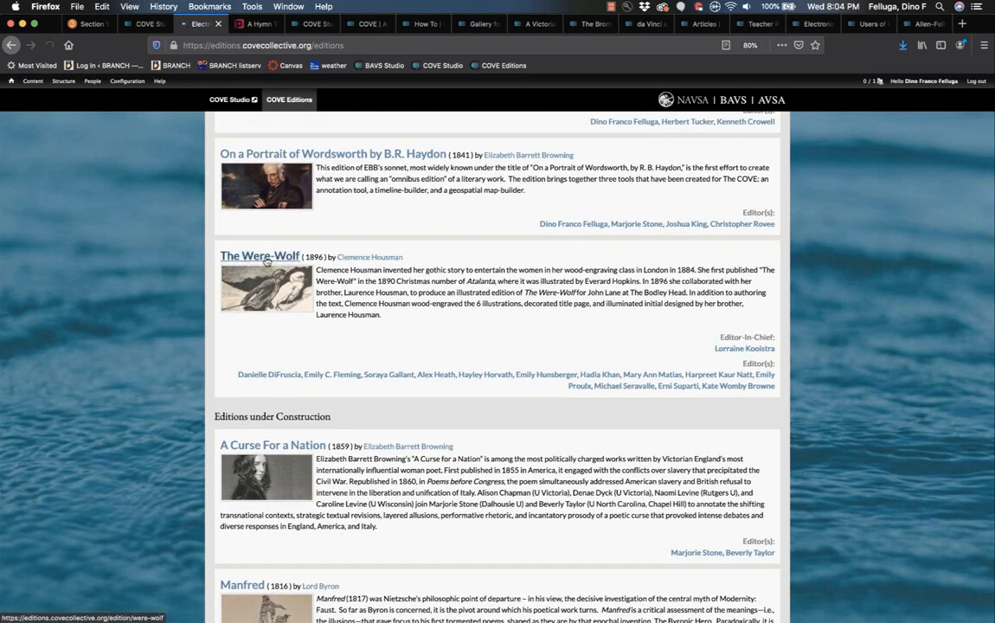
pyautogui.click(260, 256)
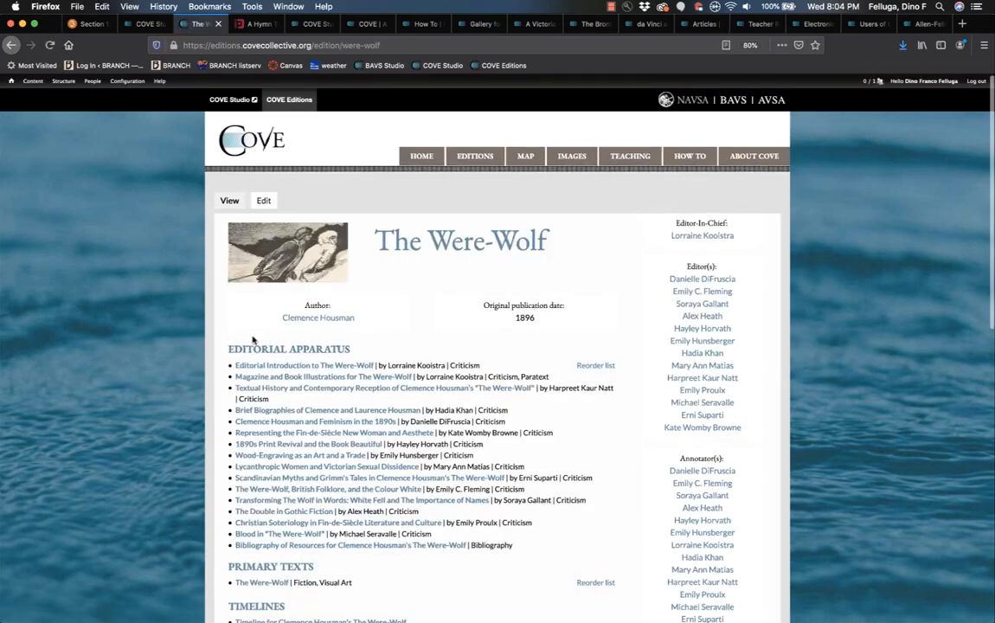
pyautogui.scroll(-3)
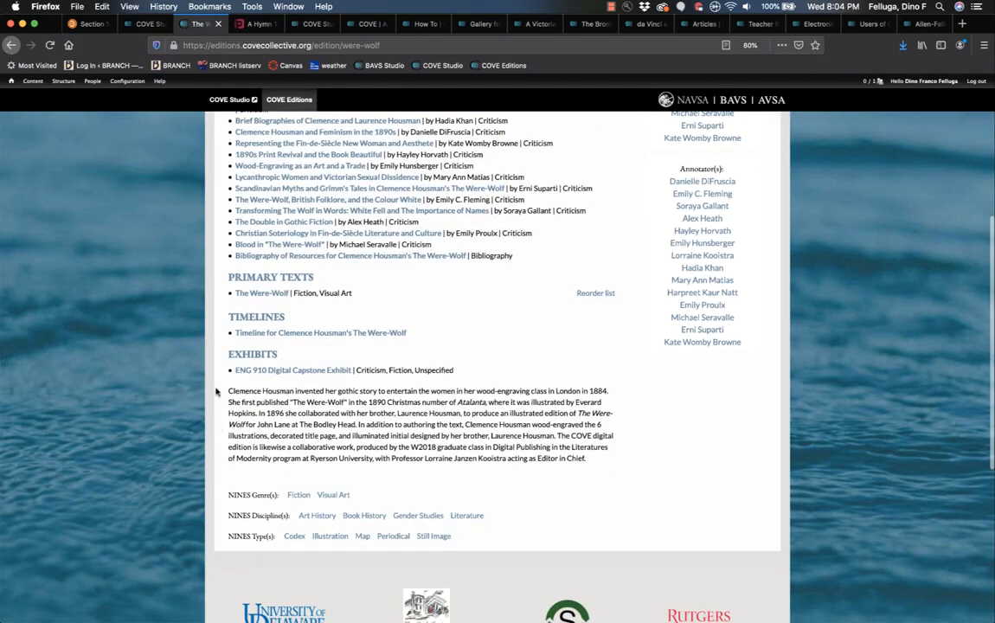
pyautogui.click(259, 292)
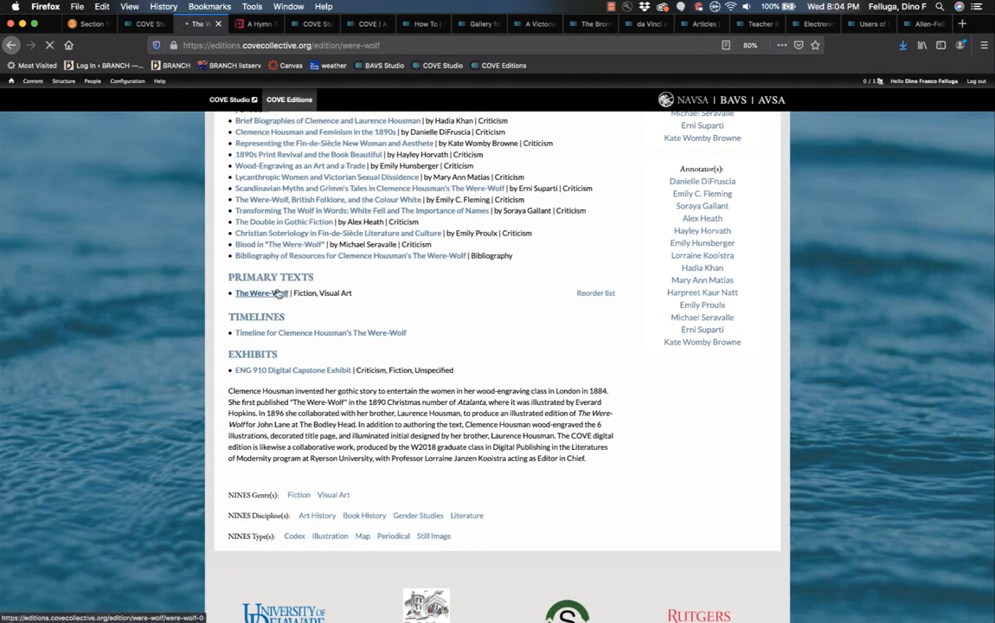
pyautogui.click(259, 292)
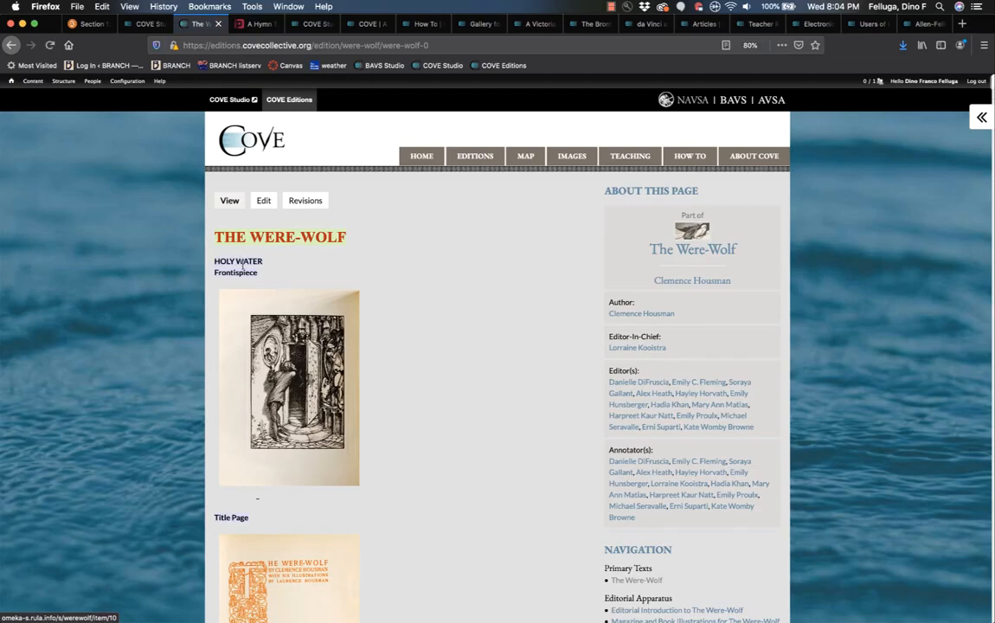